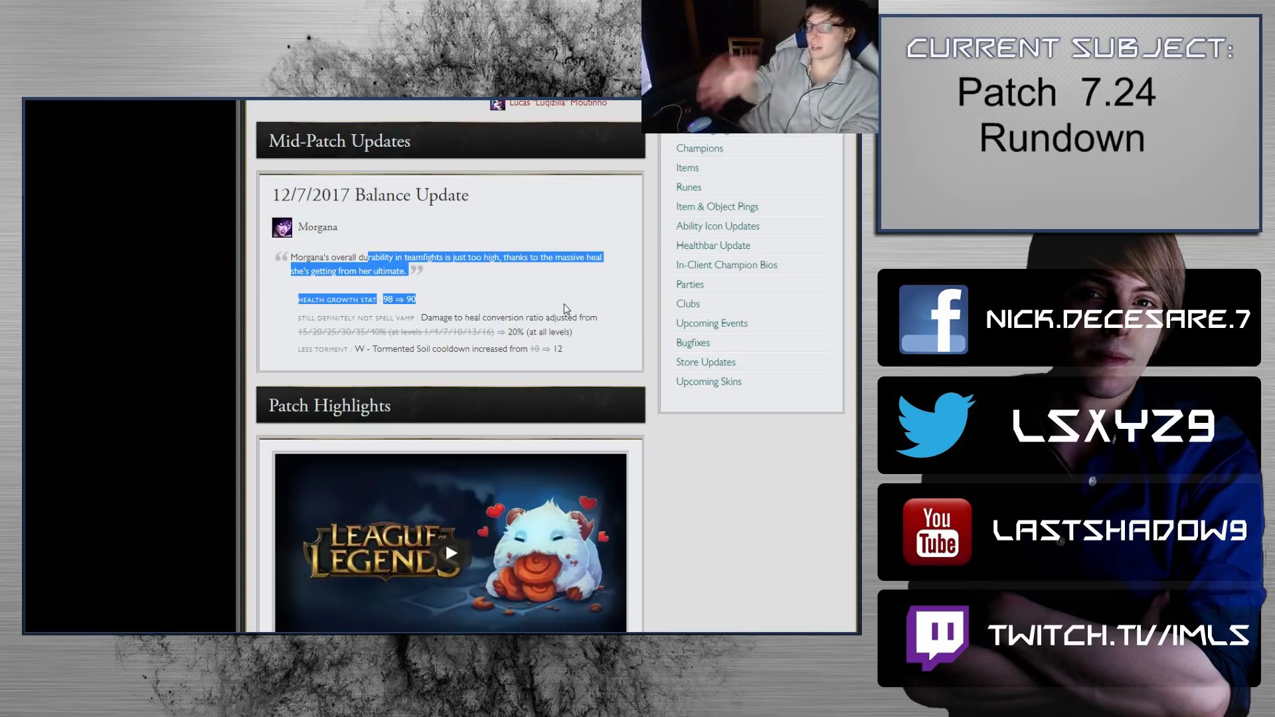
Step: Scroll down from the Morgana mid-patch update to the Champions section with Aurelion Sol and Bard
scroll(down, 3)
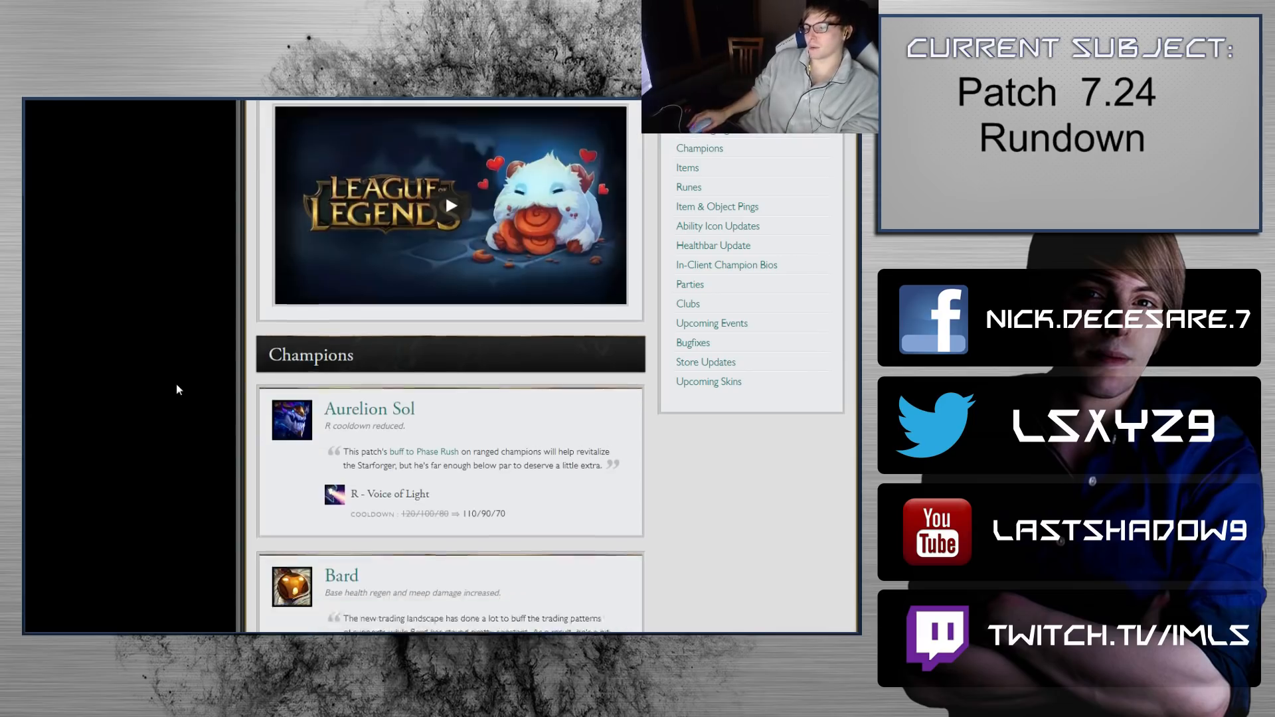
scroll(down, 3)
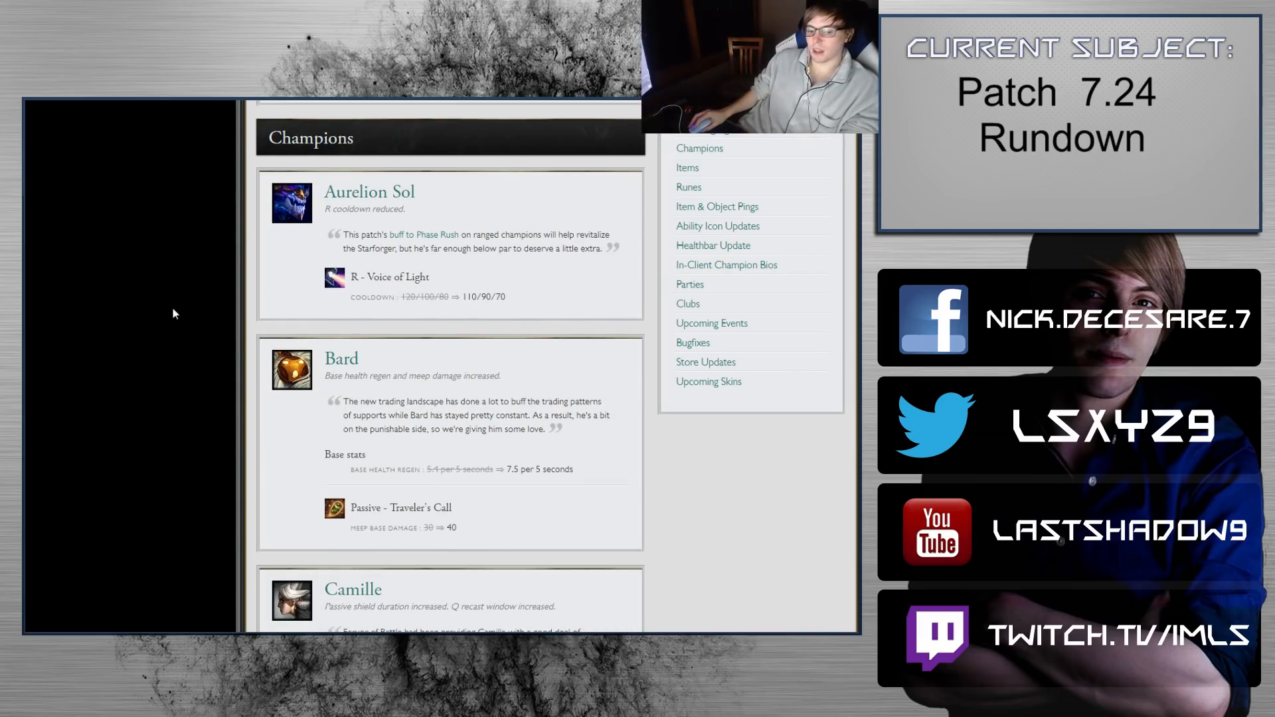
mouse_move(467, 222)
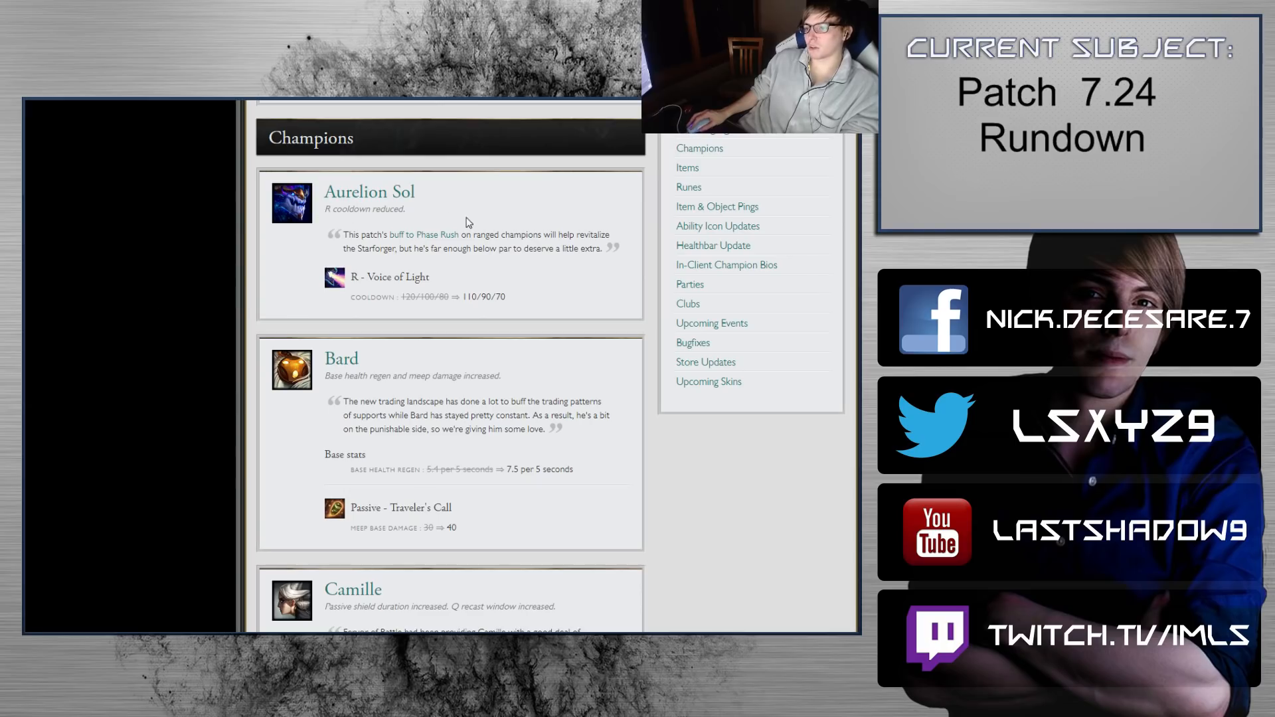
mouse_move(126, 380)
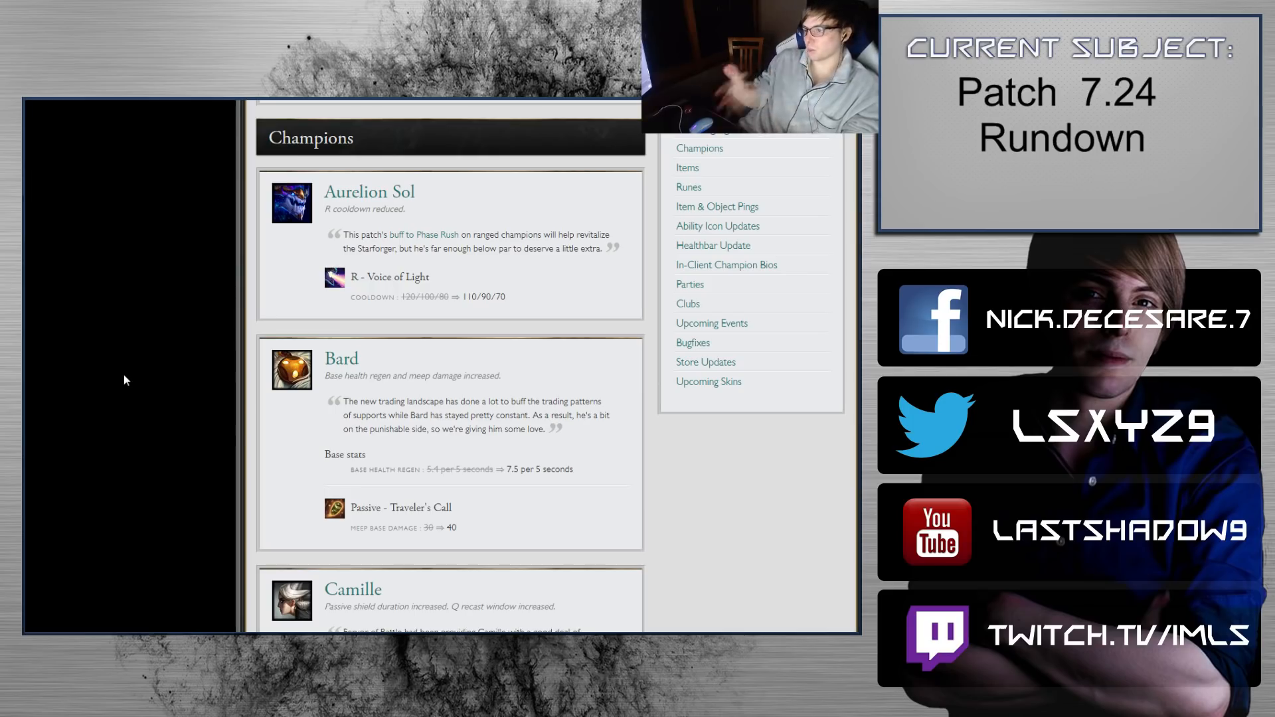
mouse_move(285, 282)
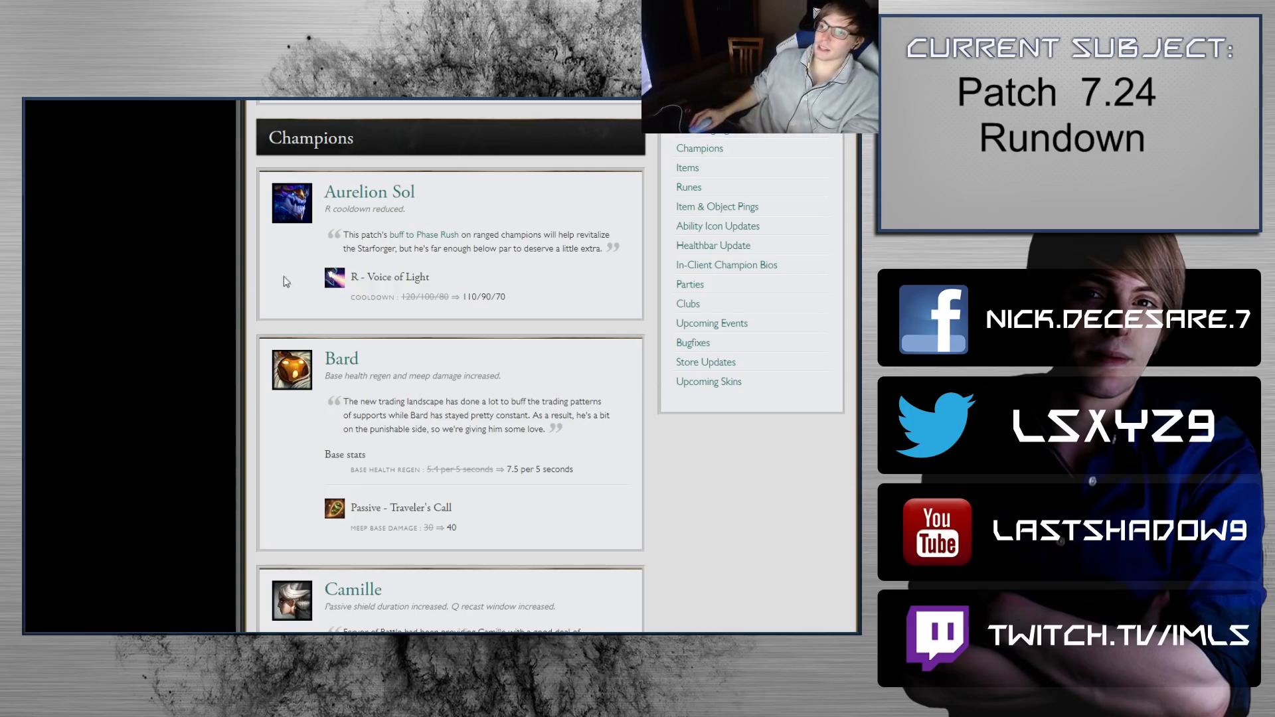
mouse_move(592, 307)
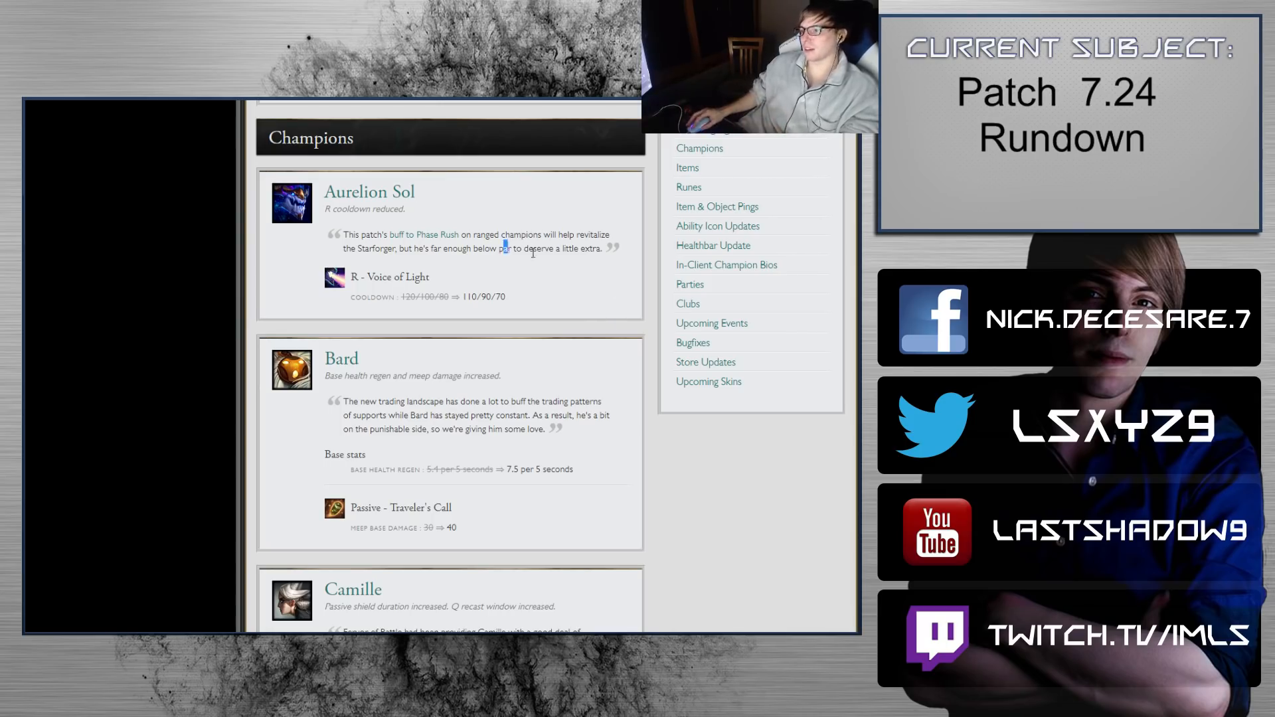
mouse_move(367, 292)
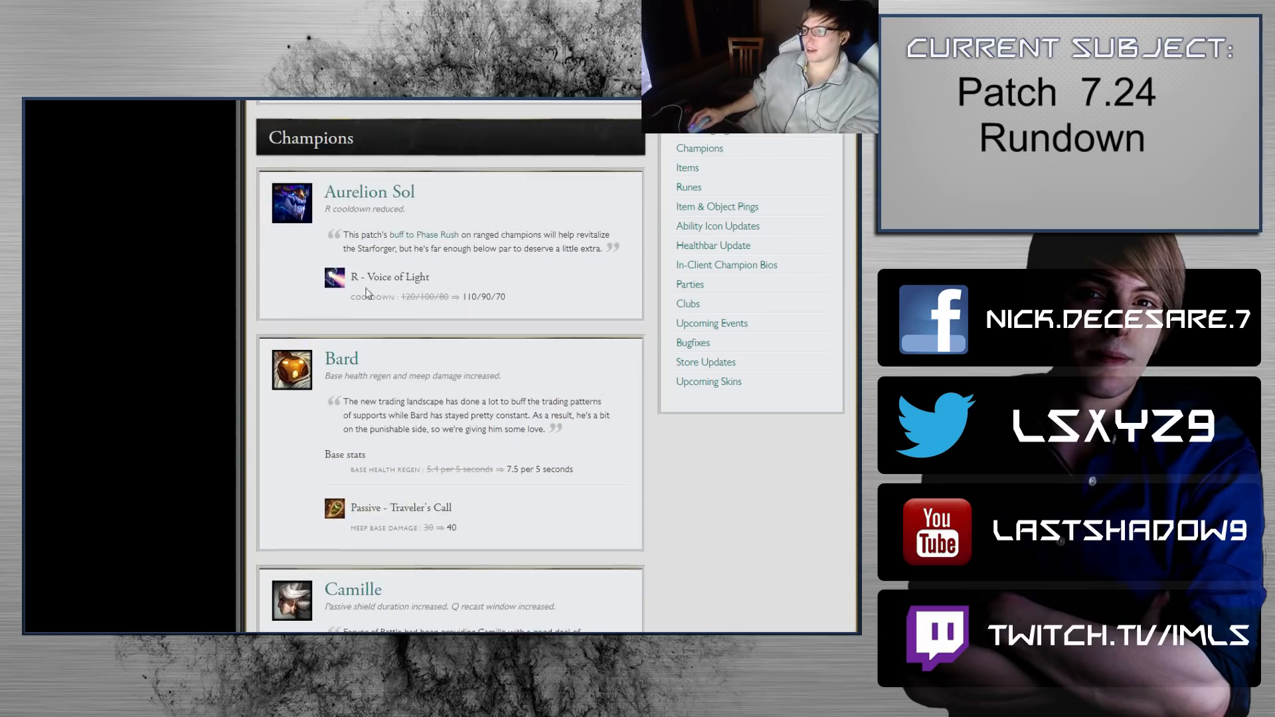
mouse_move(527, 250)
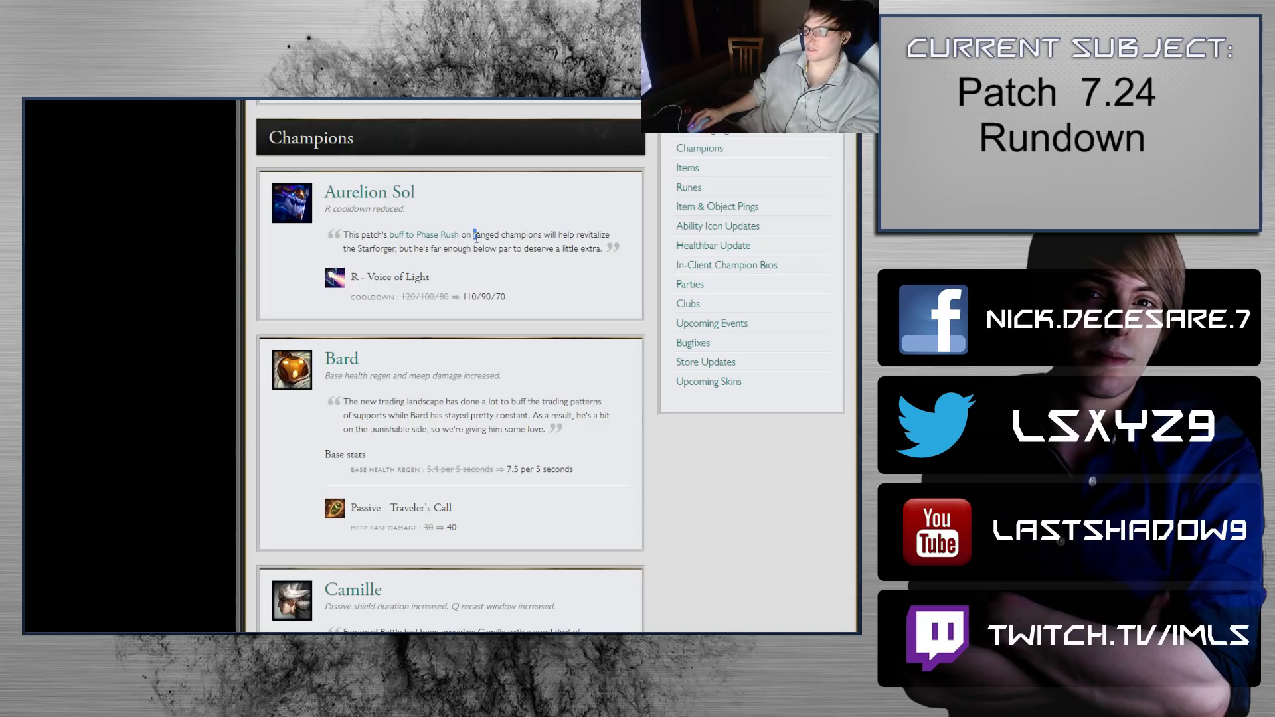
Step: Scroll down so Camille's full champion card shows beneath Bard's entry
scroll(down, 3)
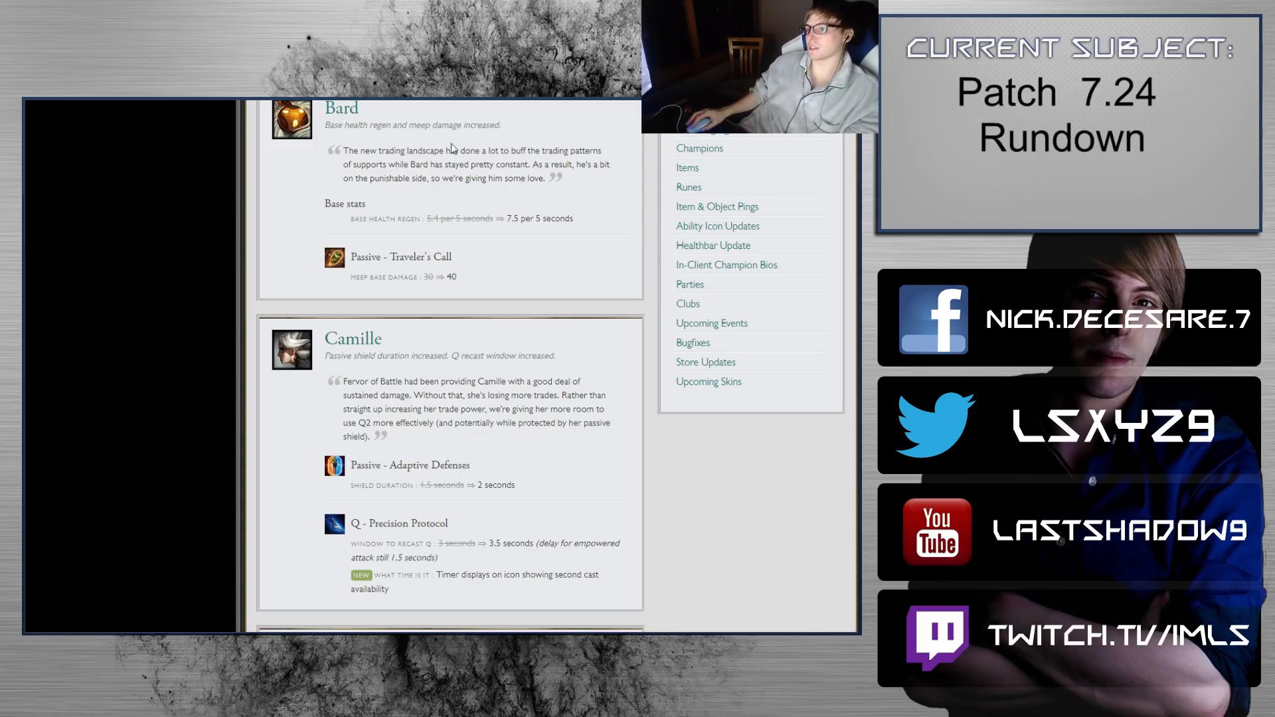
mouse_move(520, 267)
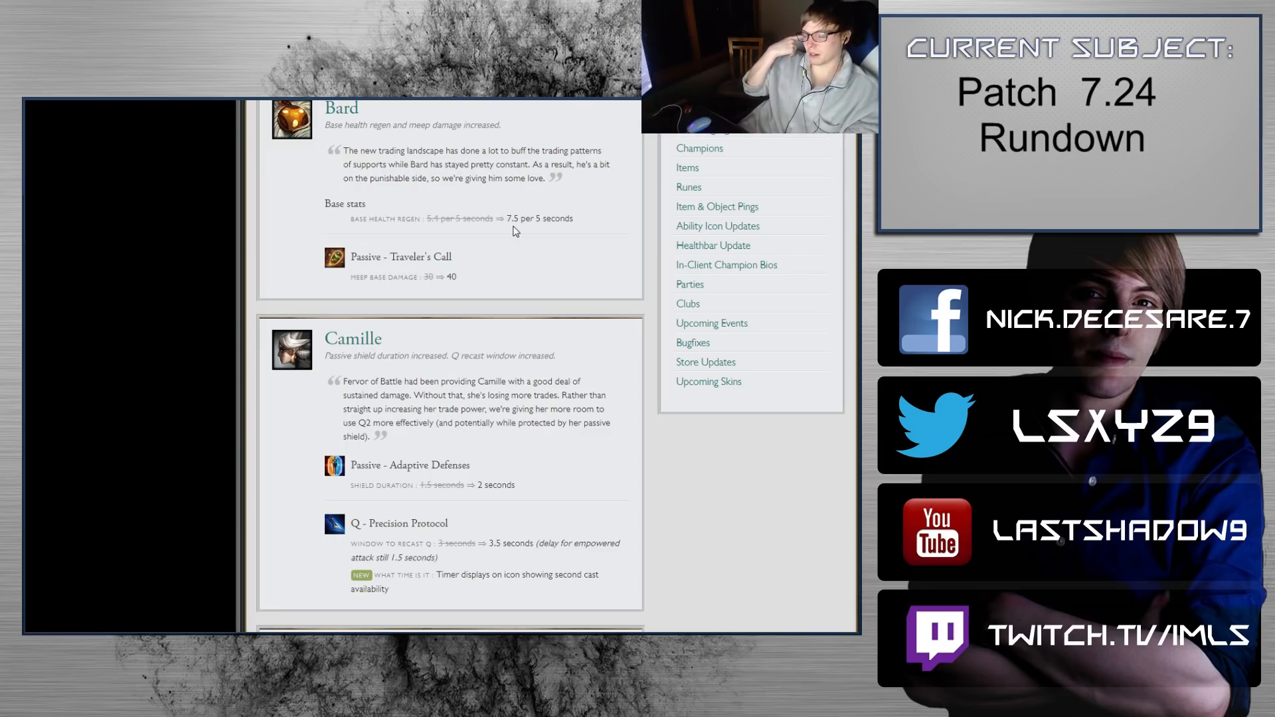
Step: Scroll to Camille and Darius, highlighting 'seconds' in Camille's shield duration line
scroll(down, 3)
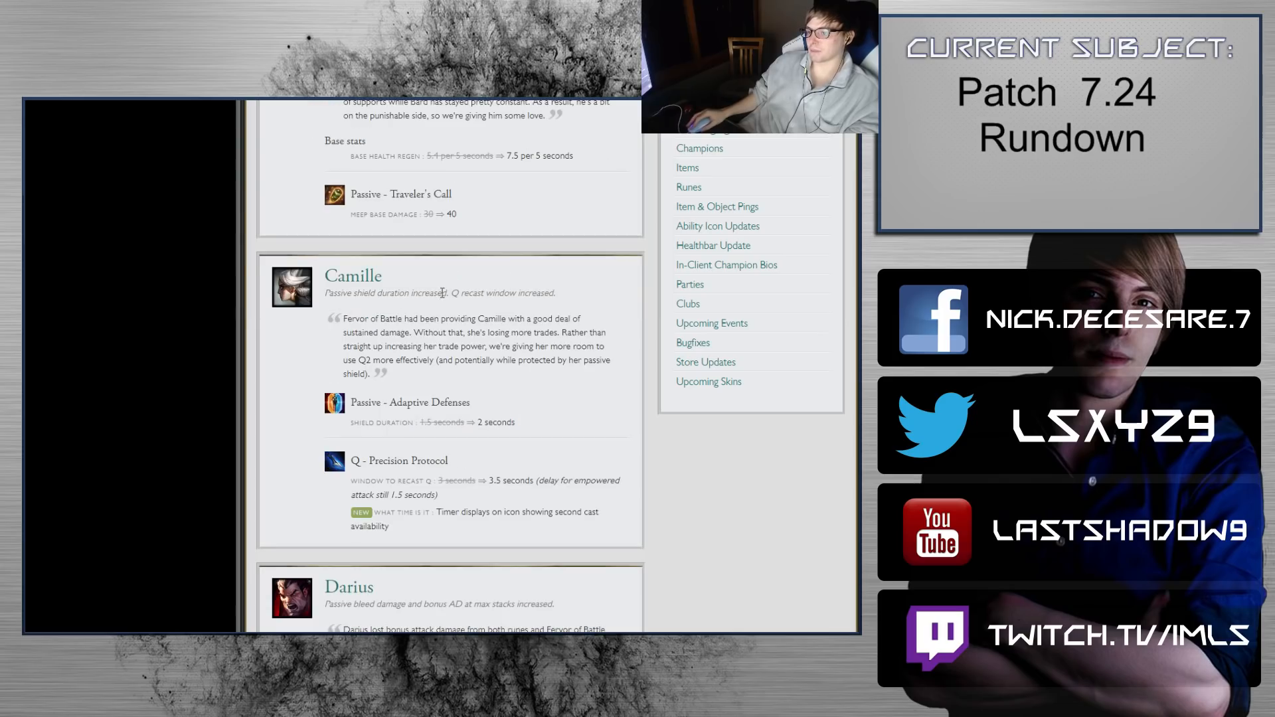
scroll(down, 3)
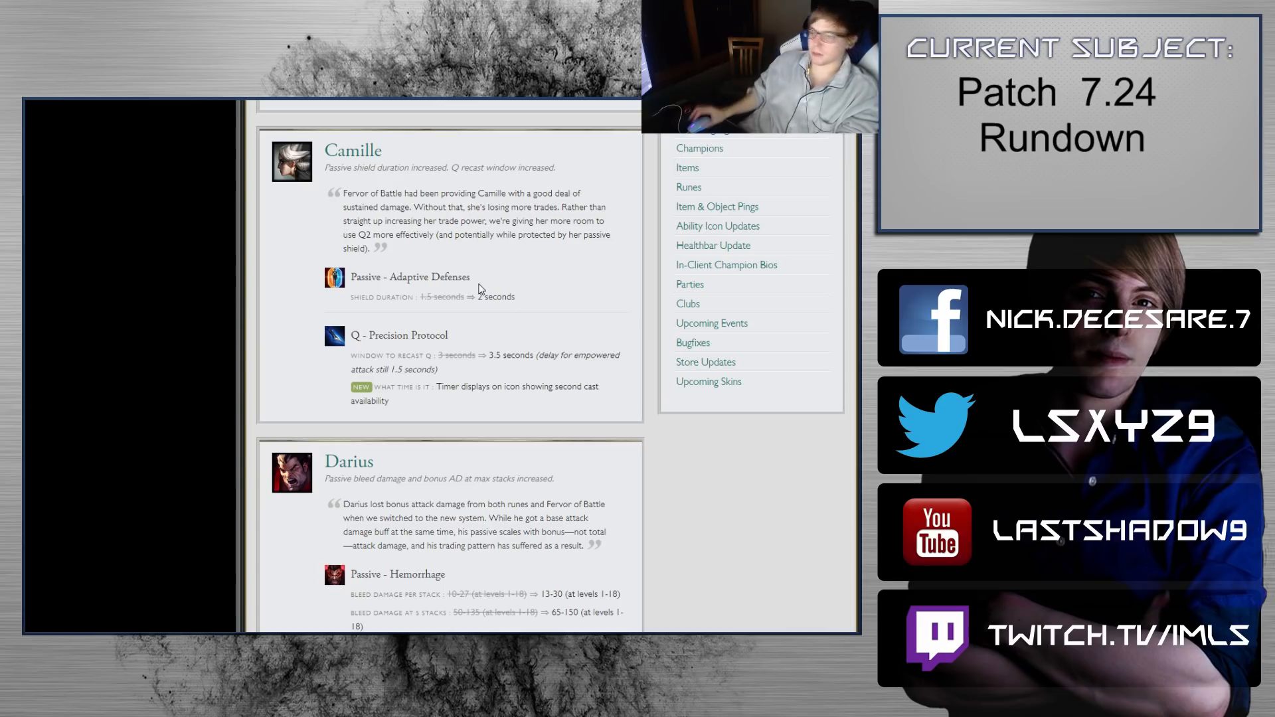
double_click(443, 276)
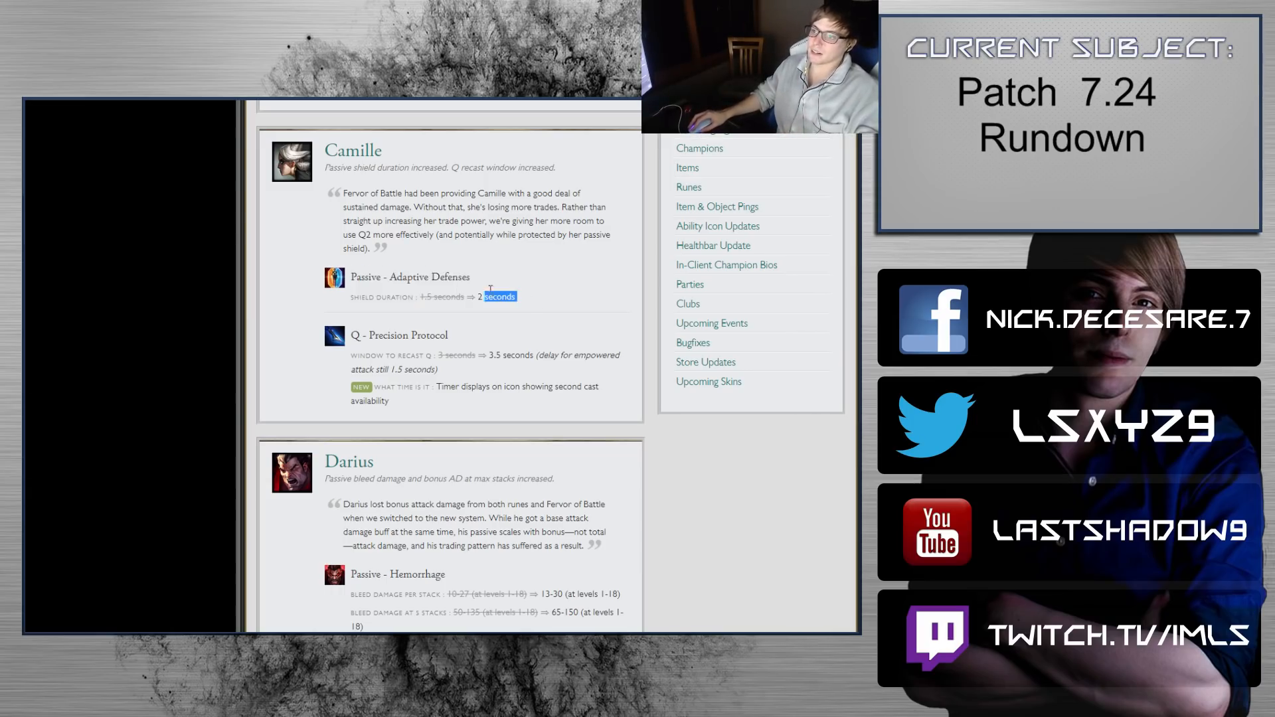
Step: Highlight Darius's damage-loss explanation, then scroll past his Hemorrhage stats to Evelynn's entry
scroll(down, 3)
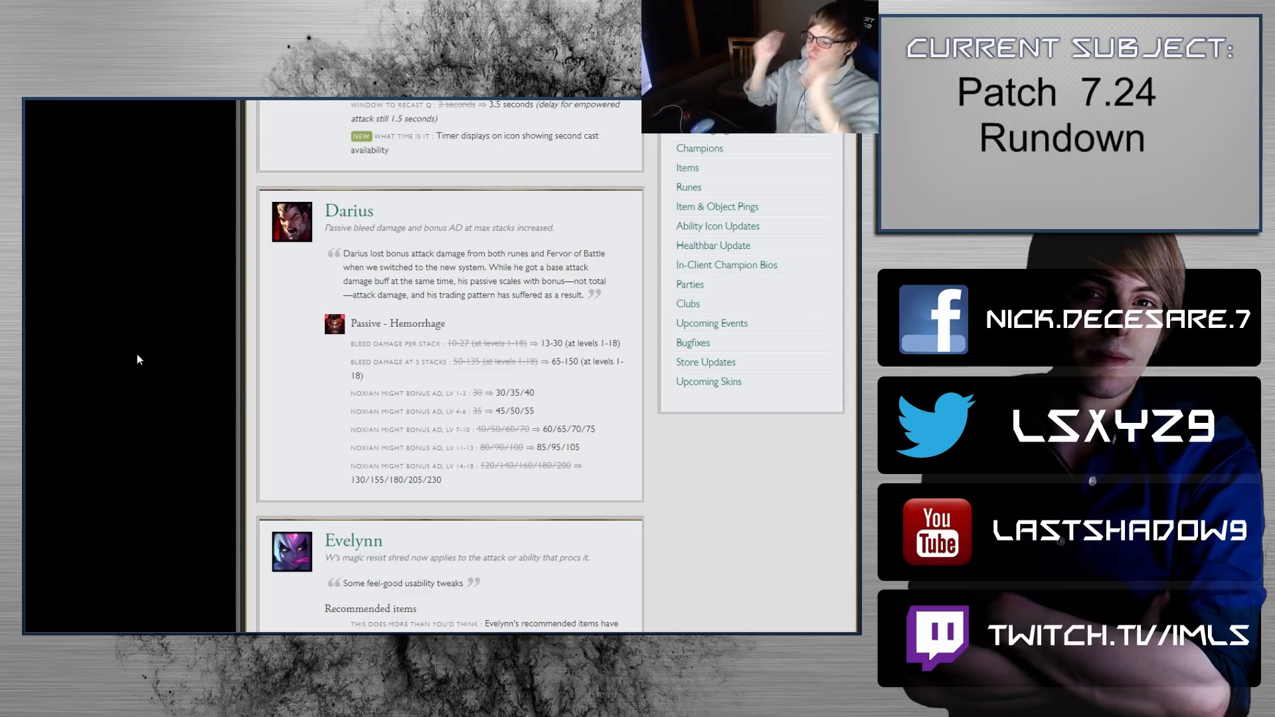
mouse_move(336, 284)
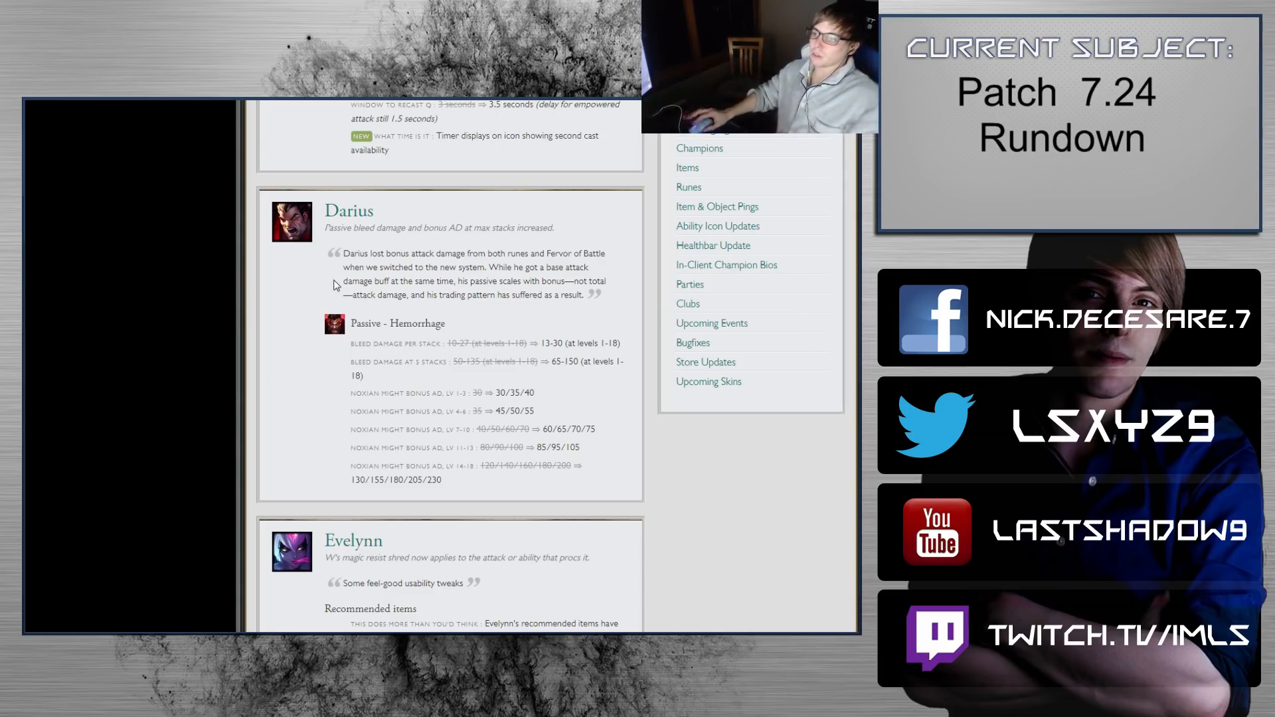
drag(342, 253, 496, 295)
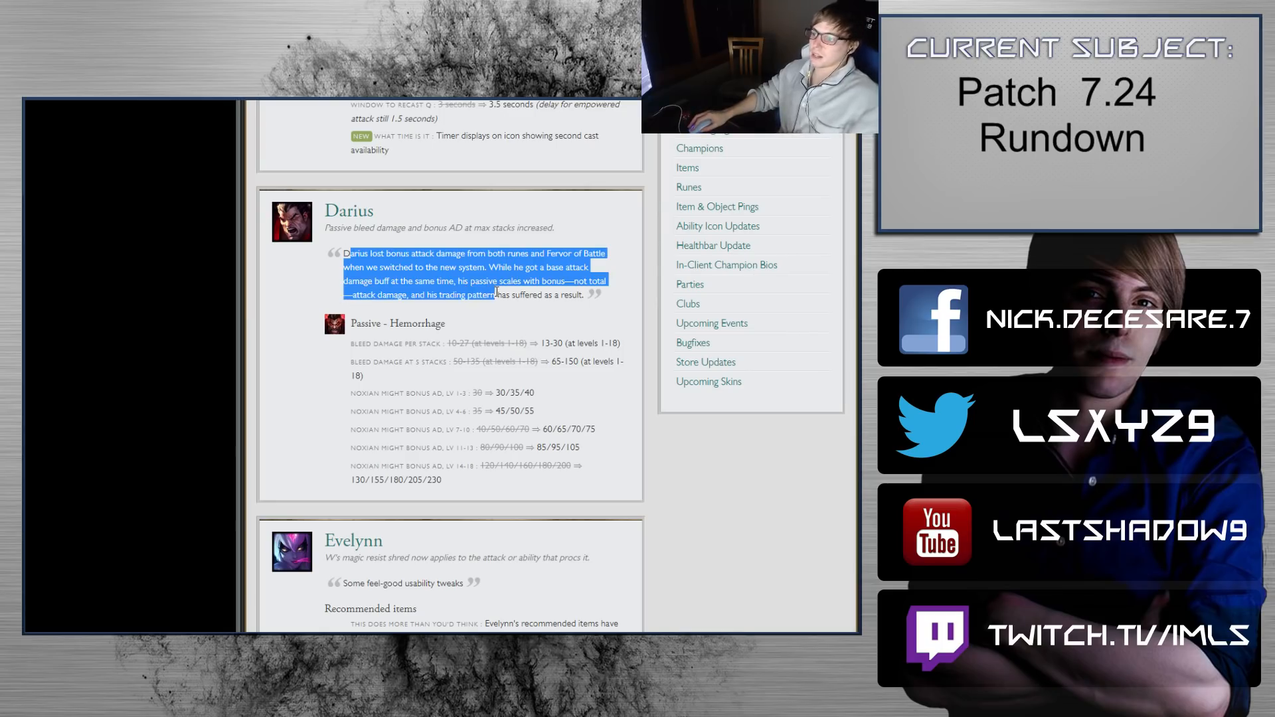
scroll(down, 3)
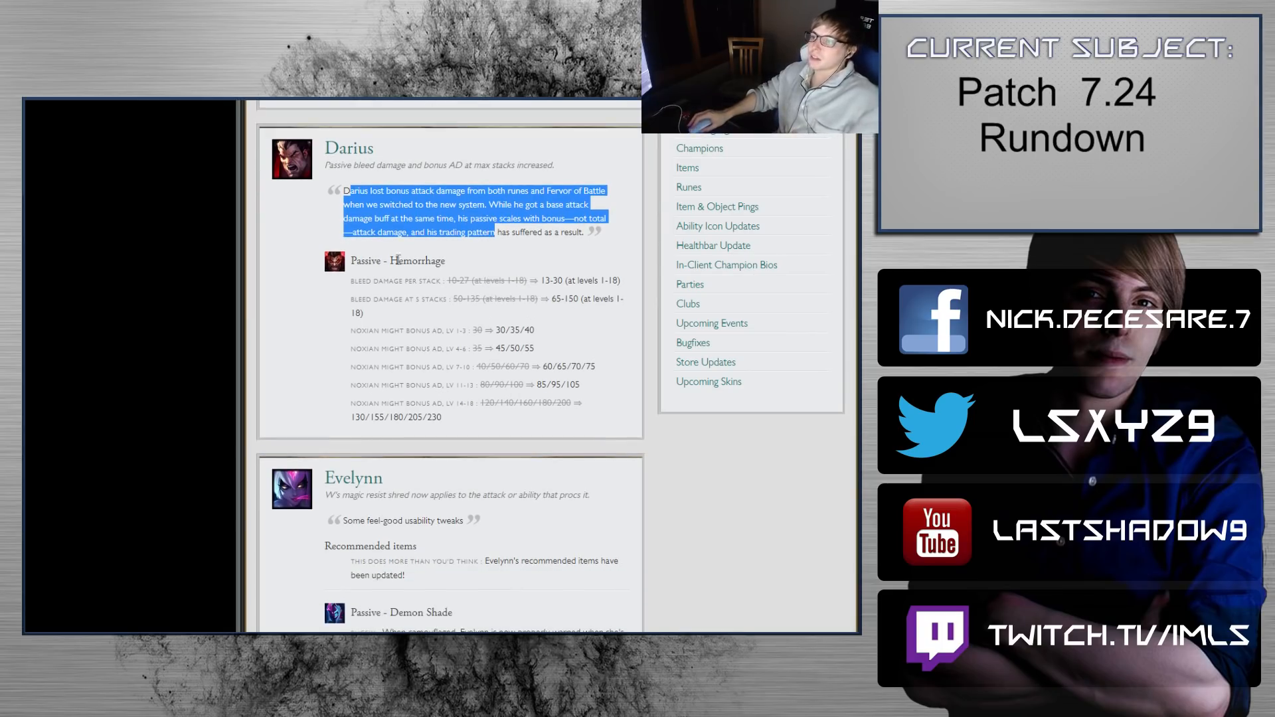
scroll(down, 3)
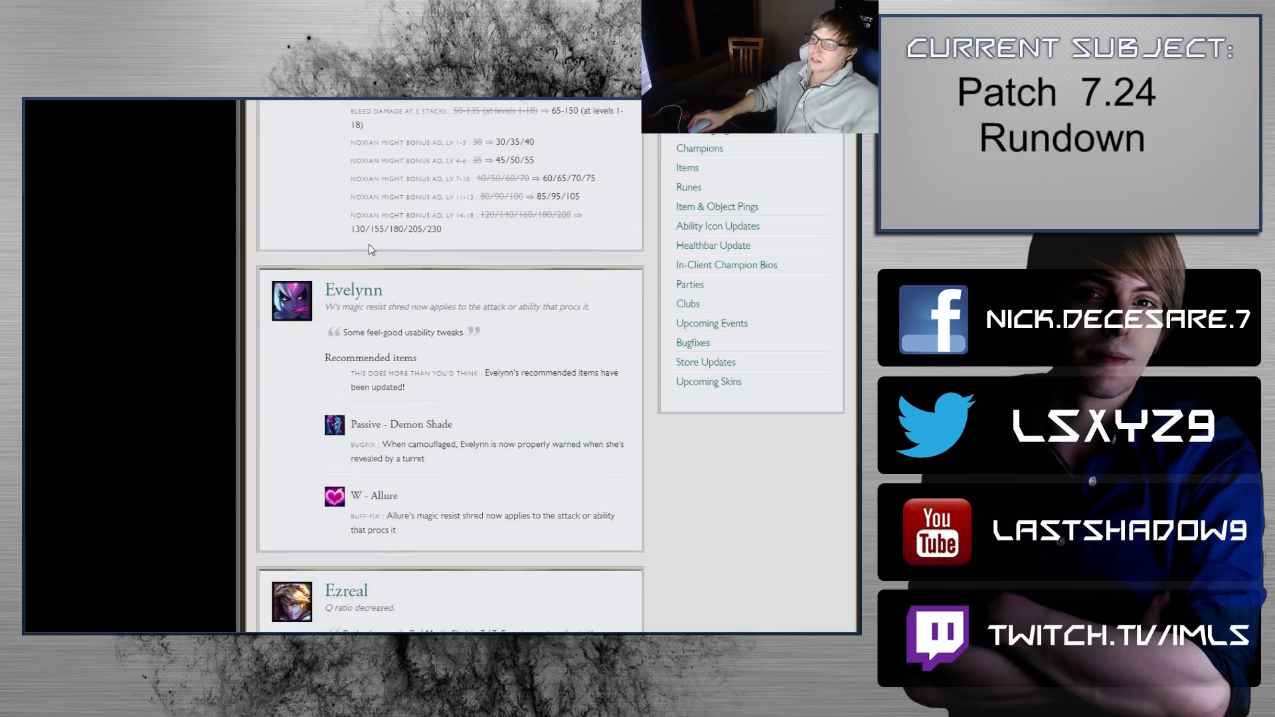
Step: Scroll past Evelynn's notes to Ezreal's Mystic Shot ratio decrease and the start of Galio's entry
scroll(down, 3)
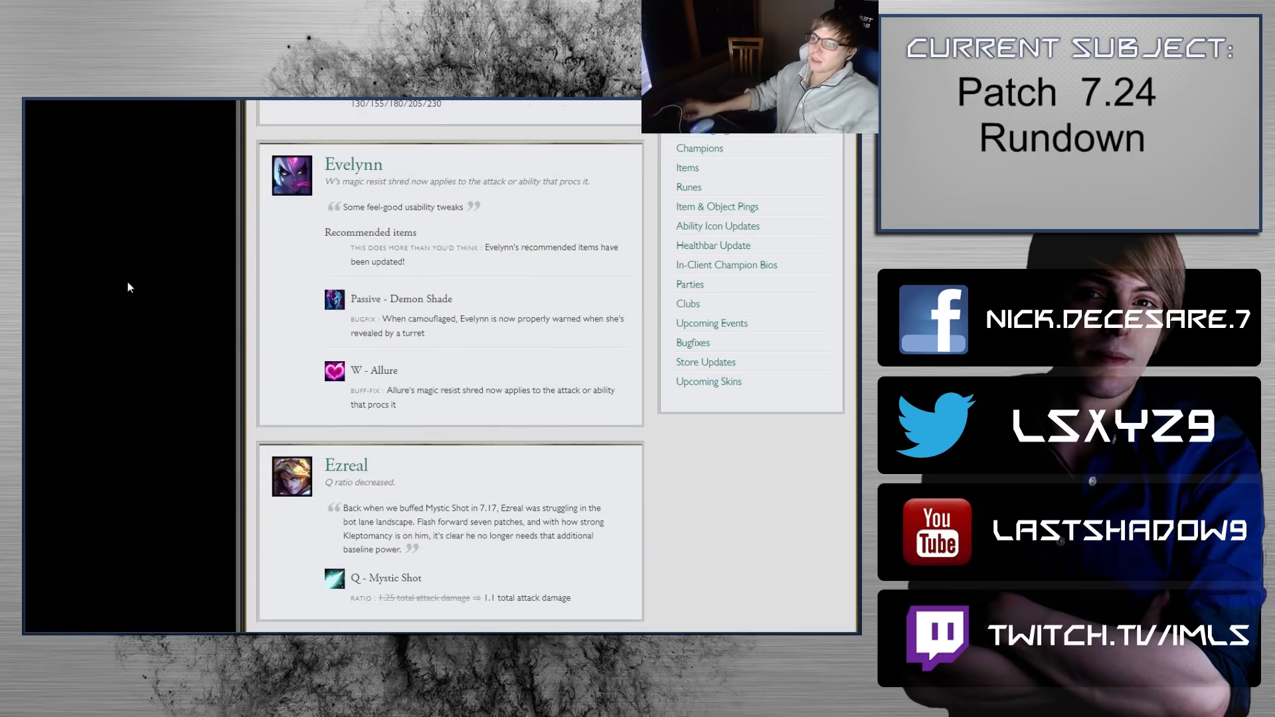
mouse_move(496, 201)
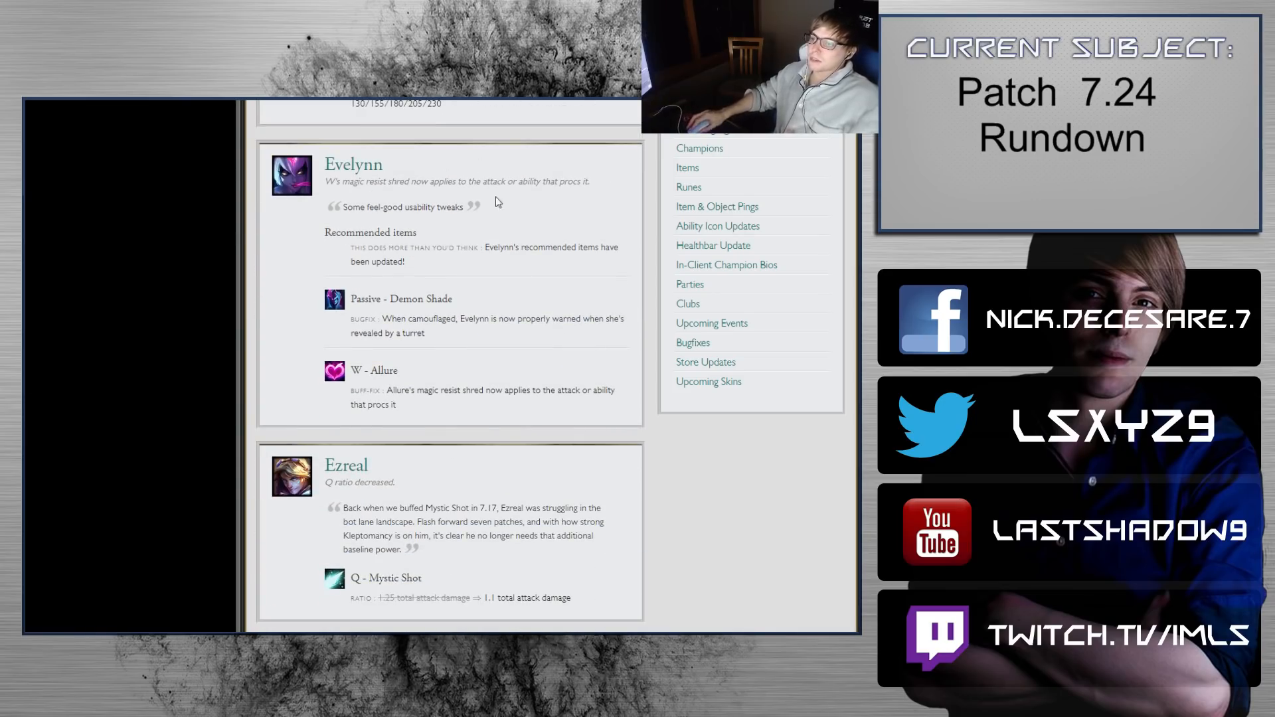
mouse_move(524, 211)
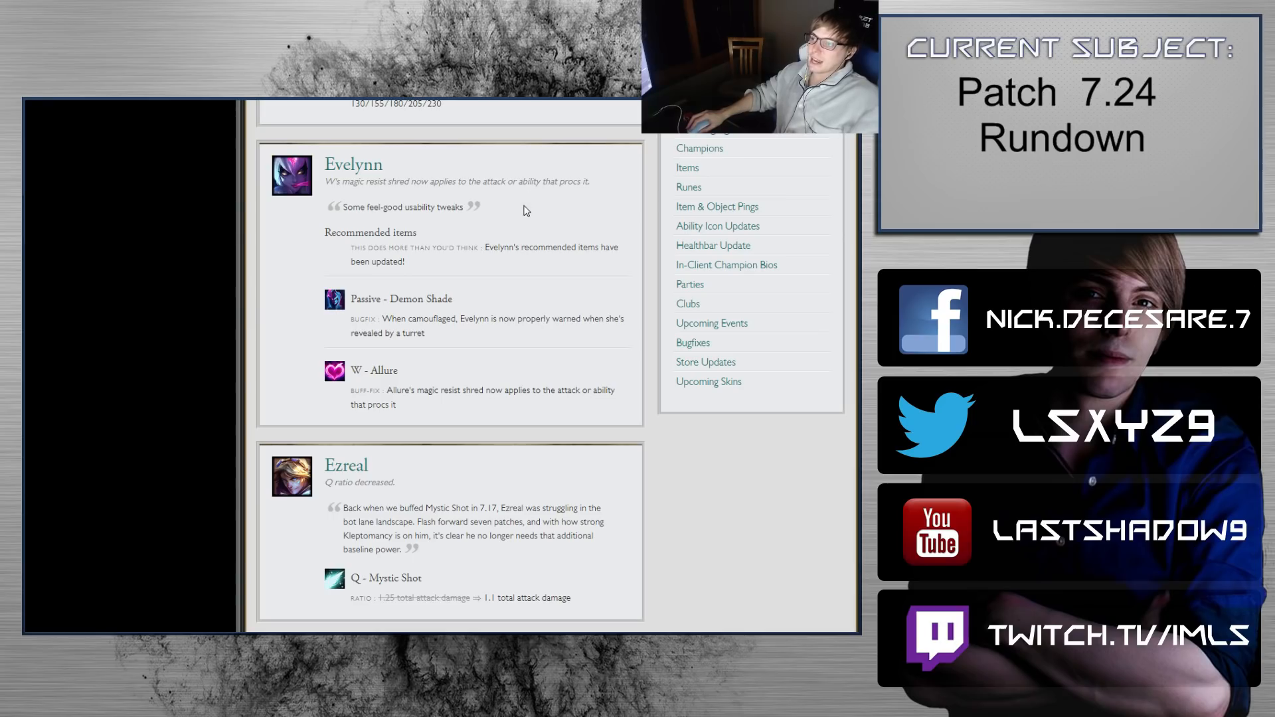
scroll(down, 3)
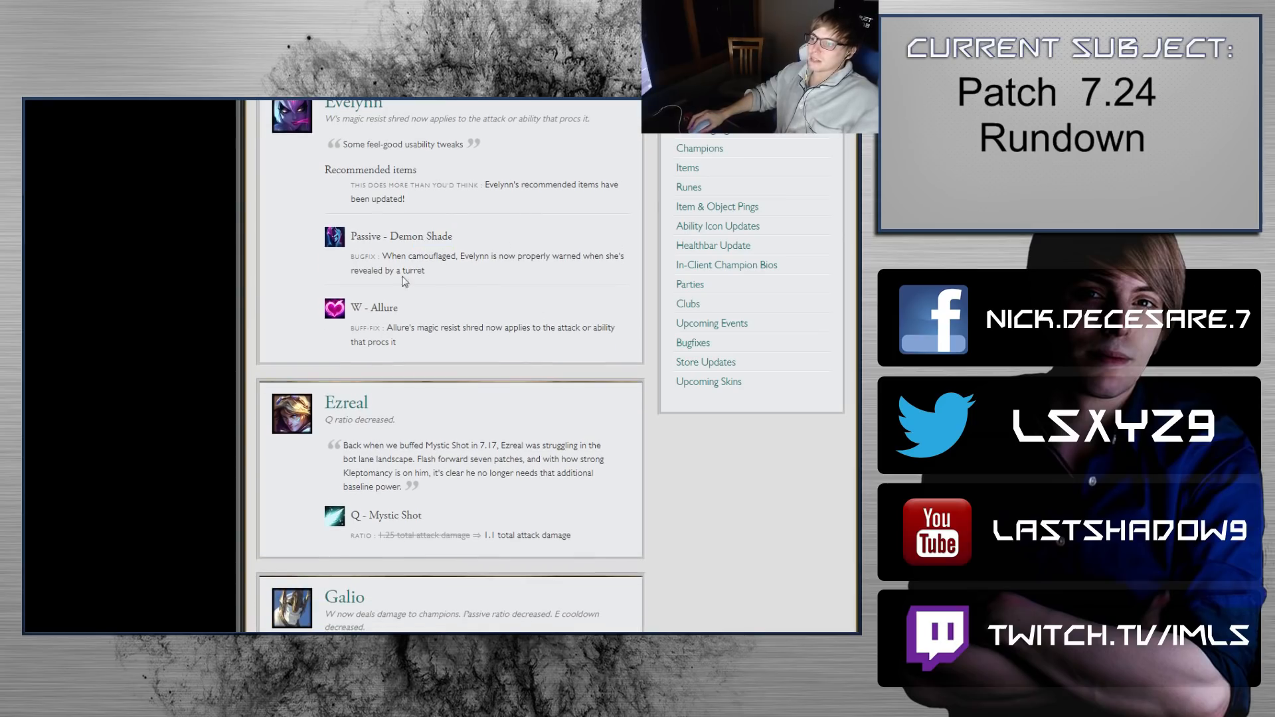
mouse_move(502, 292)
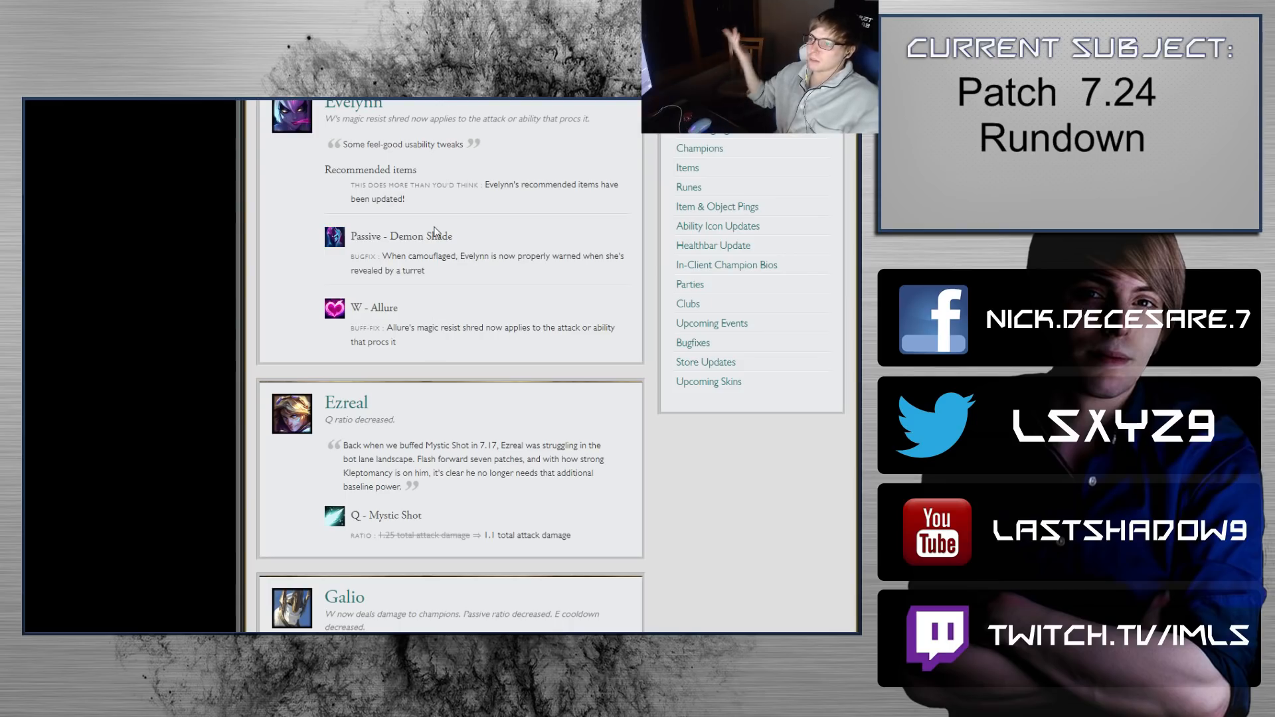
scroll(down, 3)
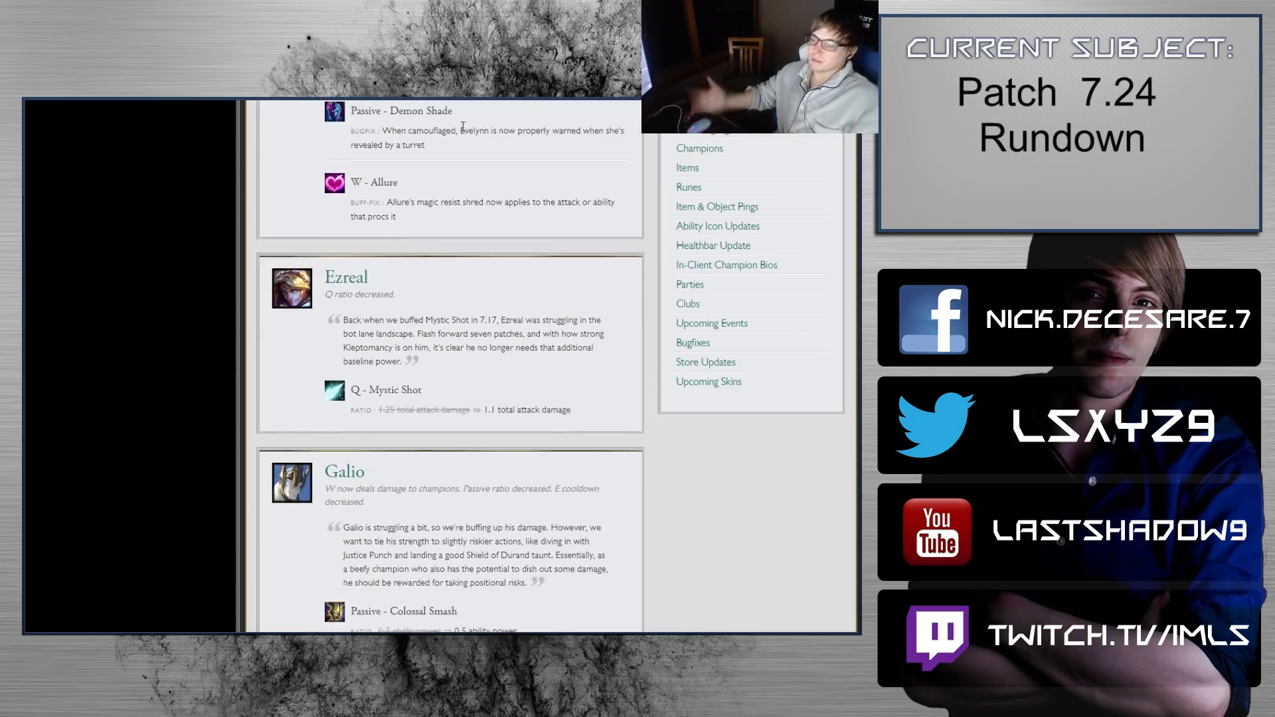
Step: Scroll down to Galio and back so Ezreal's Mystic Shot change and Galio's W changes both show
scroll(down, 3)
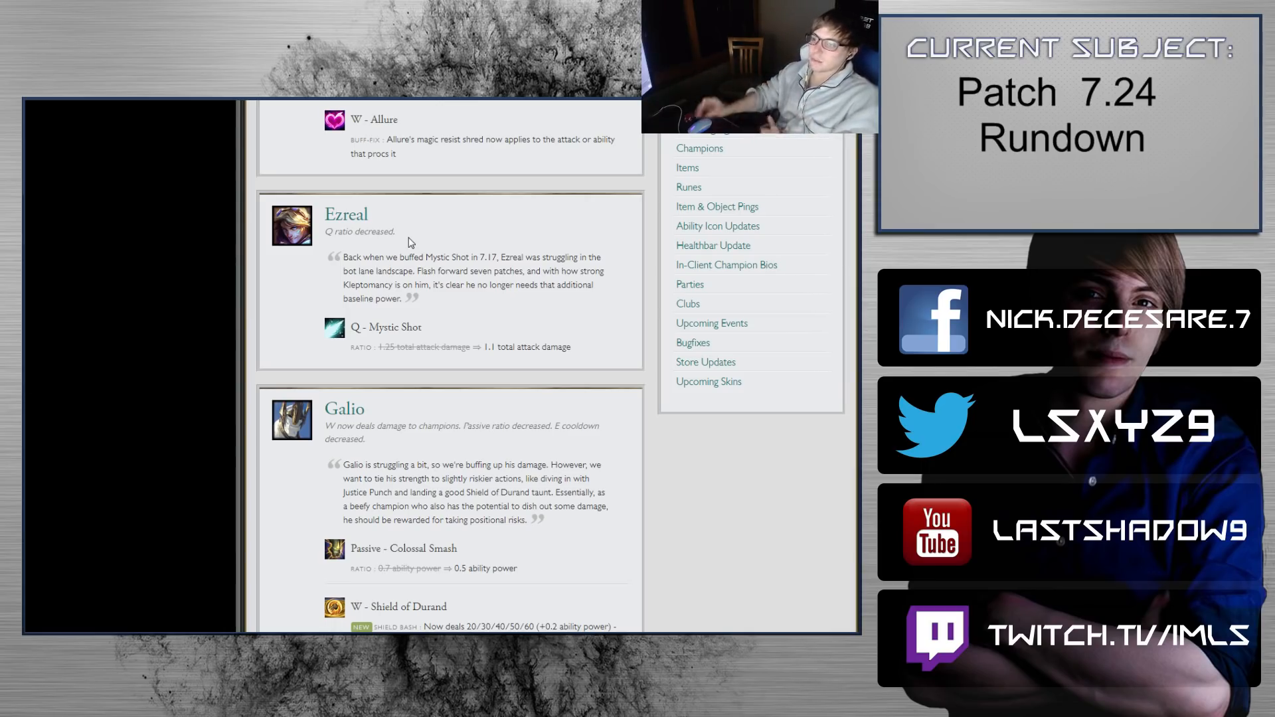
double_click(345, 214)
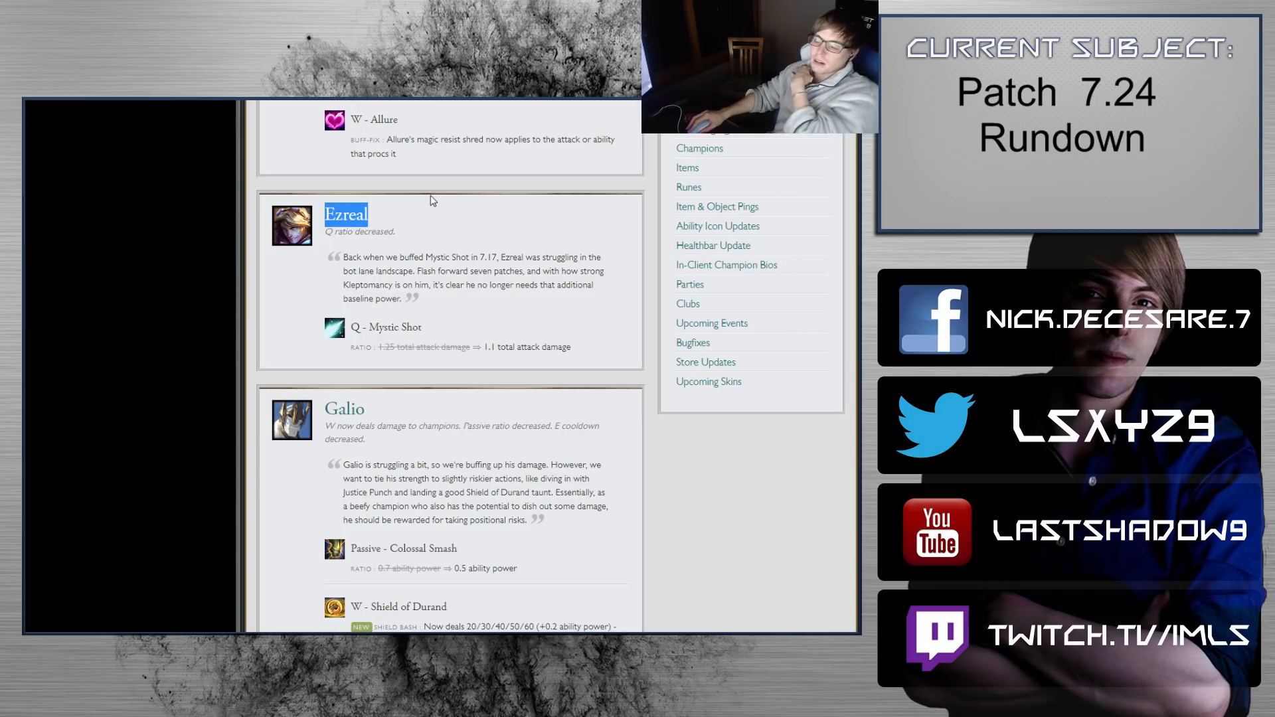
mouse_move(436, 162)
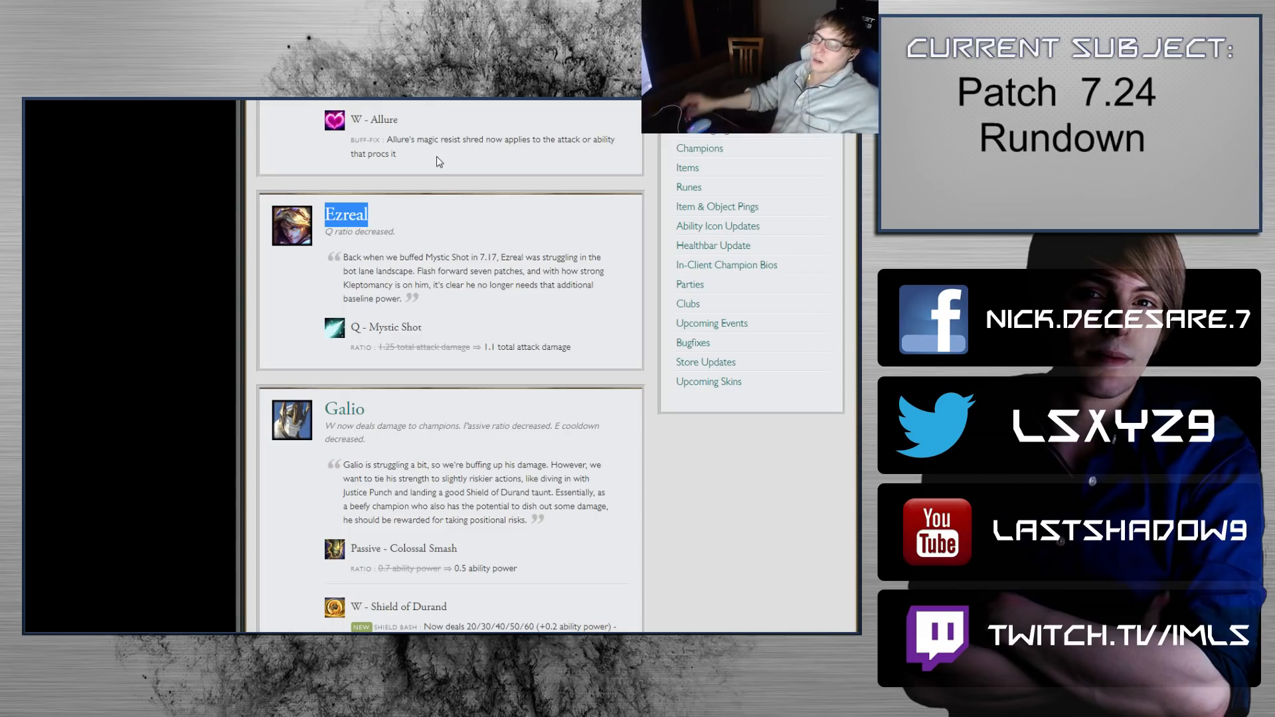
mouse_move(411, 160)
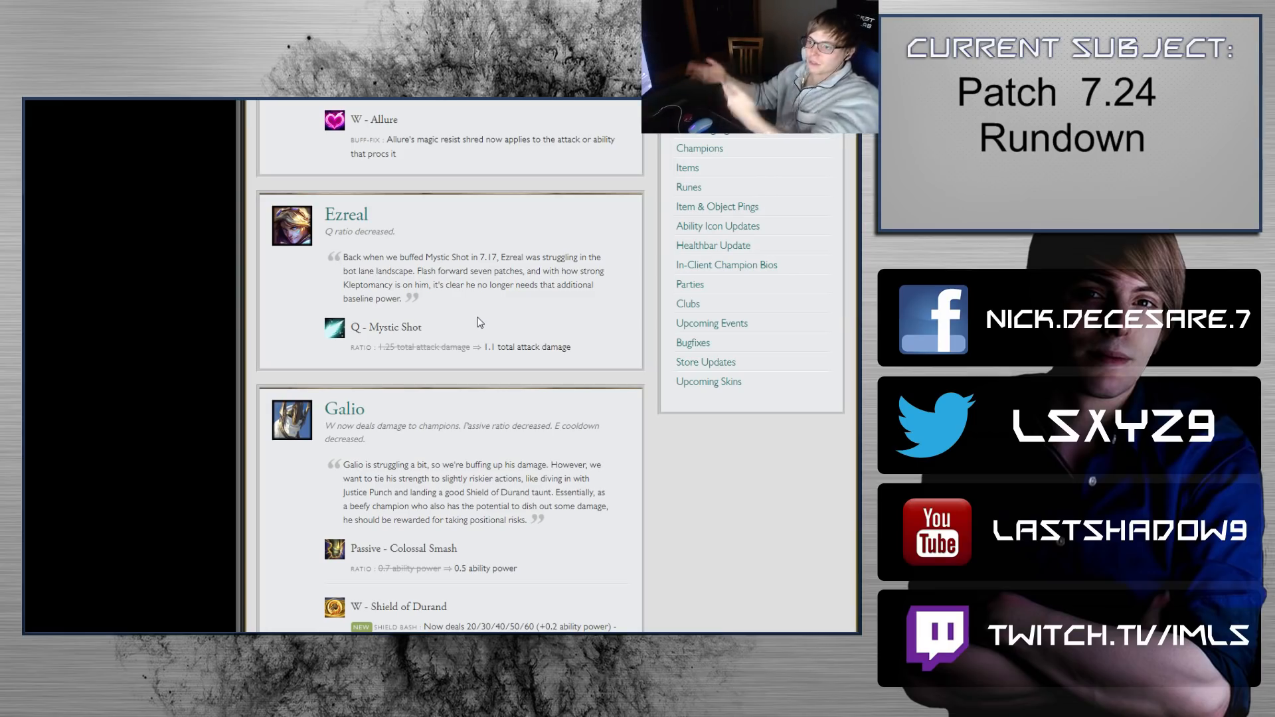
scroll(down, 3)
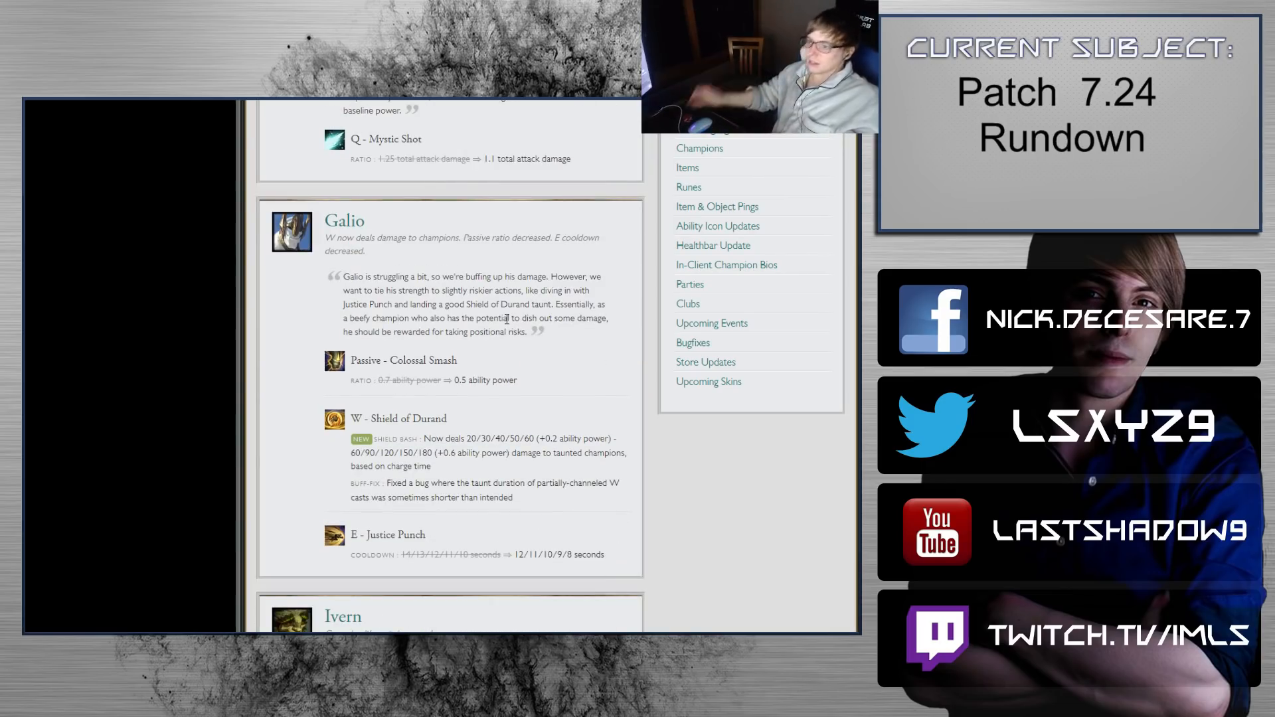
scroll(up, 3)
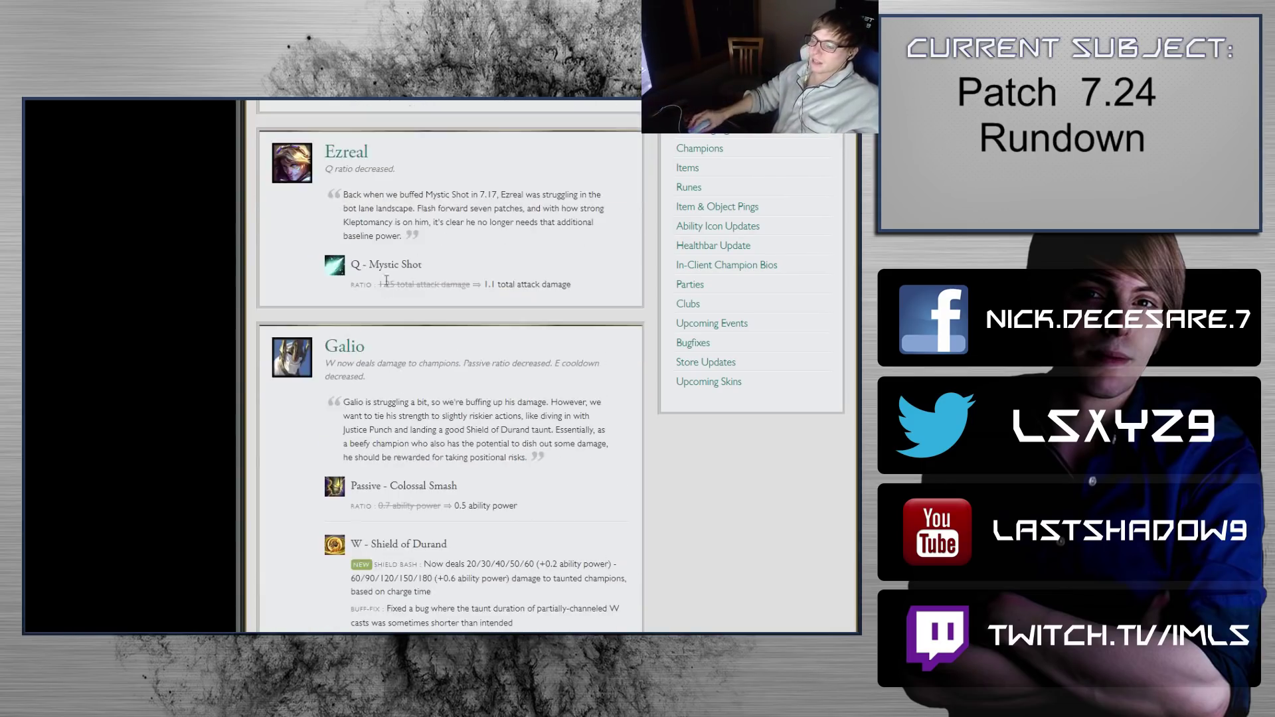
mouse_move(569, 281)
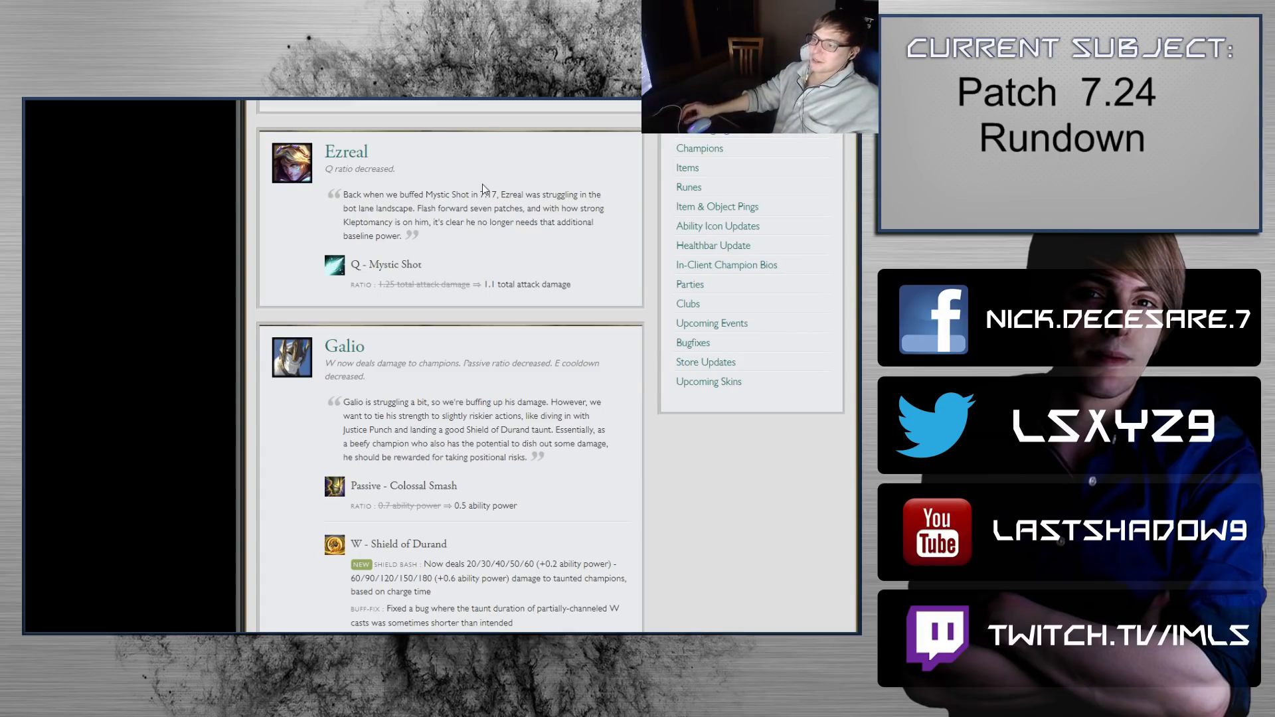
mouse_move(483, 164)
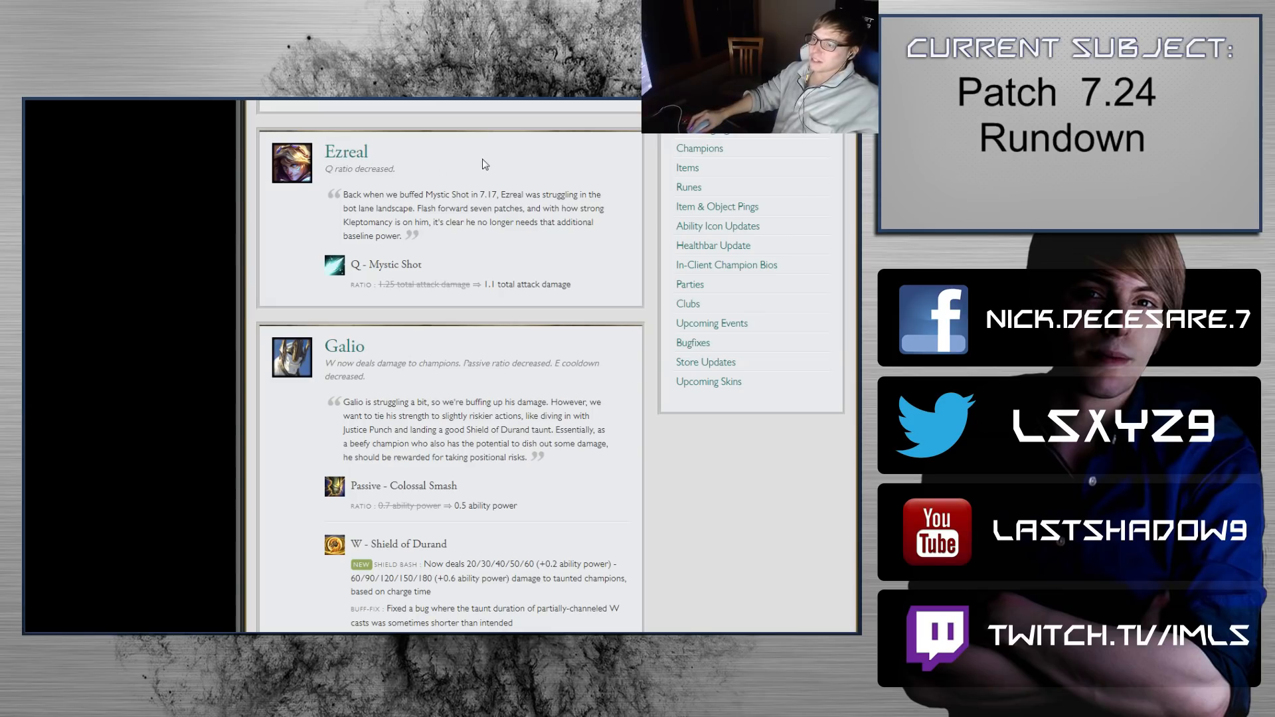
mouse_move(610, 295)
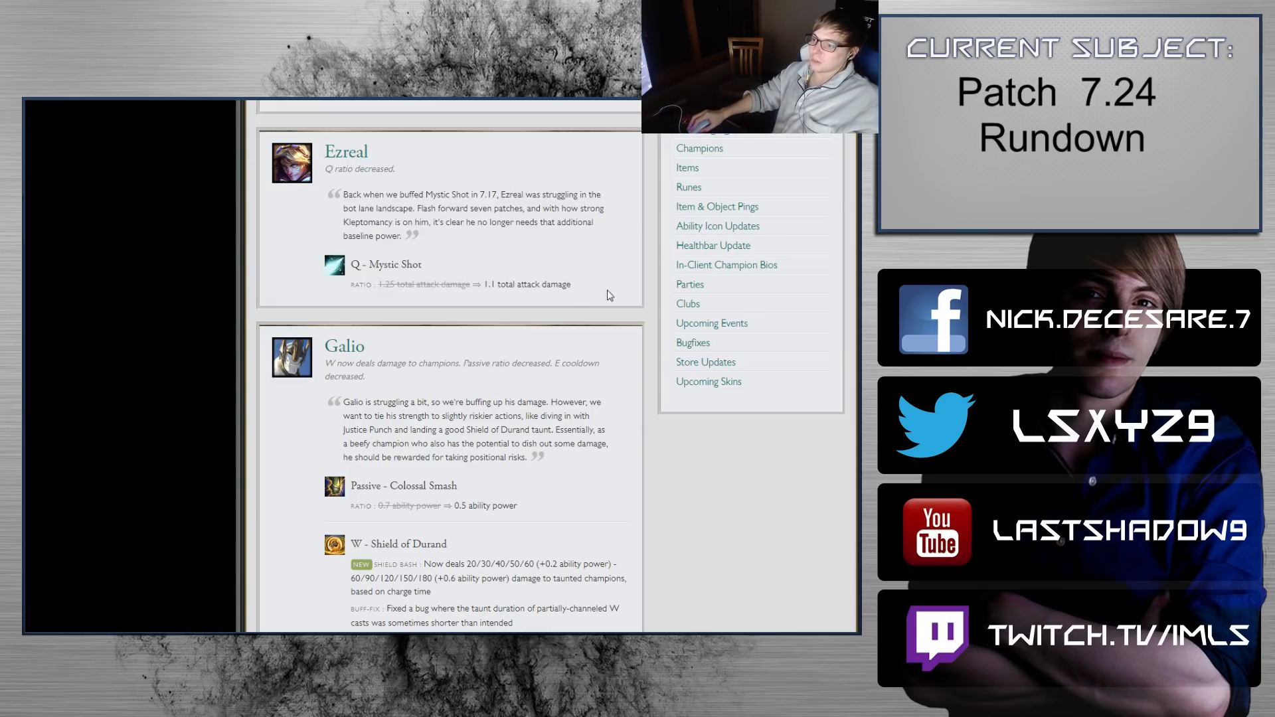
Step: Scroll past Galio's summary to Shield of Durand, Justice Punch and the Ivern heading
scroll(down, 3)
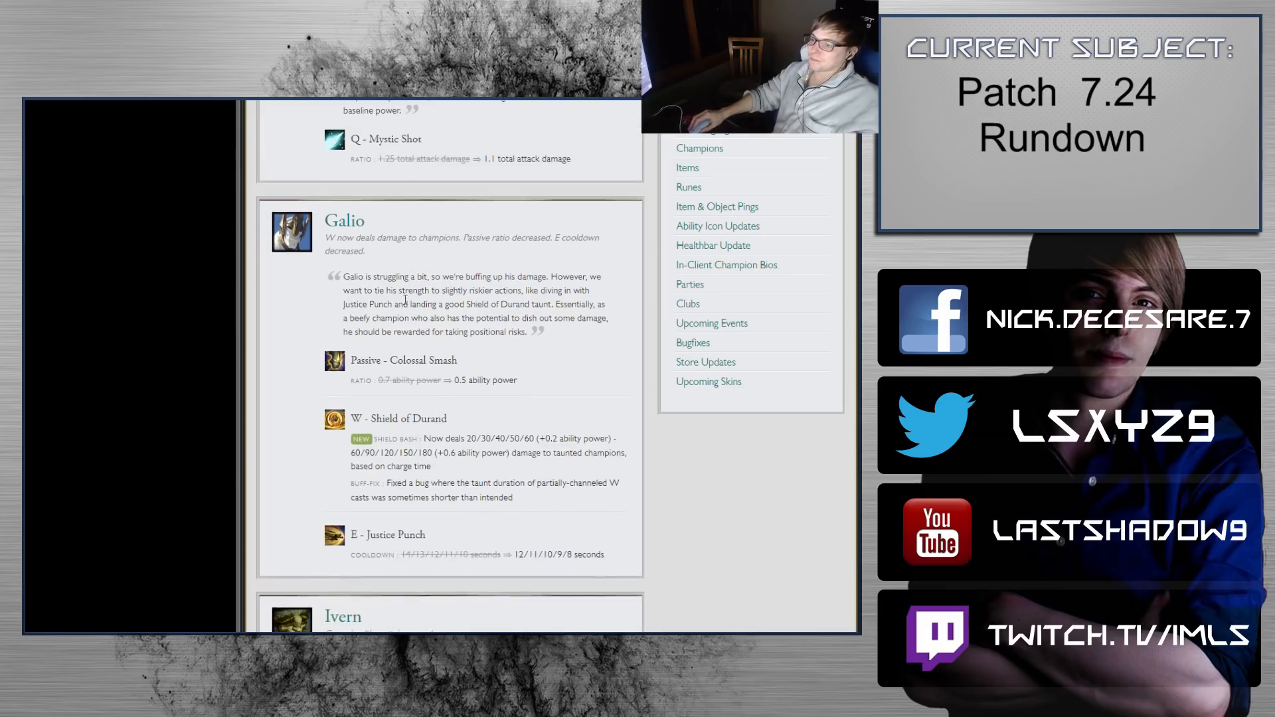
scroll(down, 3)
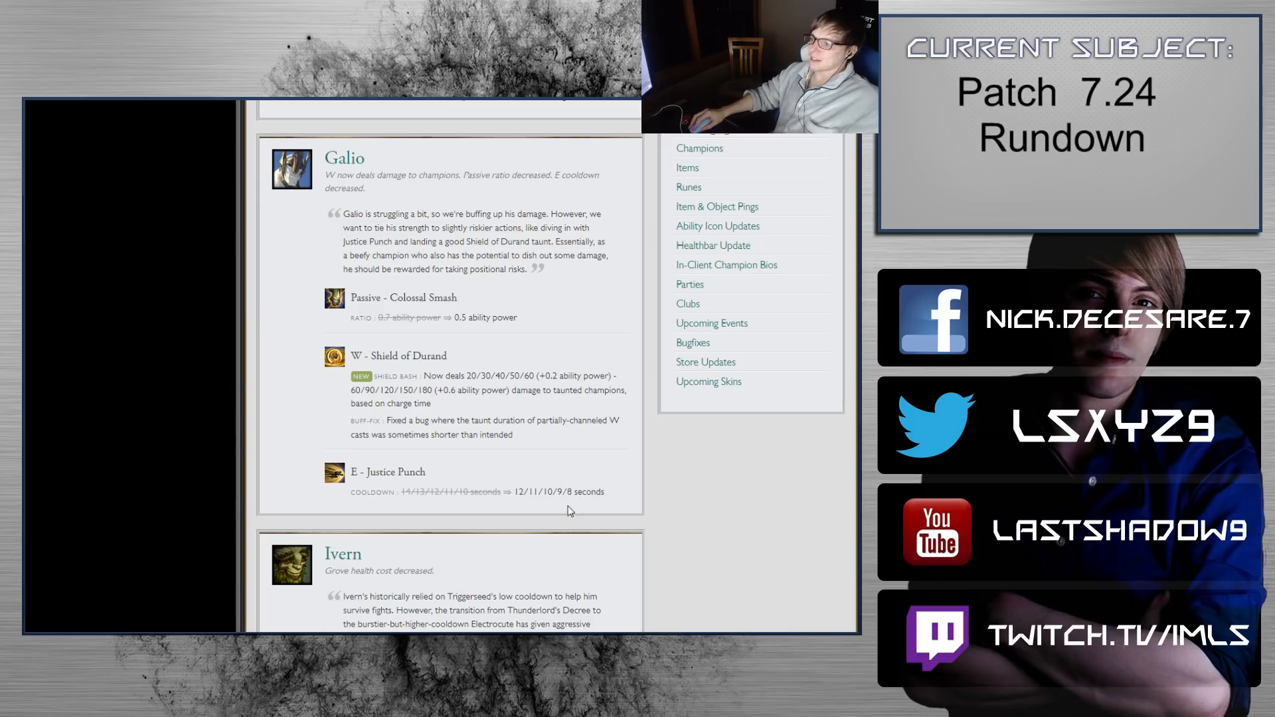
mouse_move(556, 510)
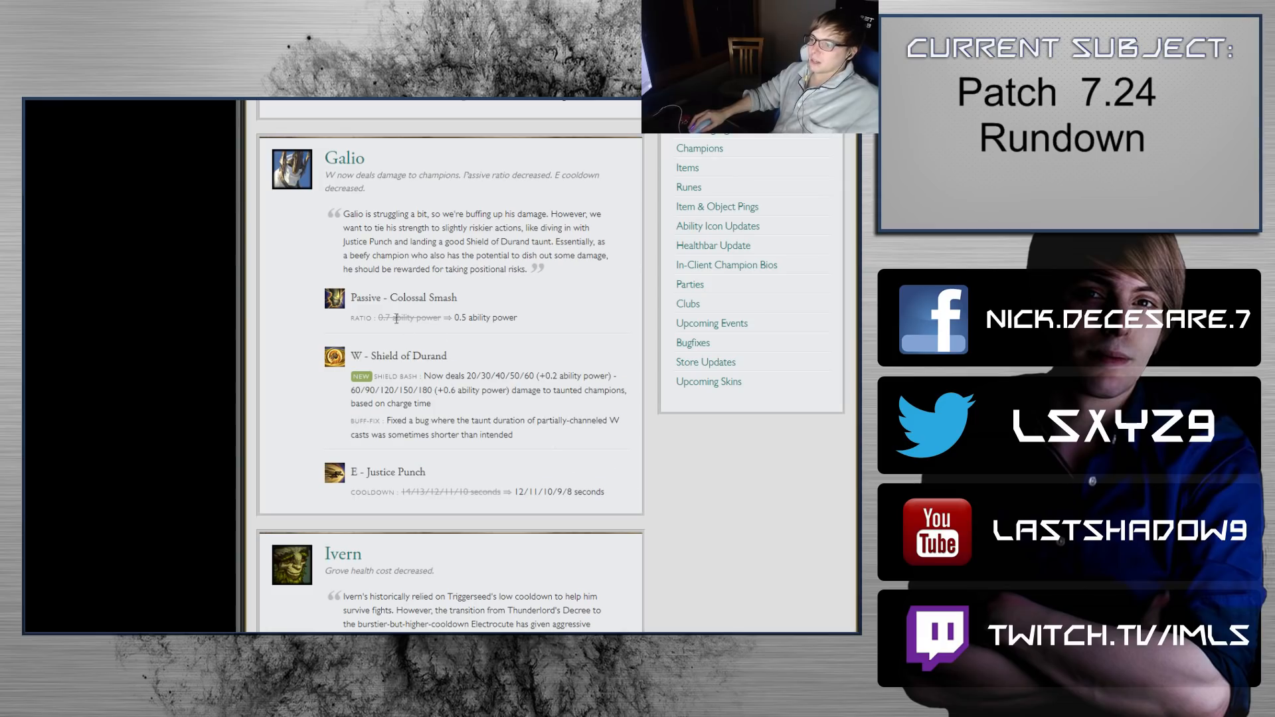
scroll(down, 3)
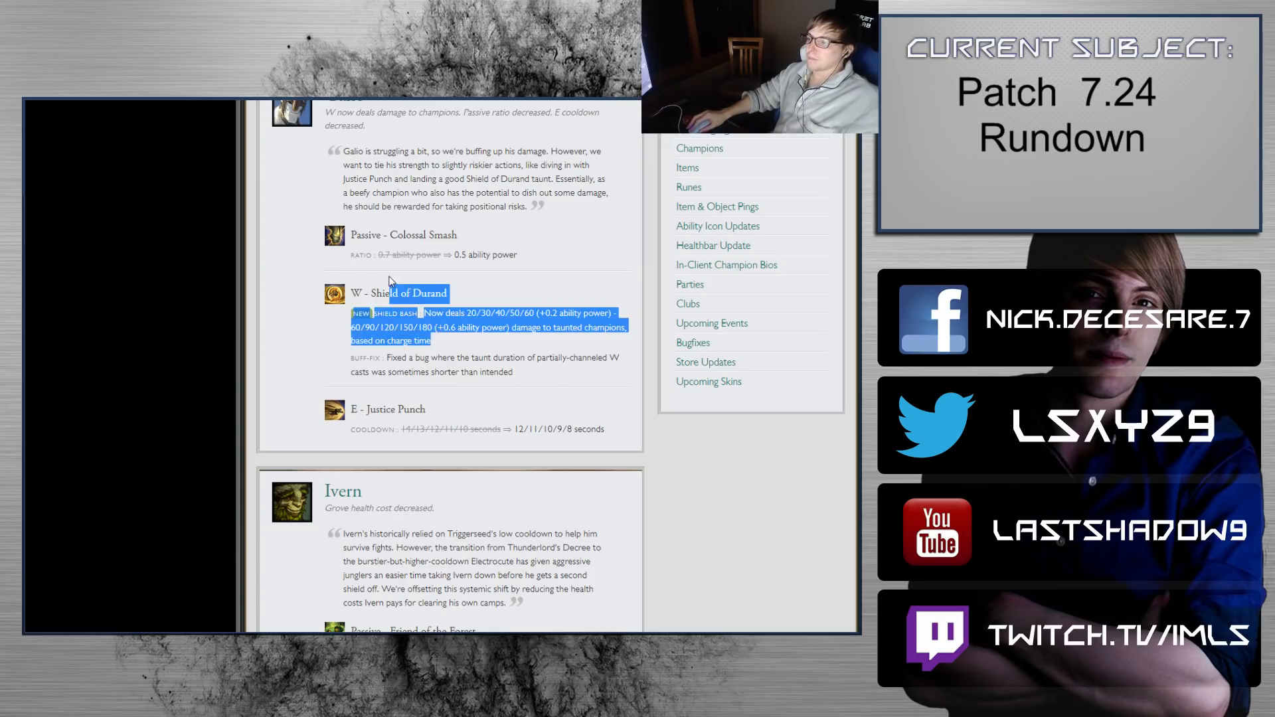
scroll(down, 3)
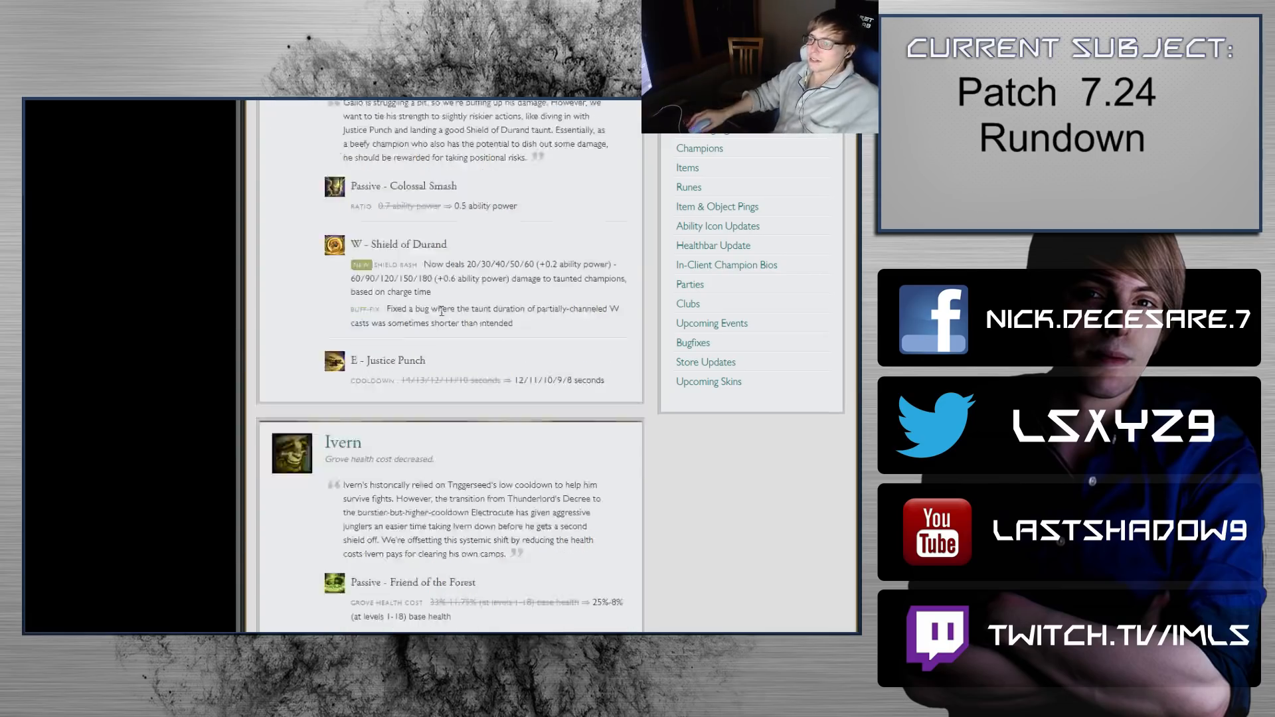
scroll(up, 3)
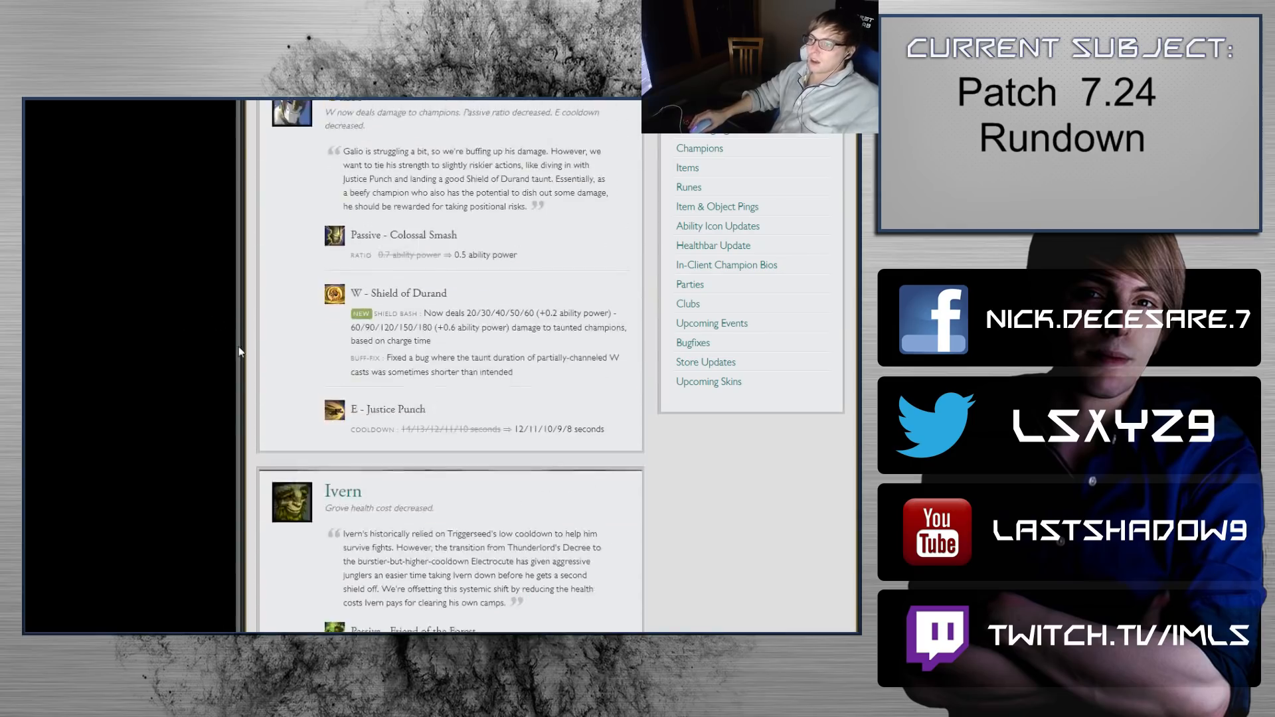
Step: Scroll to Ivern's grove health cost change with Jarvan IV's decreases beneath
scroll(down, 3)
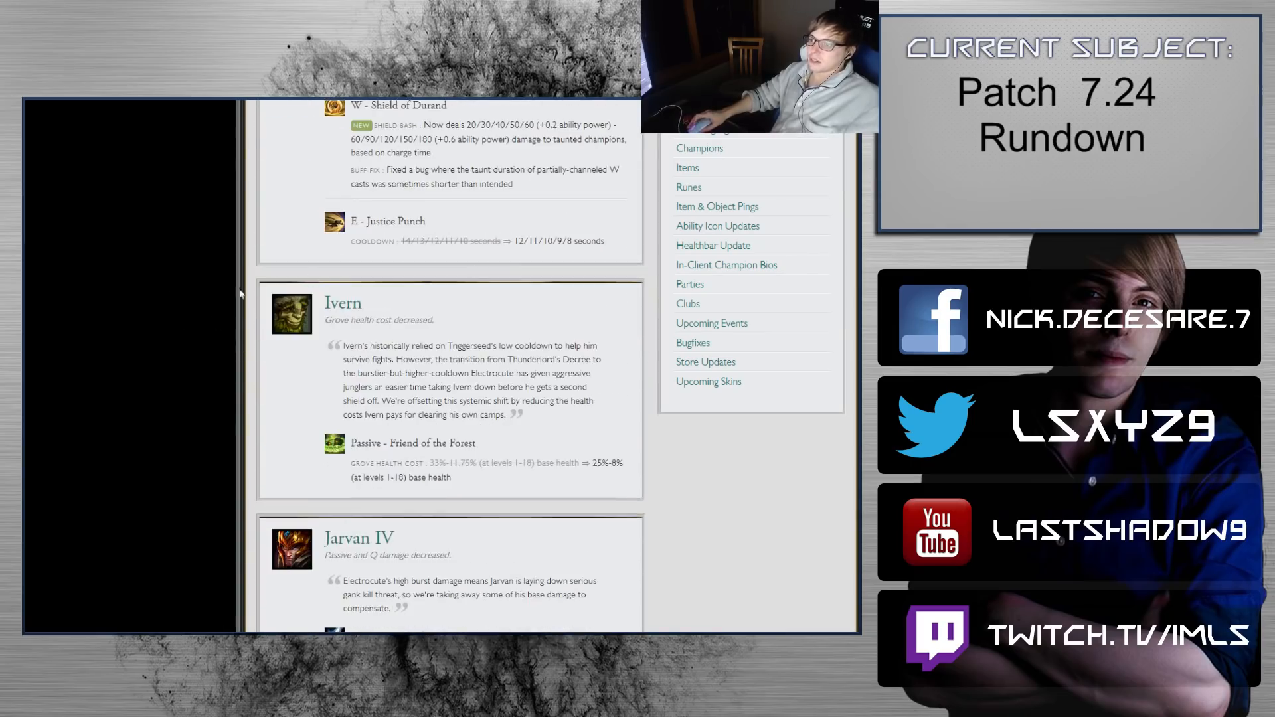
scroll(up, 3)
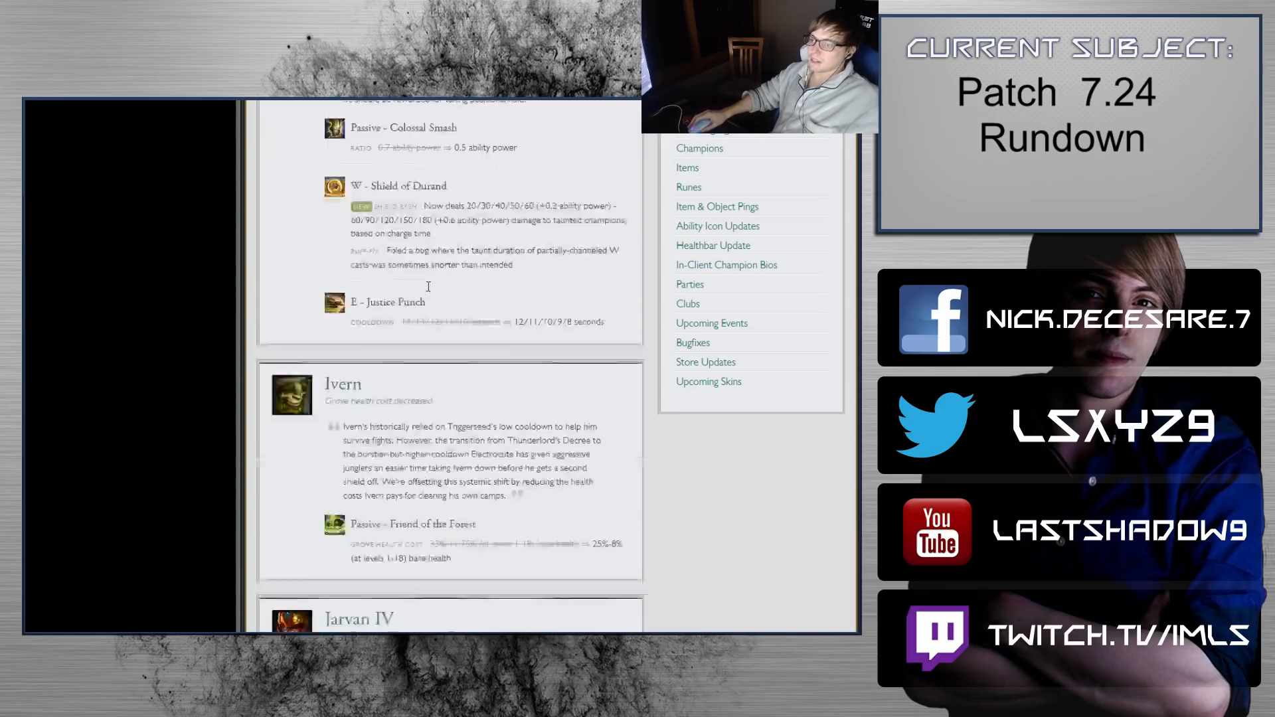
scroll(down, 3)
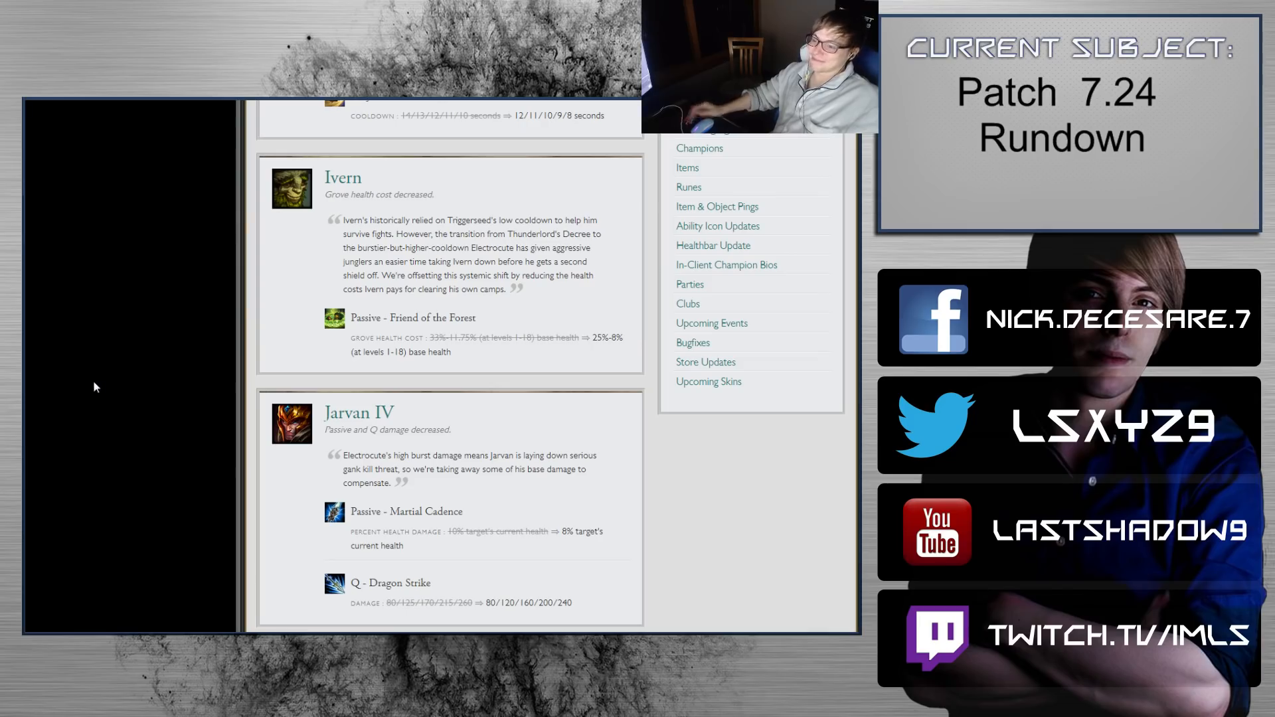
Step: Scroll past Jarvan IV to Karthus's Requiem ratio increase and the Leona heading
scroll(down, 3)
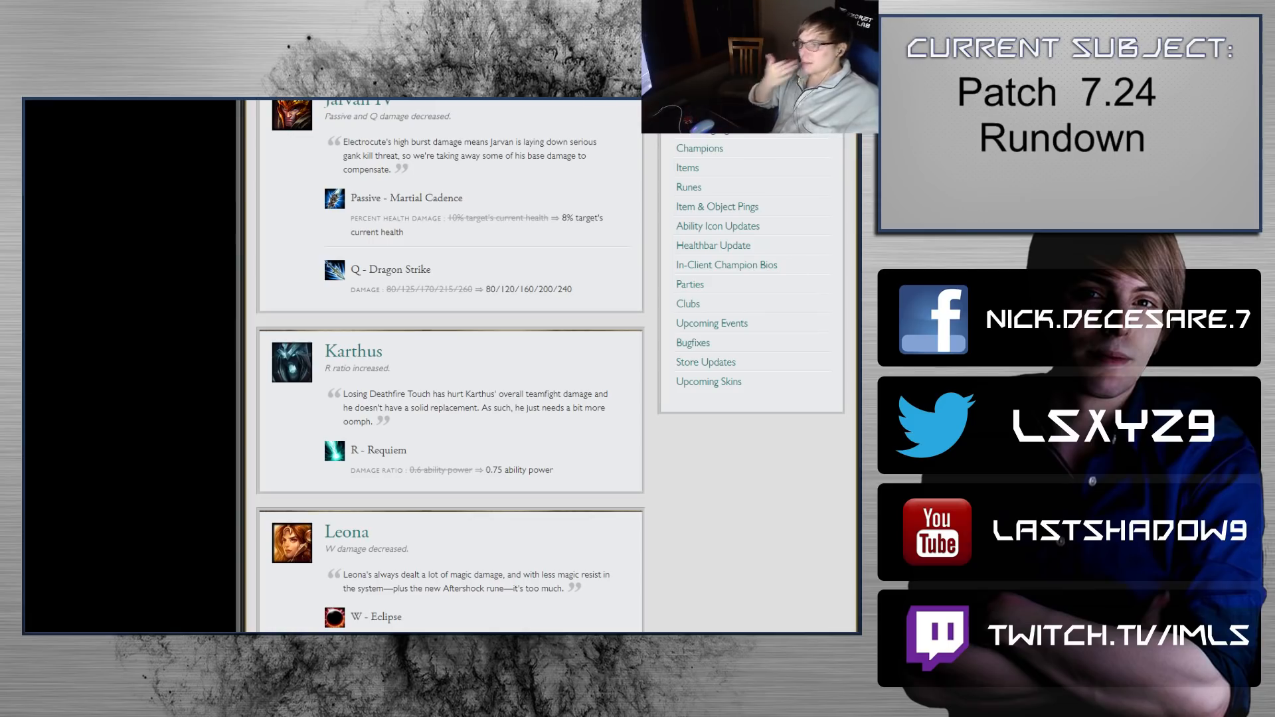
double_click(425, 198)
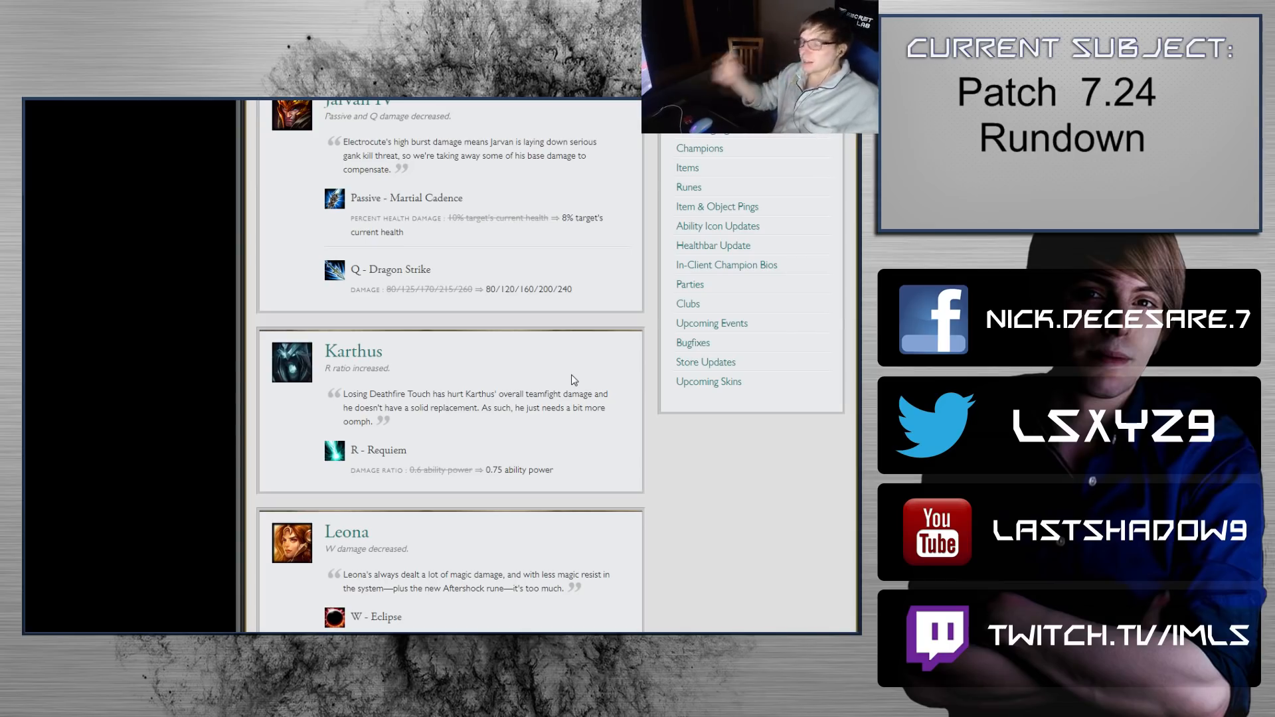
mouse_move(509, 349)
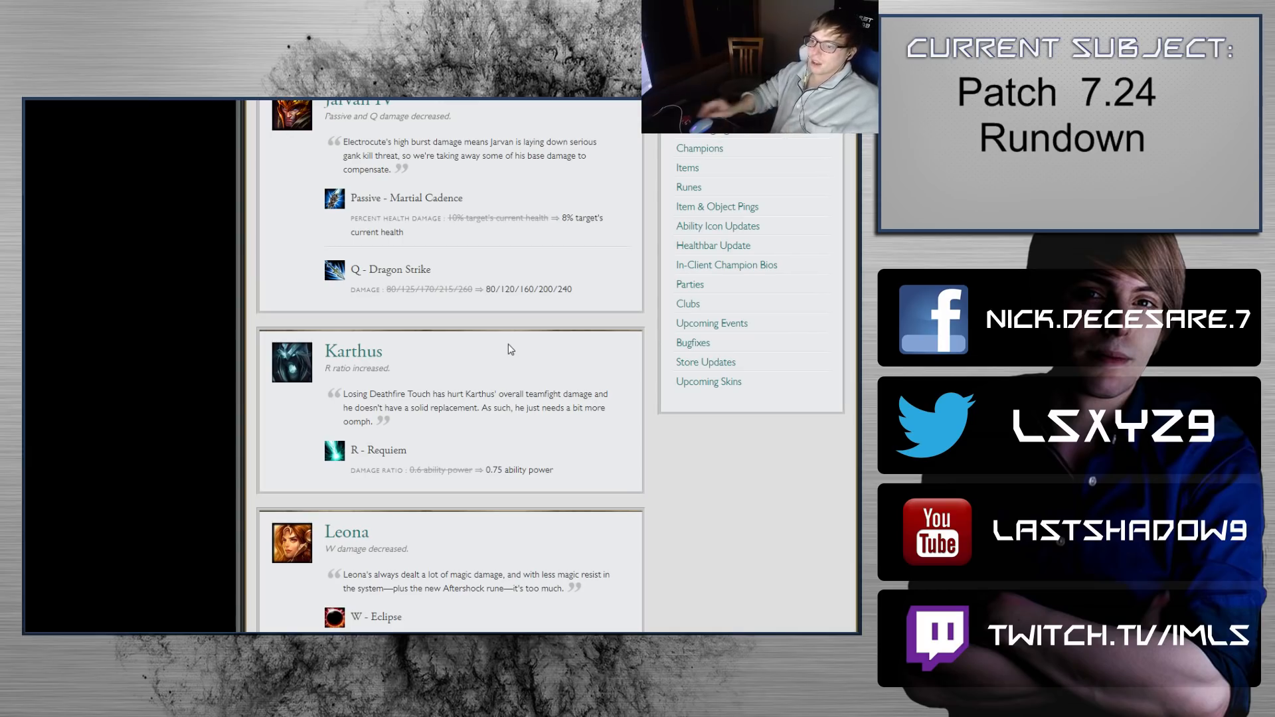
Step: Scroll to Leona's W, Malzahar's R and Maokai's Q damage reductions
scroll(down, 3)
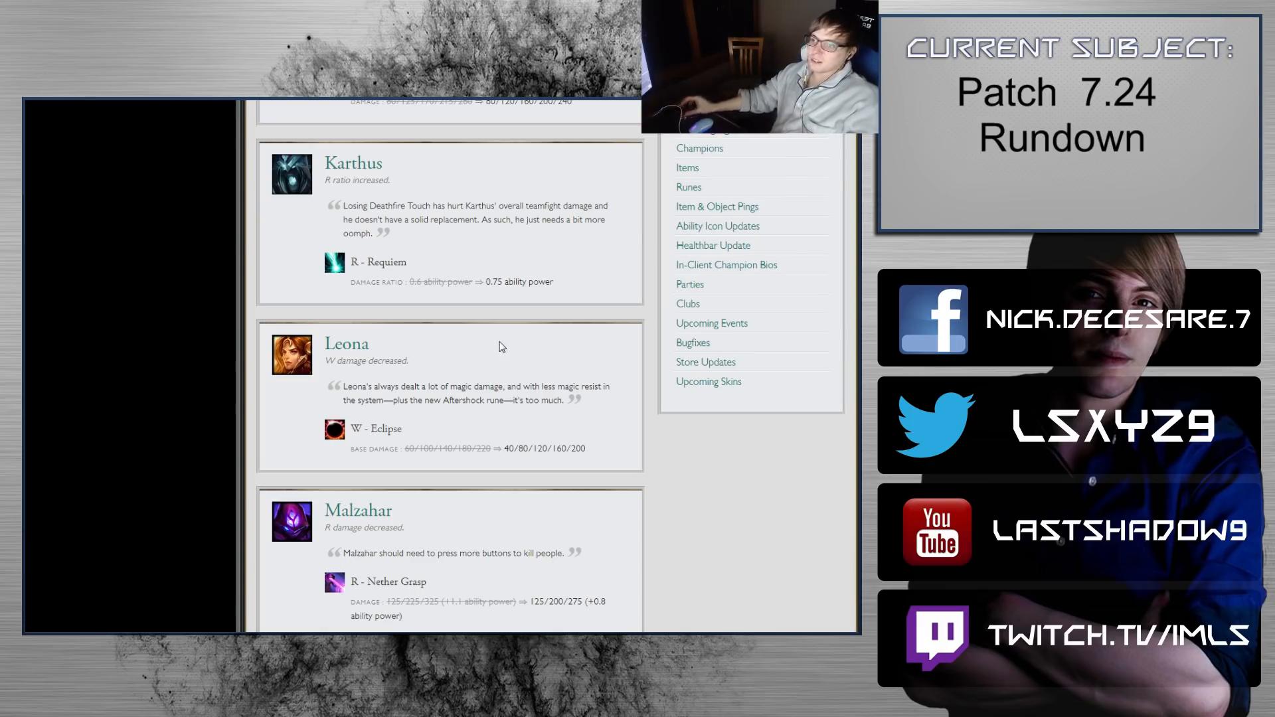
mouse_move(468, 262)
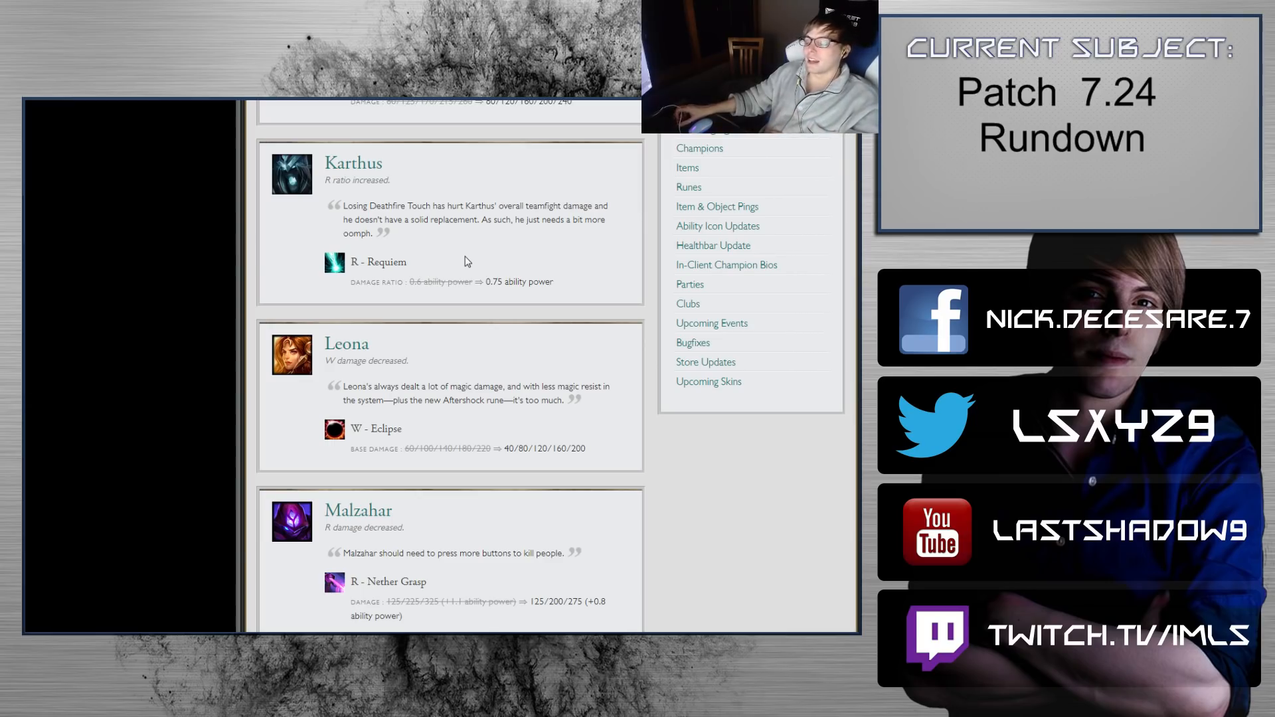
scroll(down, 3)
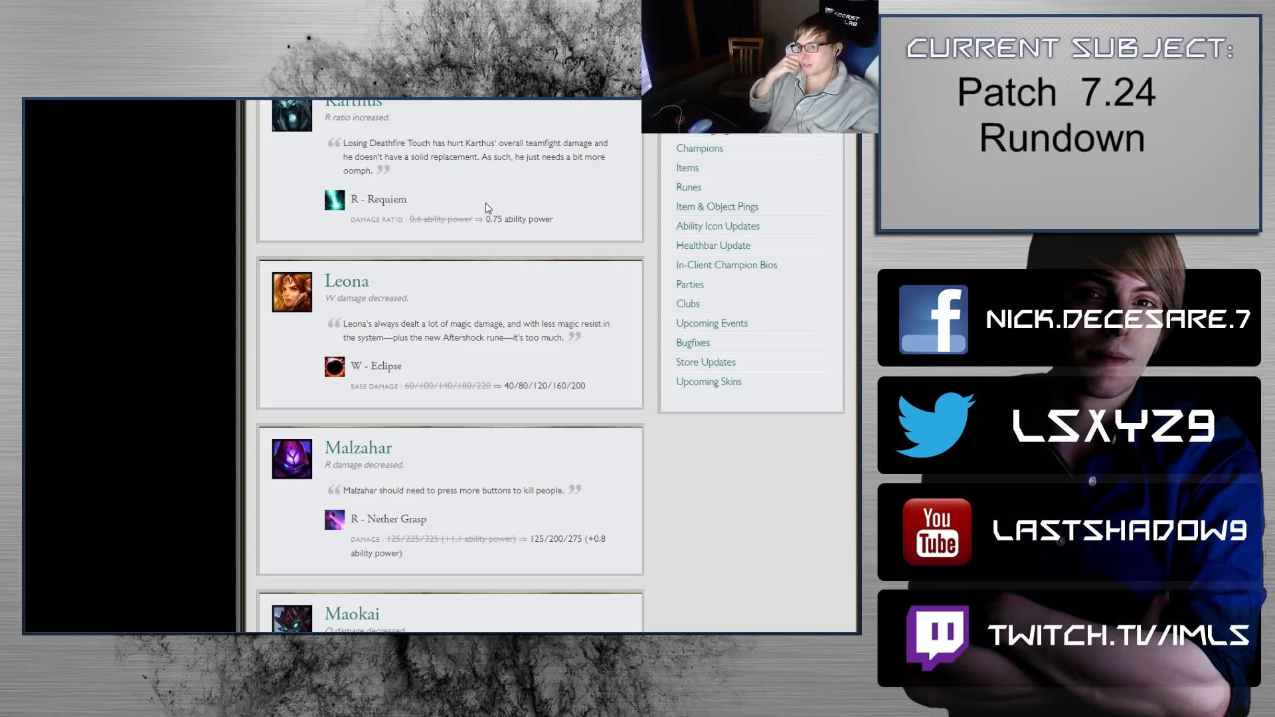
scroll(down, 3)
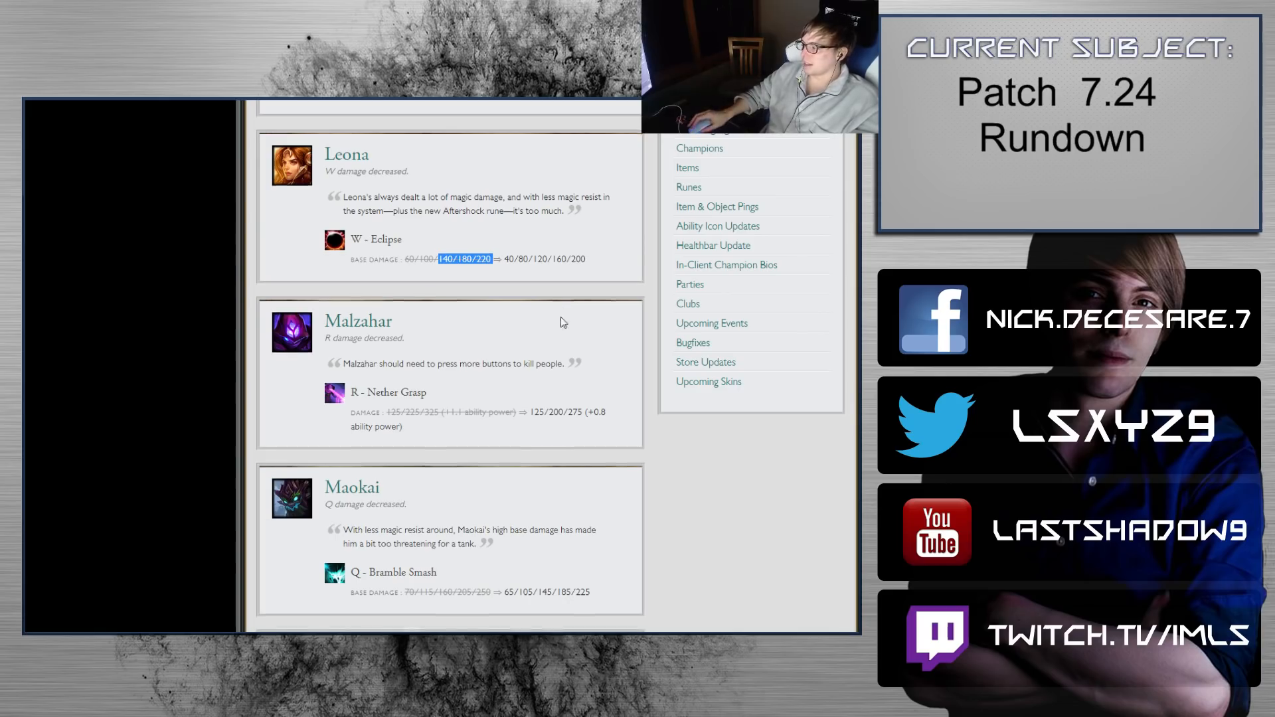
Step: Scroll down past Maokai's Q damage decrease to Morgana's mana regen and passive changes
scroll(down, 3)
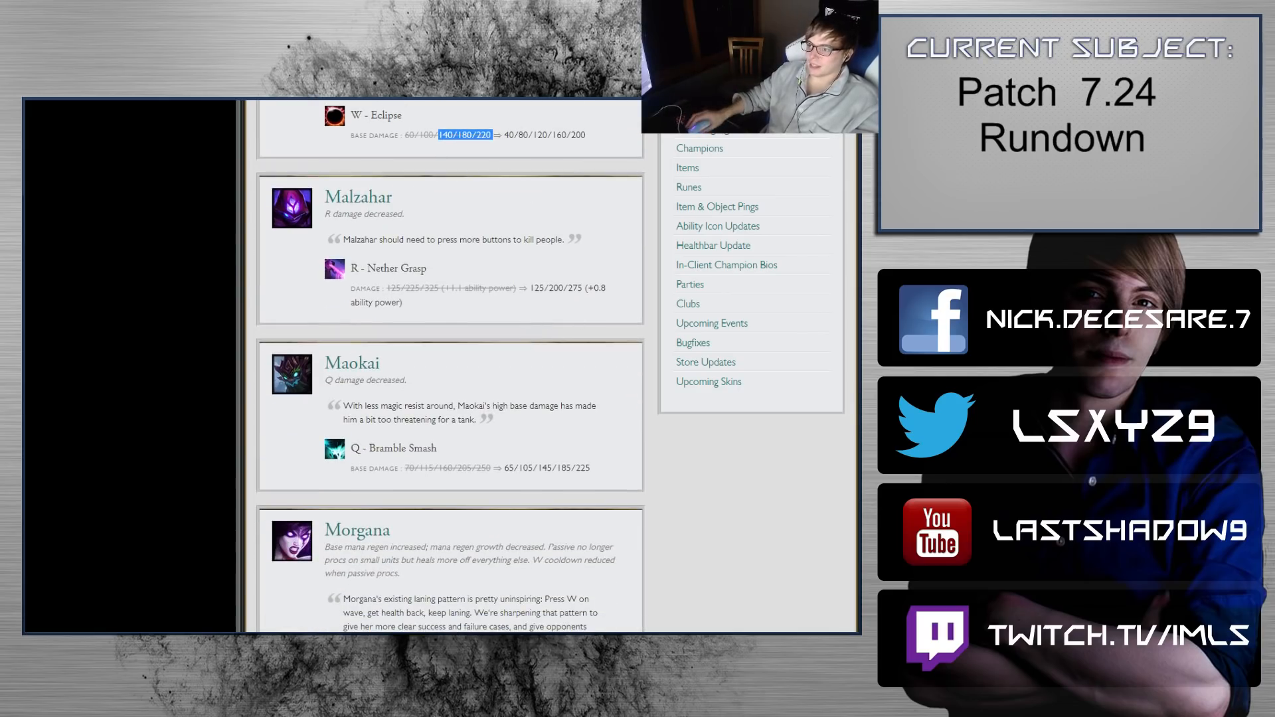
scroll(down, 3)
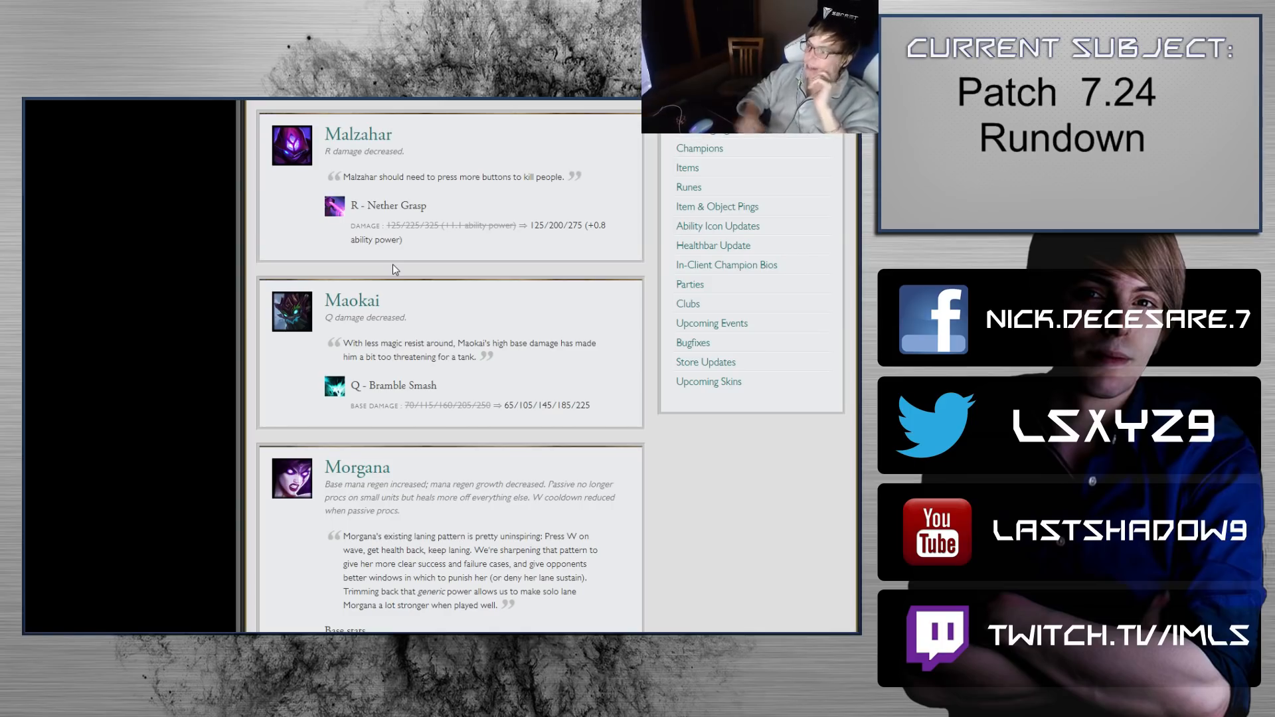
mouse_move(621, 231)
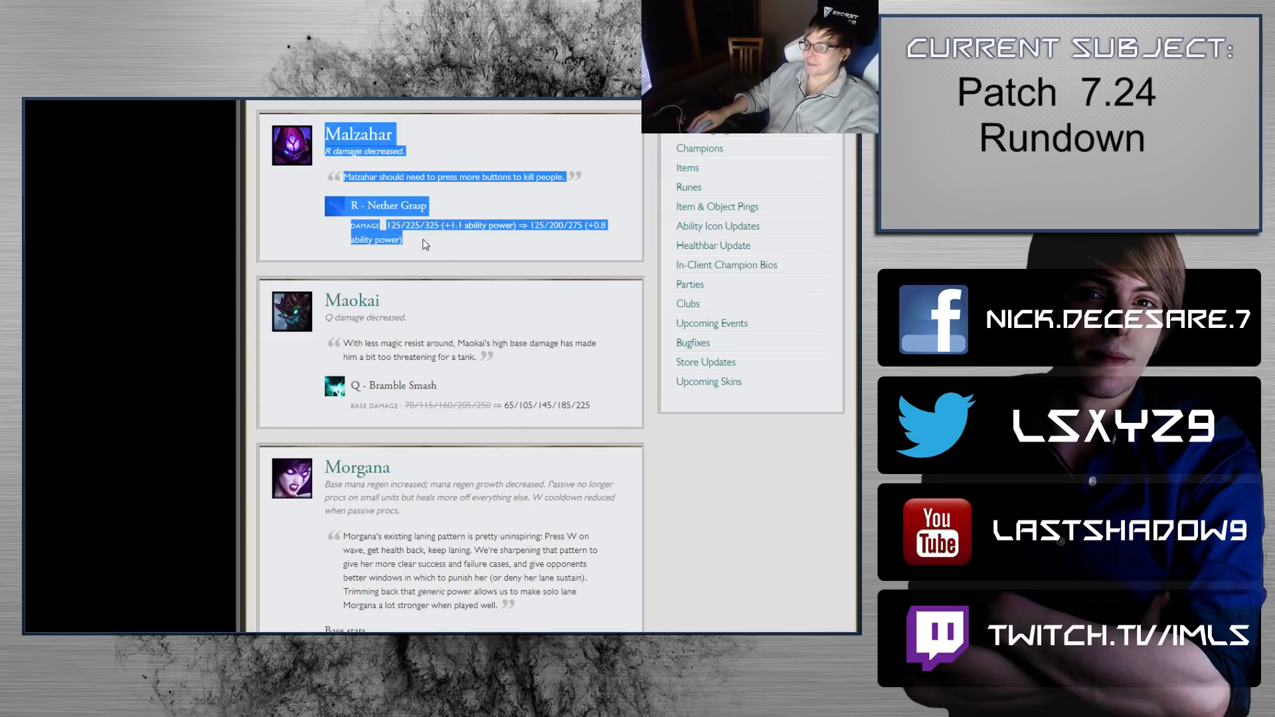
mouse_move(316, 124)
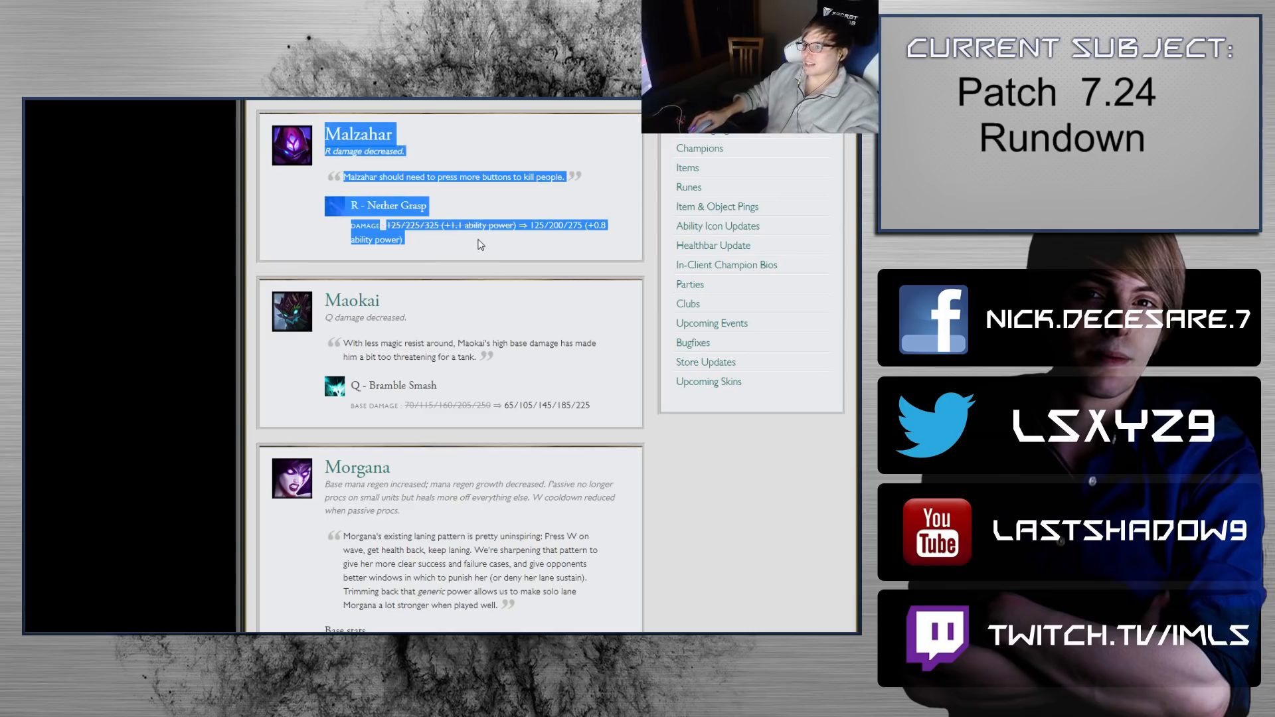
Step: Highlight Malzahar's R damage numbers, including the old +1.1 ability power ratio
scroll(down, 3)
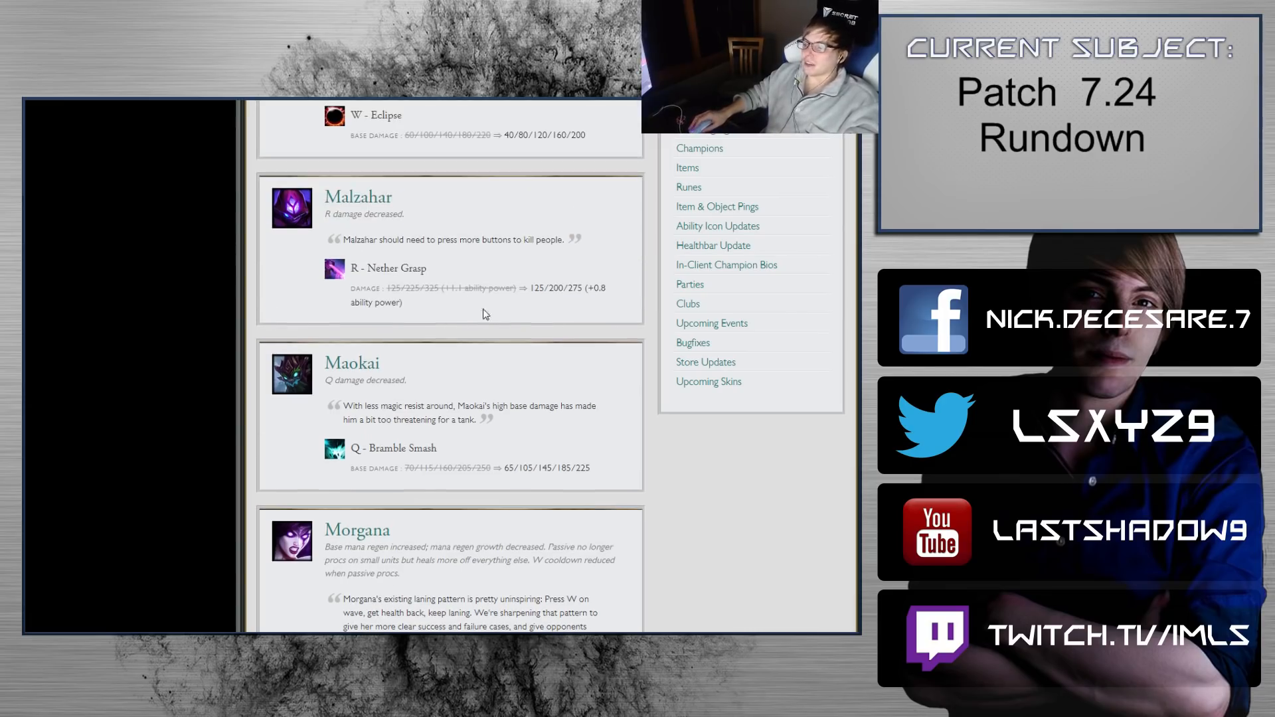
scroll(up, 3)
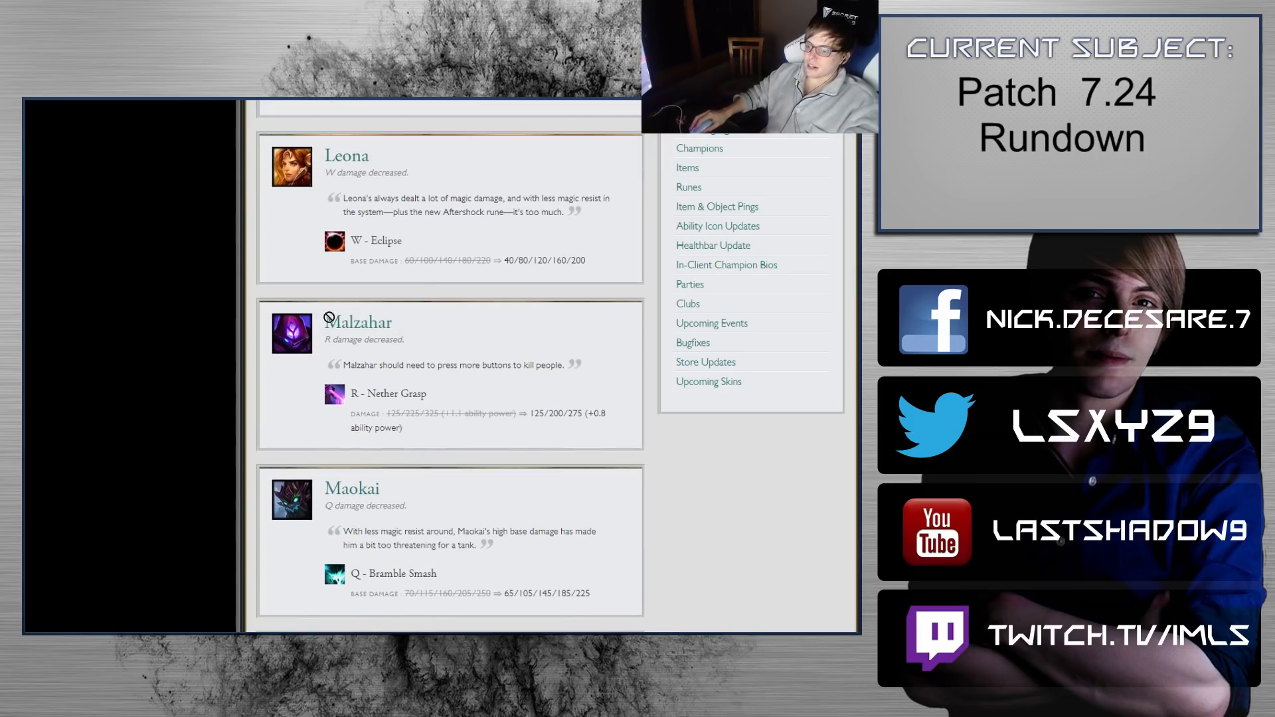
mouse_move(468, 356)
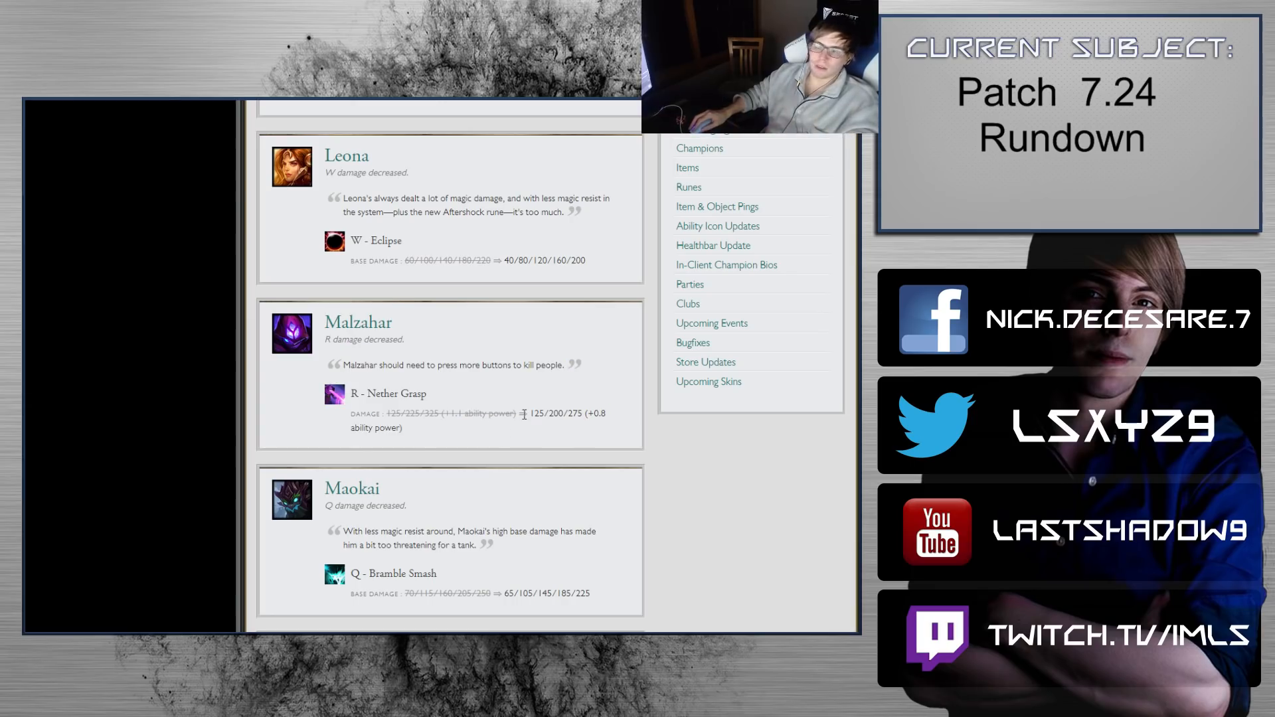
scroll(down, 3)
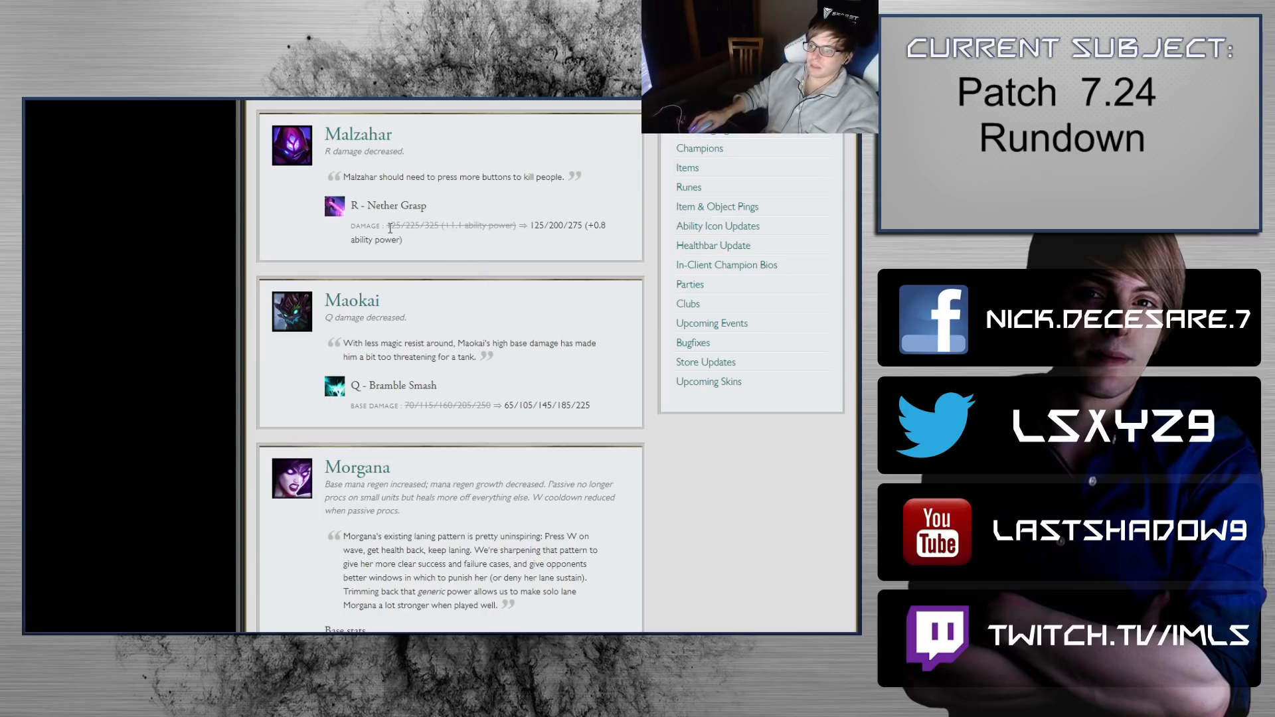
double_click(394, 226)
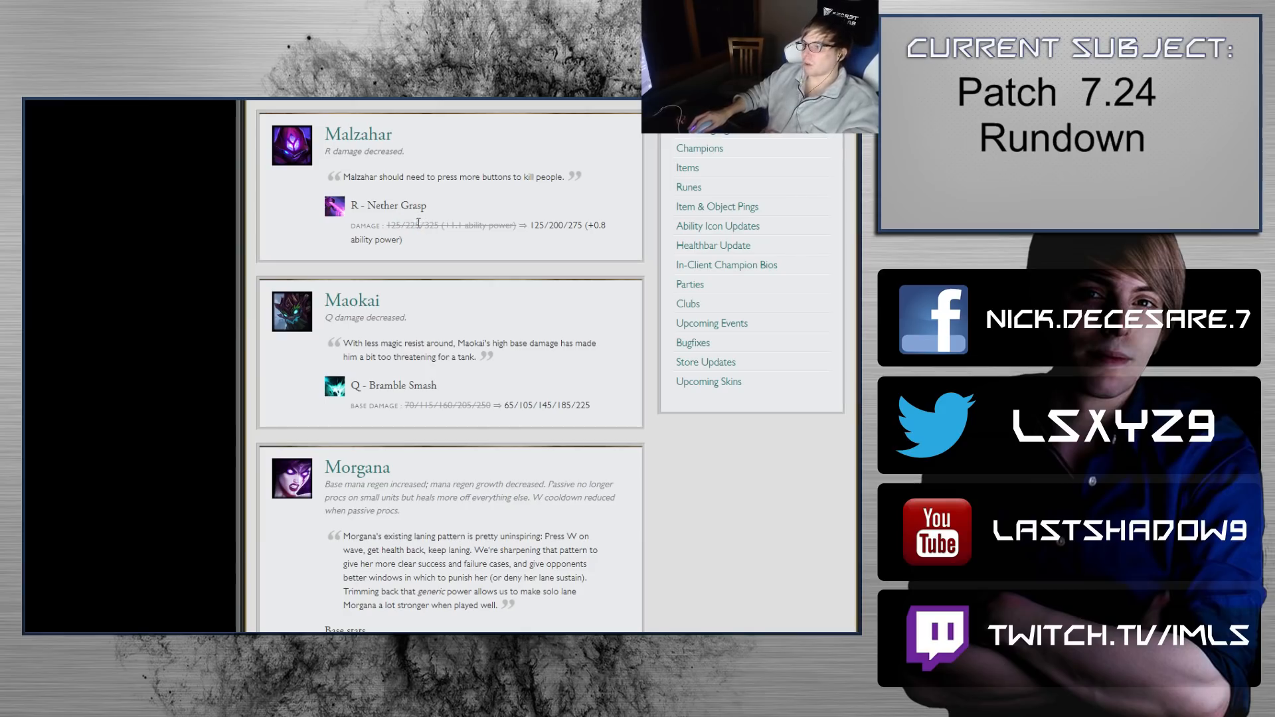
double_click(422, 225)
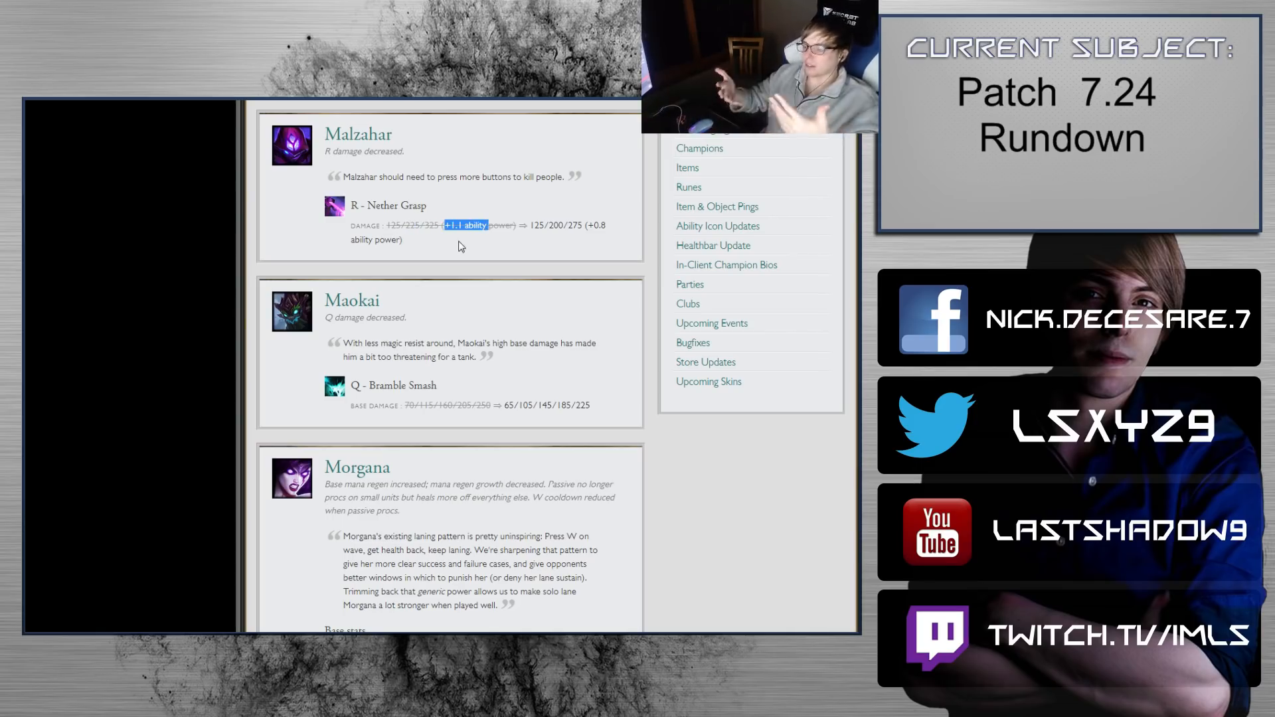
mouse_move(177, 217)
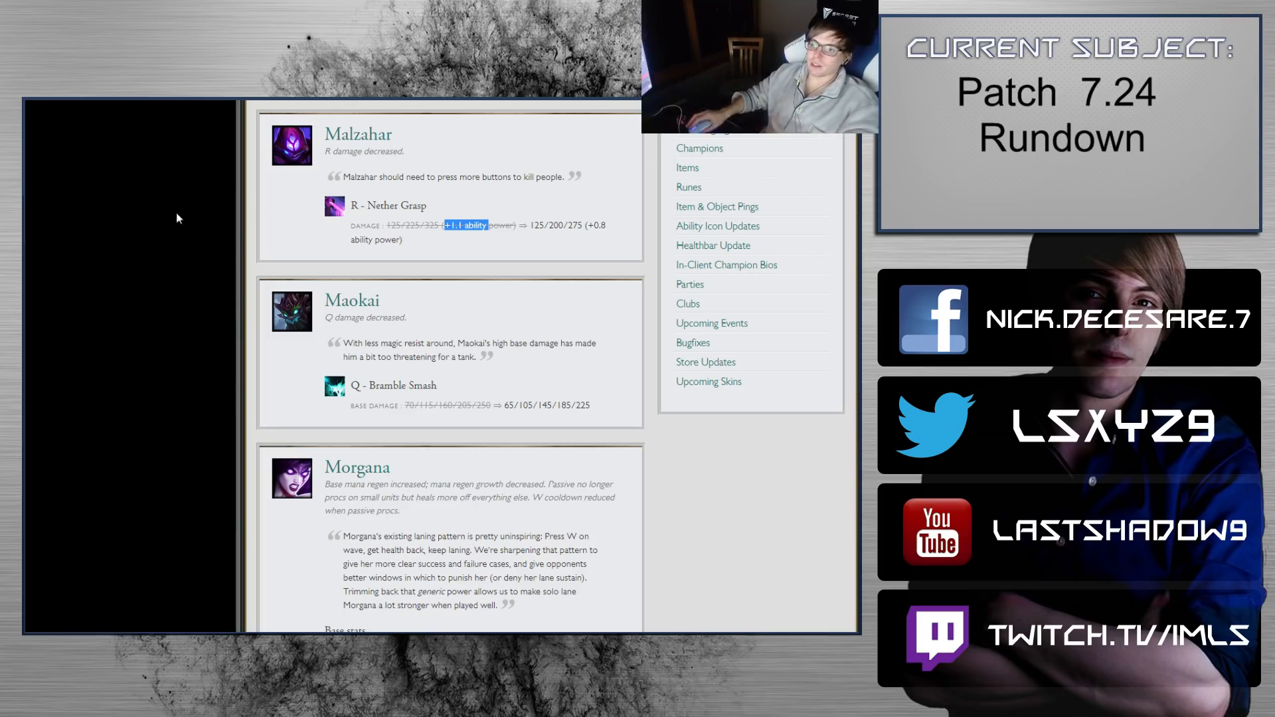
Step: Scroll past Maokai's Q to Morgana's base stats, Passive and W, reaching Ornn's W change
scroll(down, 3)
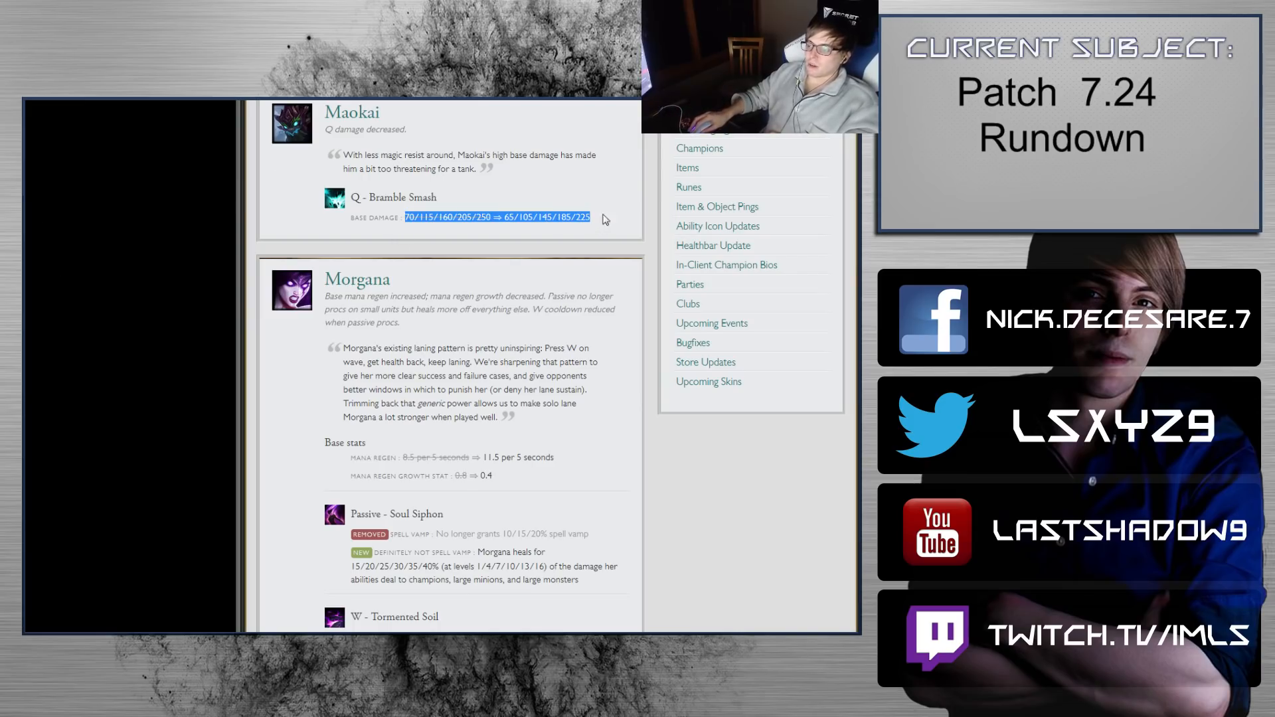
mouse_move(603, 209)
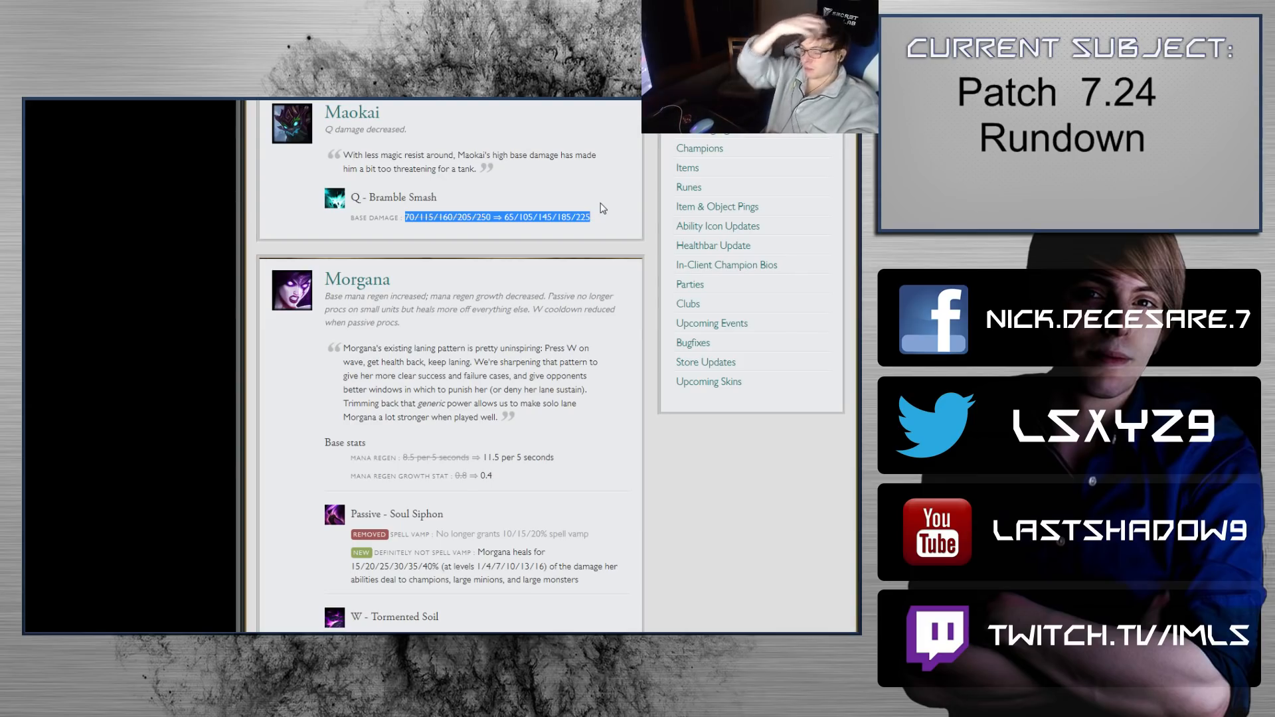
scroll(down, 3)
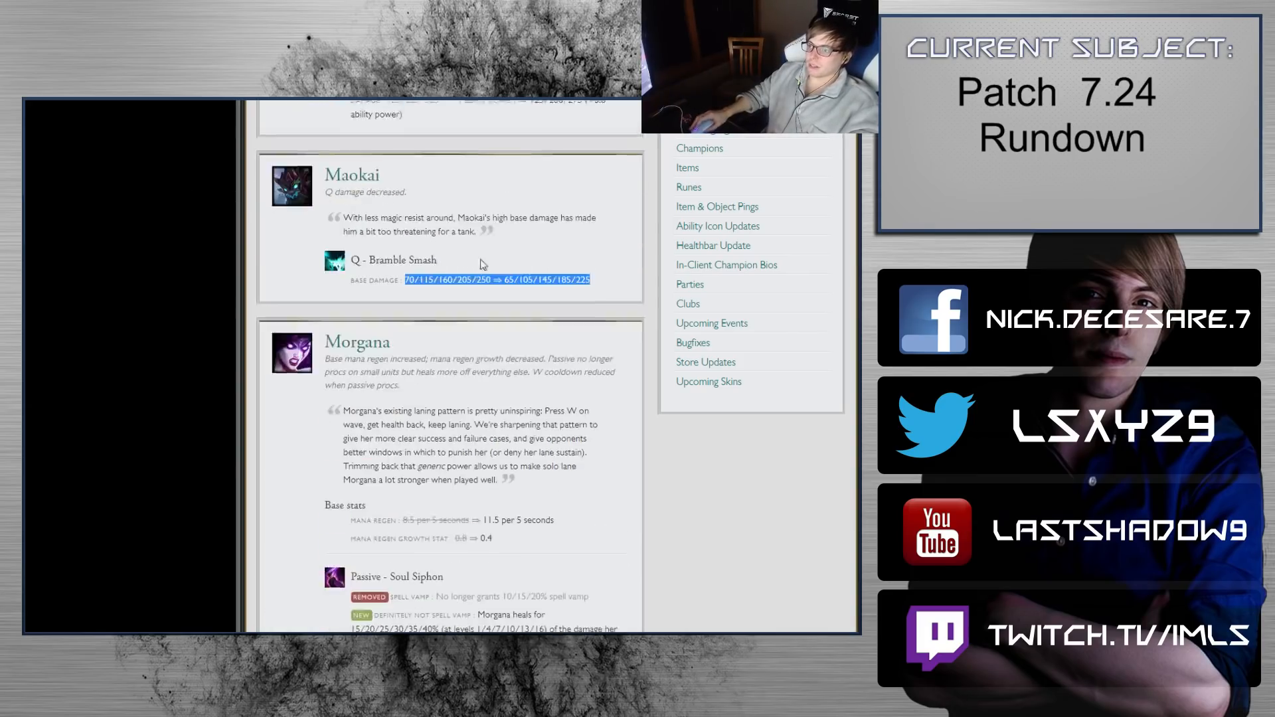
scroll(down, 3)
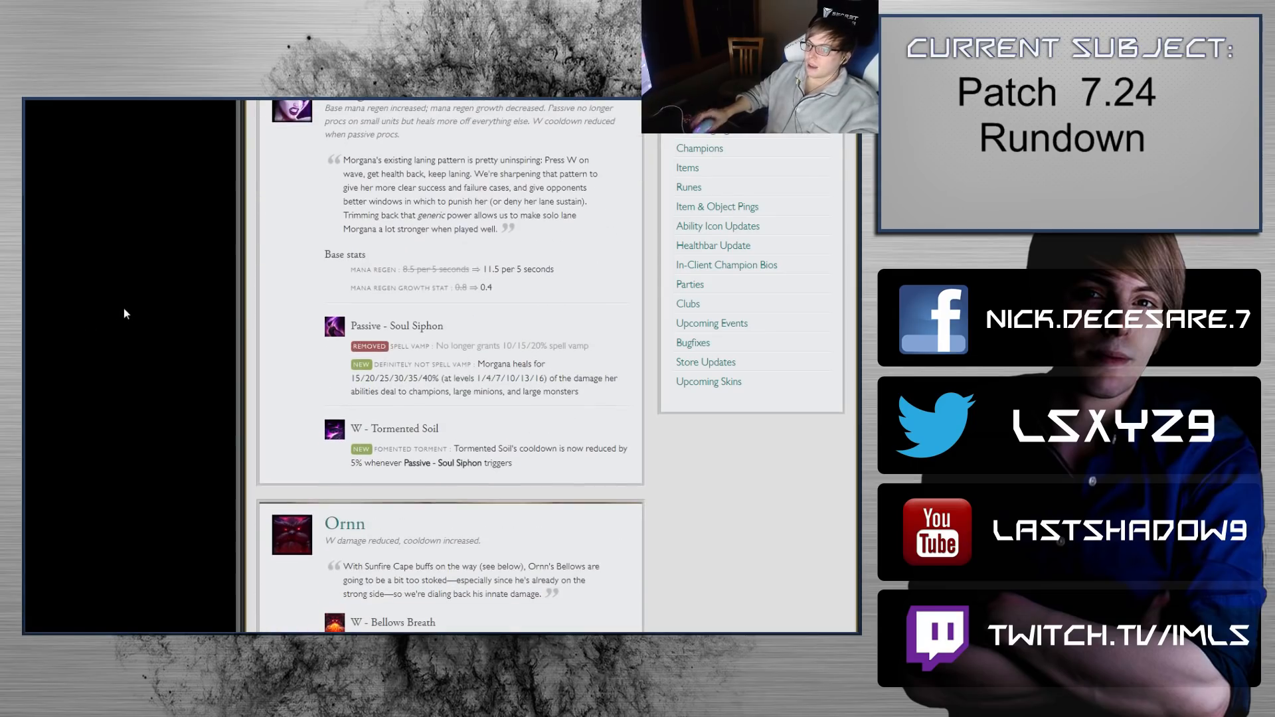
mouse_move(186, 376)
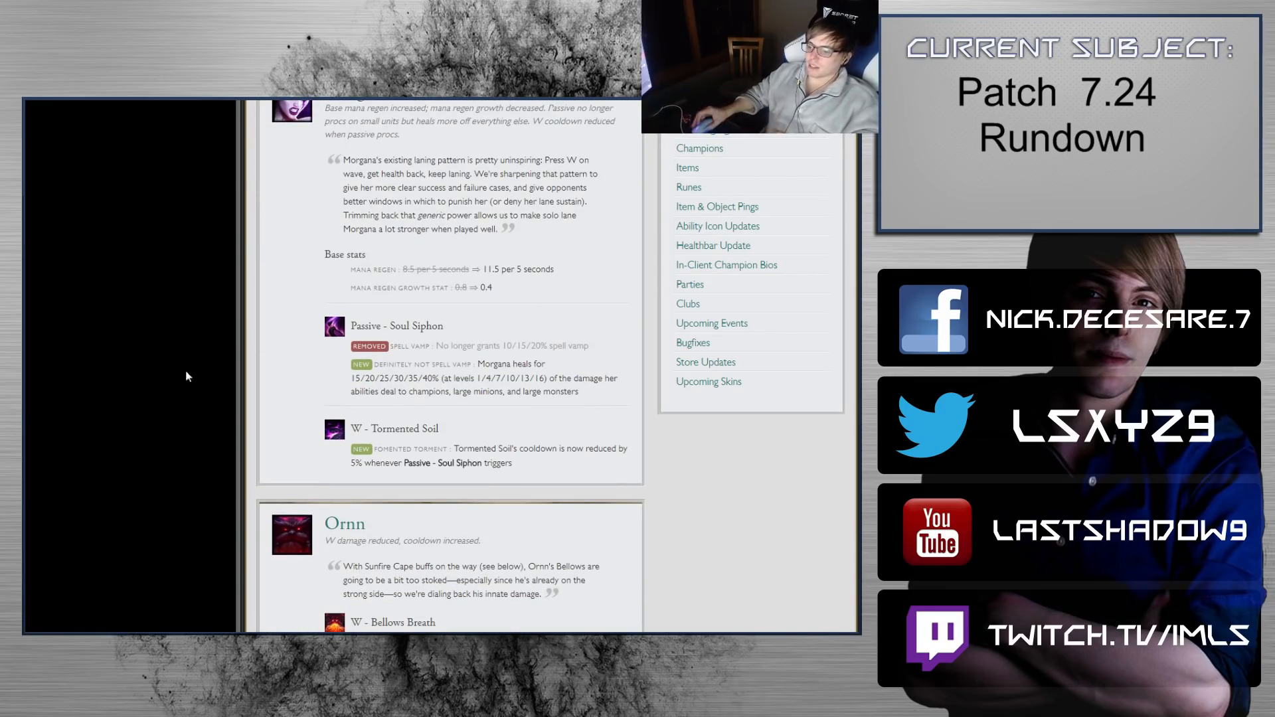
Step: Scroll past Morgana through Ornn's W changes until Riven's and Shen's Q changes show
scroll(down, 3)
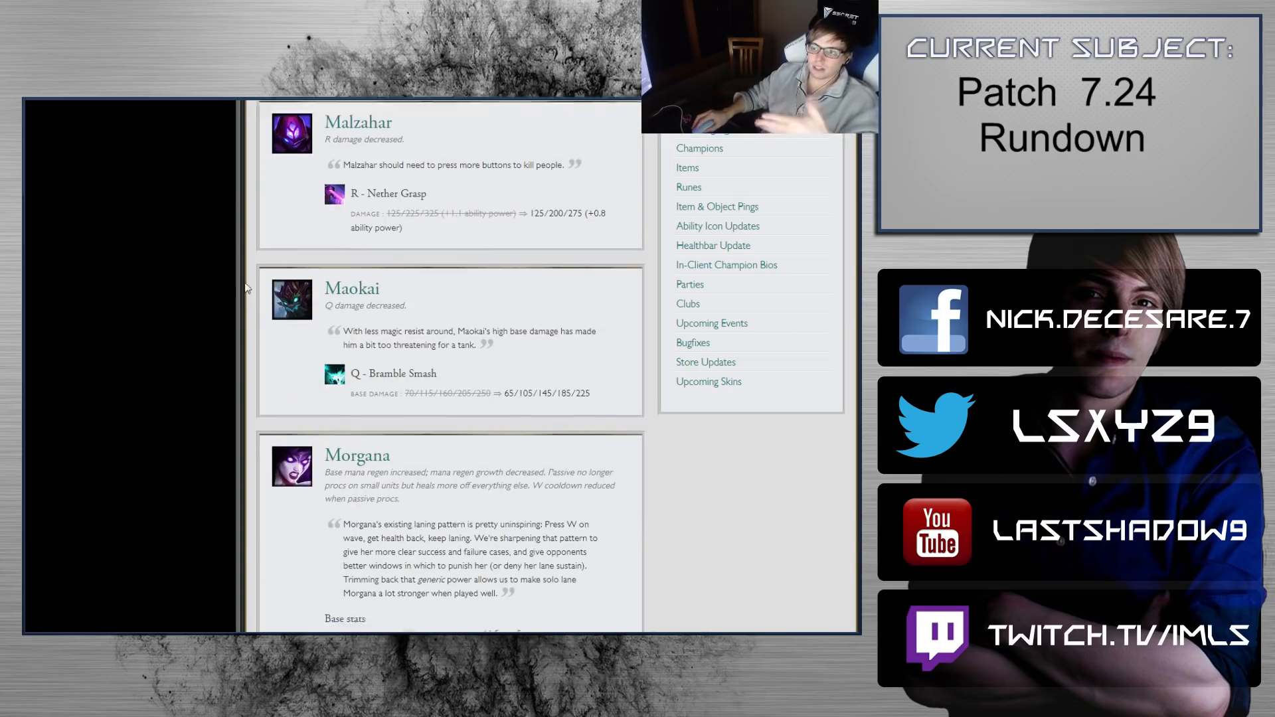
scroll(down, 3)
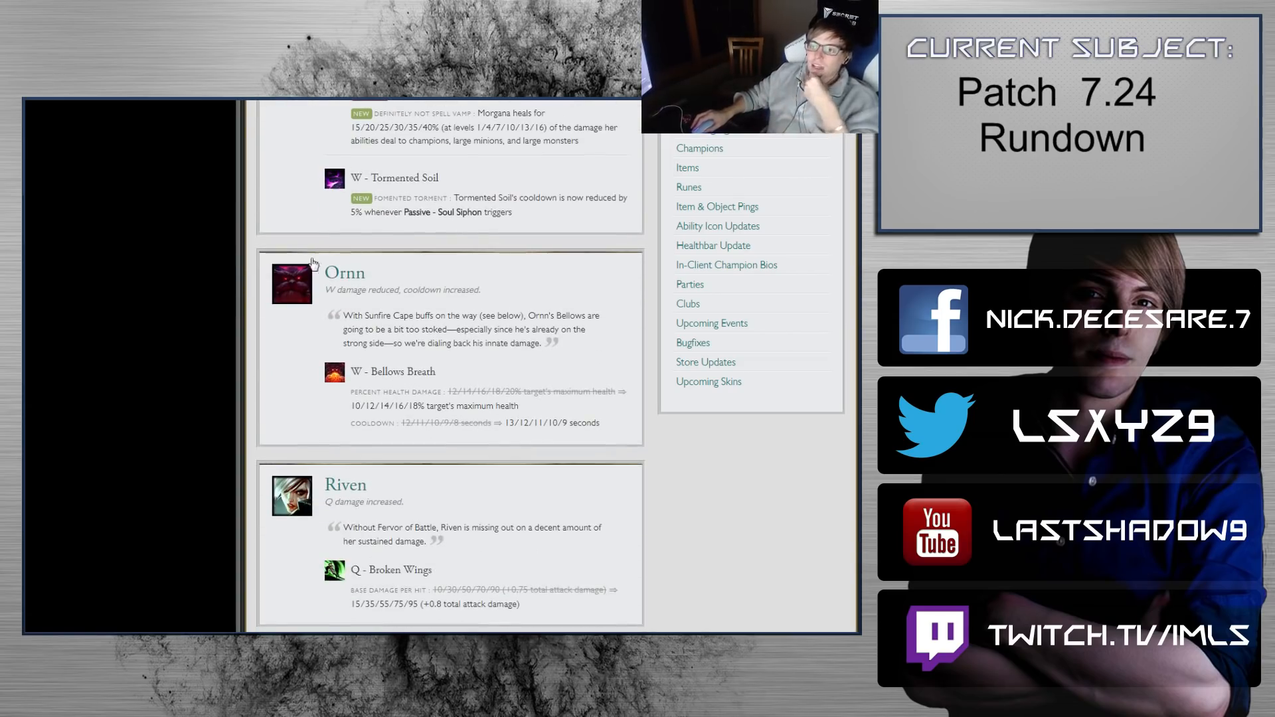
mouse_move(364, 236)
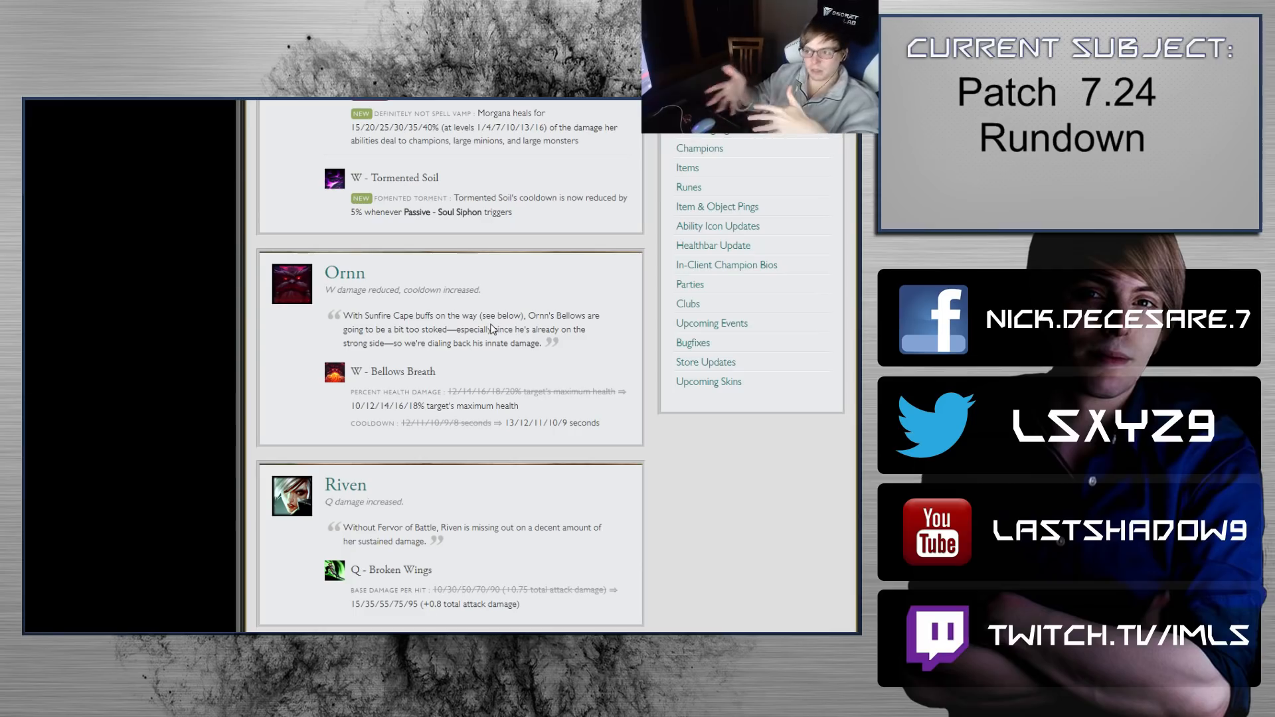
mouse_move(406, 359)
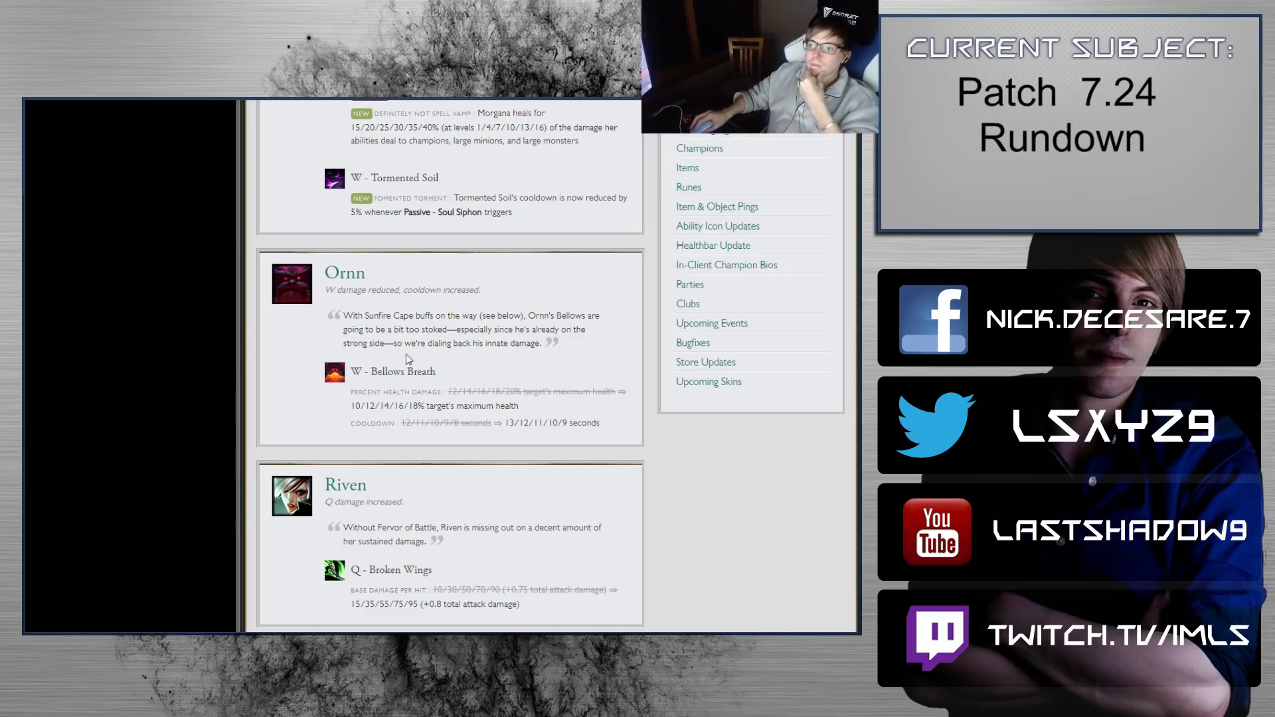
mouse_move(492, 329)
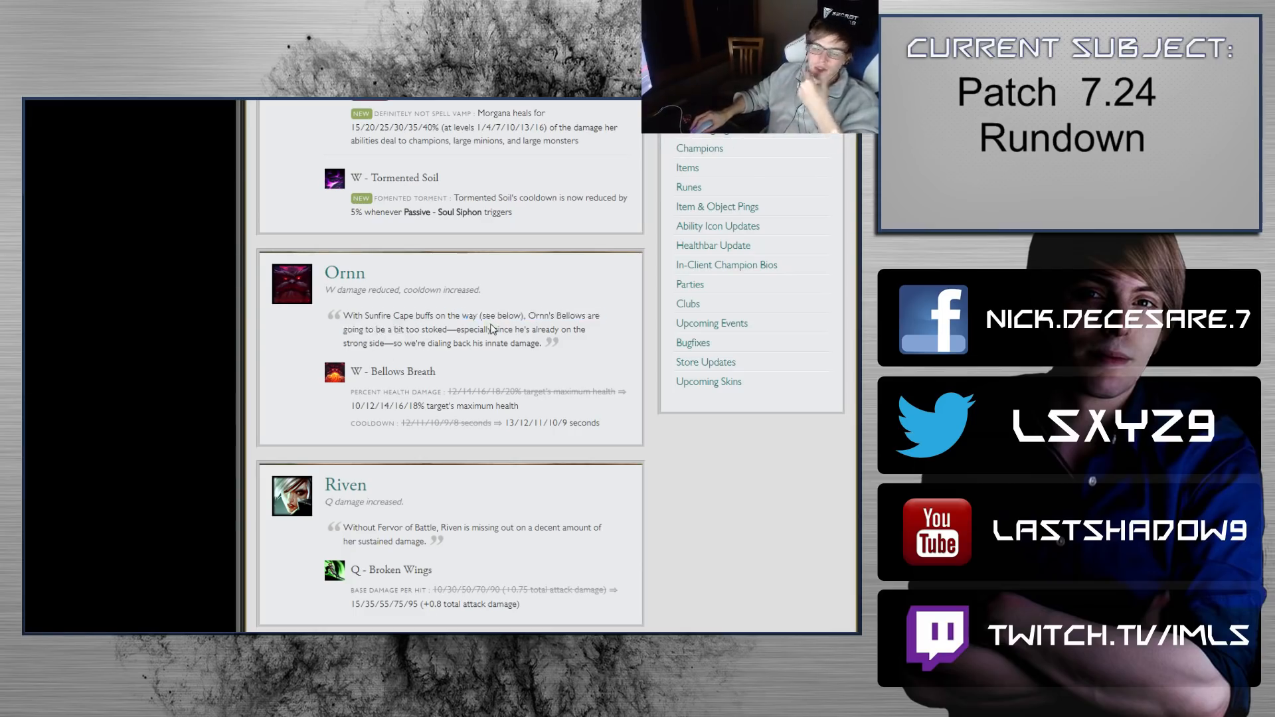
scroll(down, 3)
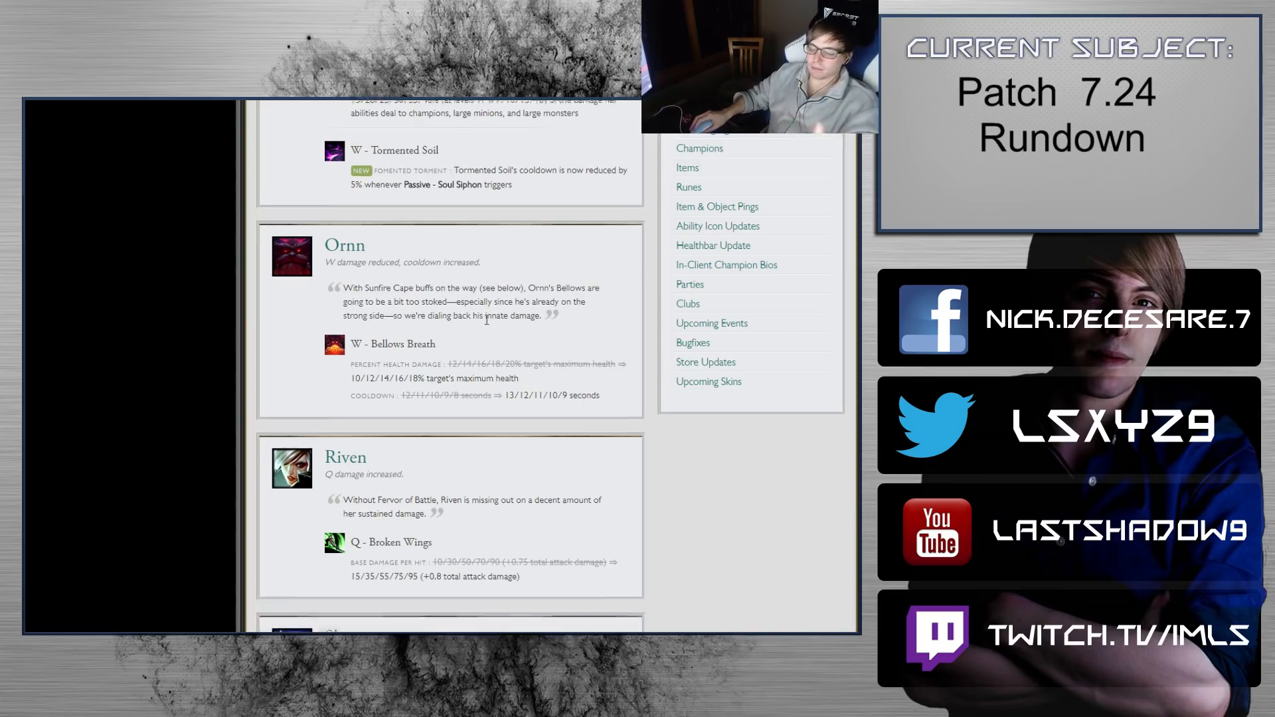
scroll(down, 3)
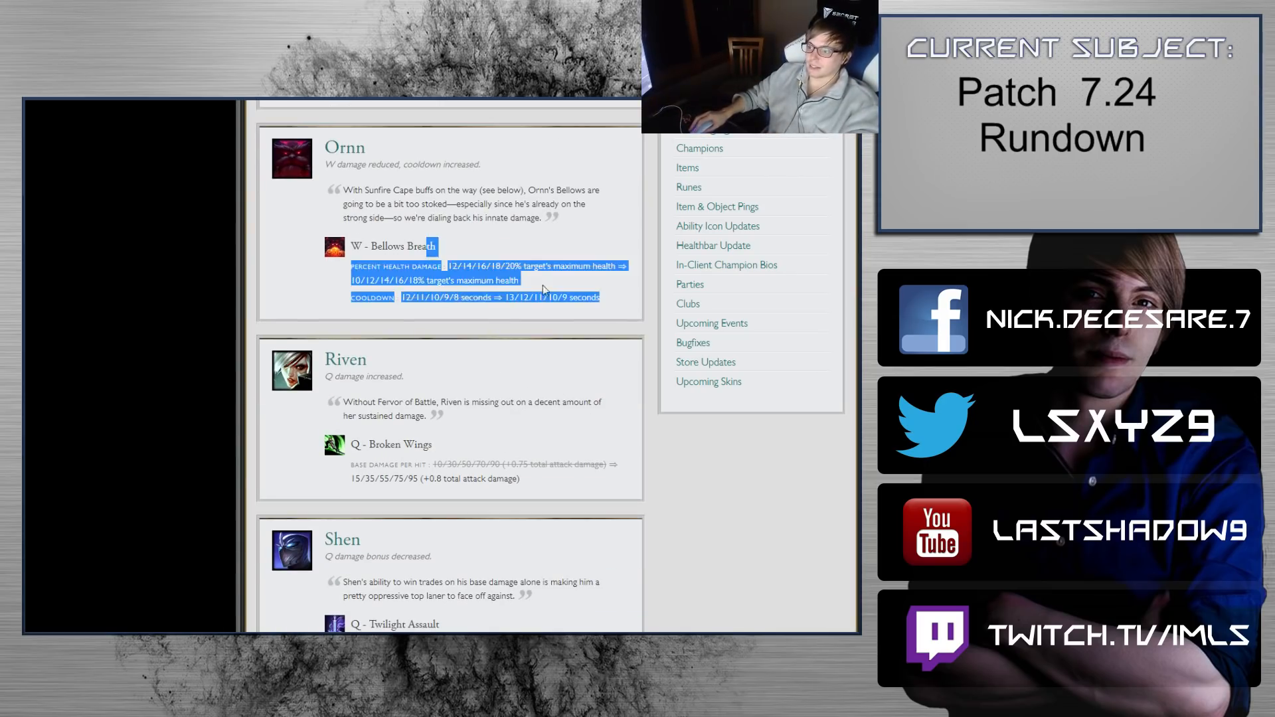
scroll(up, 3)
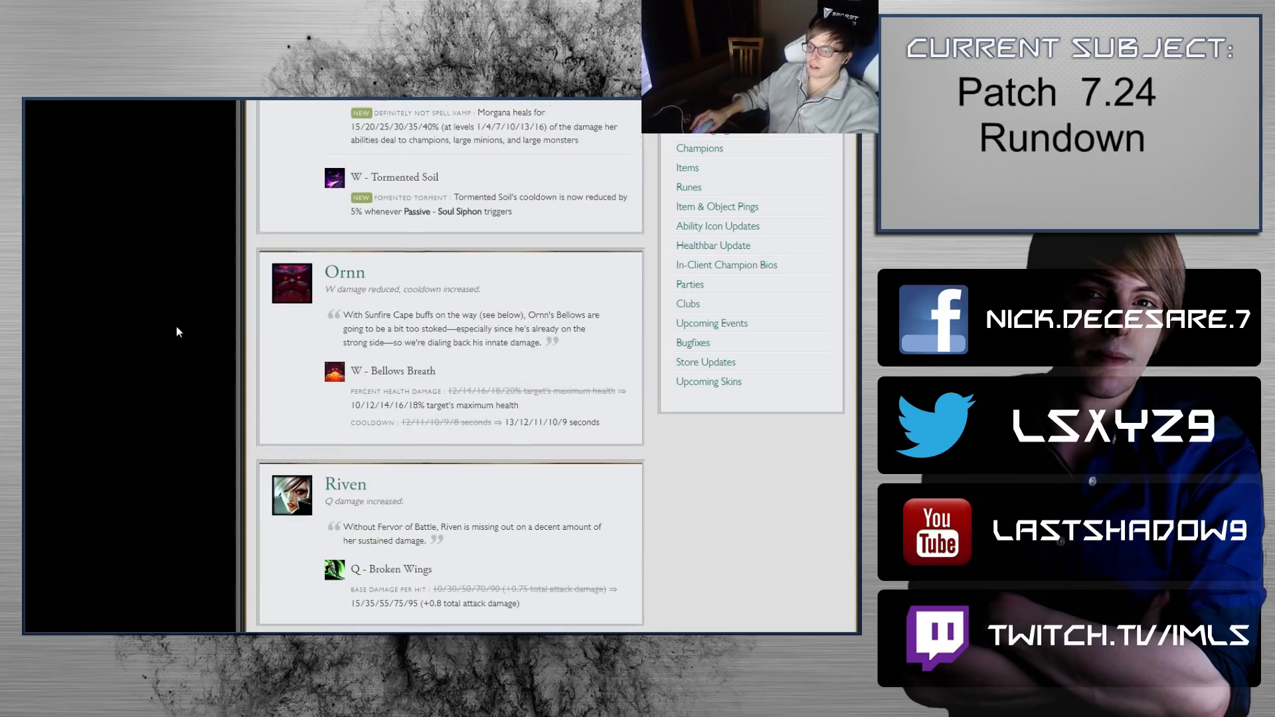
scroll(down, 3)
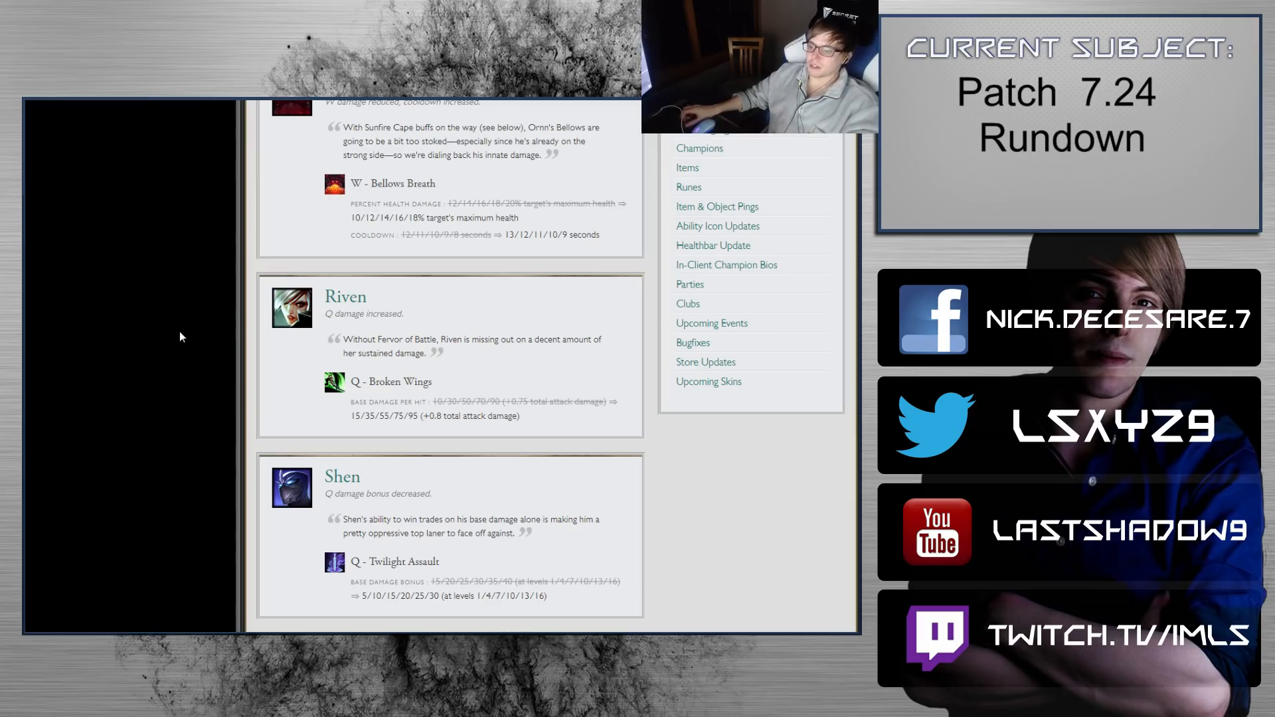
Step: Scroll past Shen's Q change to Sona's Q - Hymn of Valor cost and aura changes above Taric
scroll(down, 3)
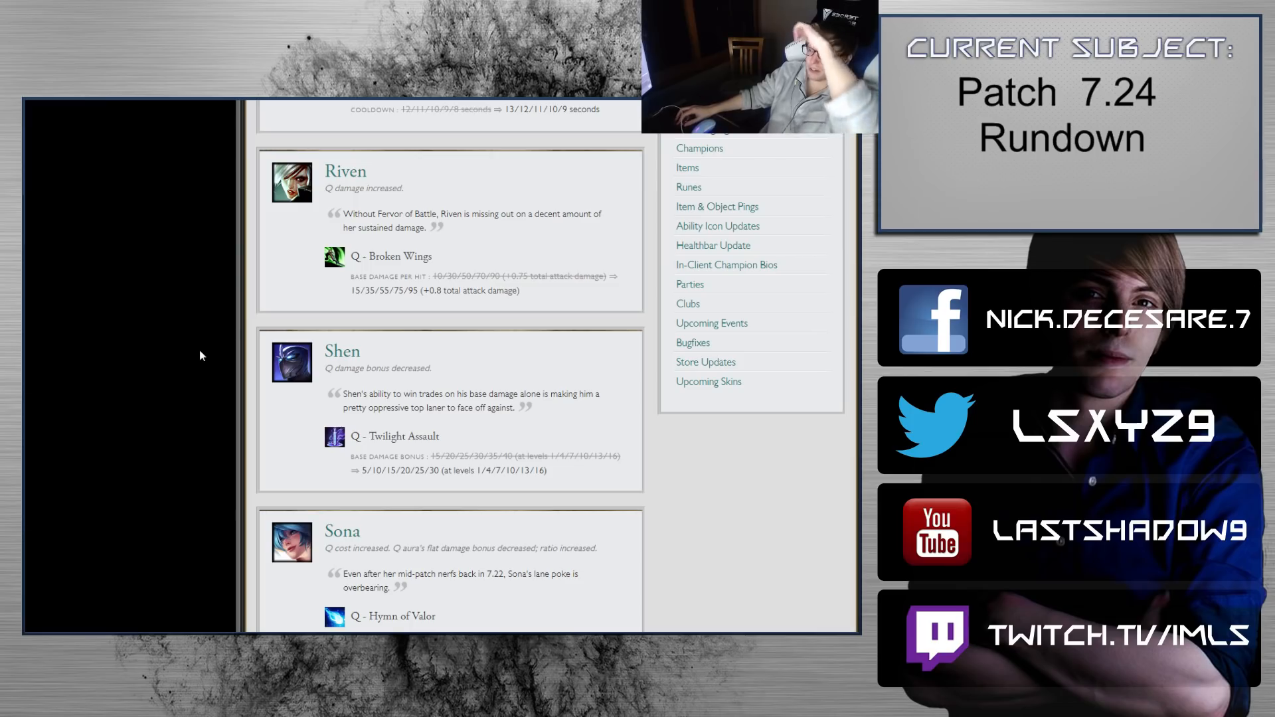
scroll(down, 3)
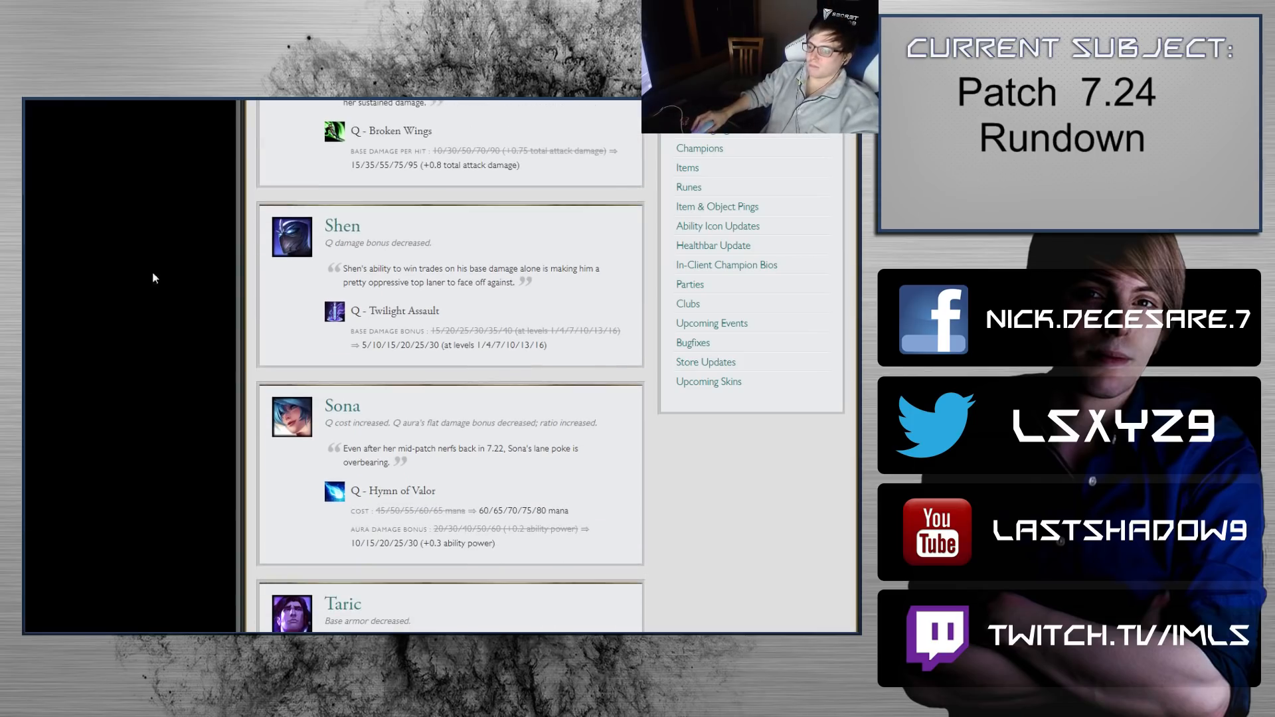
mouse_move(548, 282)
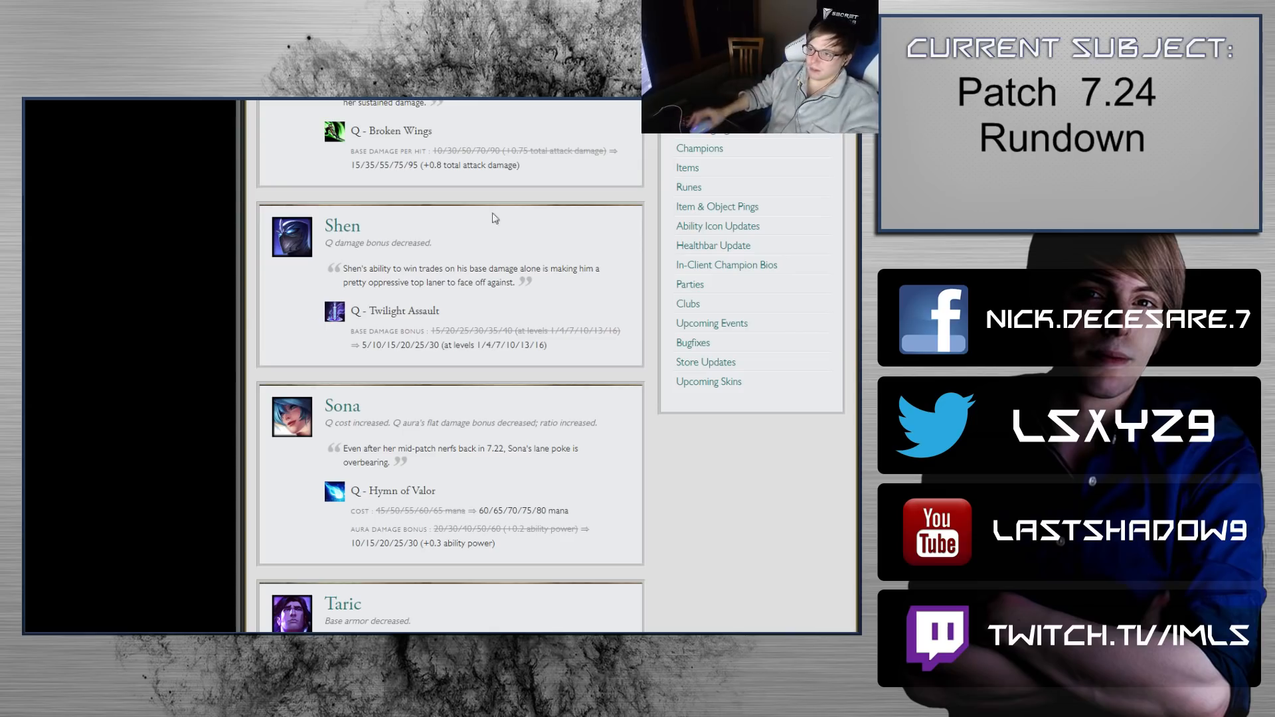
scroll(down, 3)
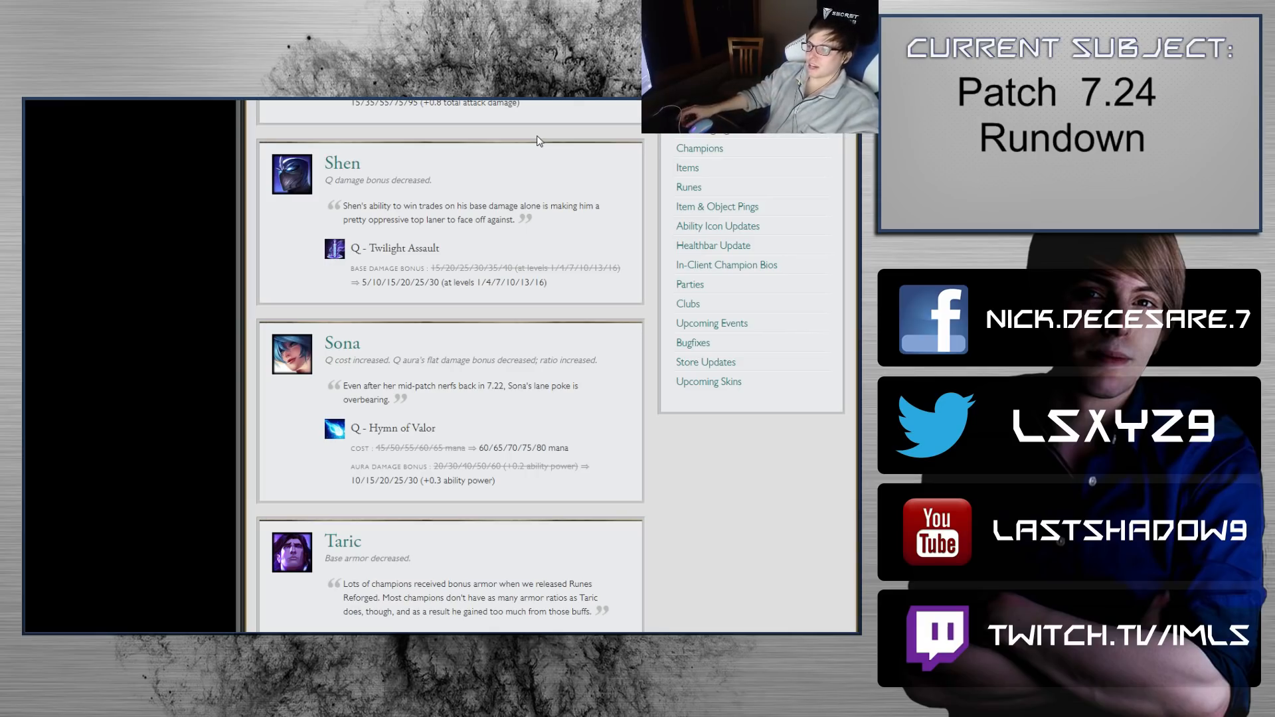
mouse_move(474, 199)
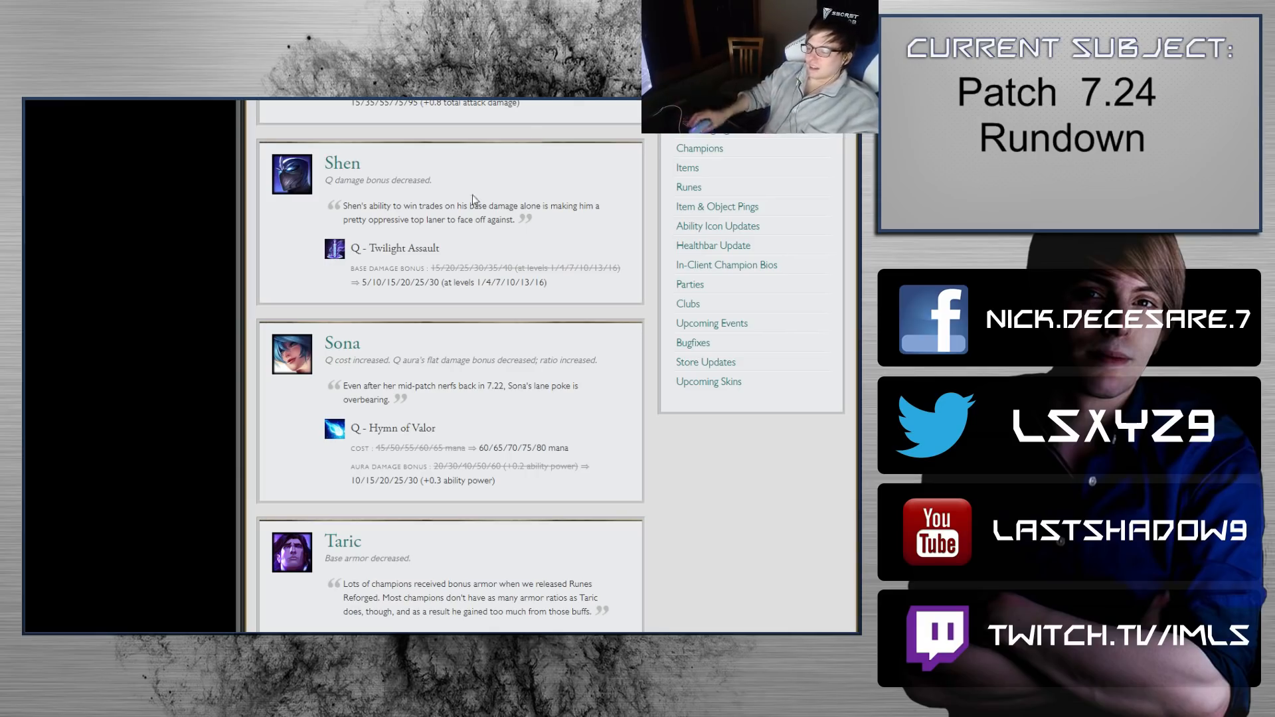
scroll(up, 3)
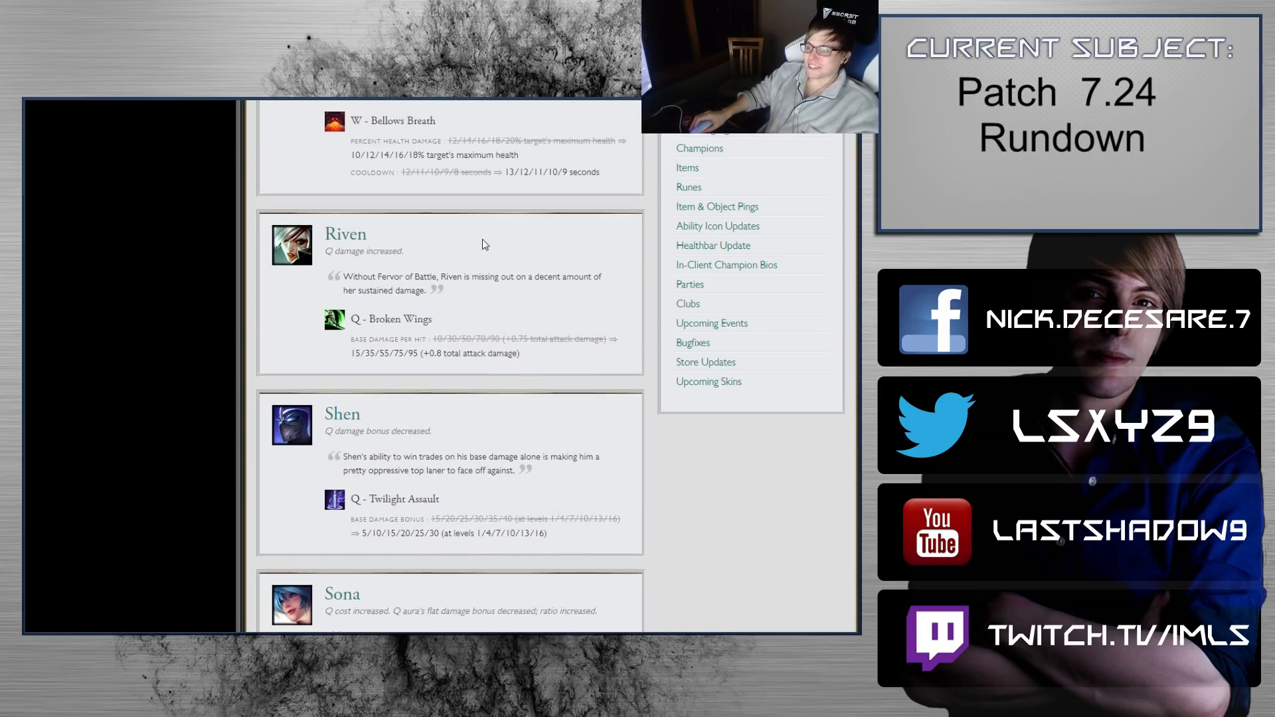
scroll(down, 3)
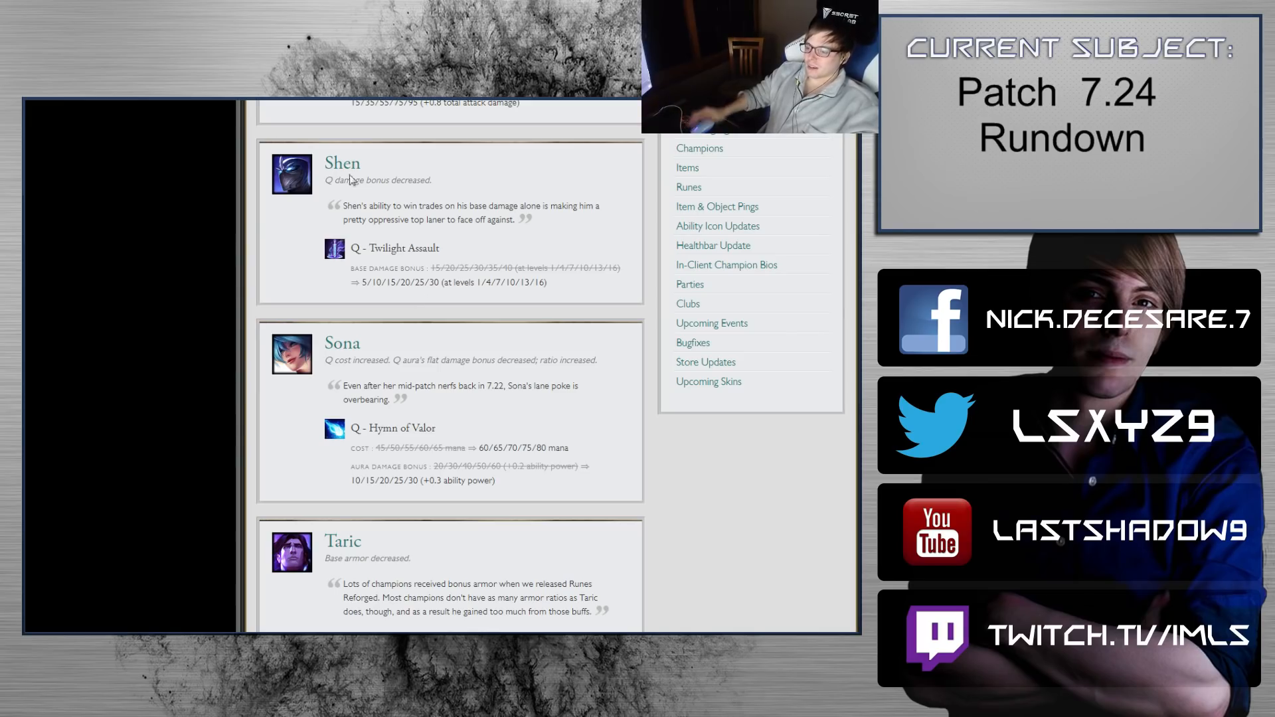
Step: Scroll past Sona to Taric's base armor drop to 40 and Xin Zhao's health and W changes
scroll(down, 3)
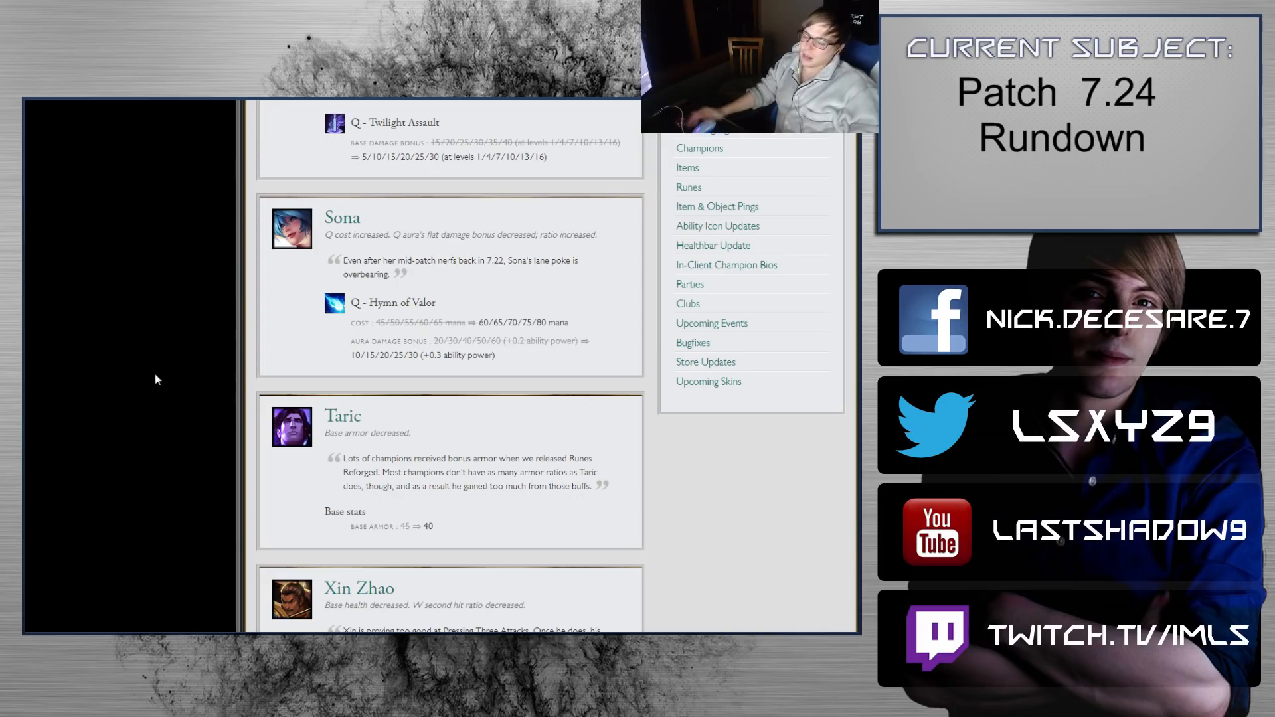
mouse_move(599, 318)
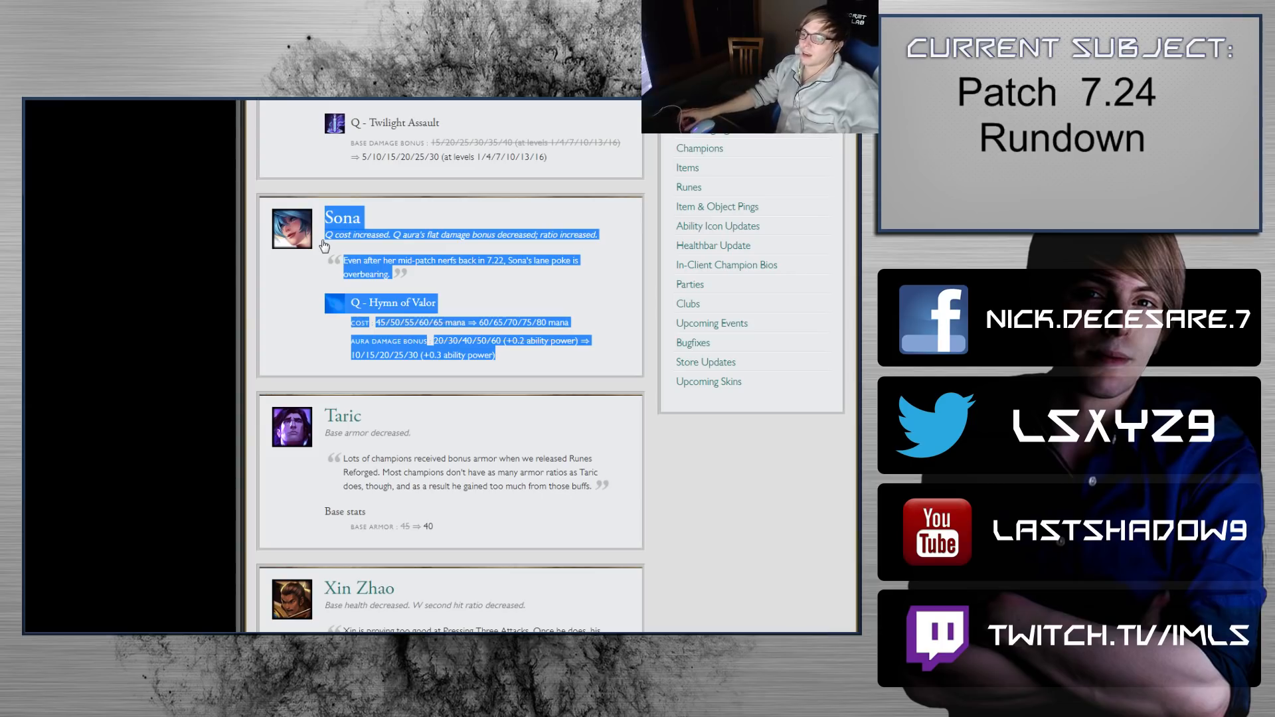
mouse_move(280, 239)
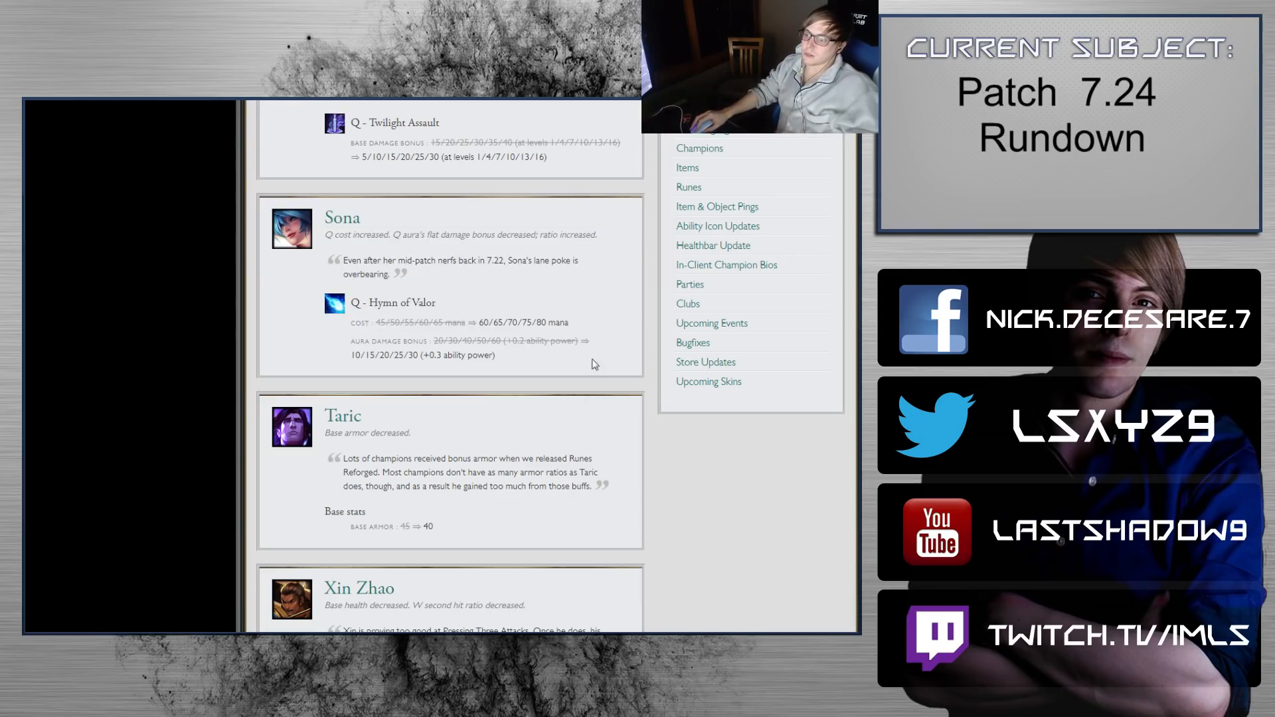
scroll(down, 3)
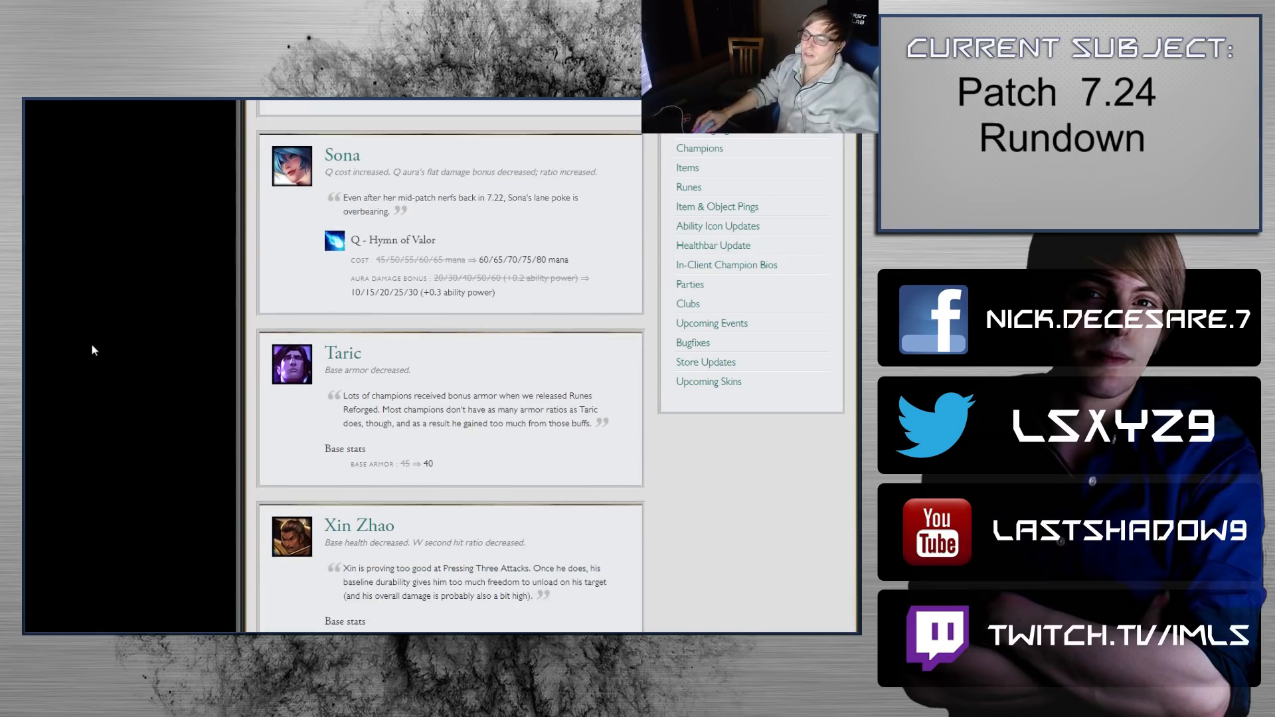
scroll(down, 3)
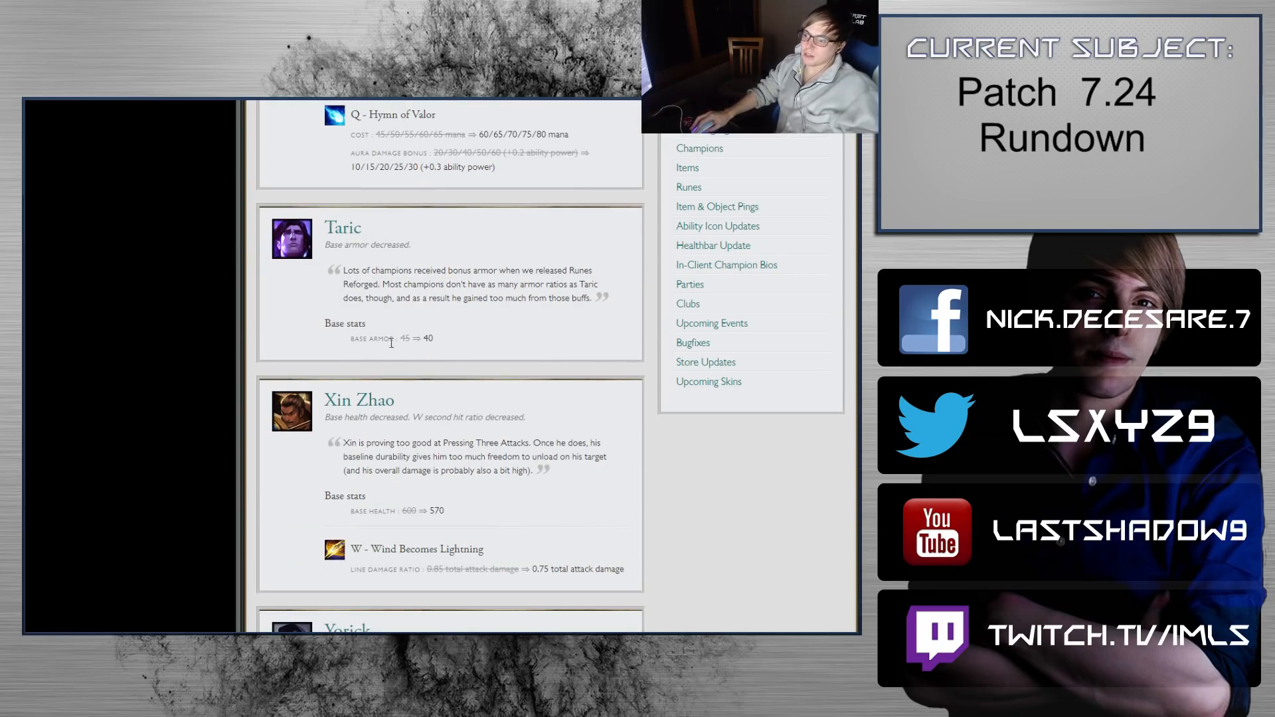
Step: Scroll past Taric so Xin Zhao's changes and Yorick's attack damage drop from 65 to 62 fill the view
scroll(down, 3)
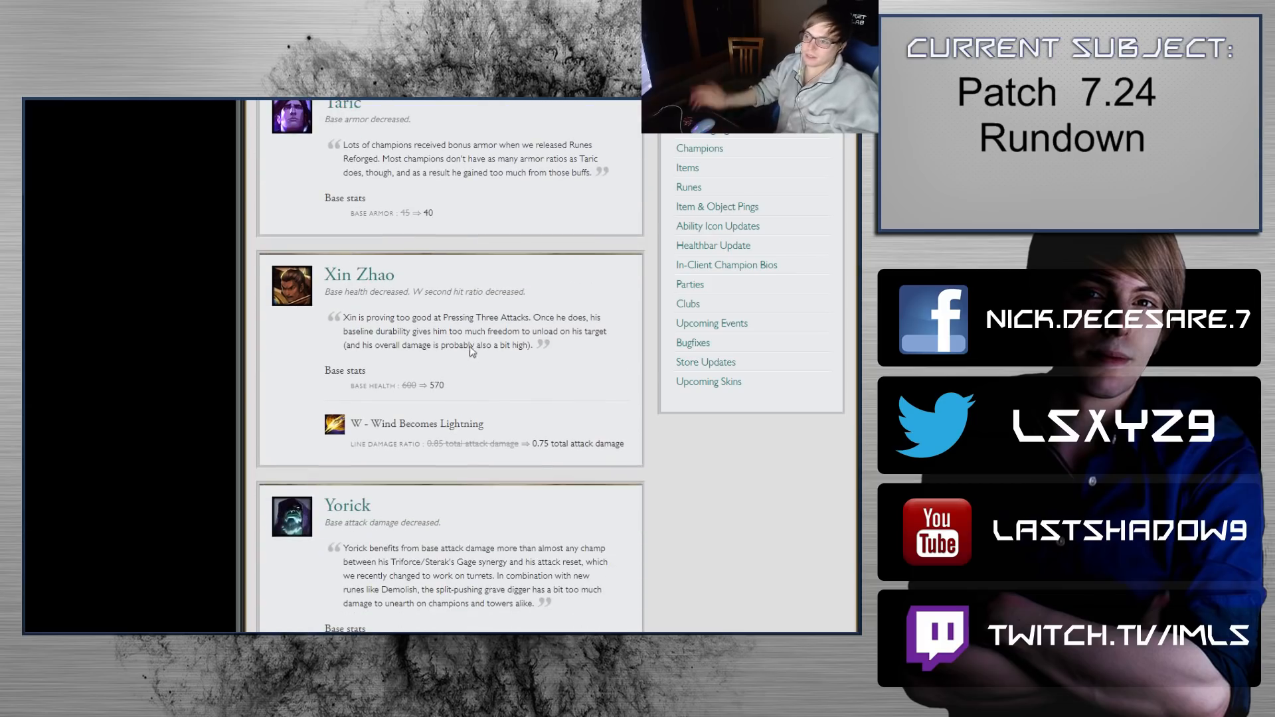
scroll(down, 3)
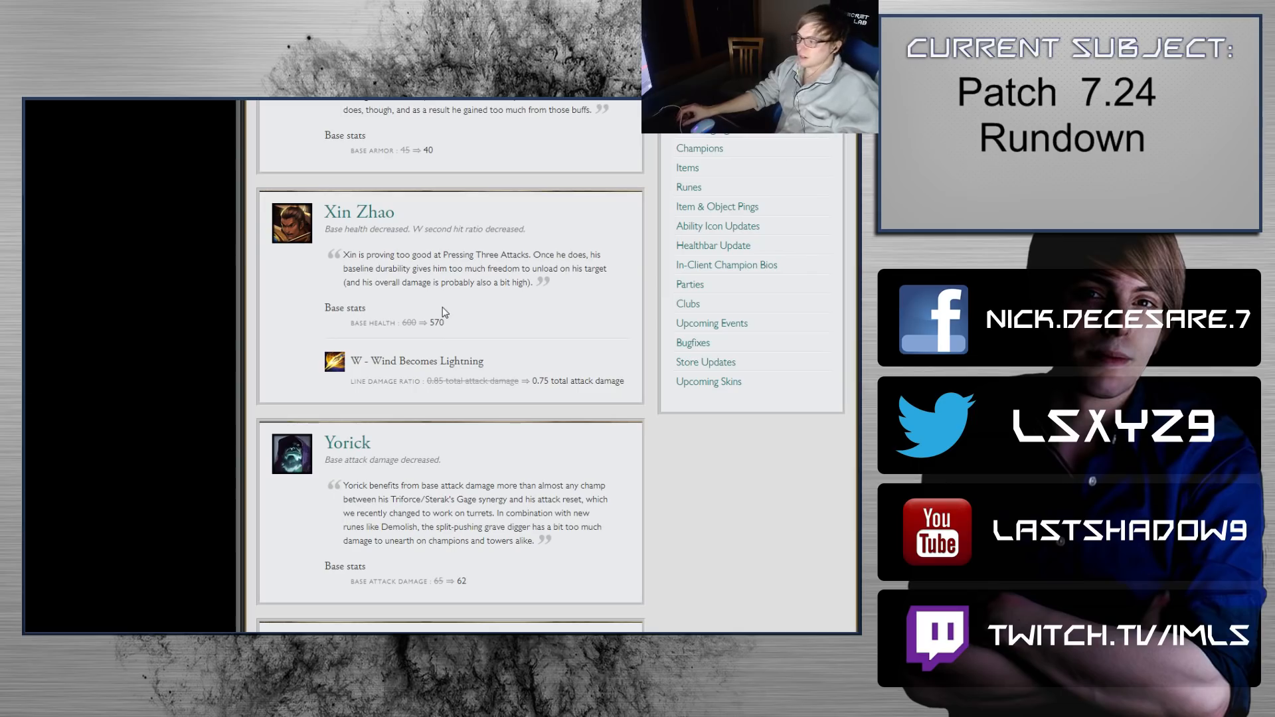
Step: Scroll past Yorick's explanation into Zoe's Q Paddle Star bug fixes and her W and E changes
scroll(down, 3)
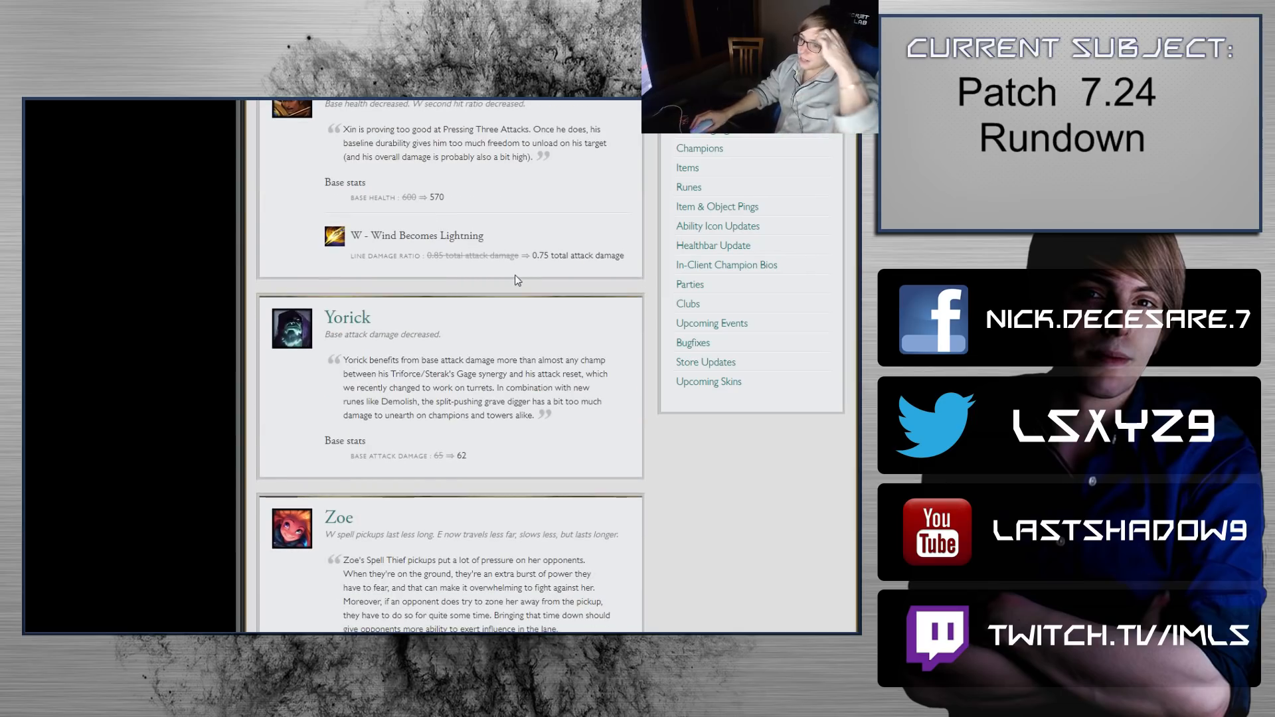
mouse_move(474, 343)
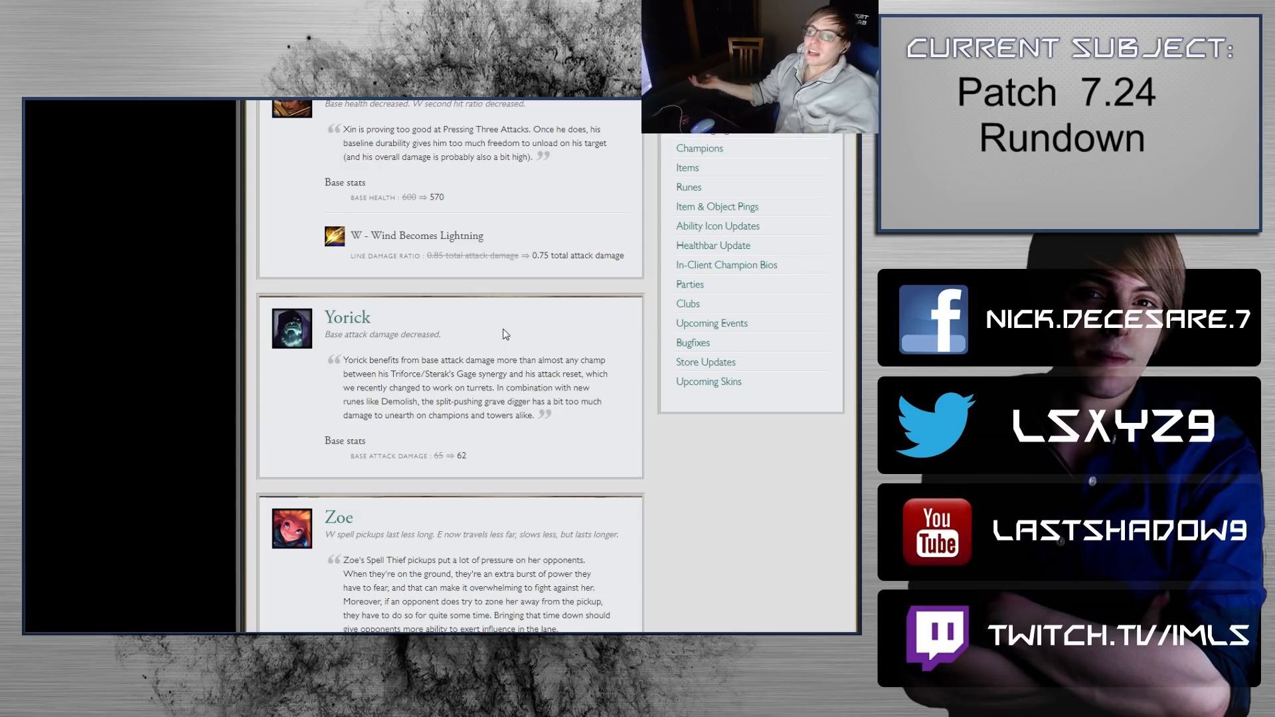
mouse_move(450, 341)
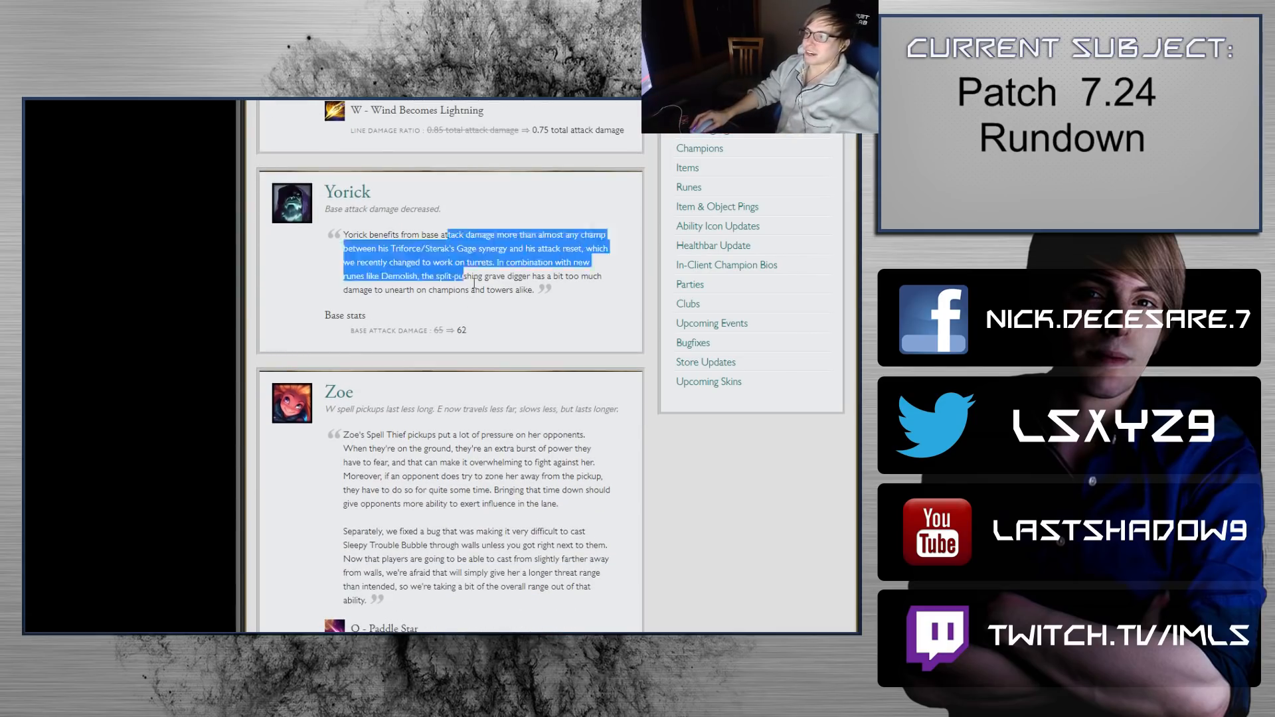
click(502, 323)
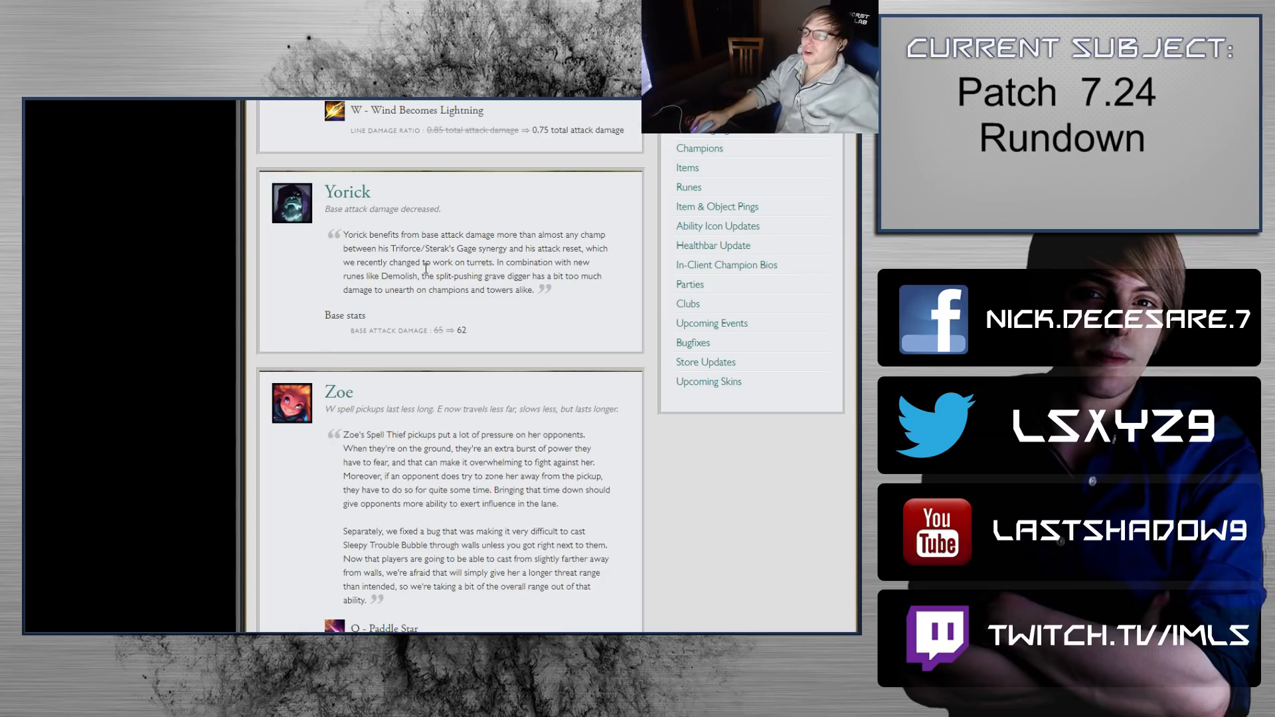
double_click(344, 316)
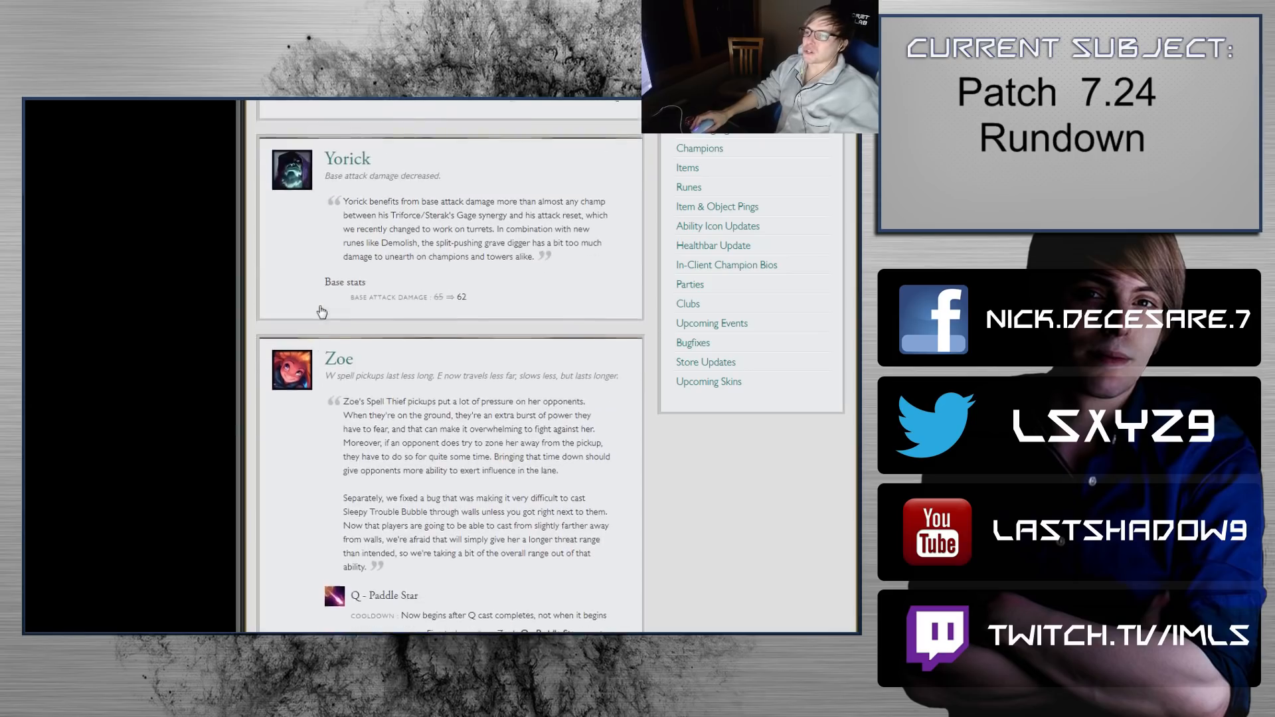
scroll(up, 3)
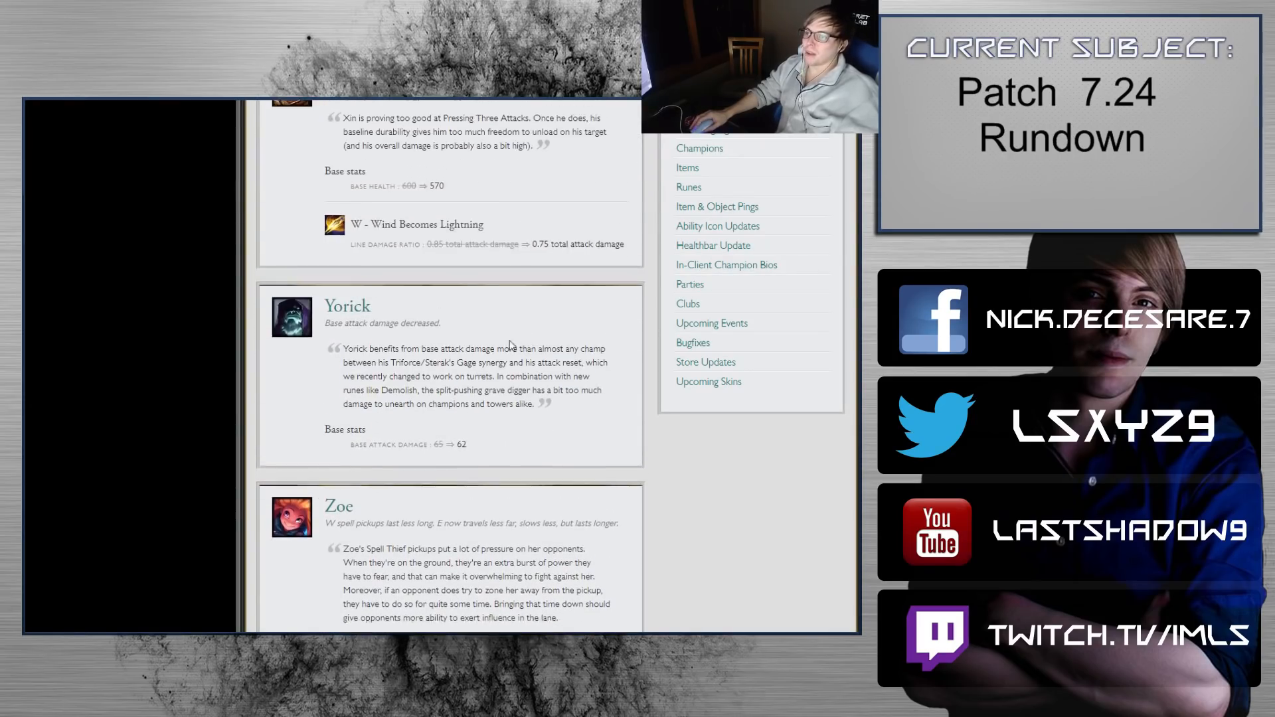
scroll(down, 3)
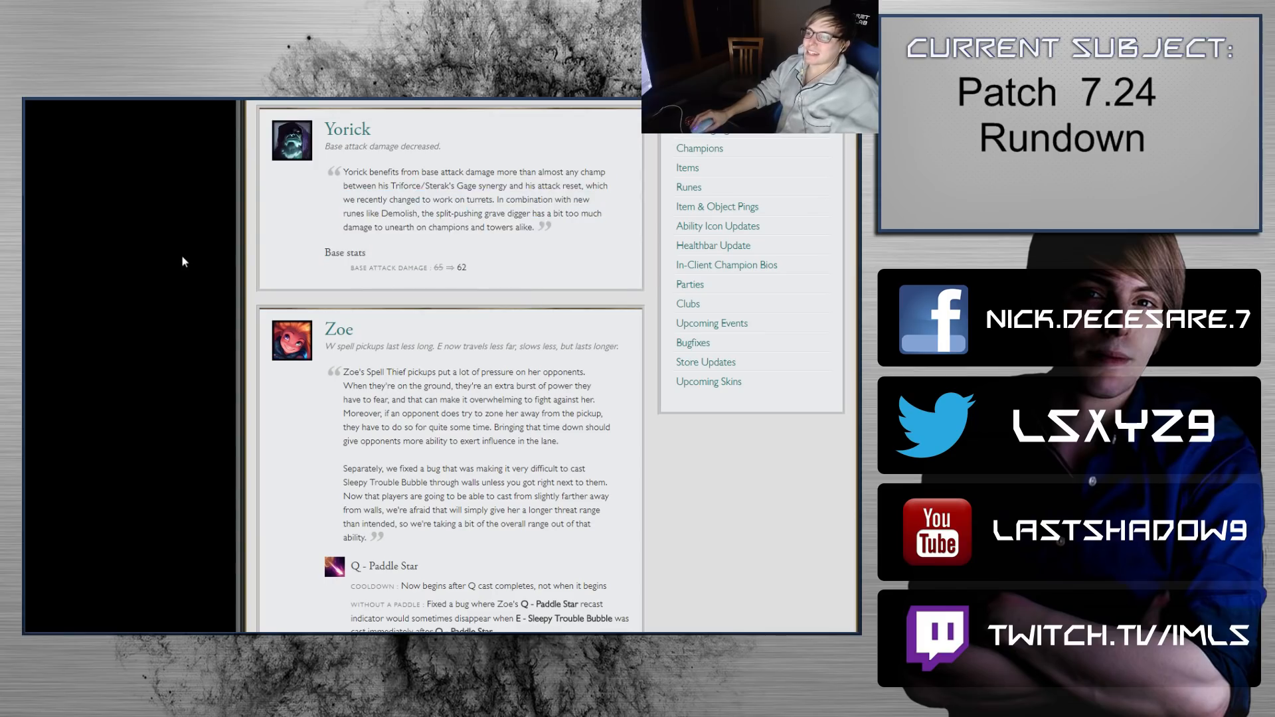
scroll(up, 3)
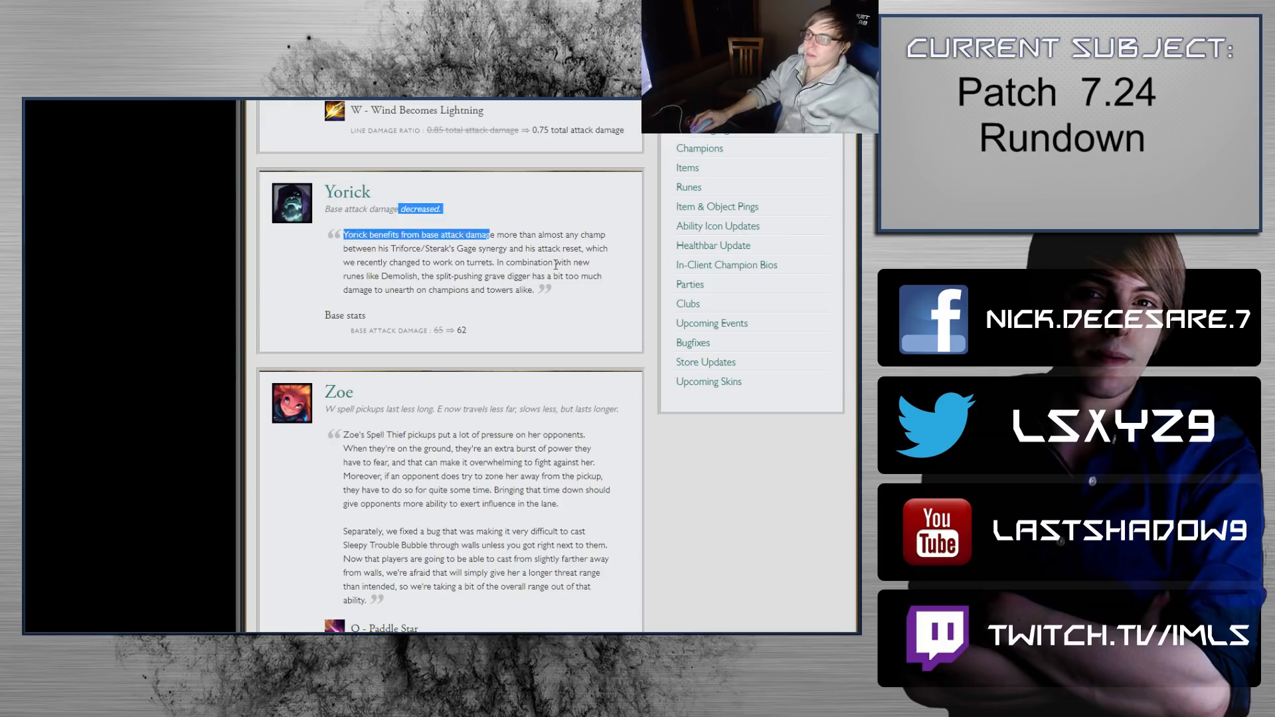
scroll(down, 3)
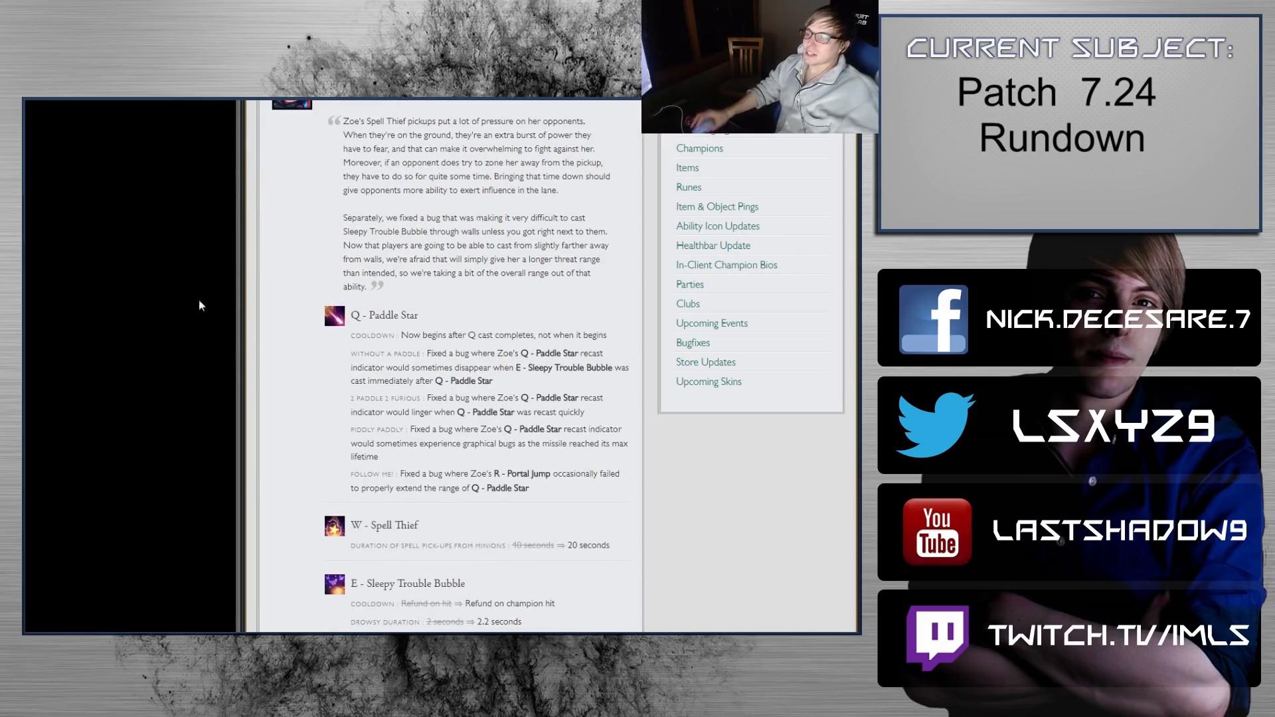
scroll(up, 3)
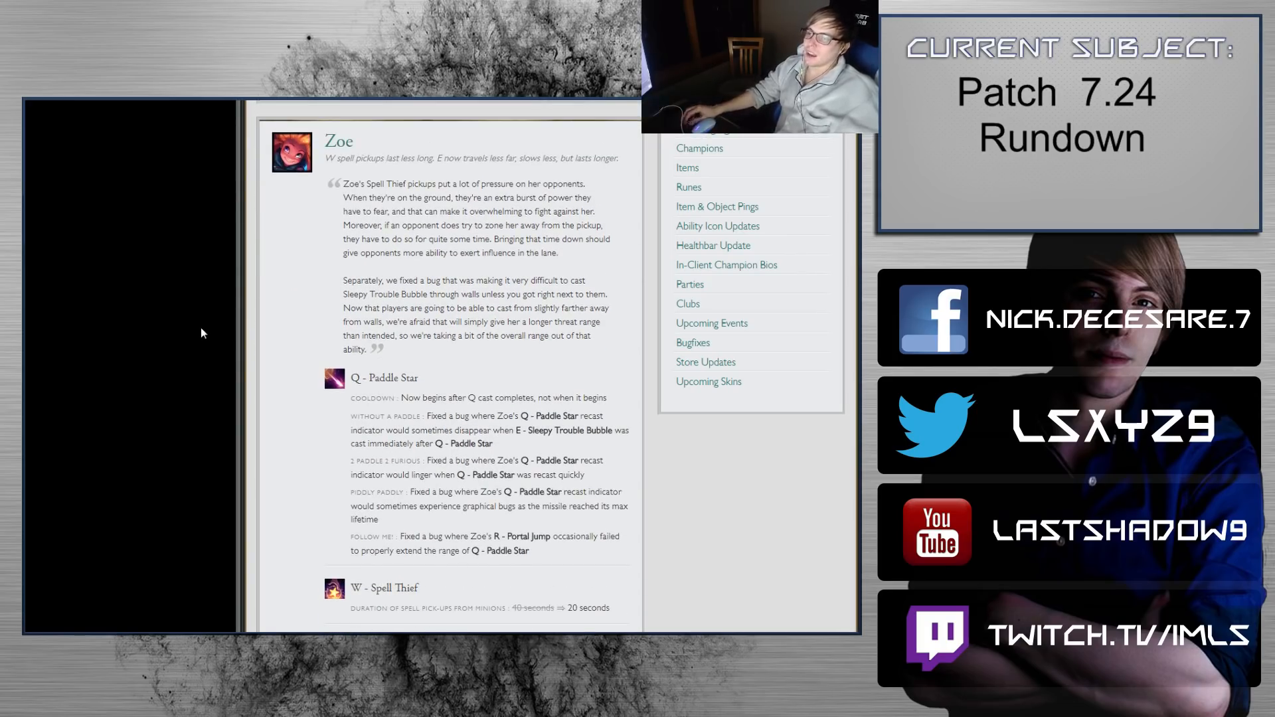
mouse_move(179, 187)
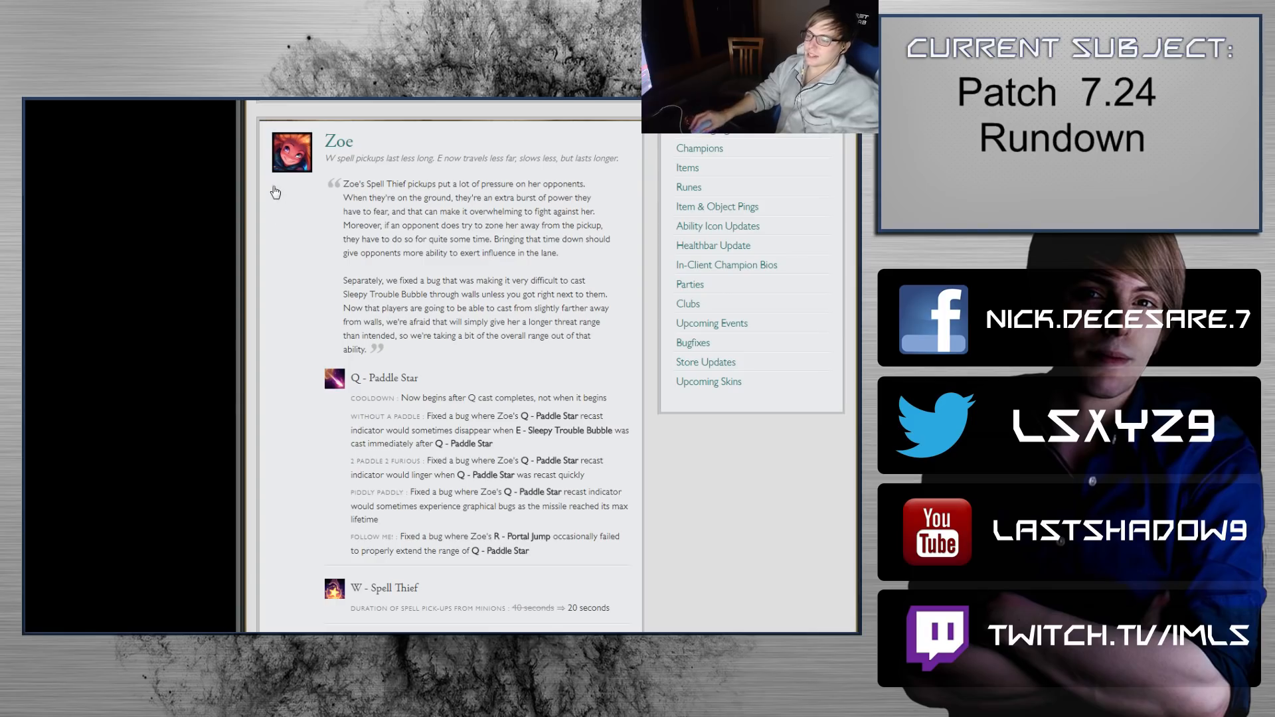
scroll(down, 3)
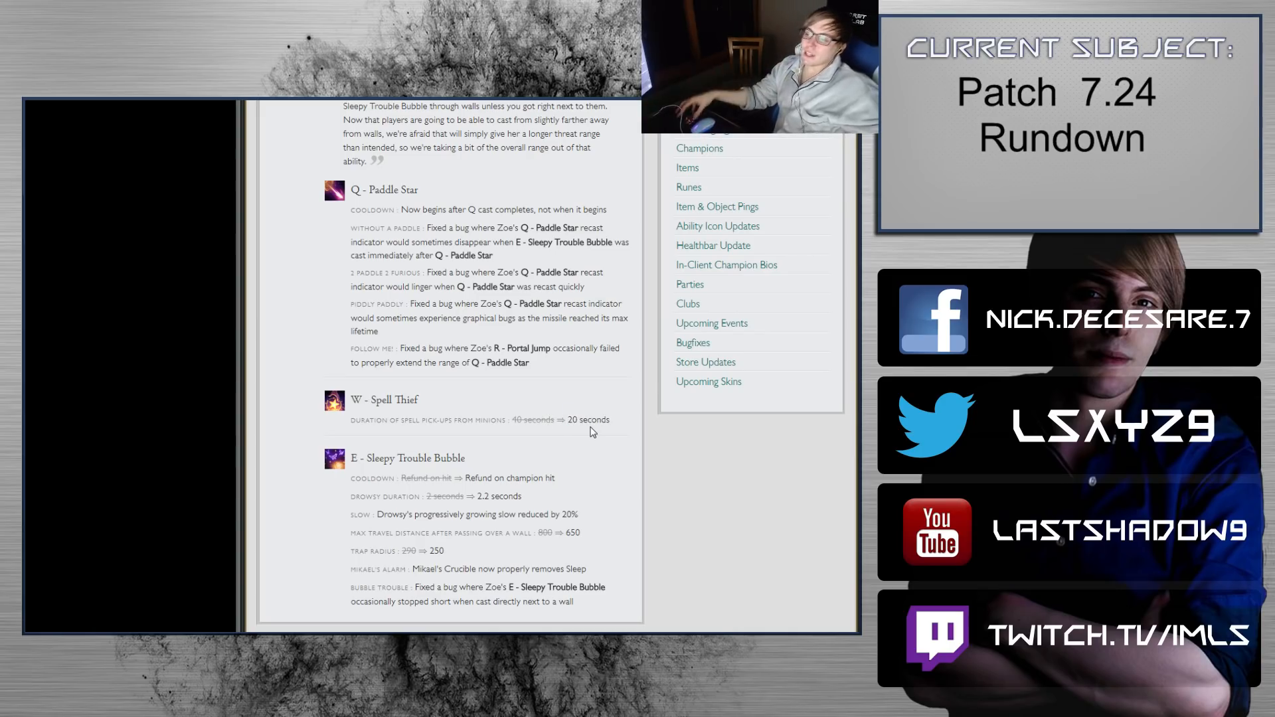
mouse_move(548, 416)
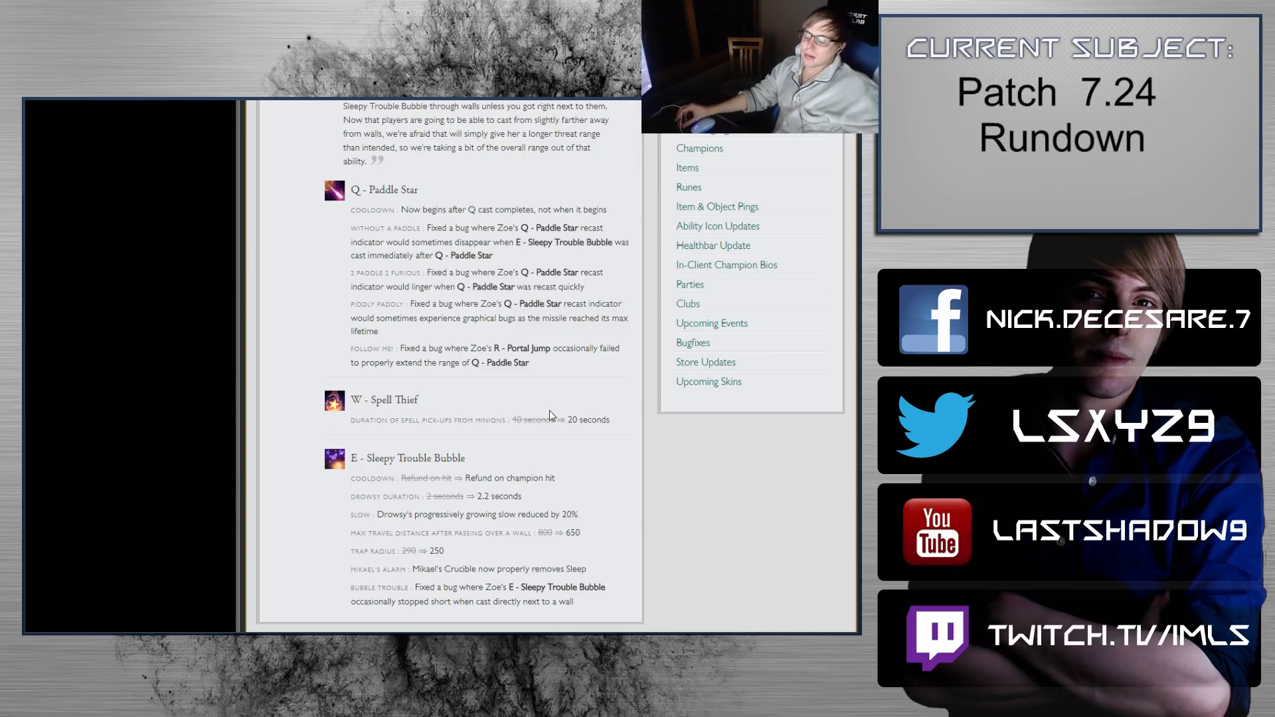
mouse_move(506, 432)
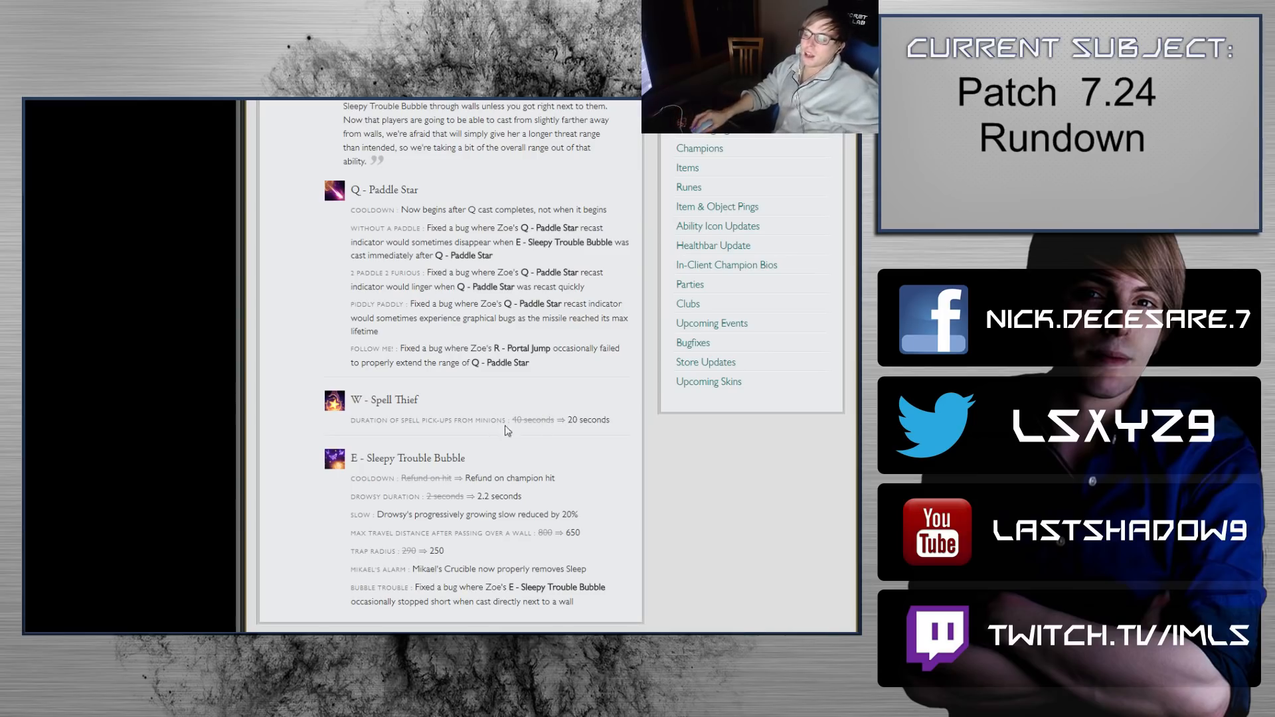
double_click(529, 419)
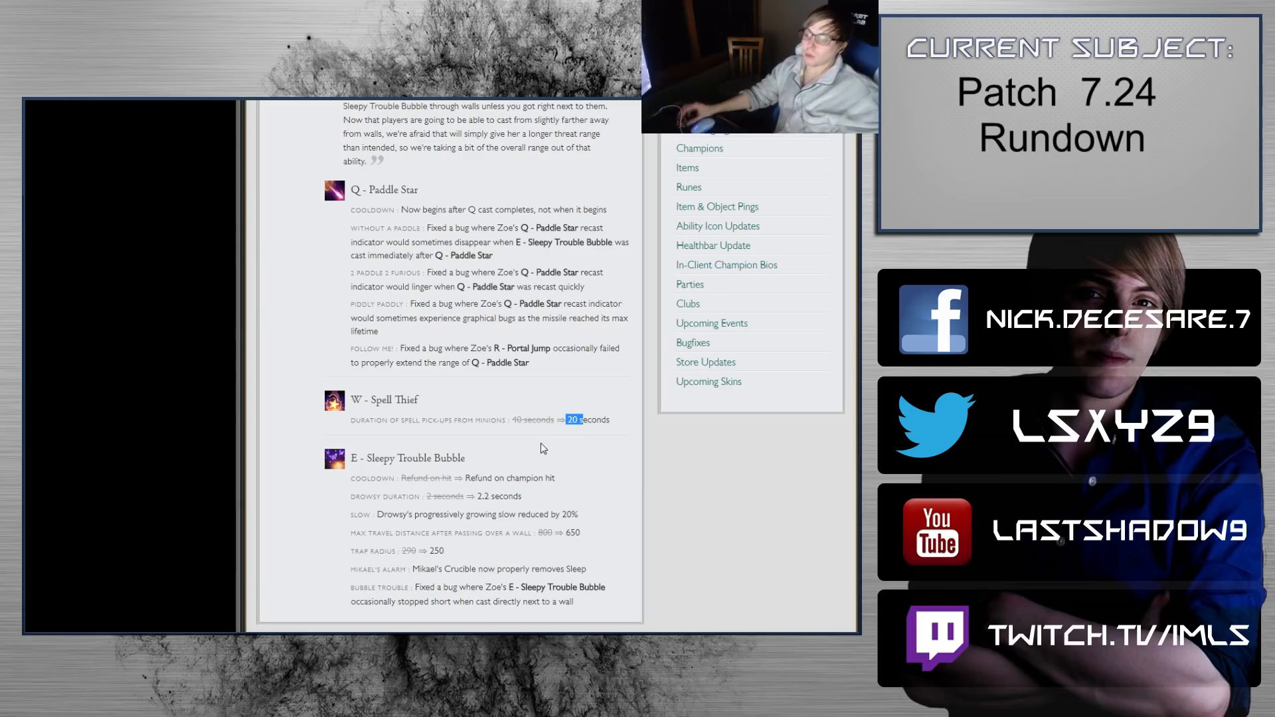
mouse_move(463, 455)
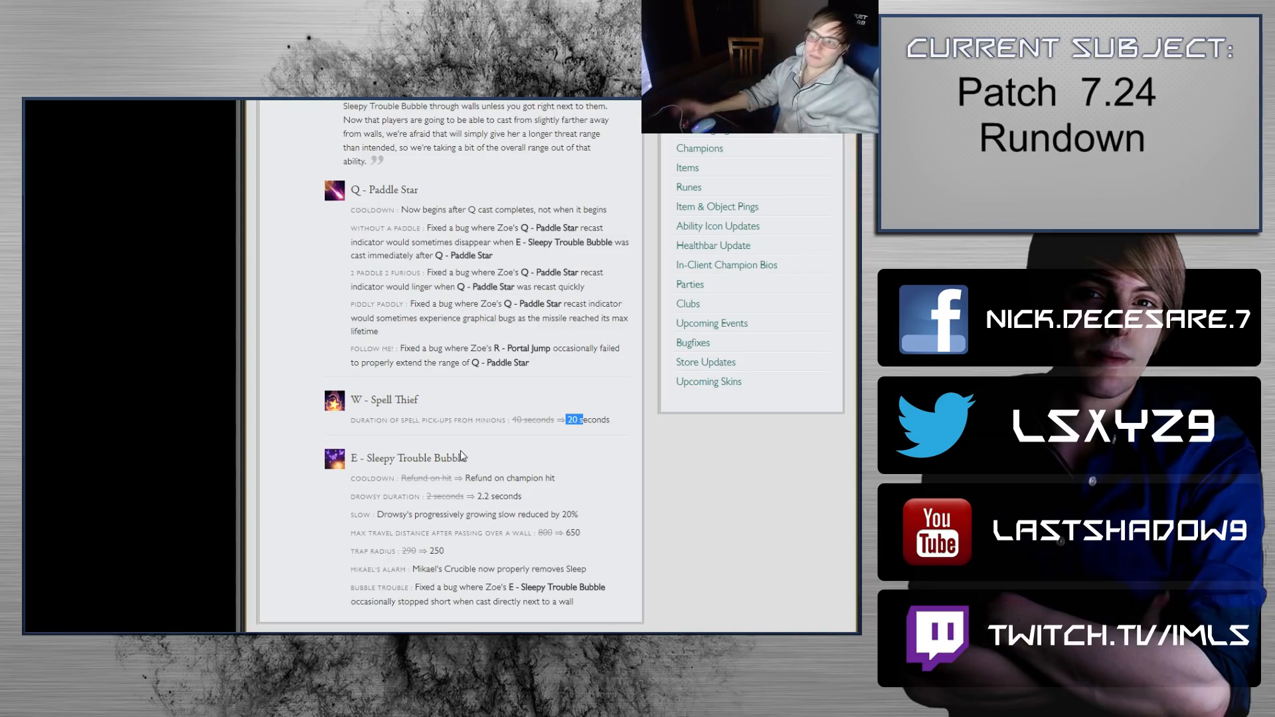
mouse_move(347, 440)
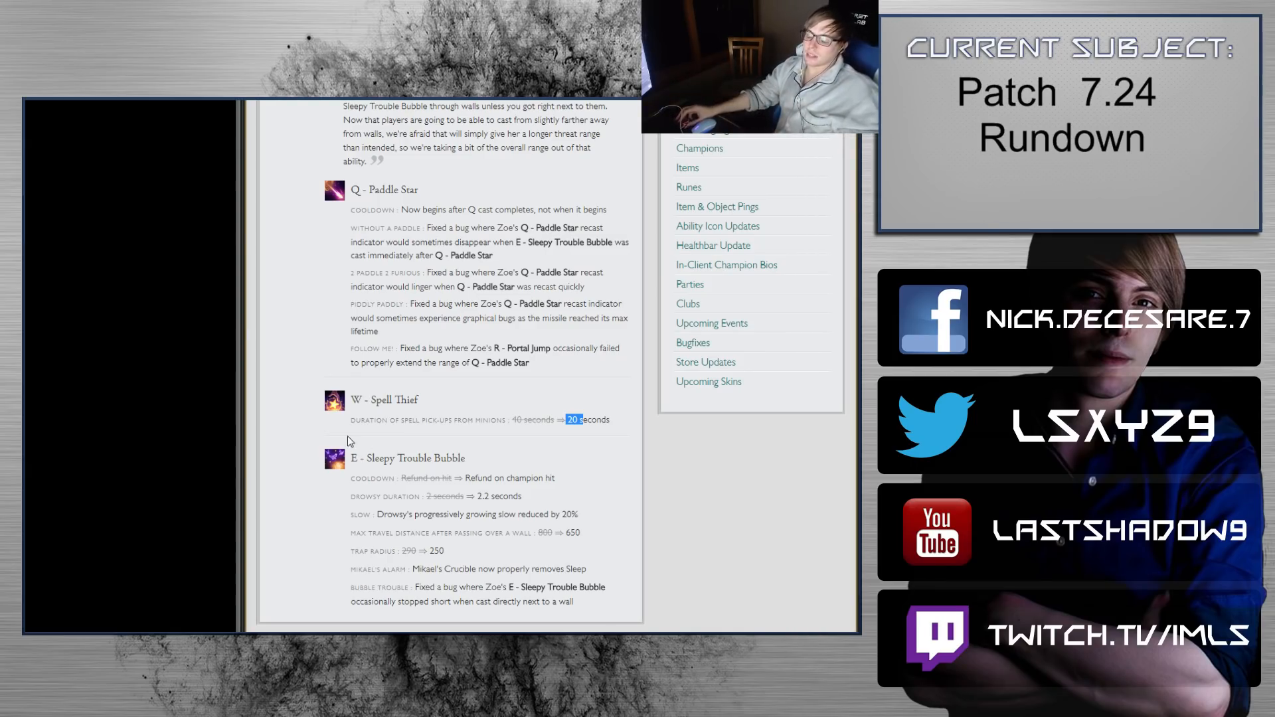
scroll(down, 3)
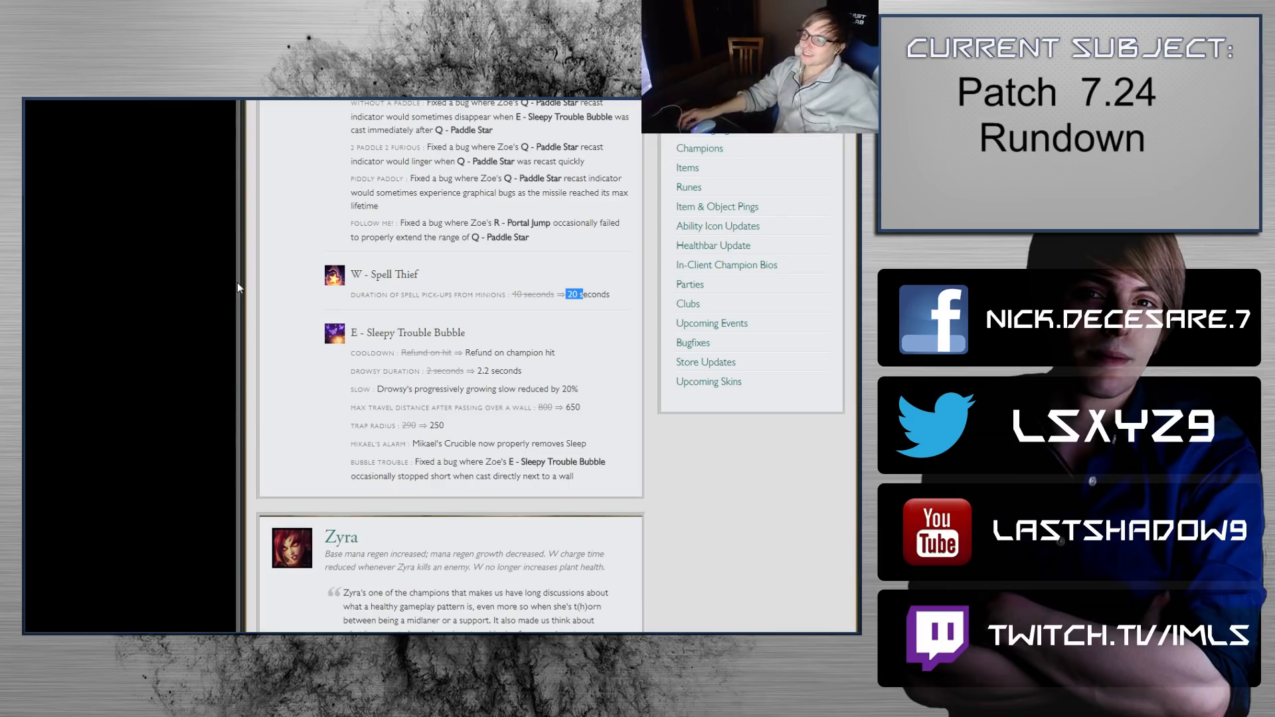
mouse_move(274, 241)
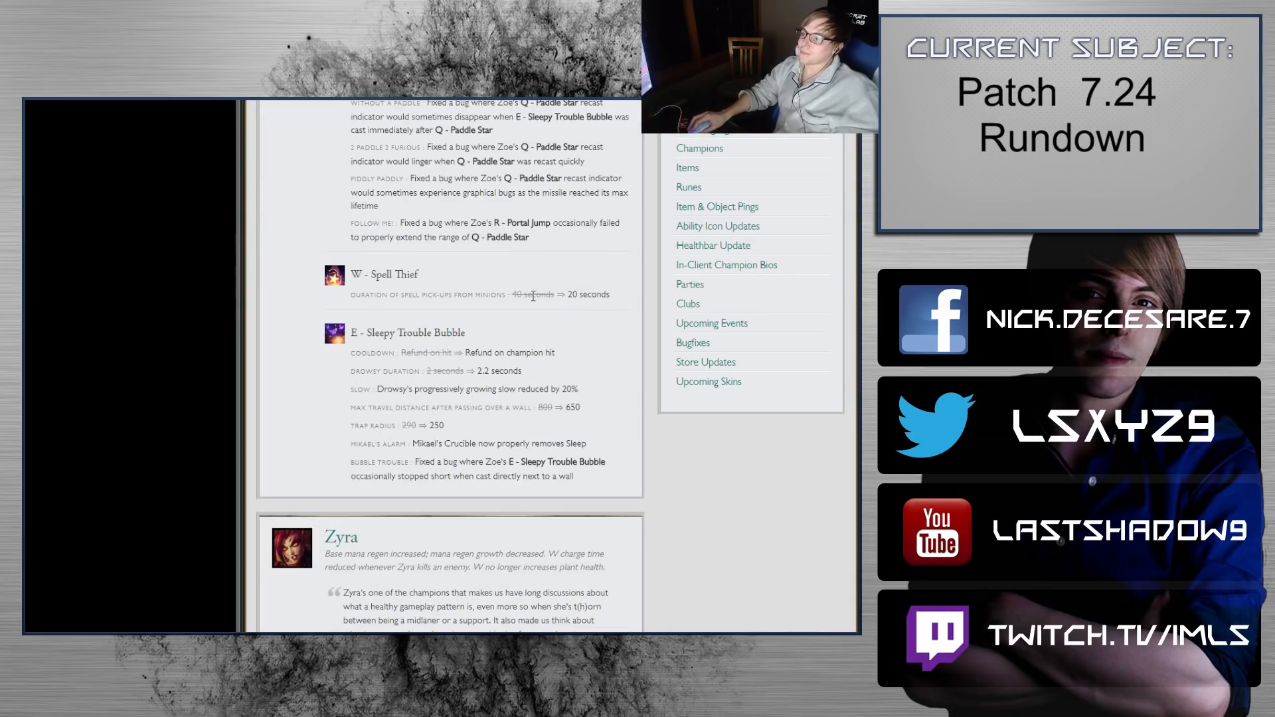
double_click(573, 294)
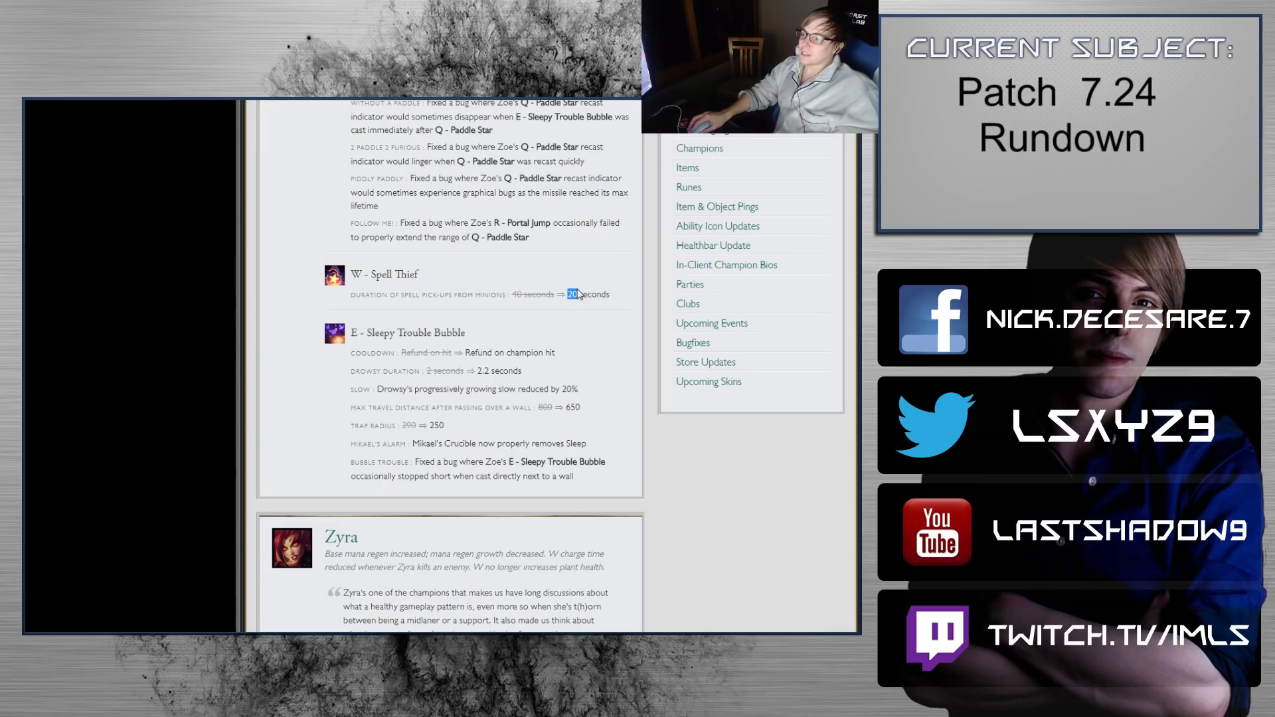
scroll(down, 3)
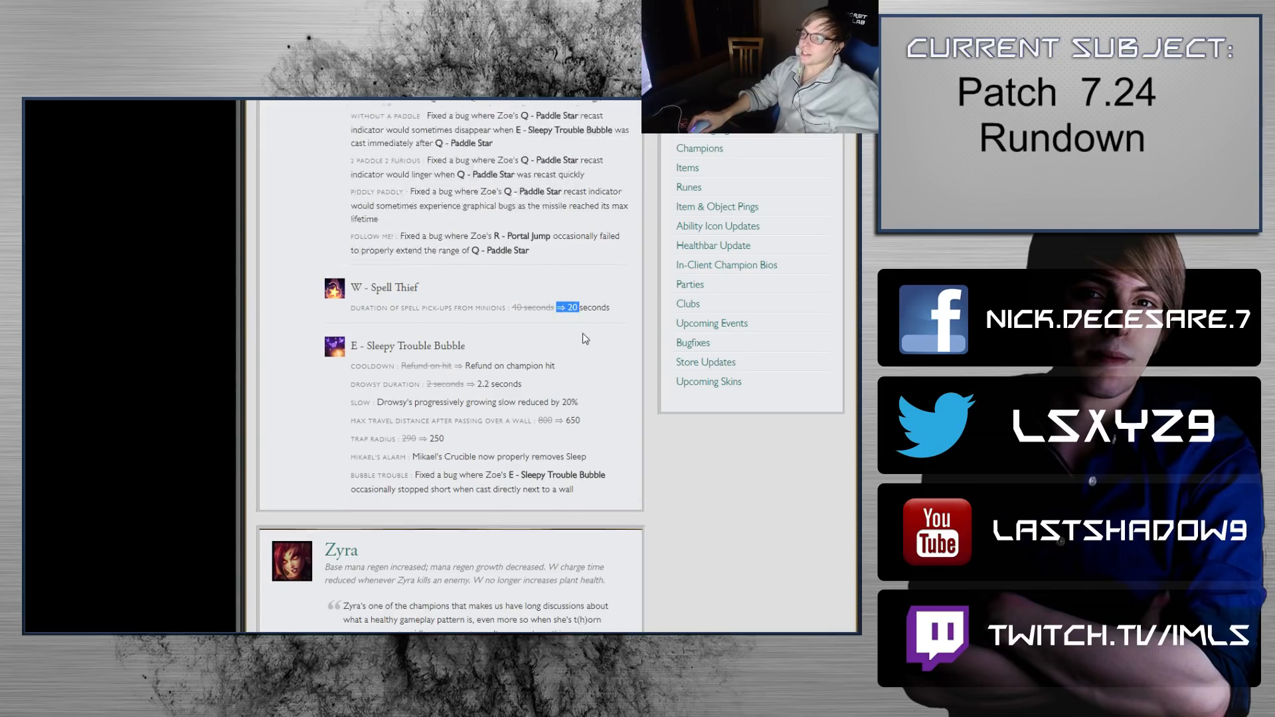
scroll(up, 3)
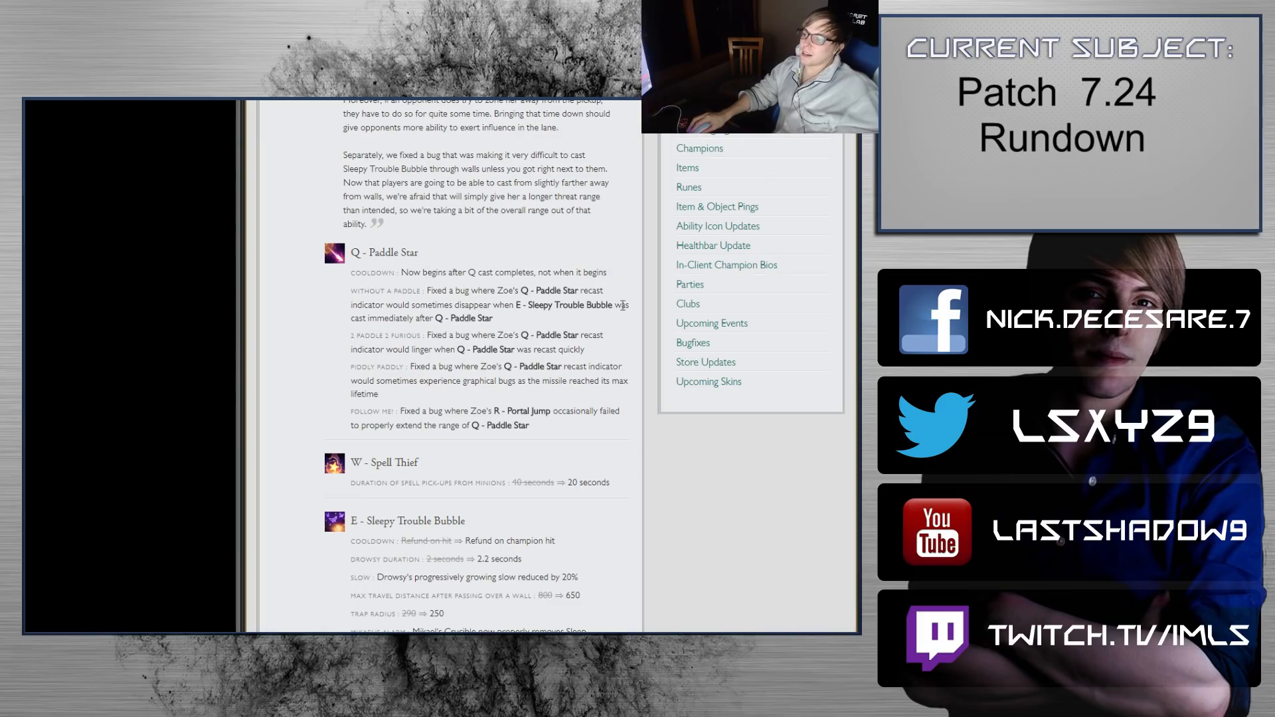
scroll(down, 3)
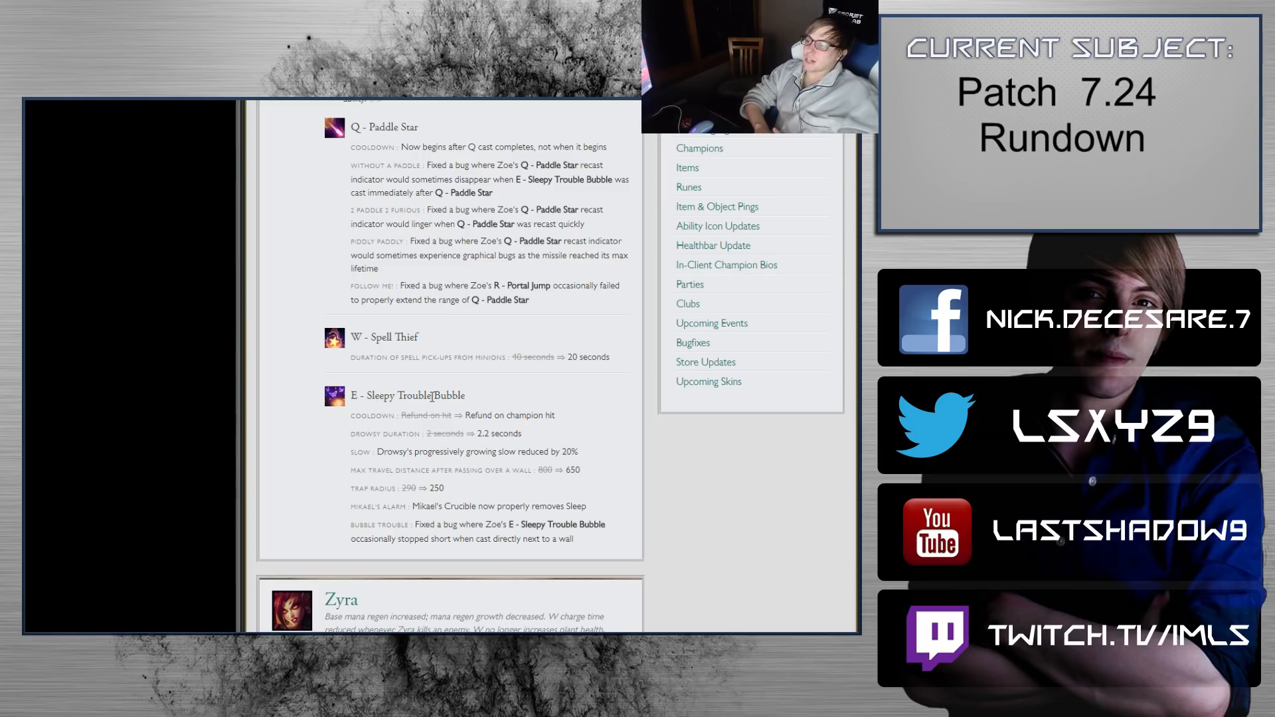
mouse_move(451, 411)
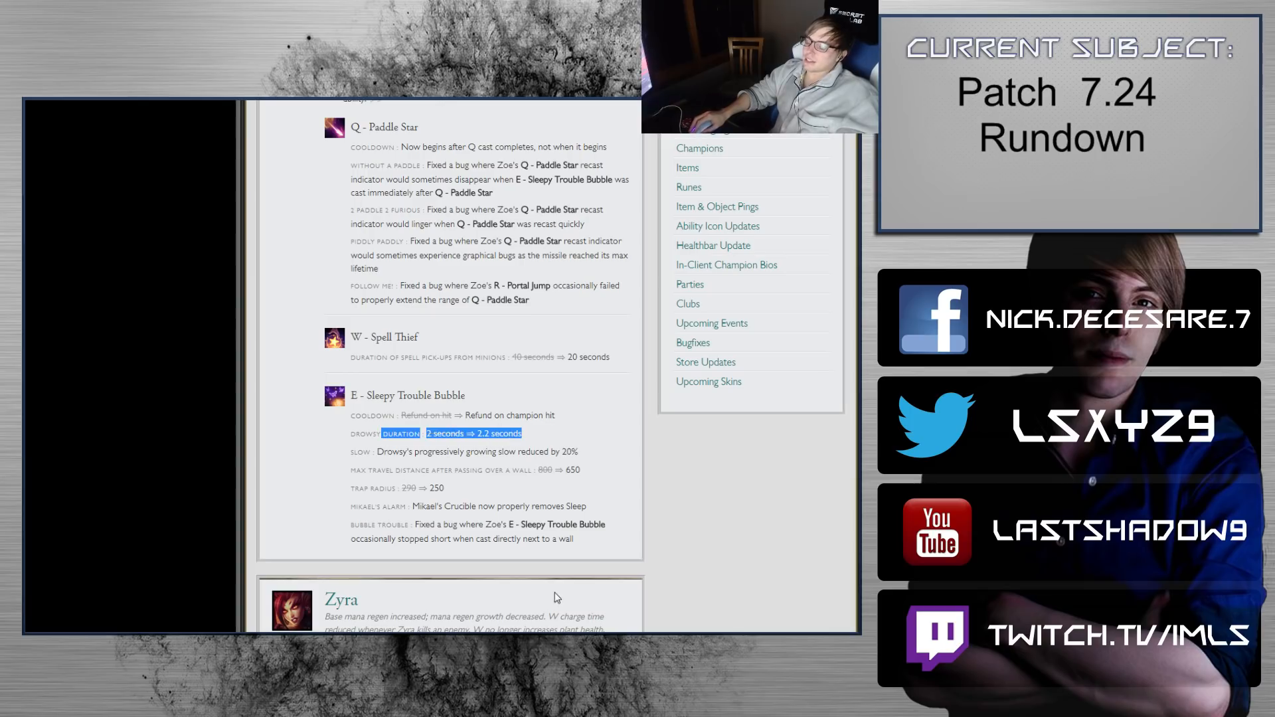
mouse_move(530, 567)
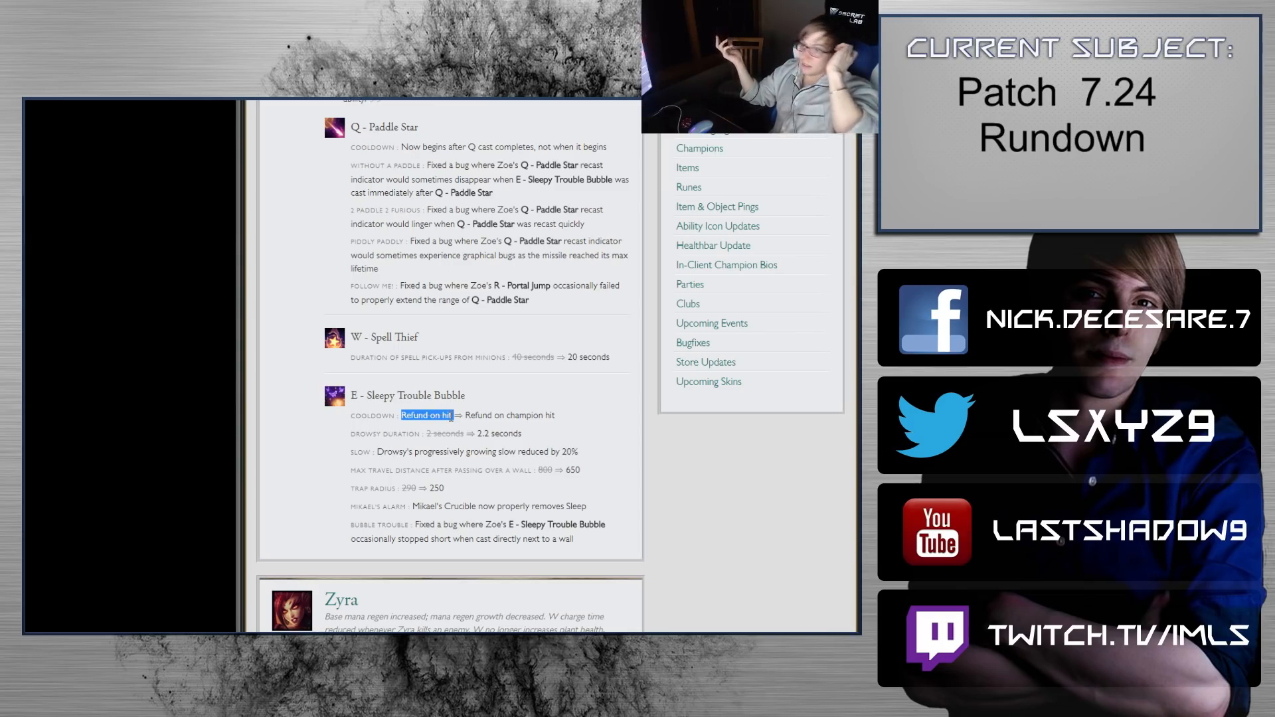
mouse_move(329, 367)
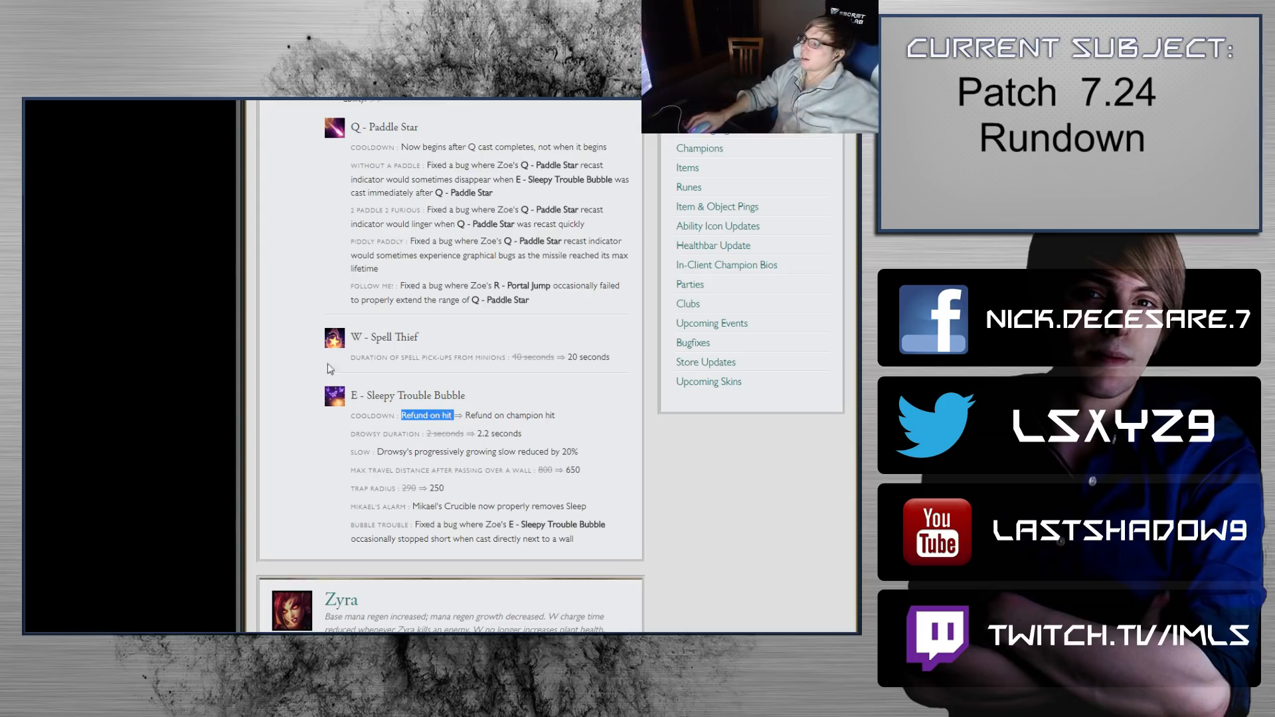
mouse_move(555, 329)
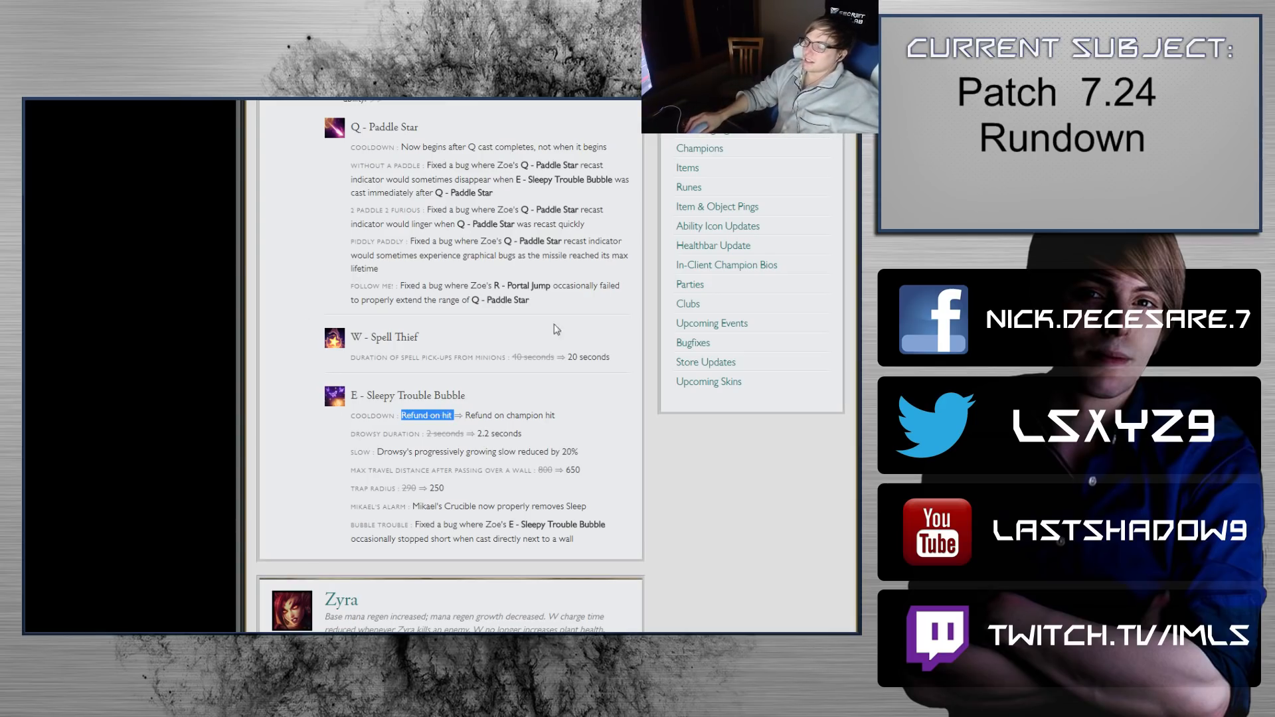
scroll(up, 3)
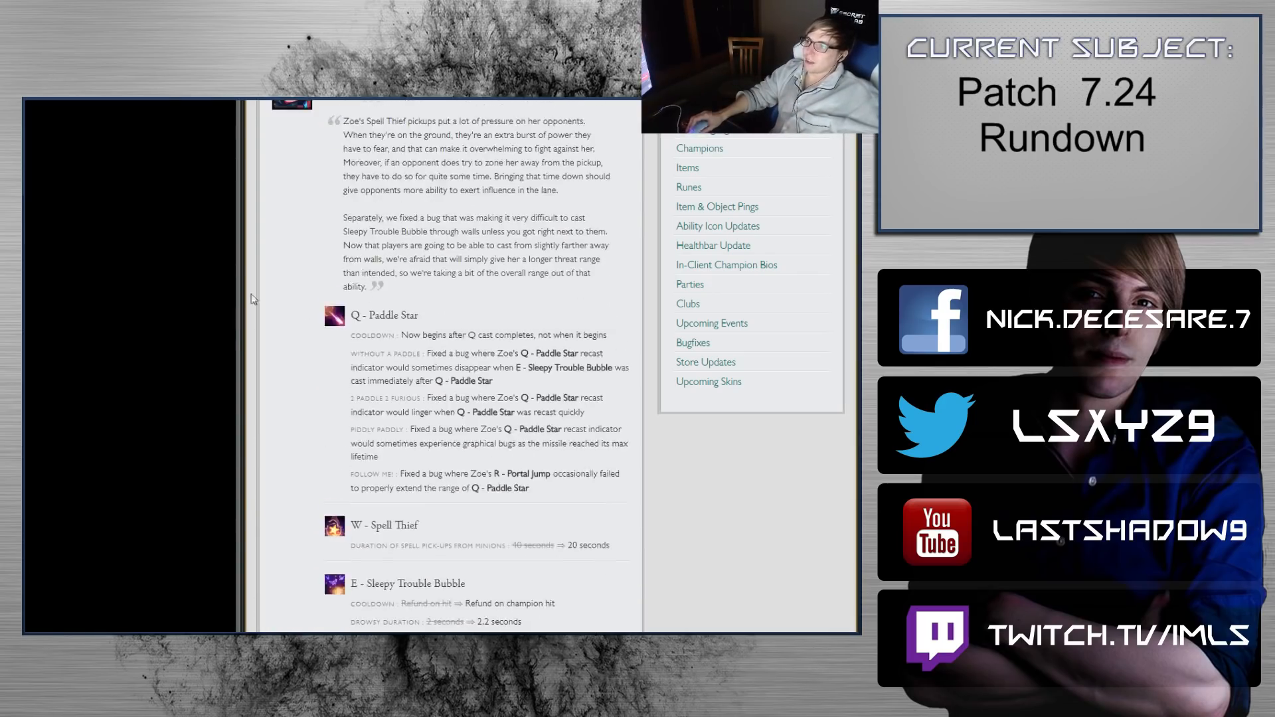
scroll(up, 3)
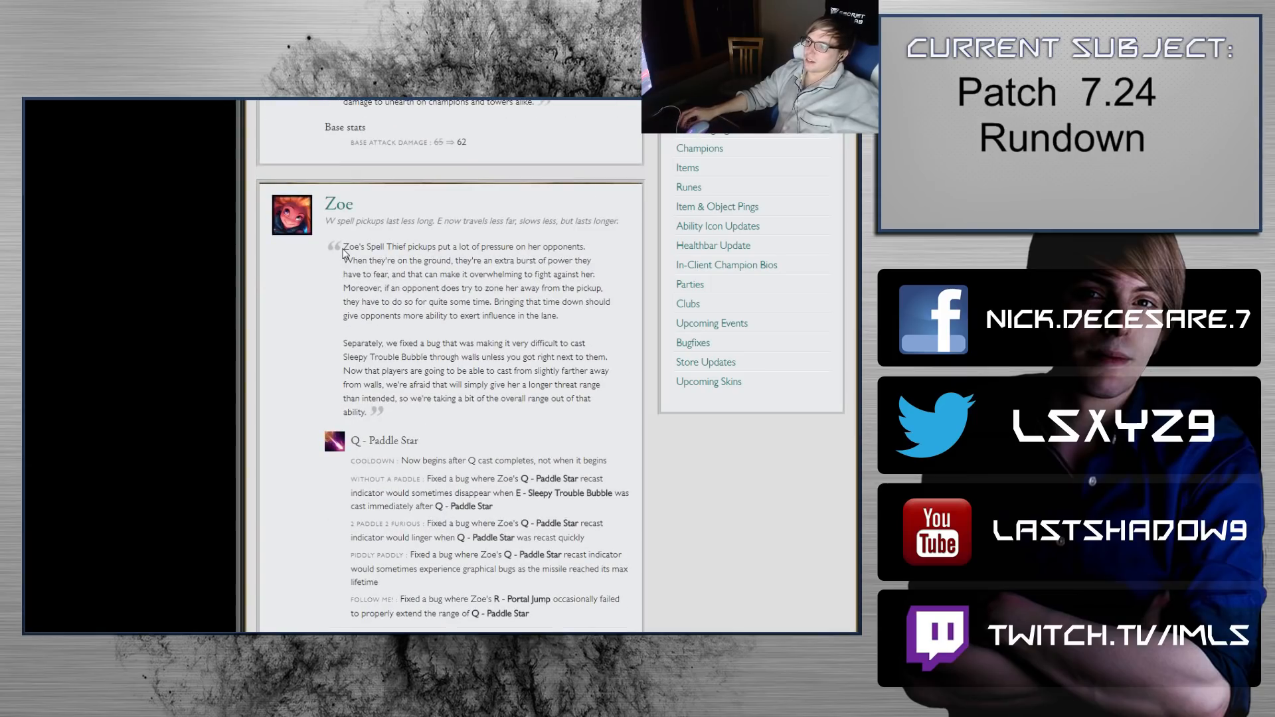
mouse_move(406, 244)
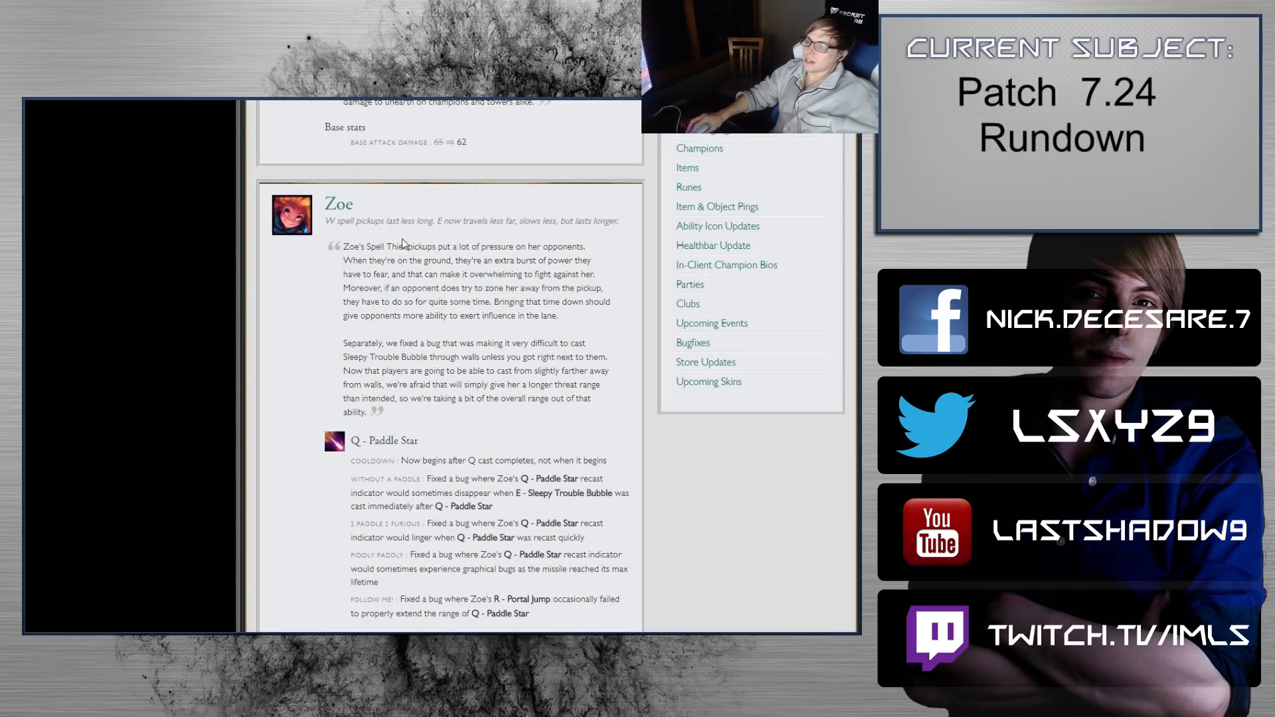
mouse_move(529, 288)
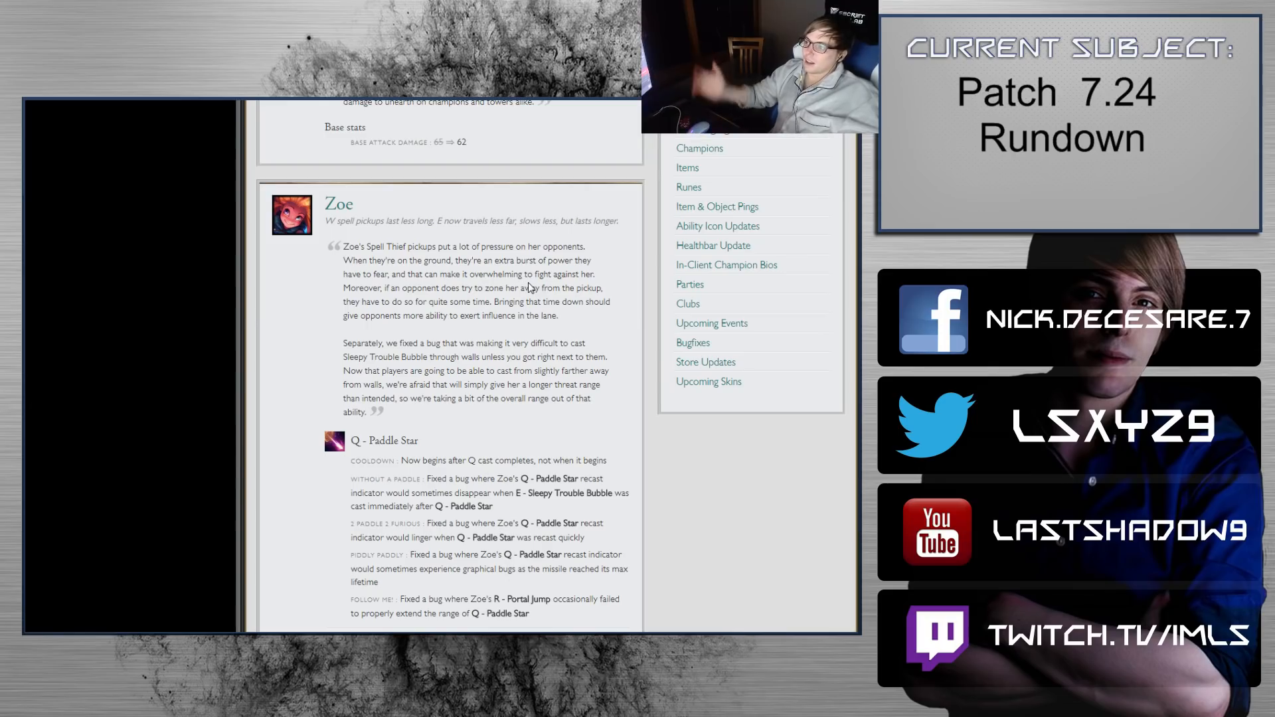
mouse_move(582, 322)
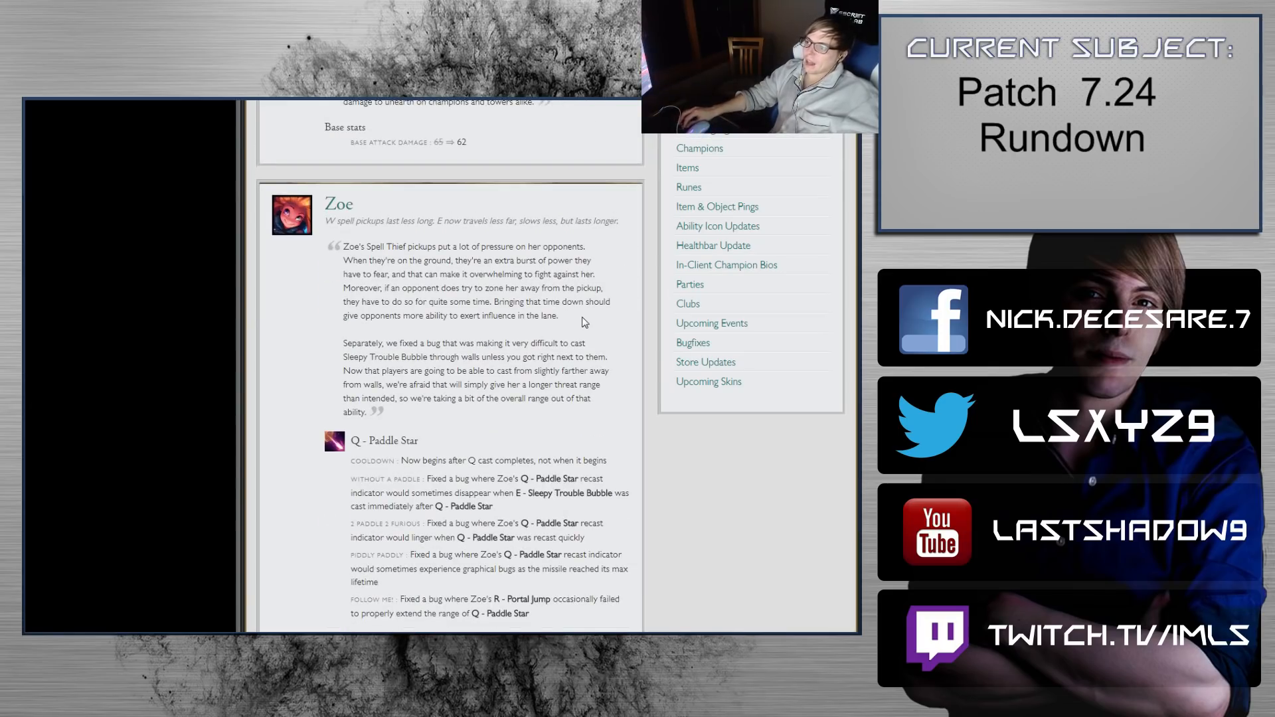
scroll(down, 3)
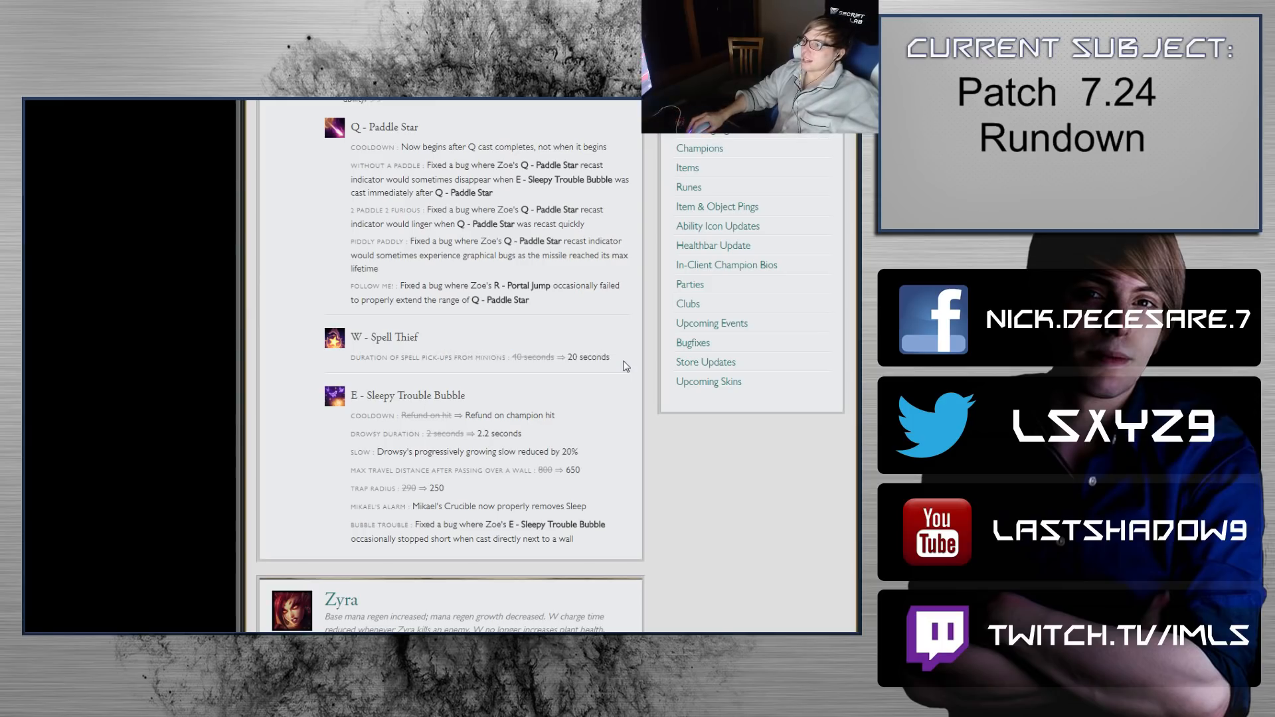
mouse_move(408, 378)
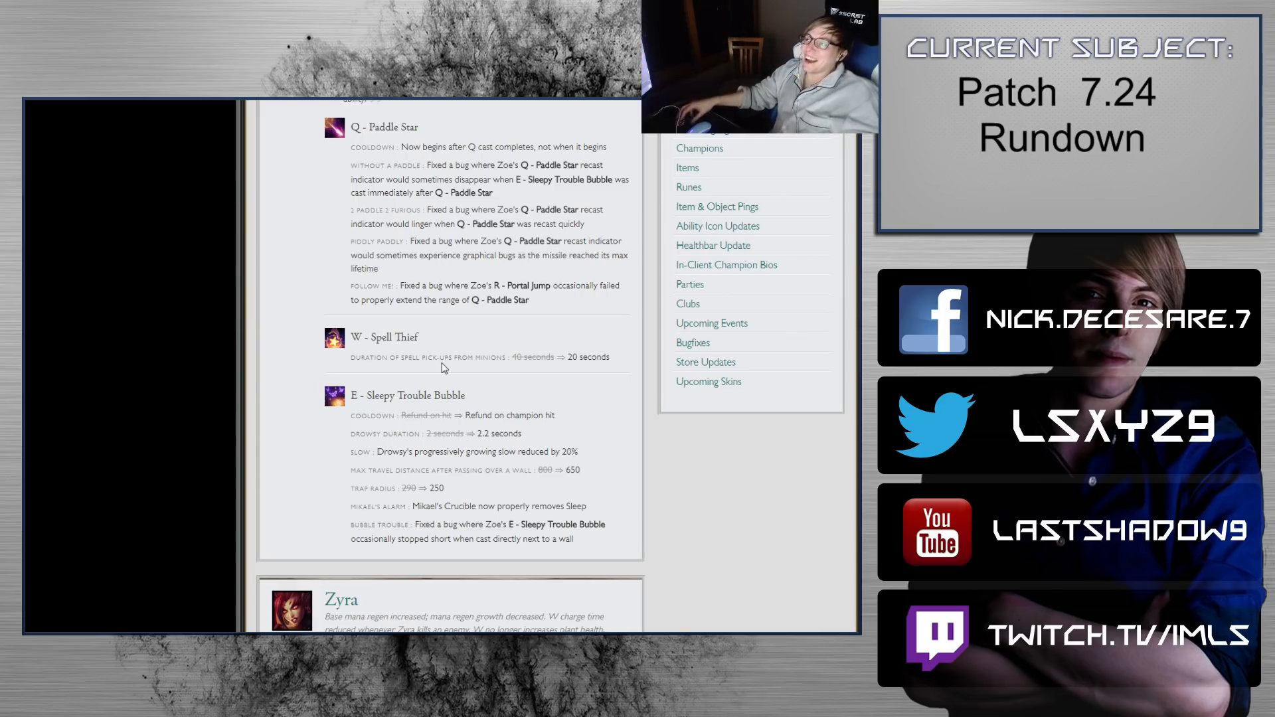
scroll(up, 3)
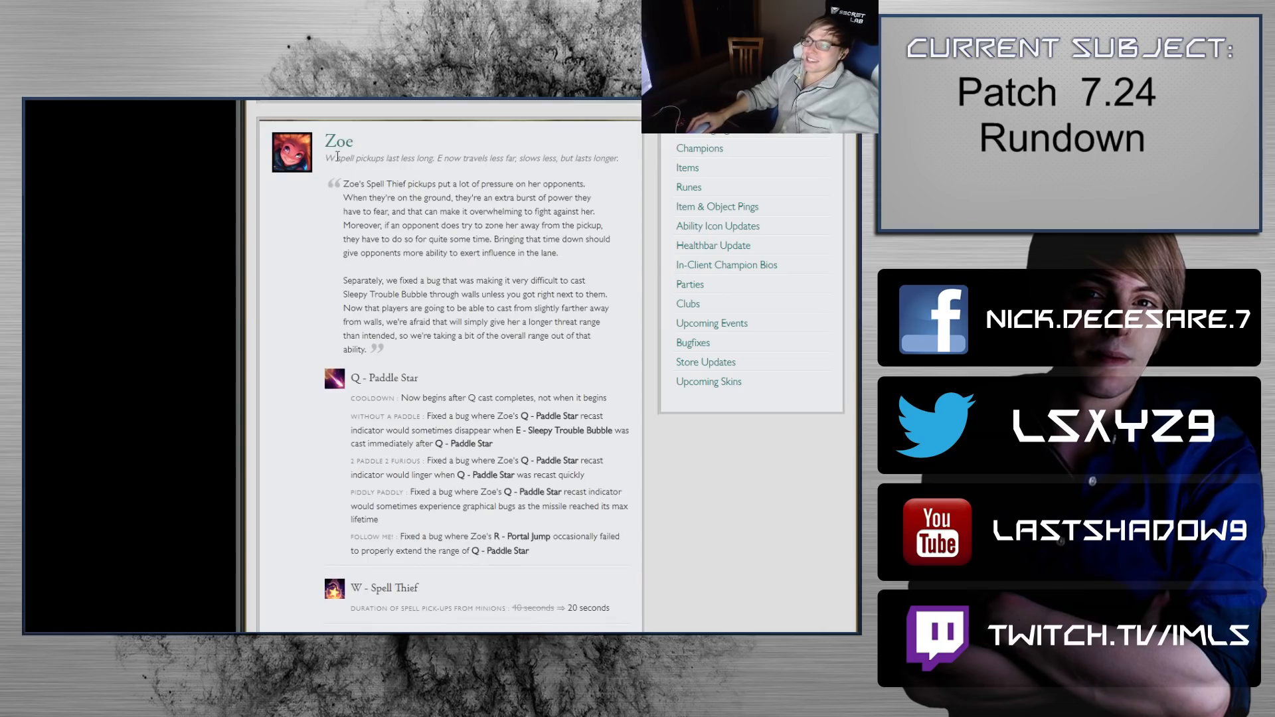
Step: Scroll to Zyra's Passive - Garden of Thorns and the 'Damage taken by plants' note above W Rampant Growth
scroll(down, 3)
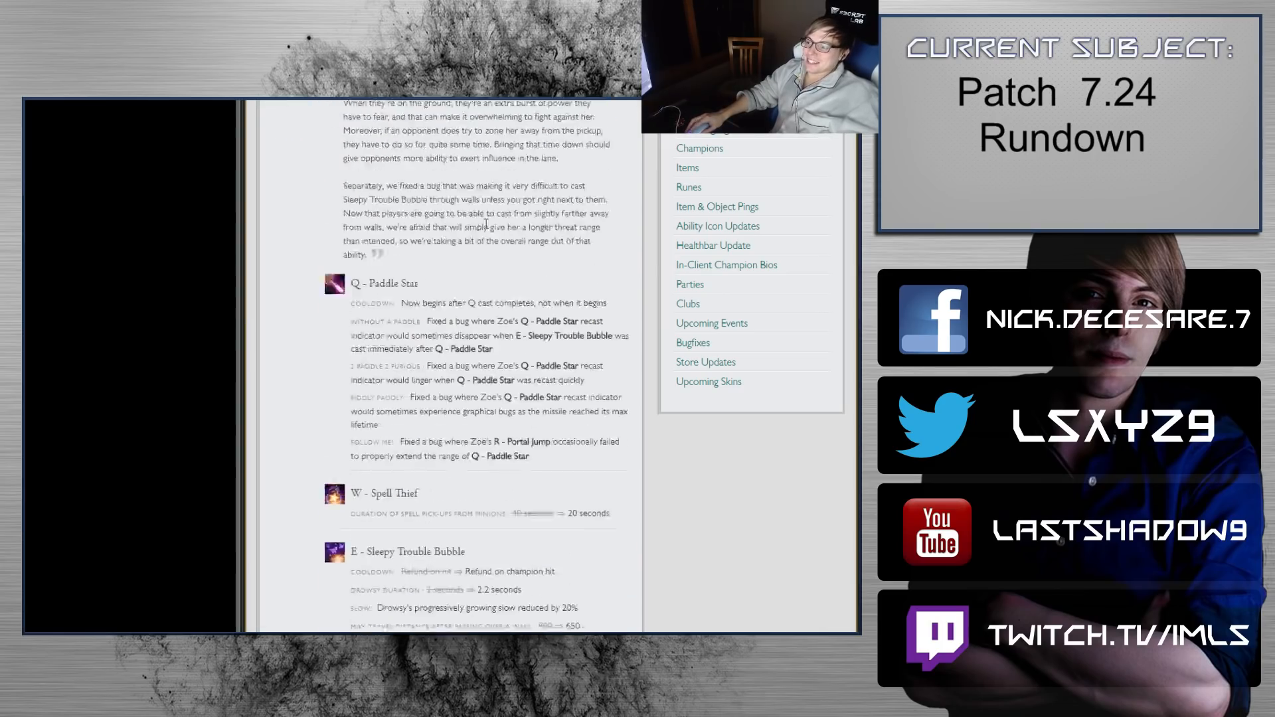
scroll(down, 3)
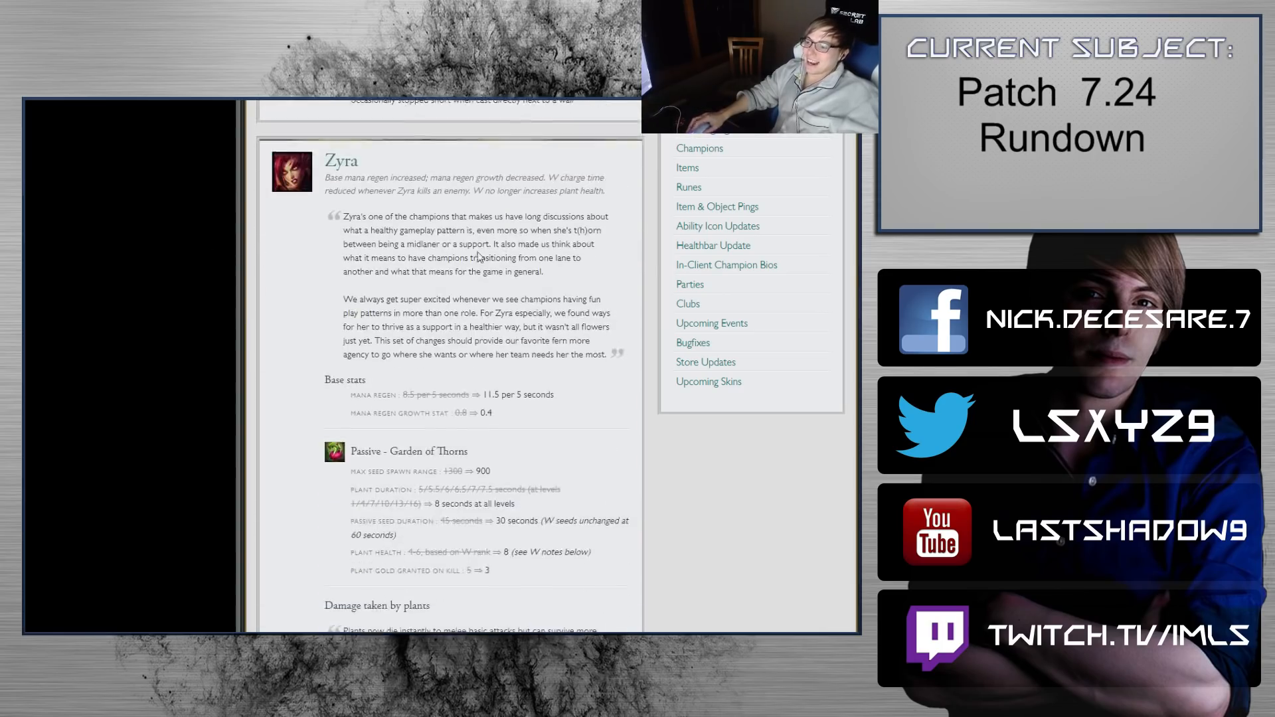
scroll(up, 3)
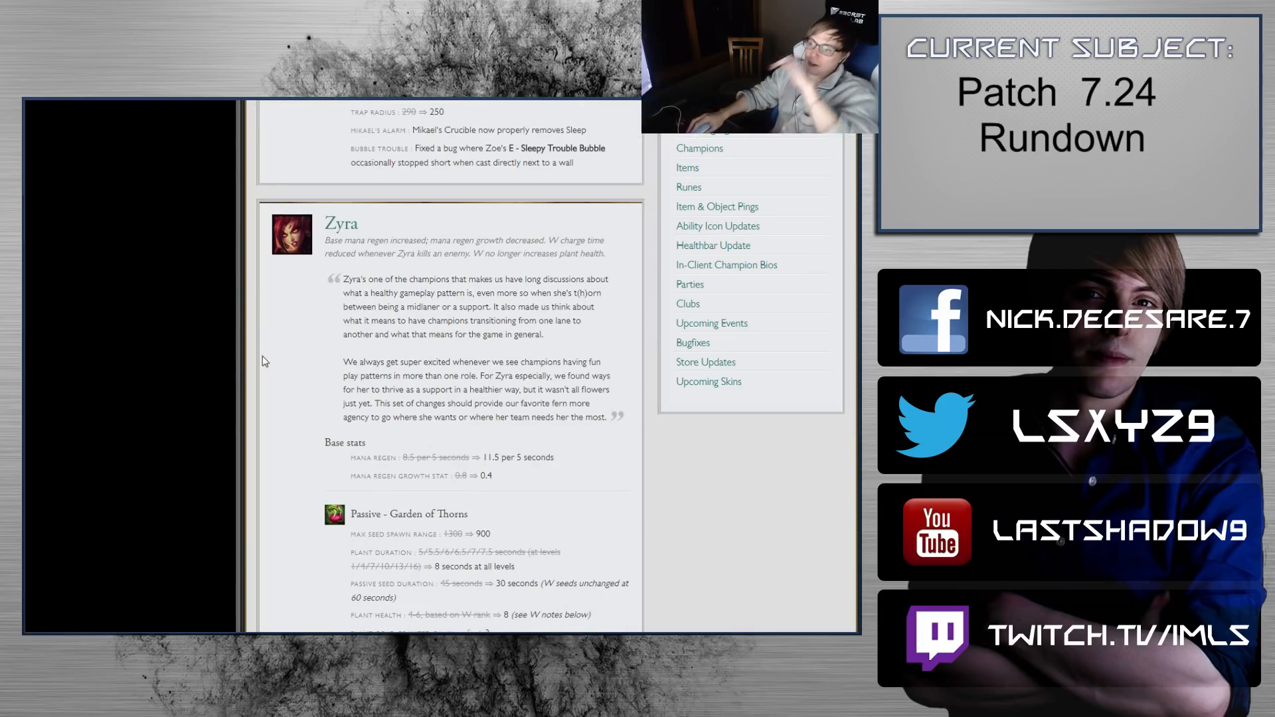
mouse_move(370, 241)
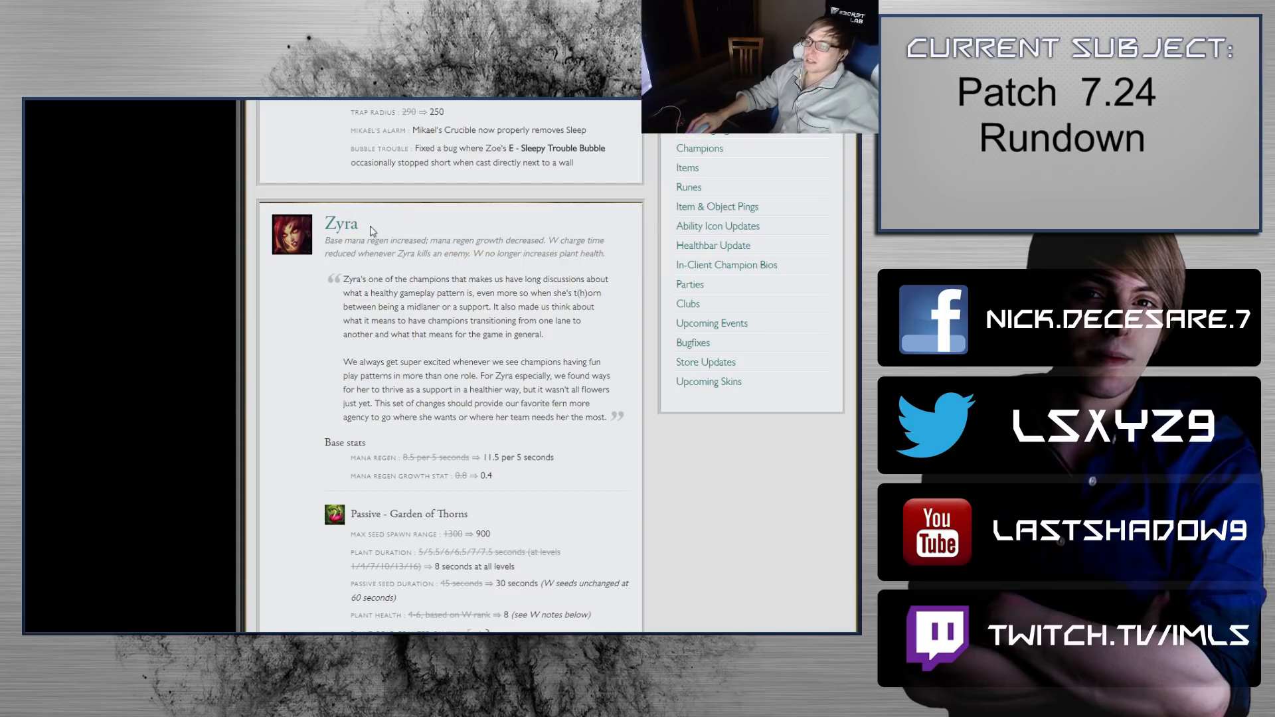
scroll(down, 3)
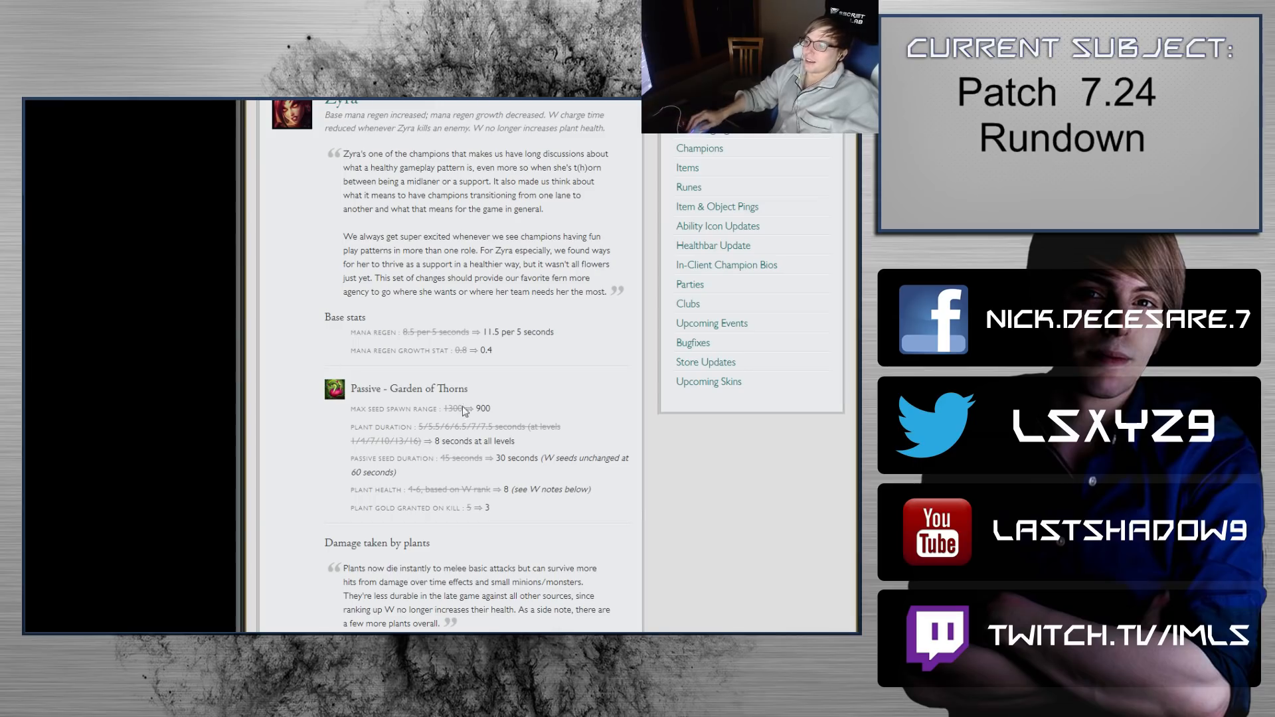
scroll(down, 3)
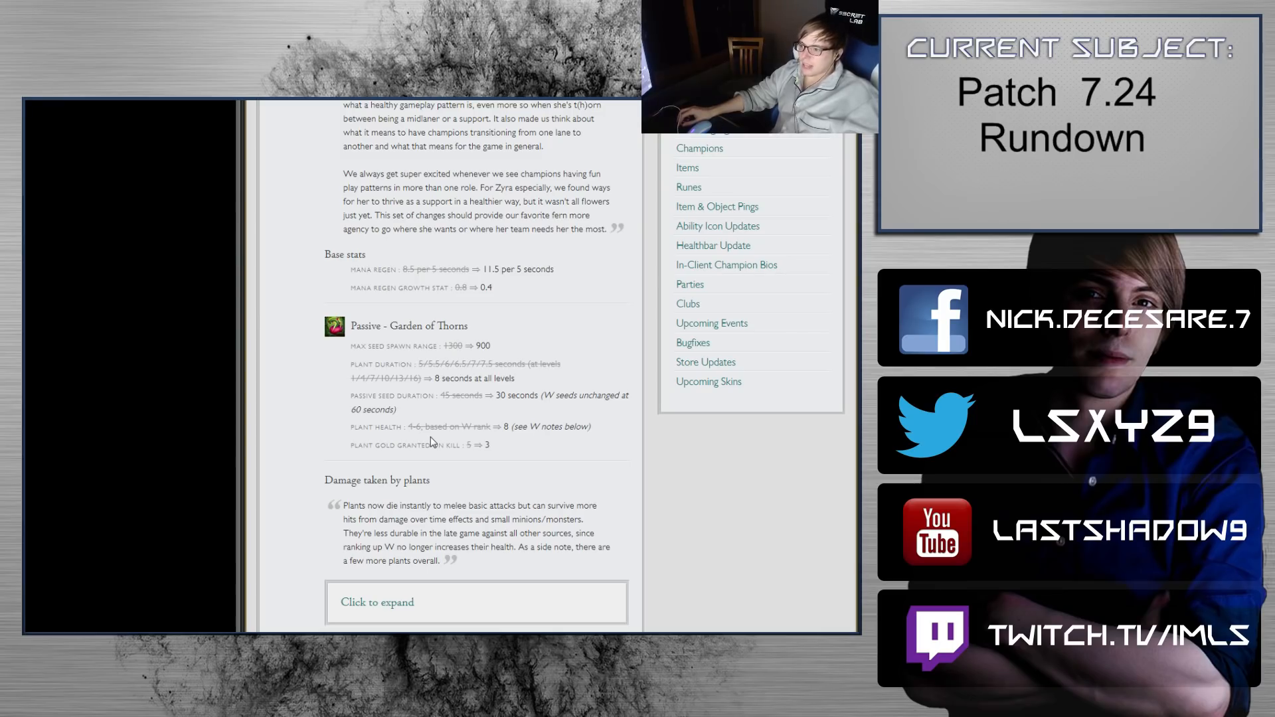
scroll(down, 3)
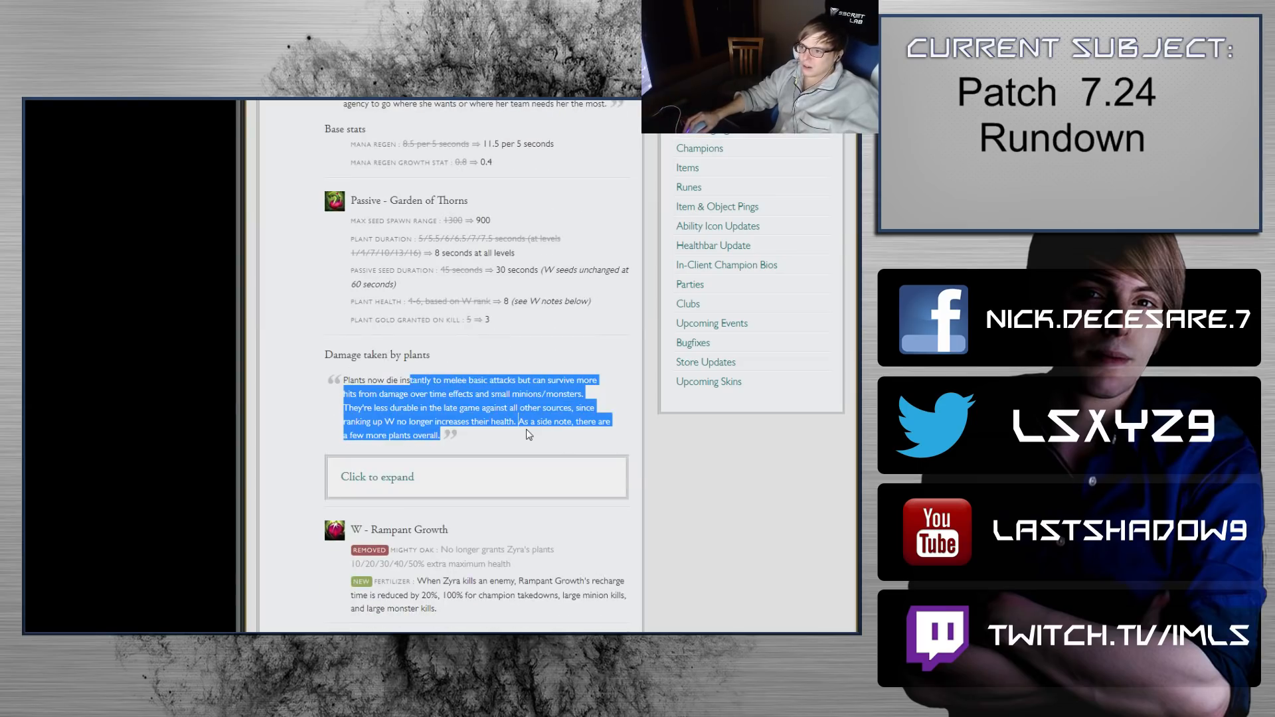
scroll(down, 3)
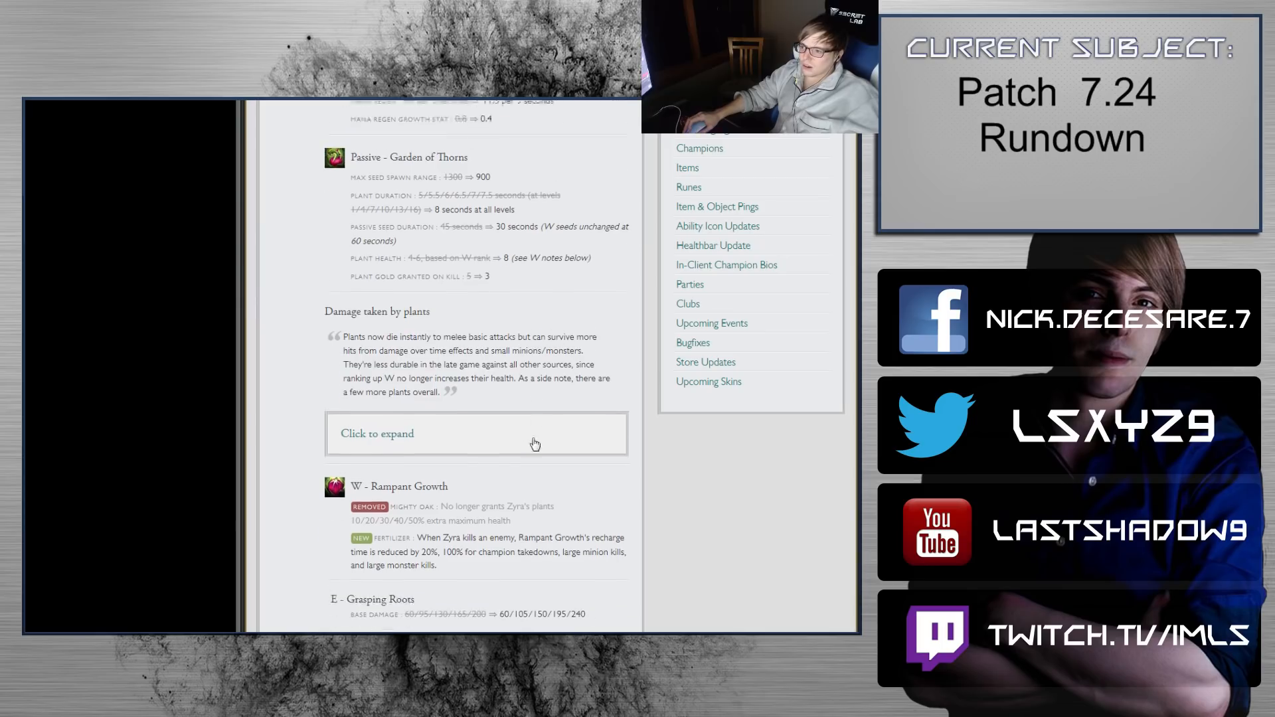
Step: Expand the 'Damage taken by plants' breakdown and read down to Zyra's R Stranglethorns change
click(376, 433)
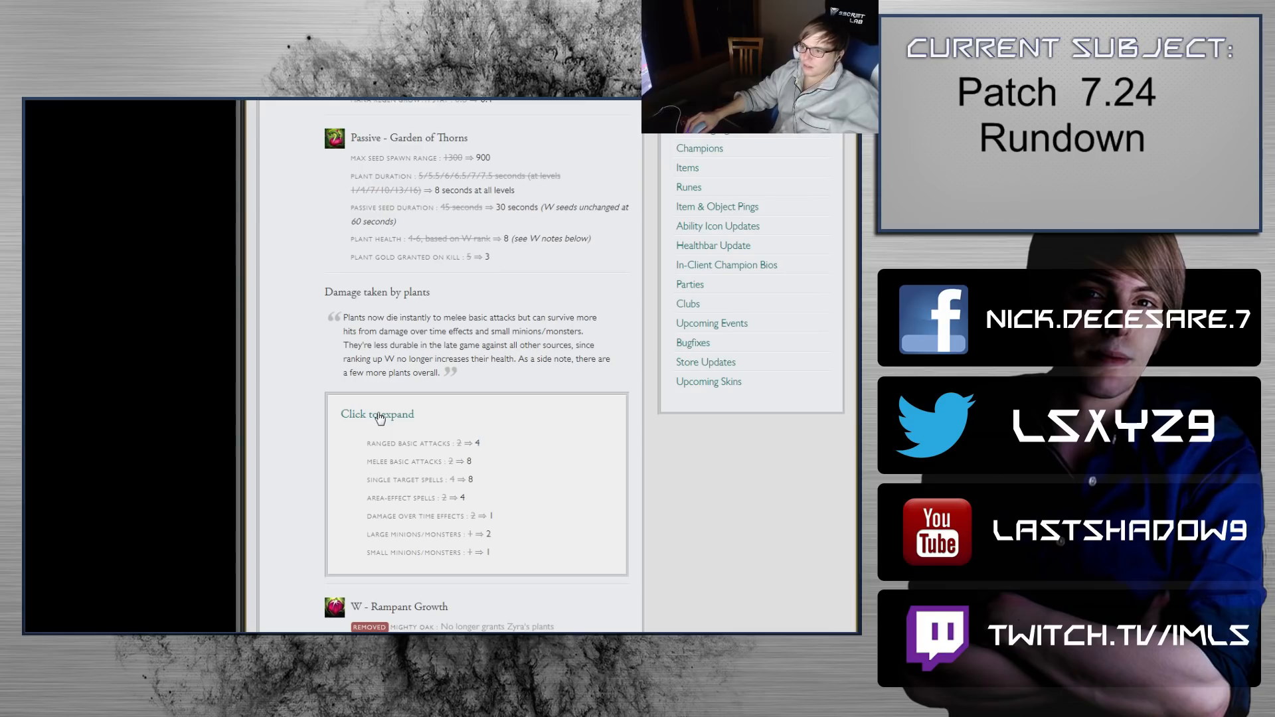
scroll(down, 3)
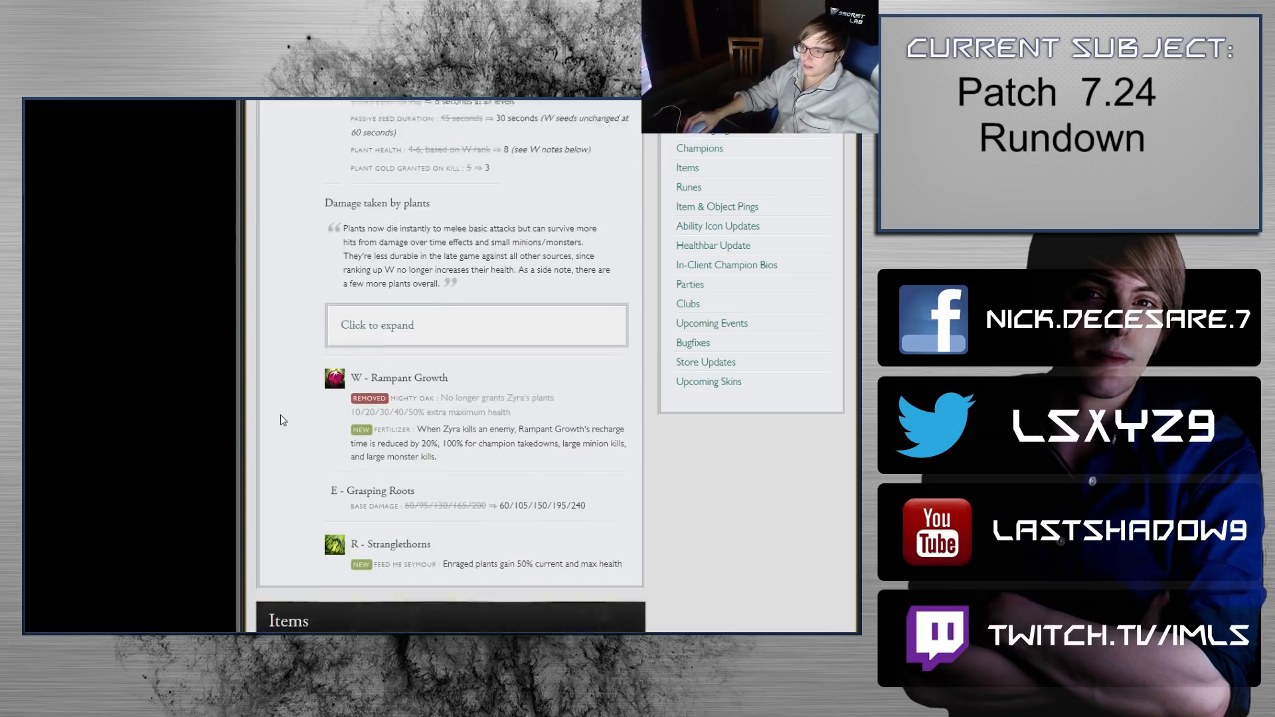
scroll(down, 3)
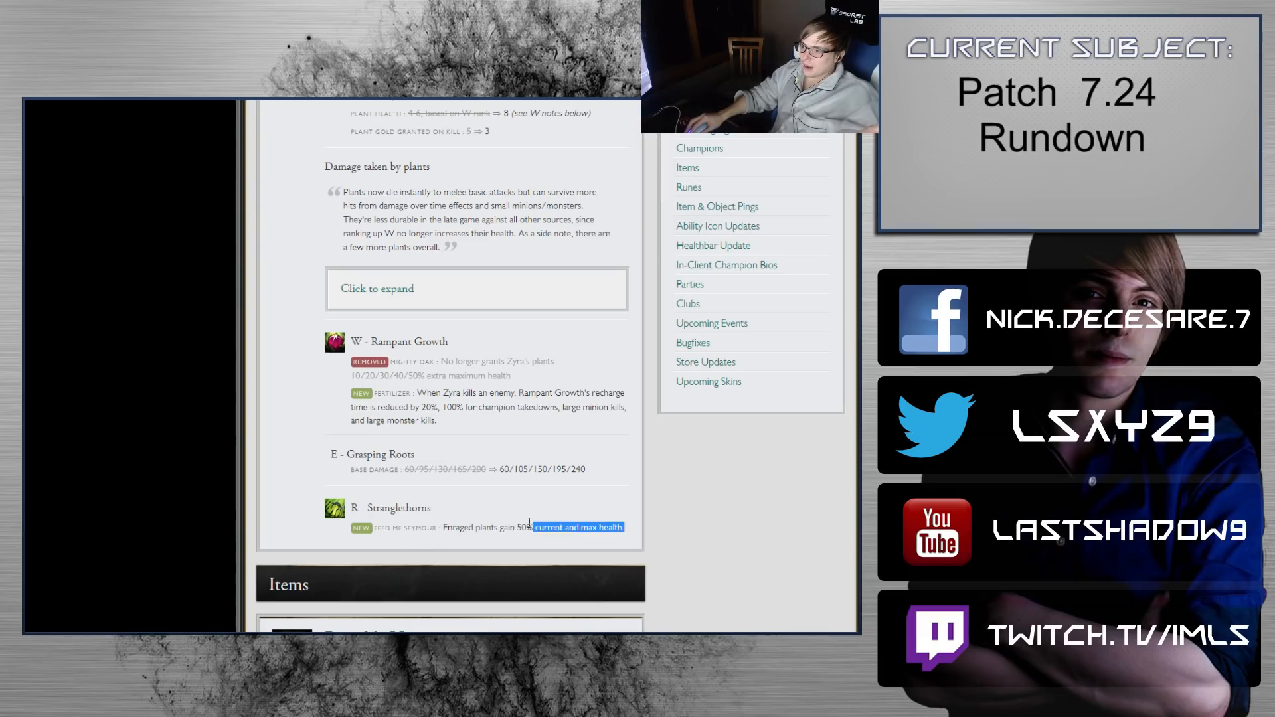
Step: Scroll back over Zyra's abilities, then down again to Zoe's entry
scroll(up, 3)
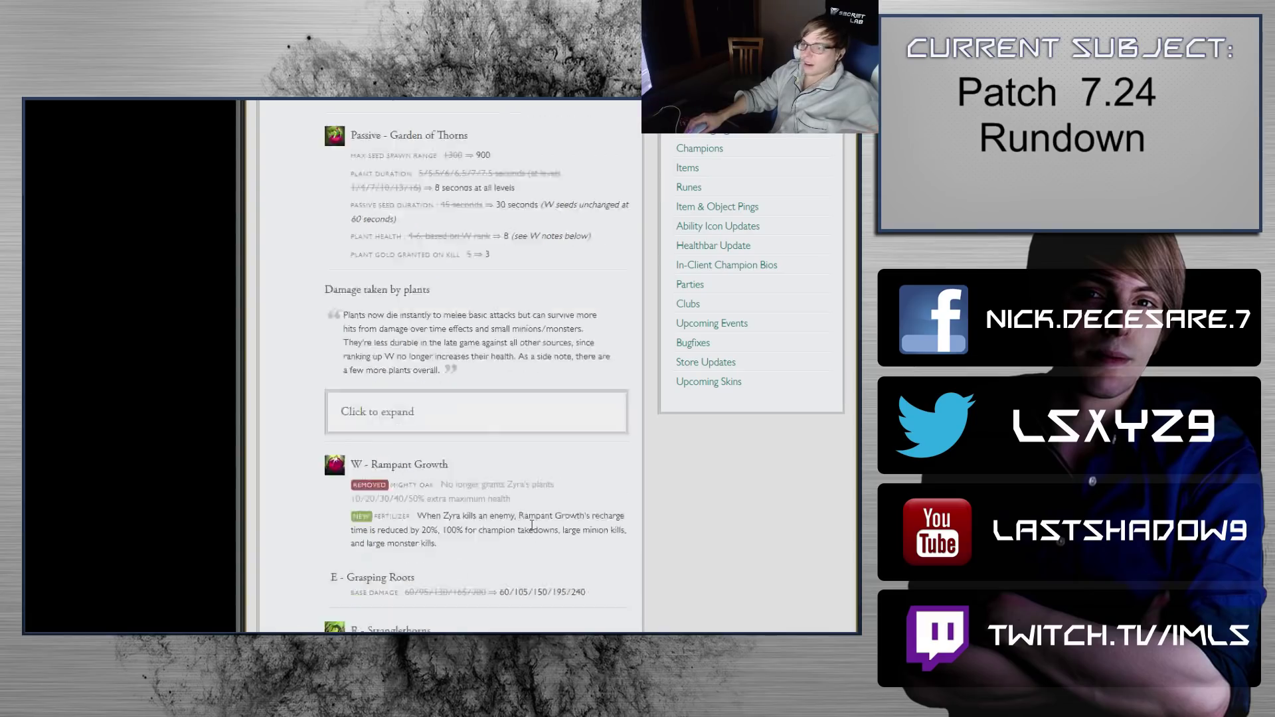
scroll(up, 3)
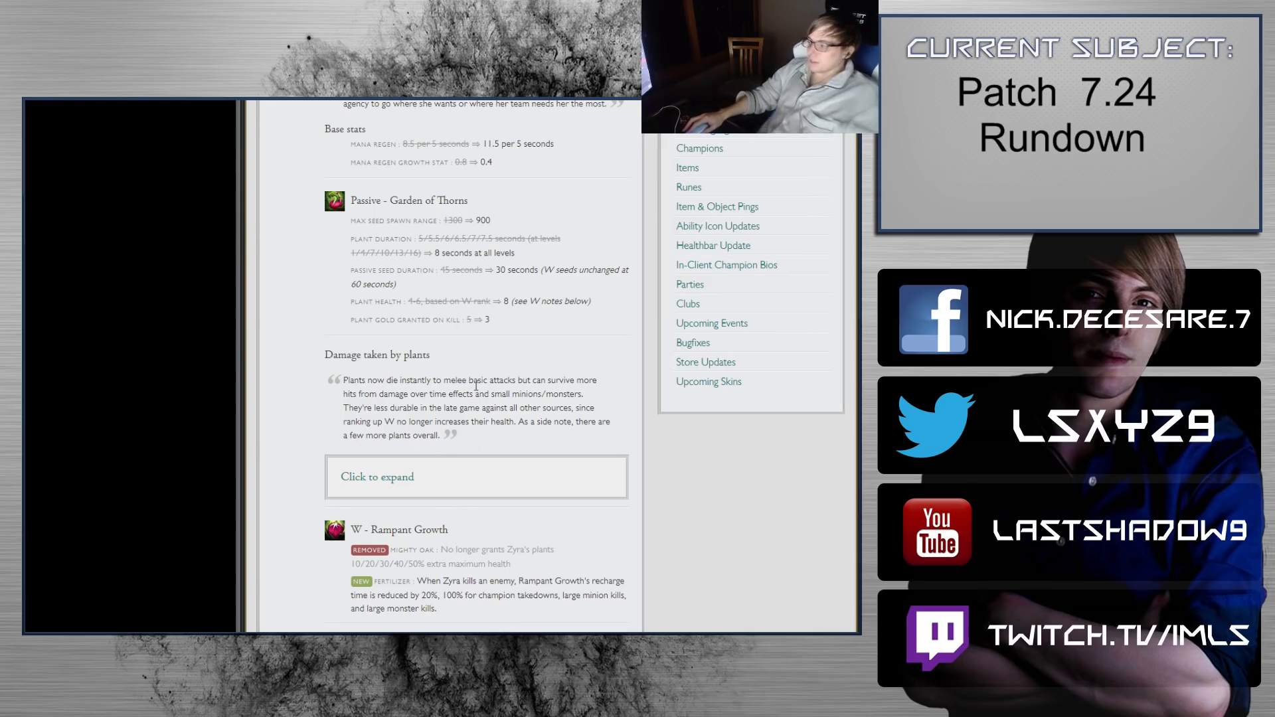
scroll(down, 3)
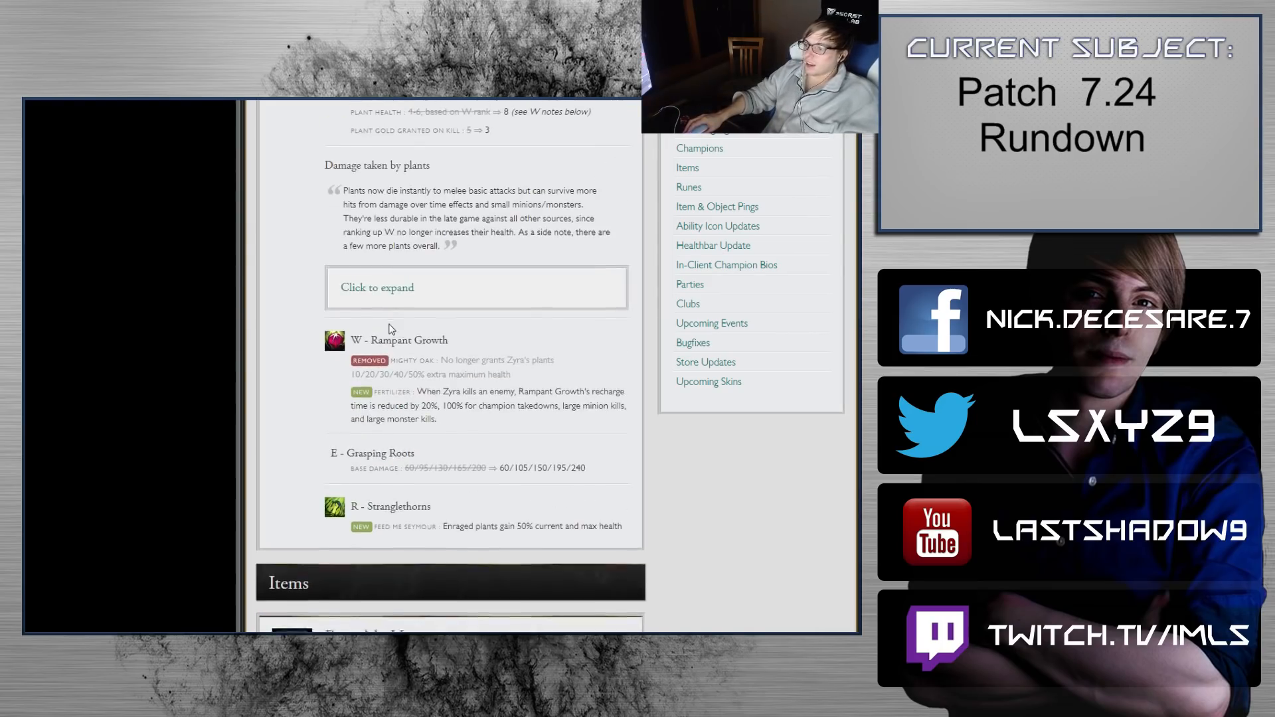
scroll(down, 3)
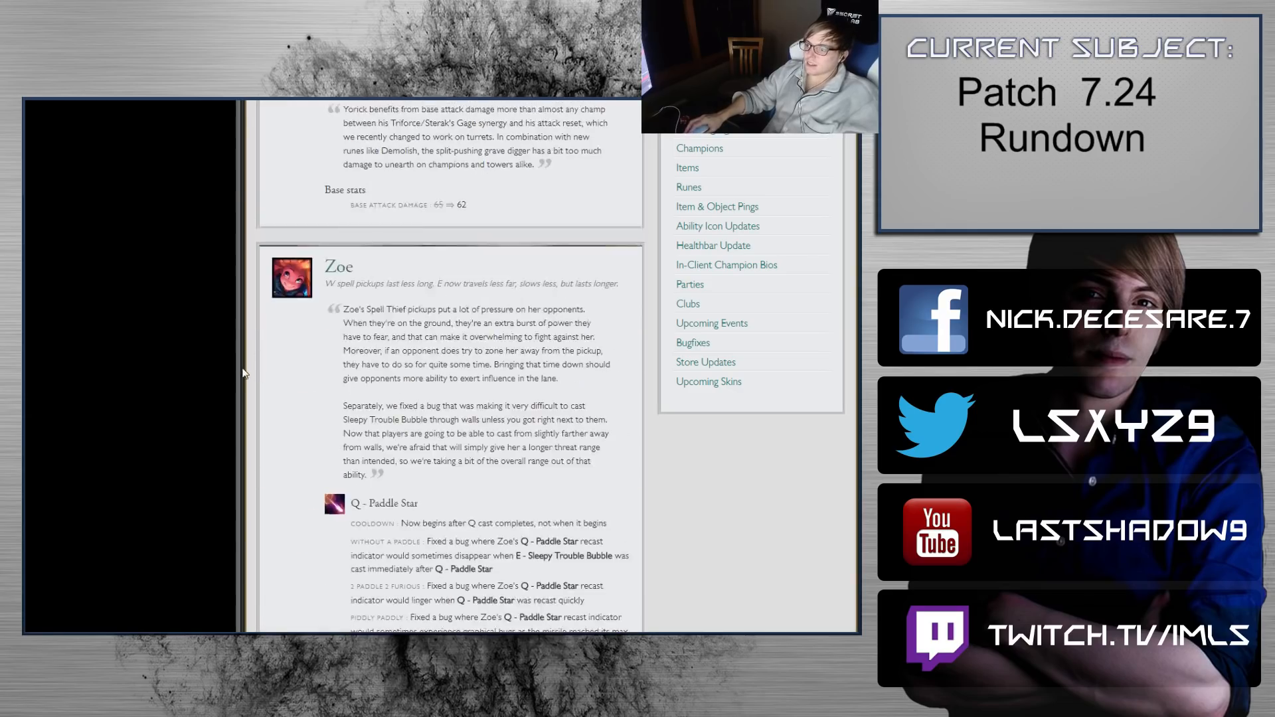
Step: Scroll into the Items section over Bramble Vest's reflect change and Sunfire Cape's aura damage, reaching Runes
scroll(down, 3)
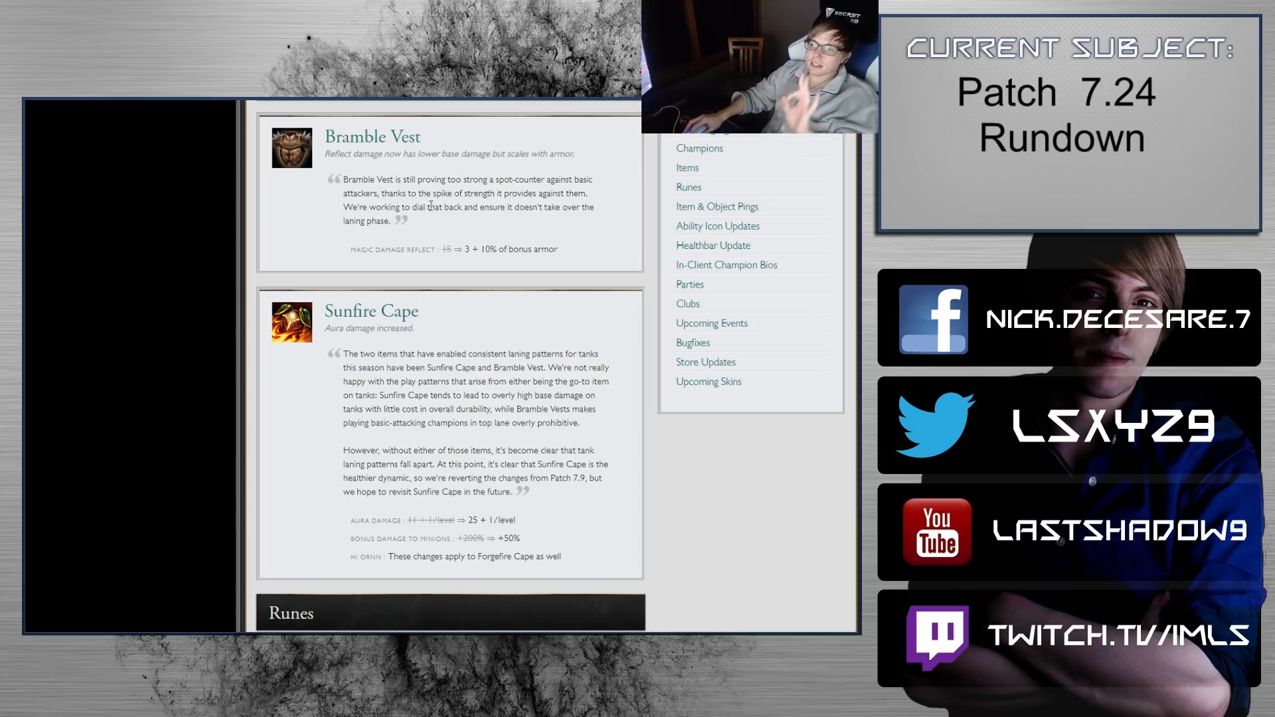
mouse_move(372, 168)
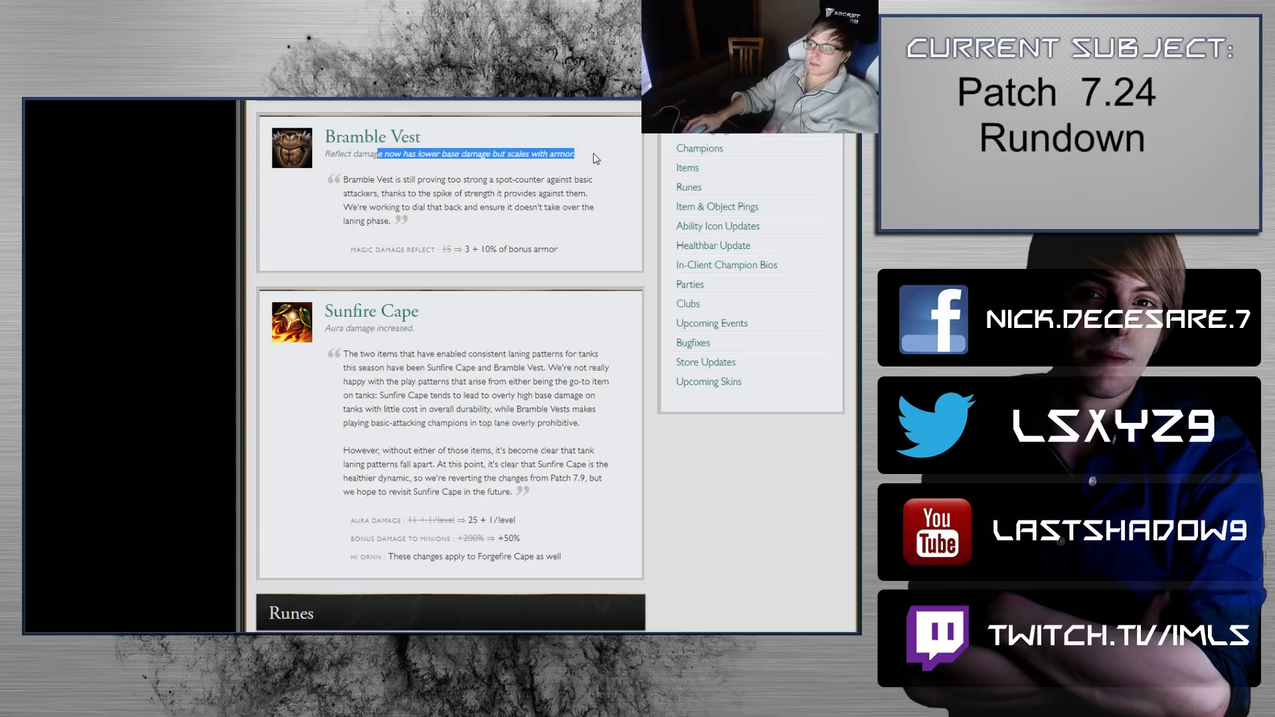
click(560, 172)
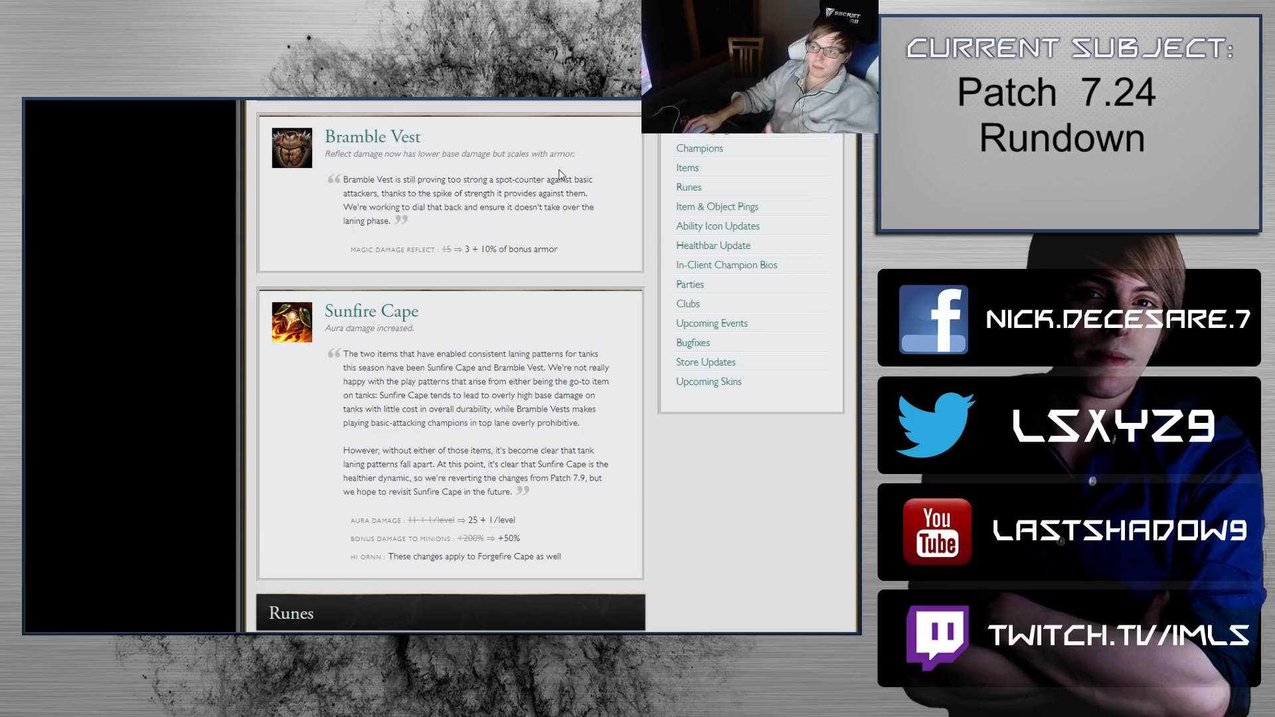
mouse_move(508, 166)
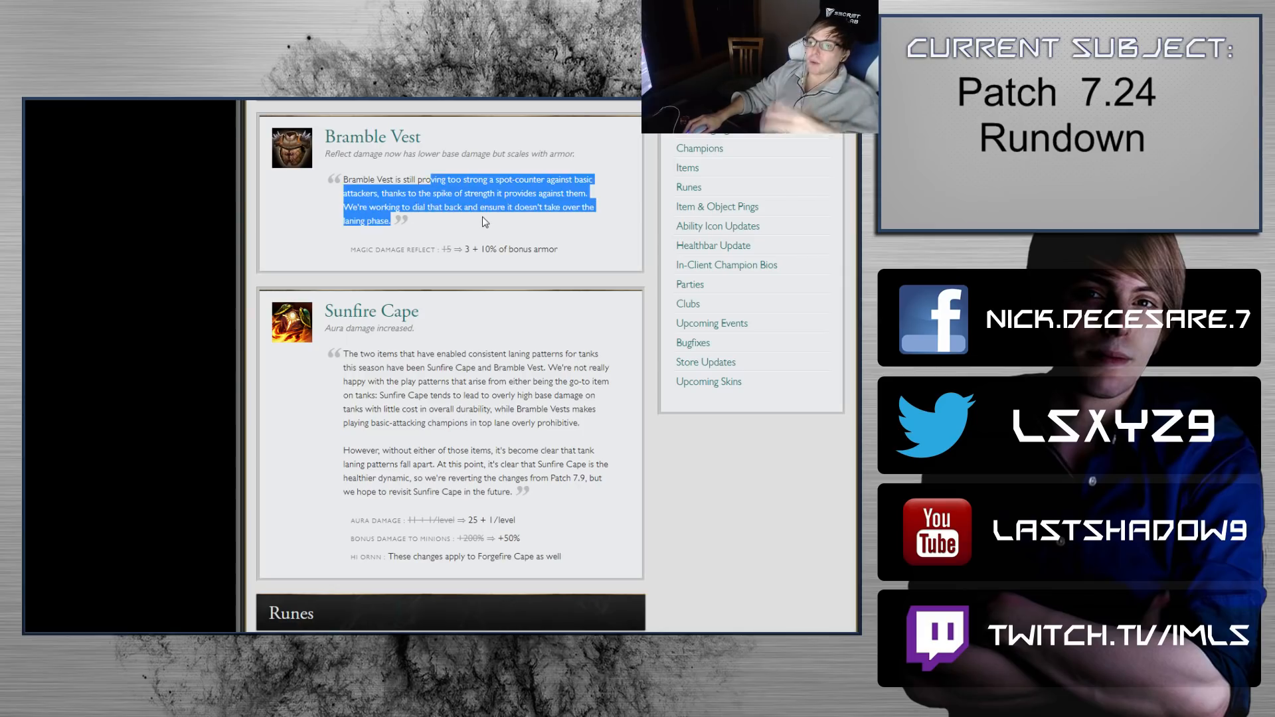
click(481, 206)
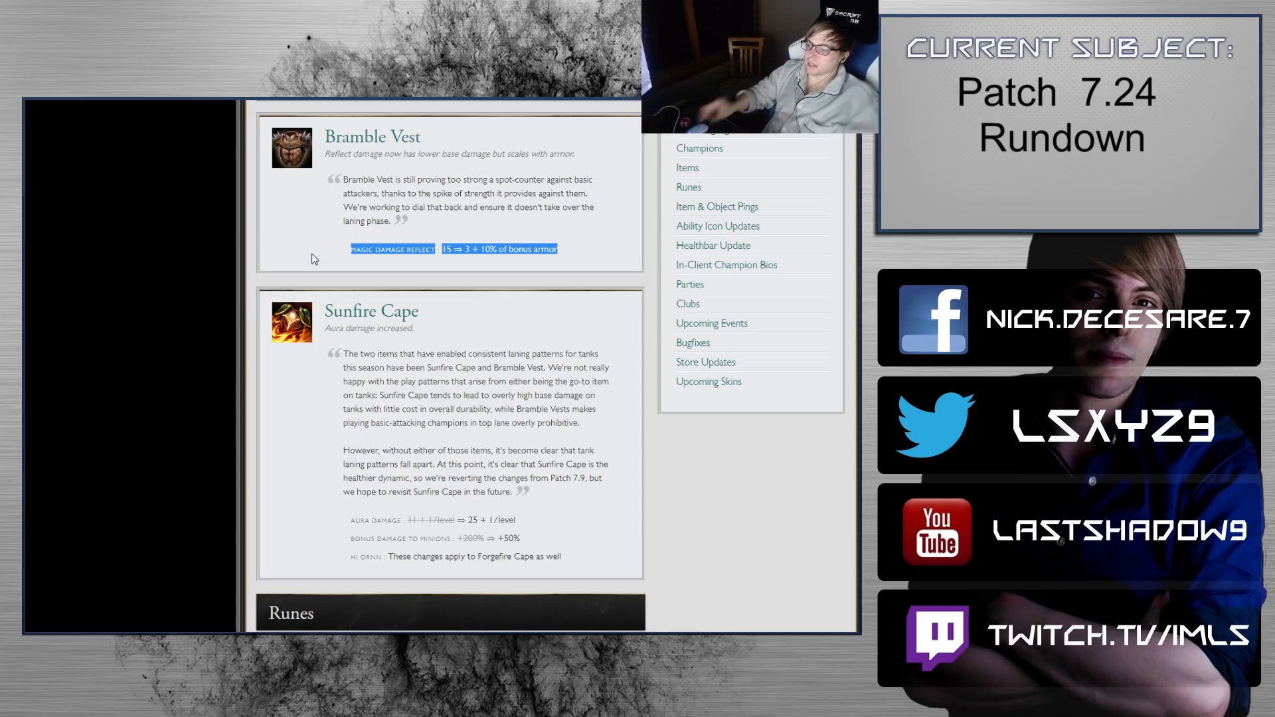
scroll(down, 3)
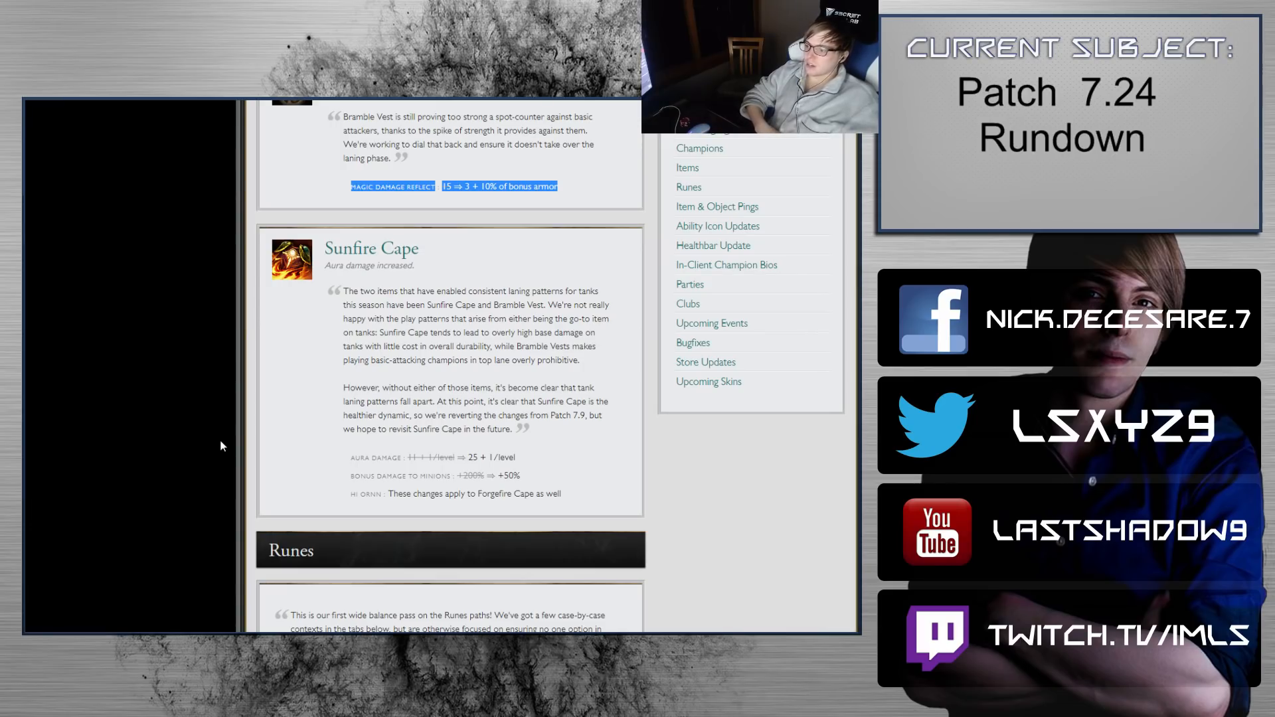
mouse_move(460, 315)
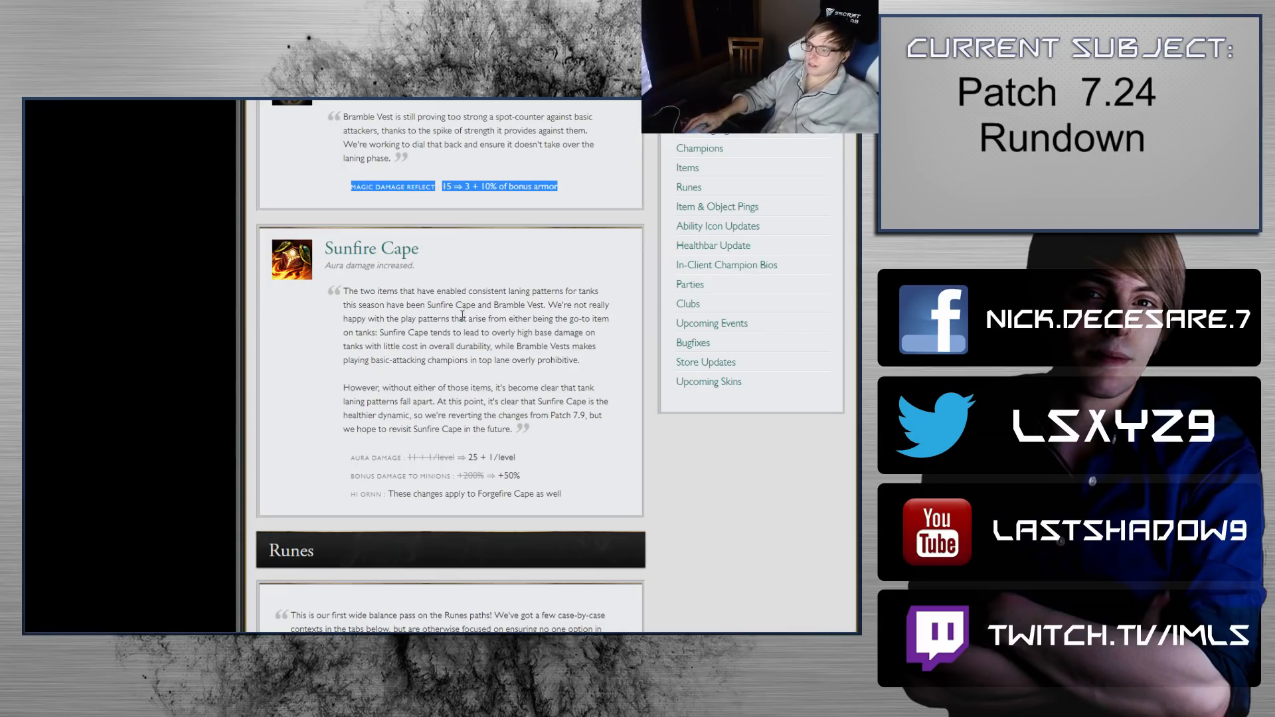
Step: Bring the Runes section into view and show Precision's Heroism rune changes
scroll(down, 3)
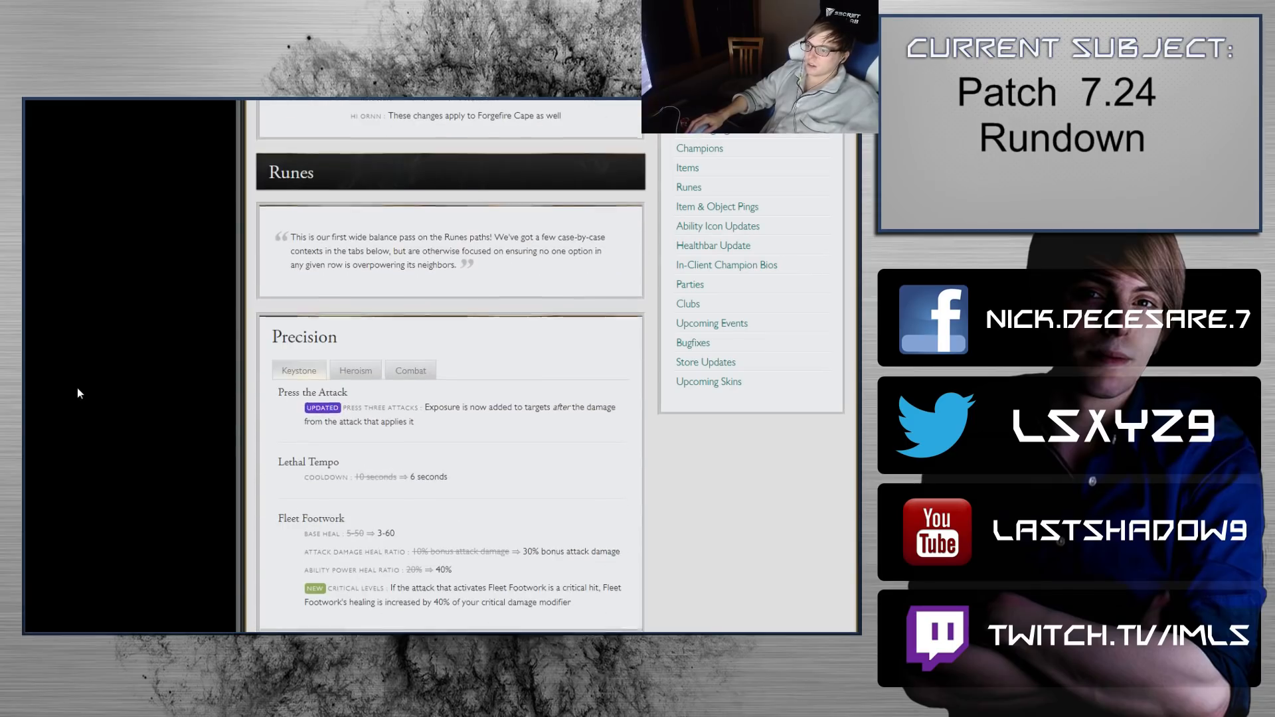
scroll(down, 3)
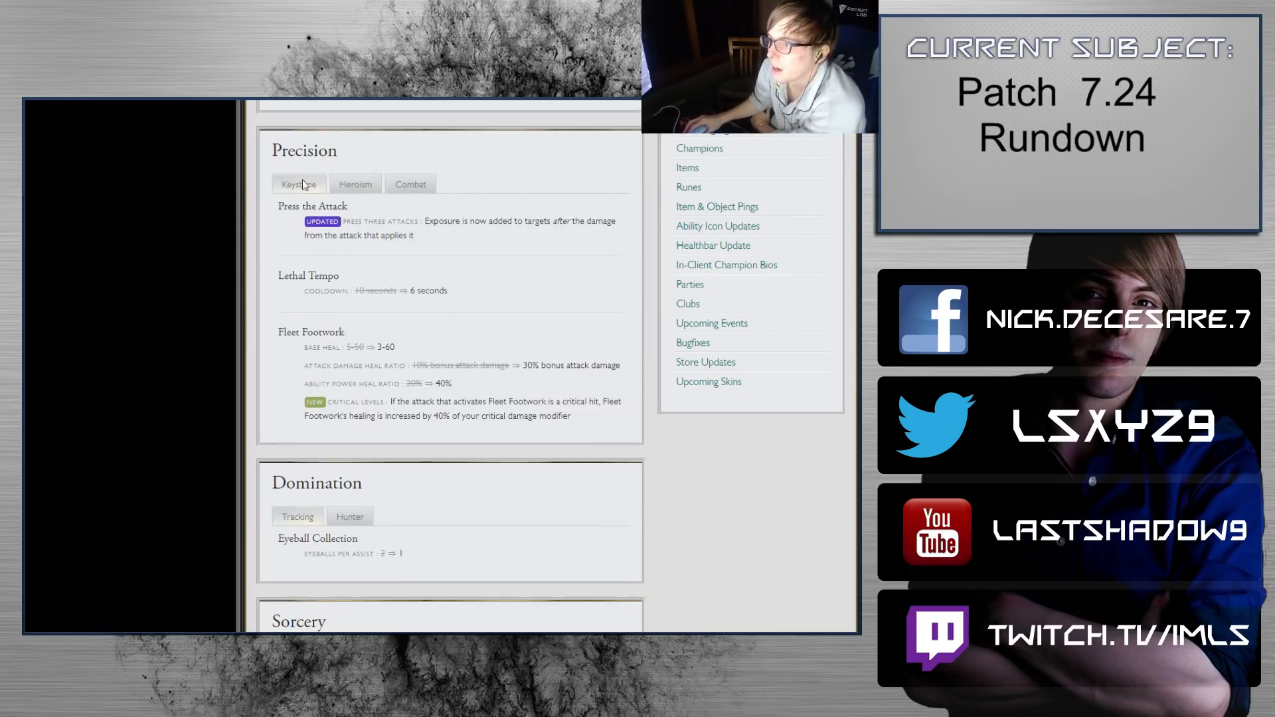
click(355, 183)
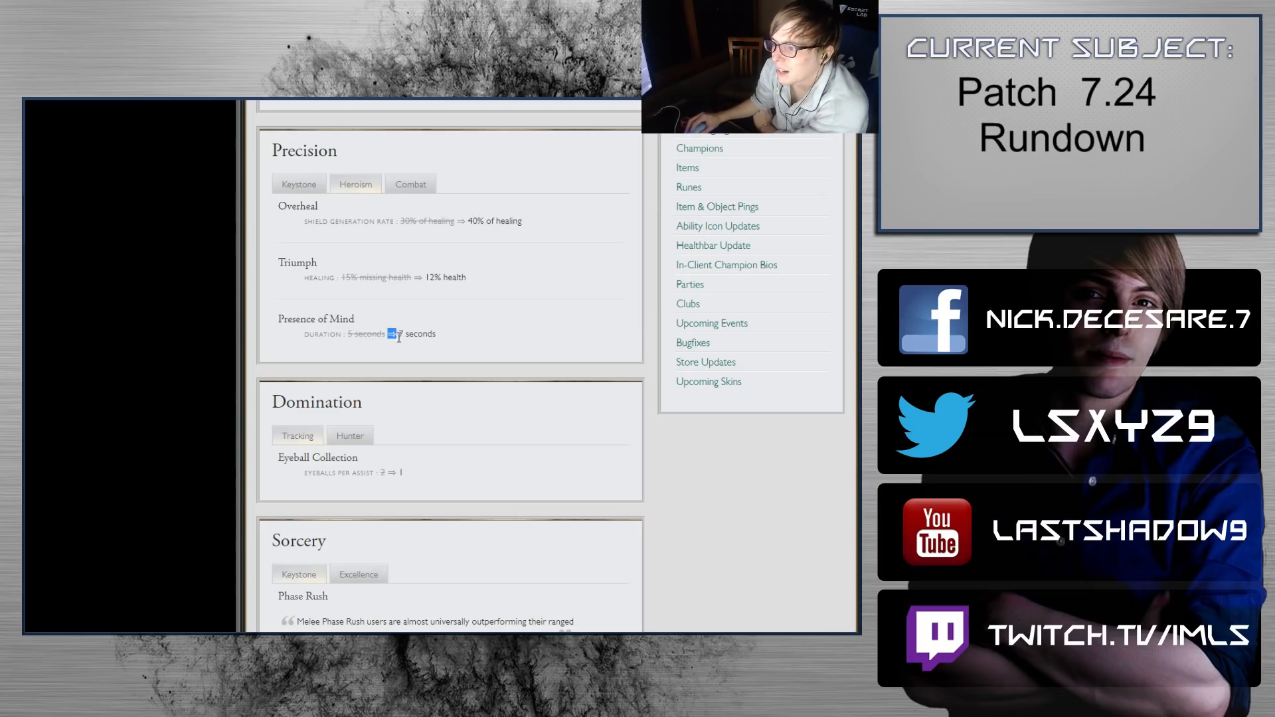
Step: Highlight the Eyeball Collection per-assist change and show Domination's Hunter rune changes
scroll(down, 3)
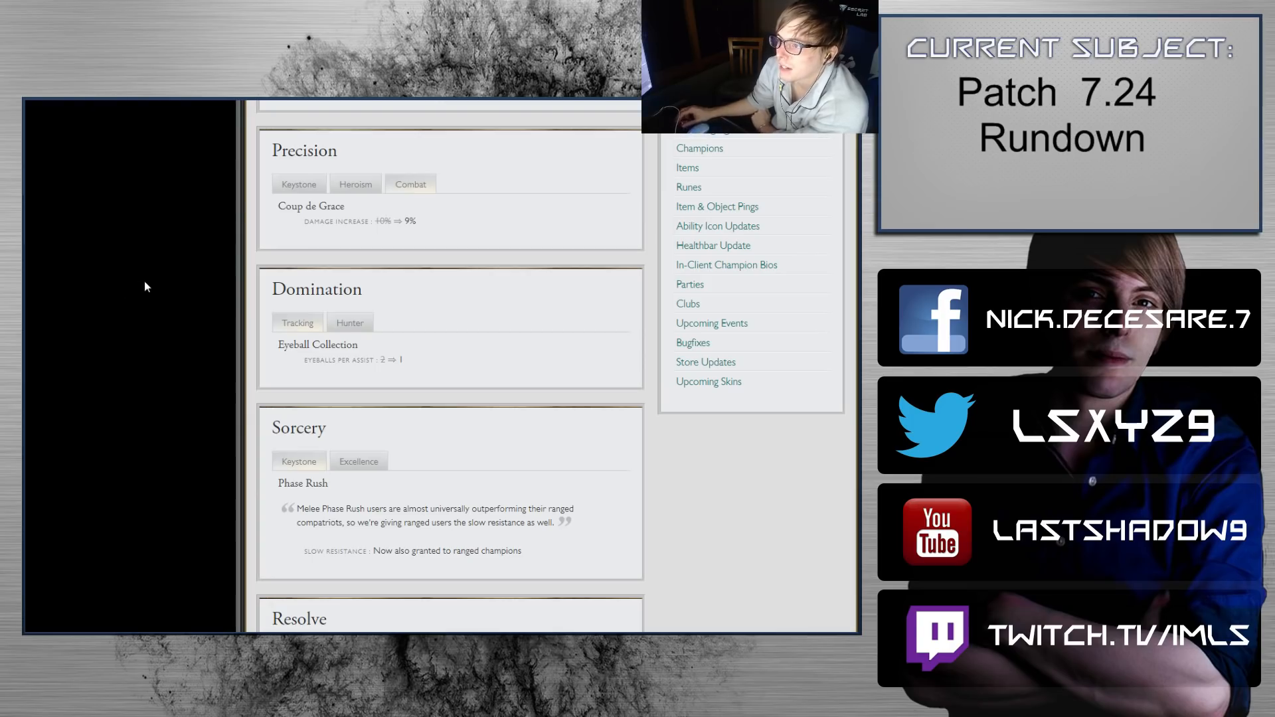
double_click(340, 360)
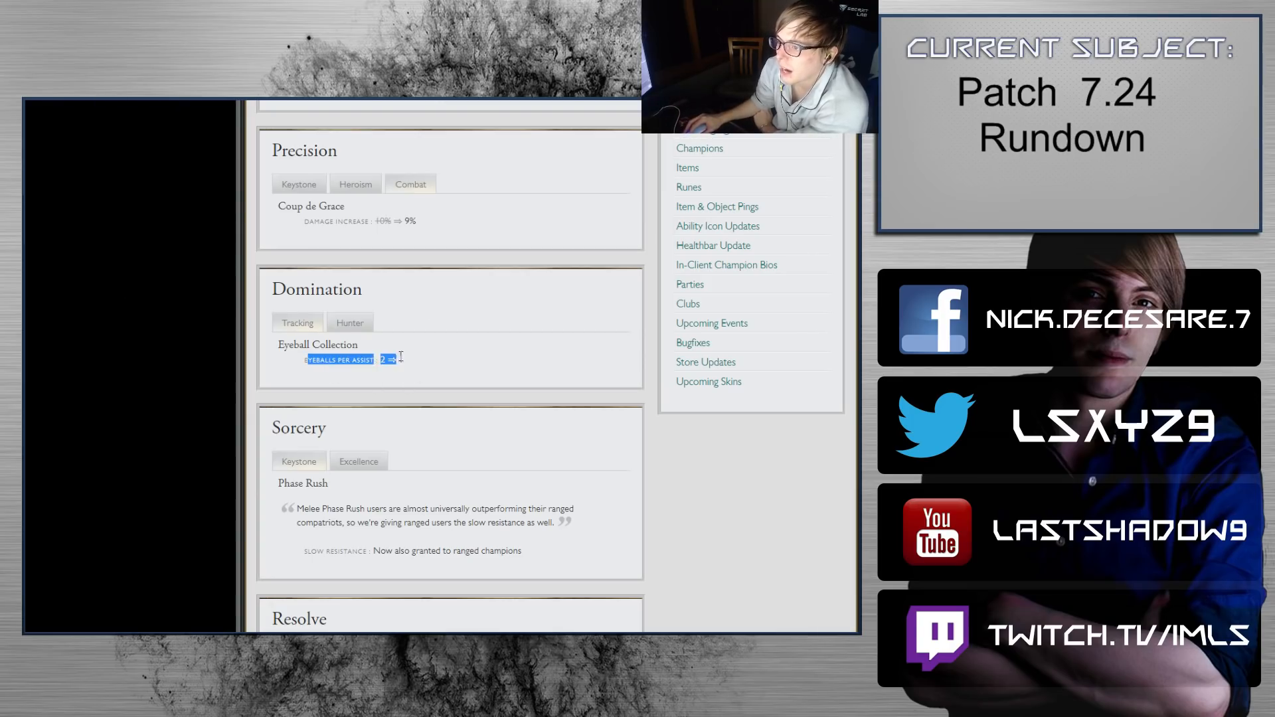
click(349, 321)
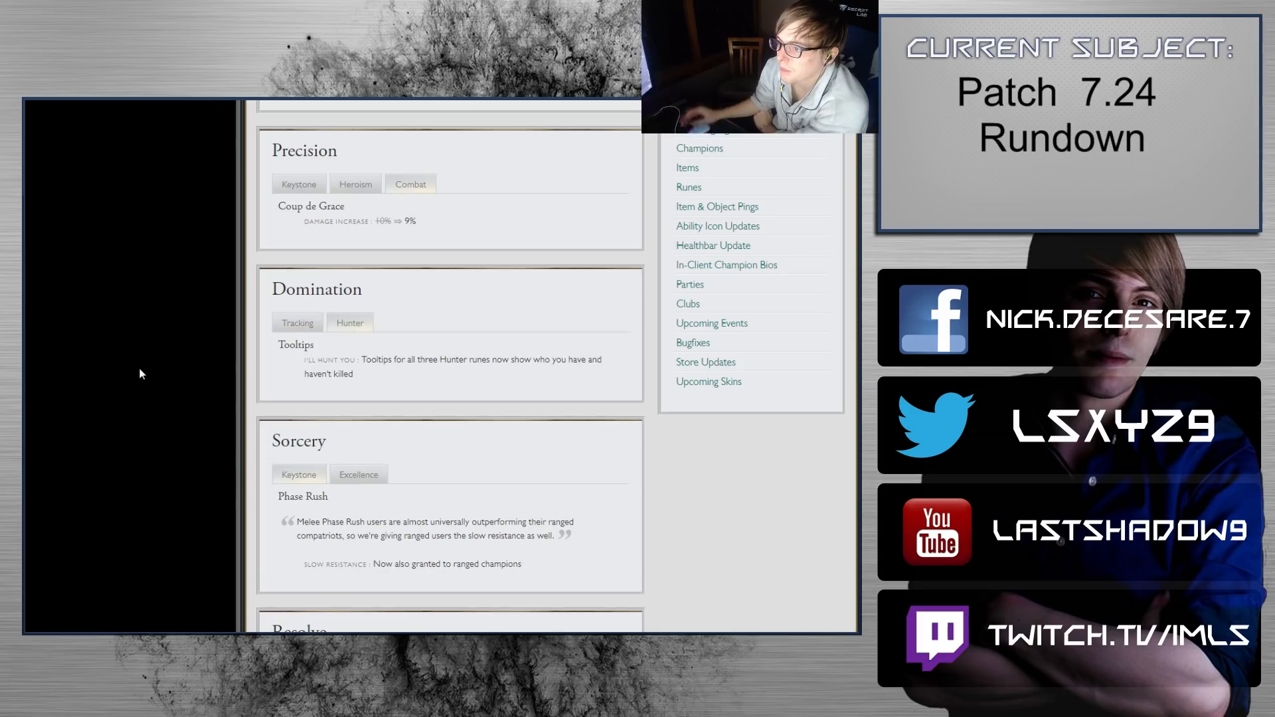
Step: Scroll past Sorcery and Resolve to Inspiration's Kleptomancy changes and the rune interface bugfixes
scroll(down, 3)
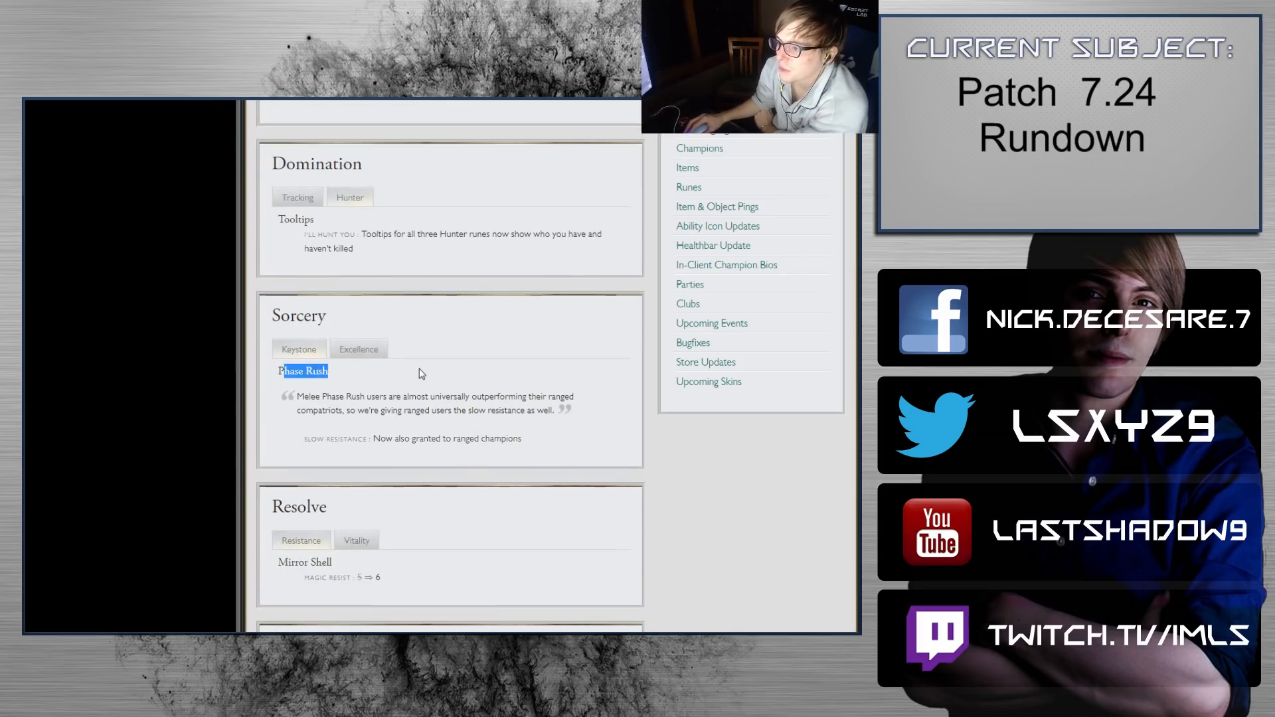
click(418, 372)
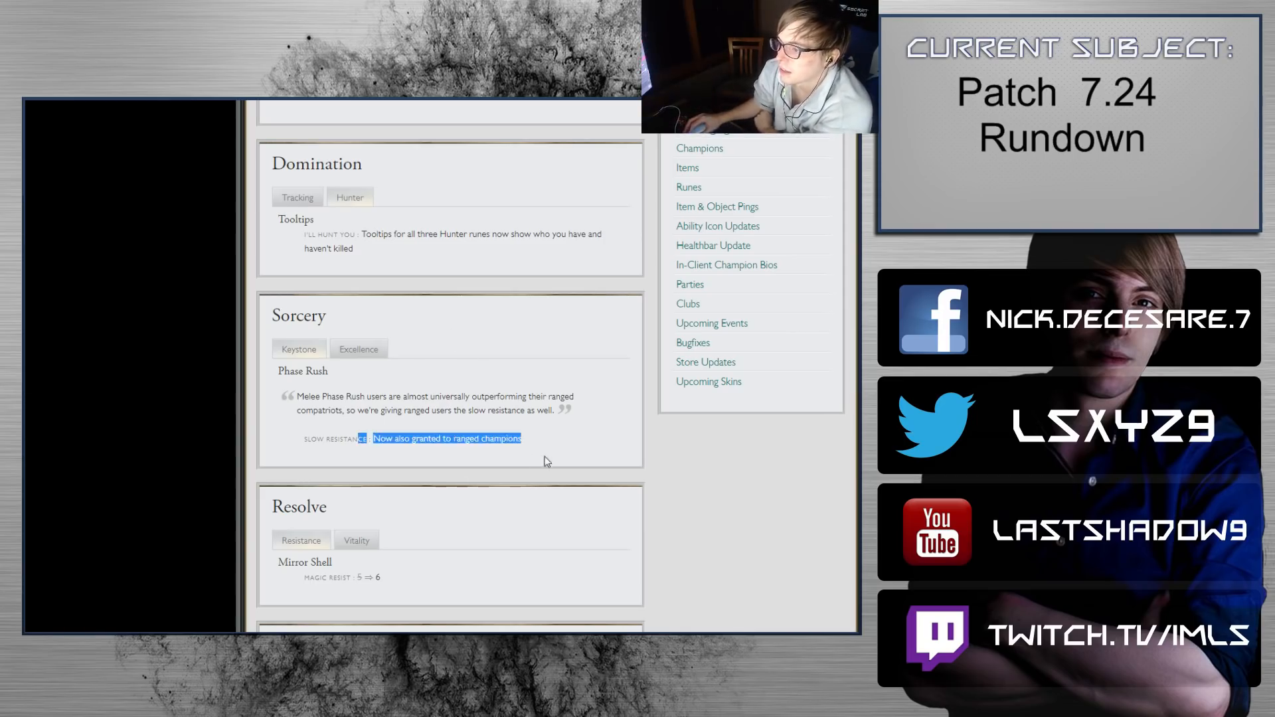
scroll(down, 3)
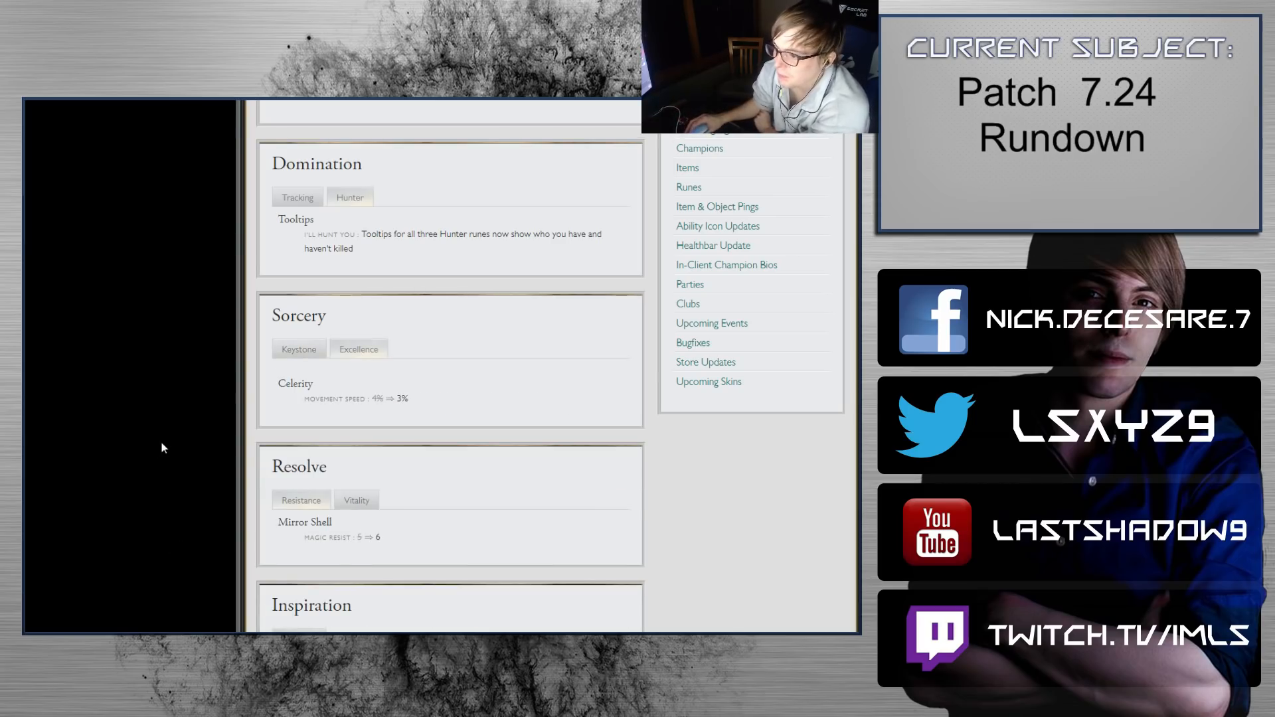
scroll(down, 3)
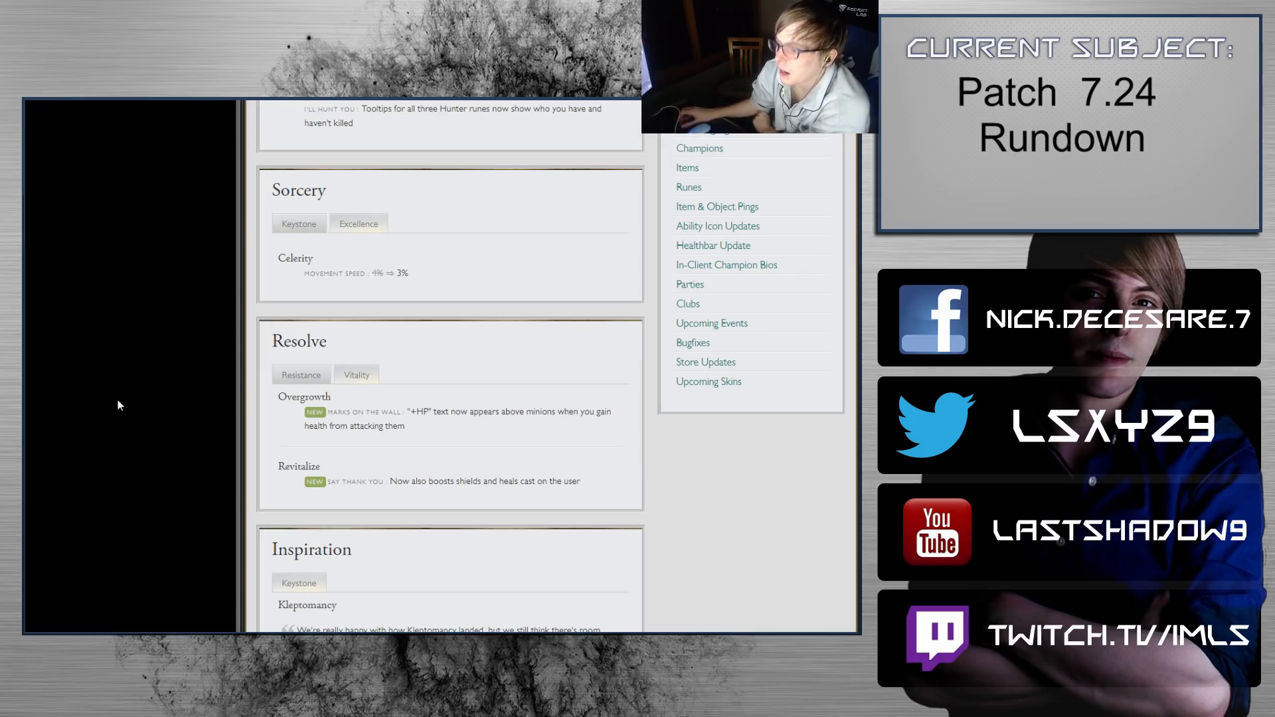
scroll(down, 3)
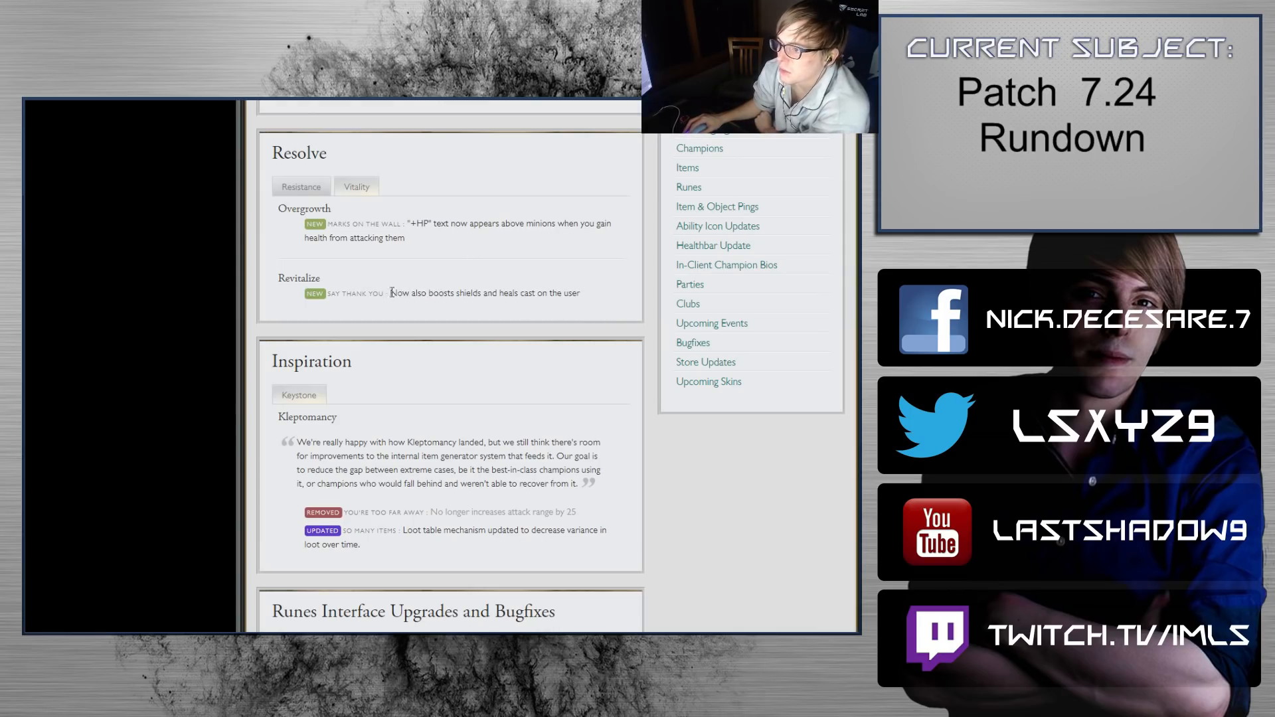
scroll(down, 3)
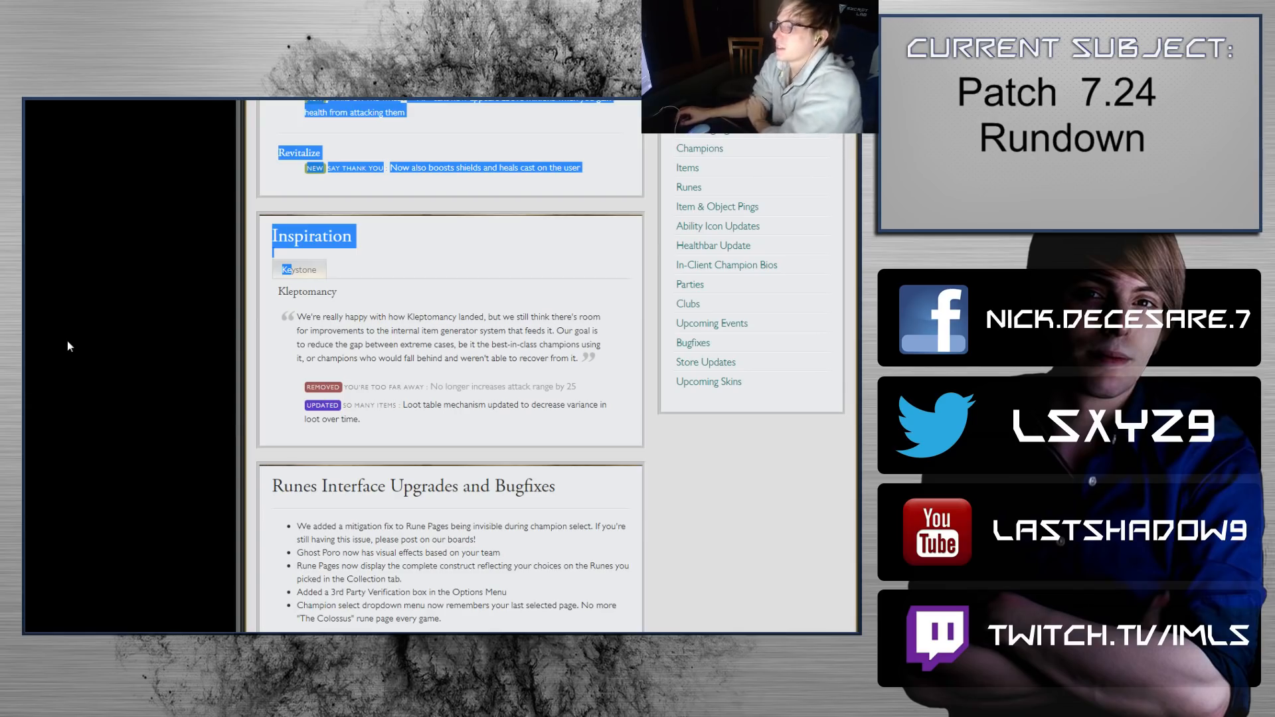
Step: Scroll through Healthbar Update, Champion Bios, Parties and Clubs to Upcoming Events' Snowdown skins
scroll(down, 3)
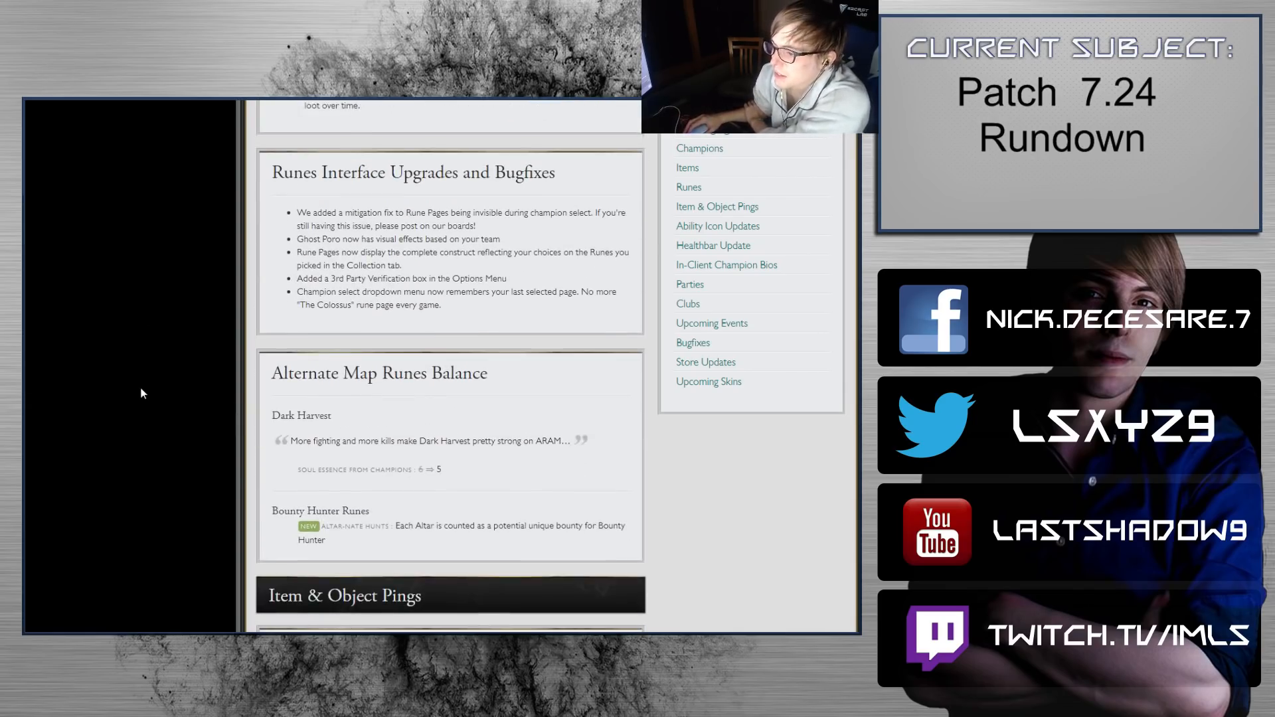
mouse_move(508, 556)
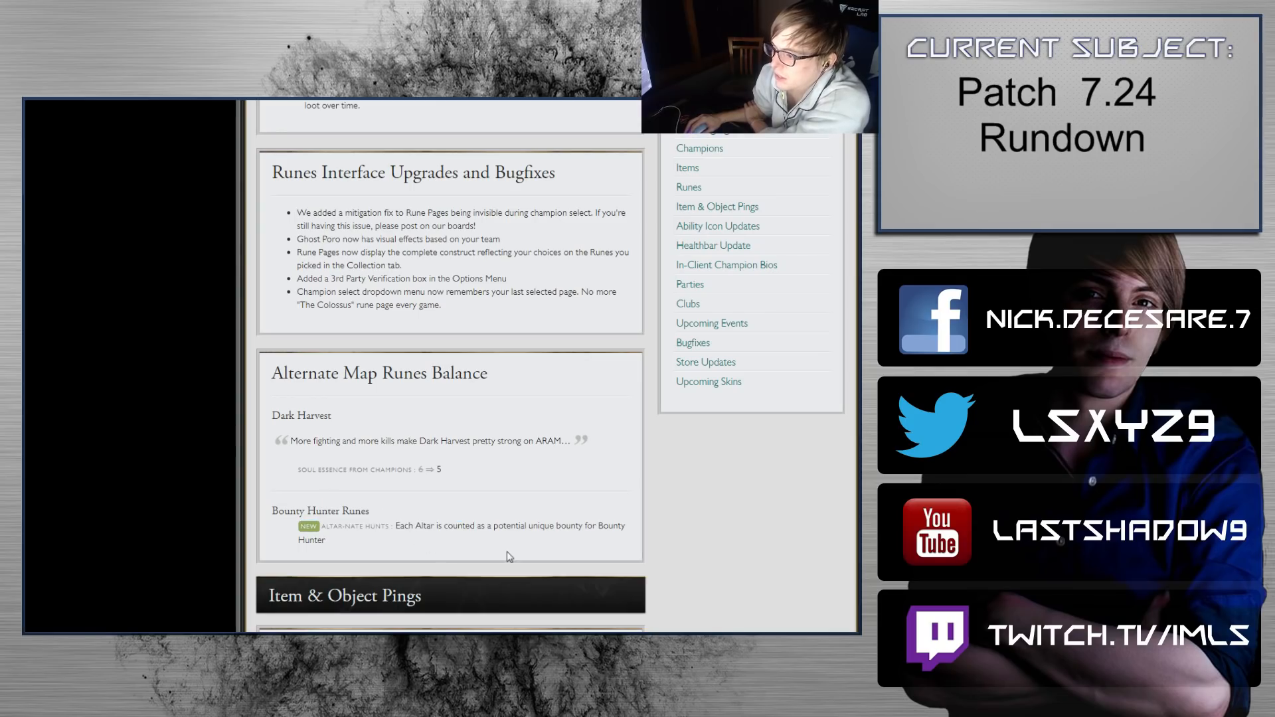
scroll(down, 3)
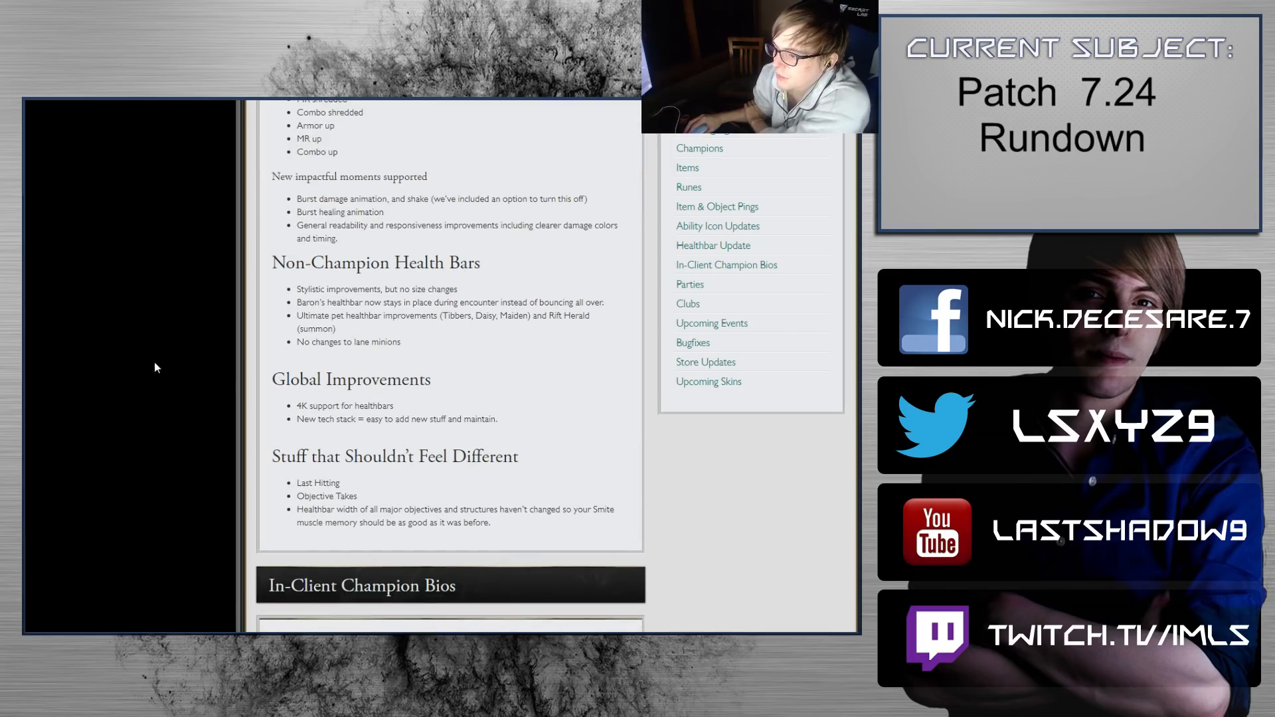
scroll(up, 3)
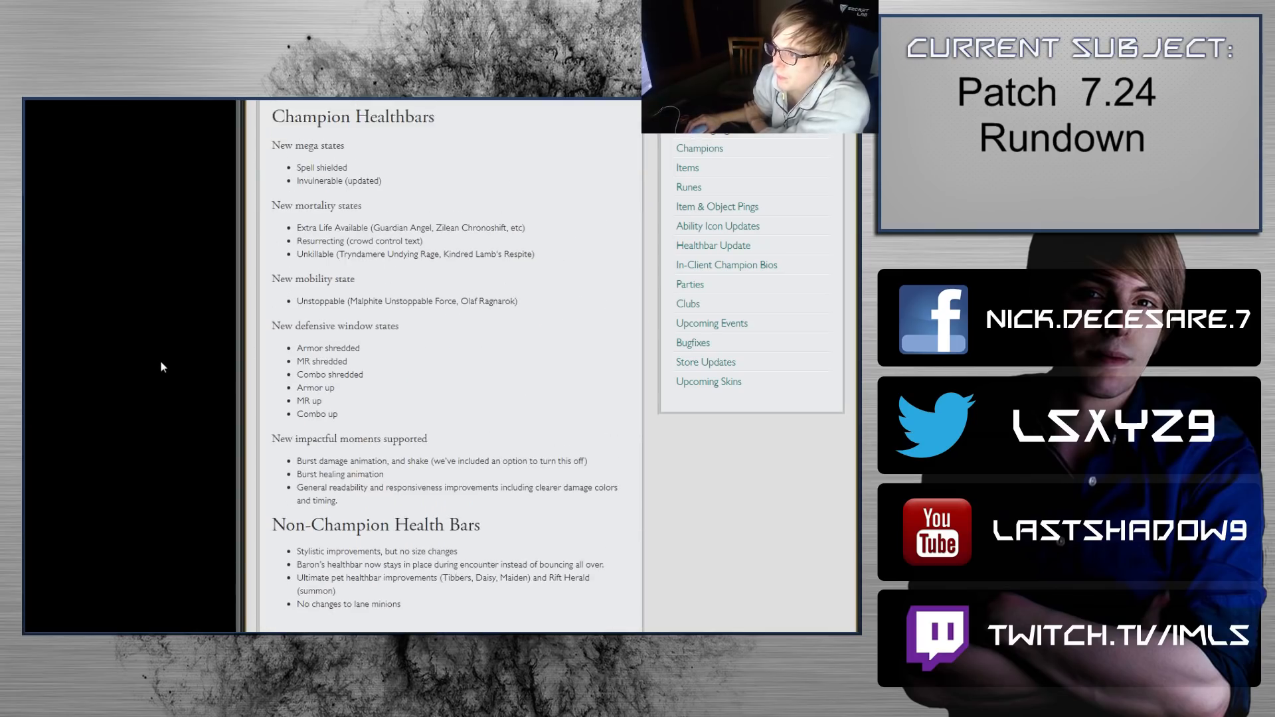
scroll(up, 3)
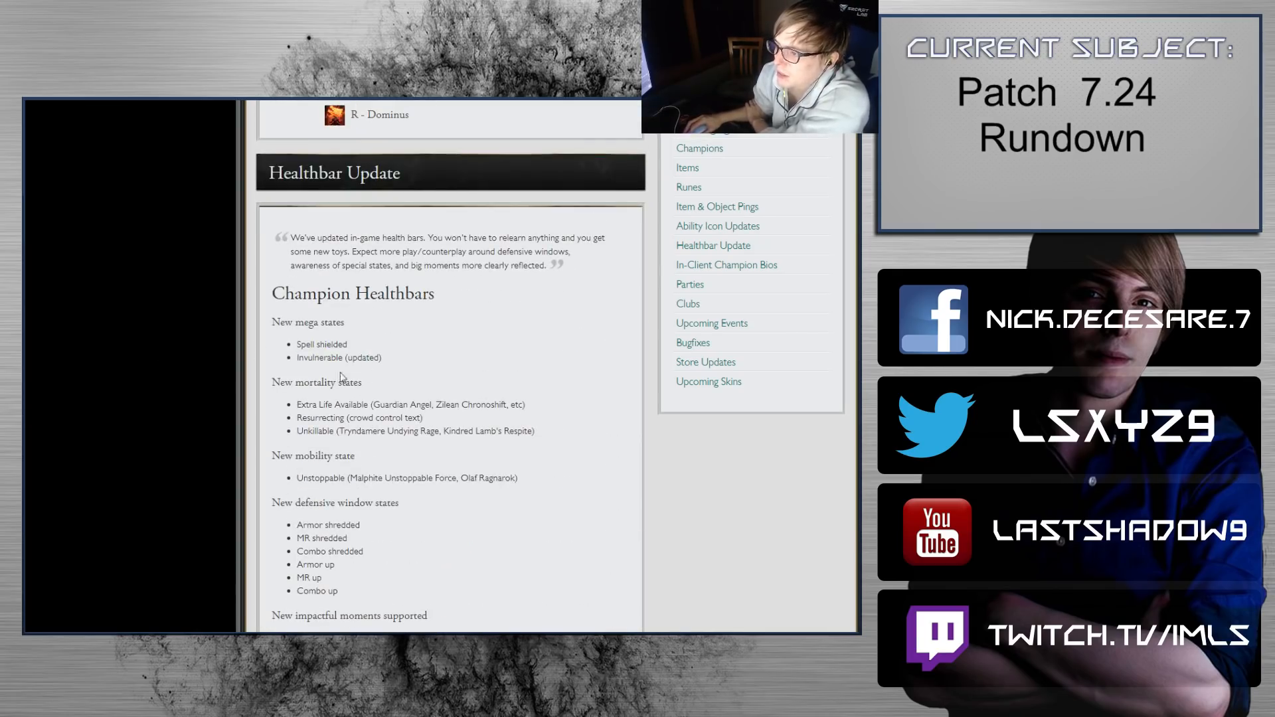
scroll(down, 3)
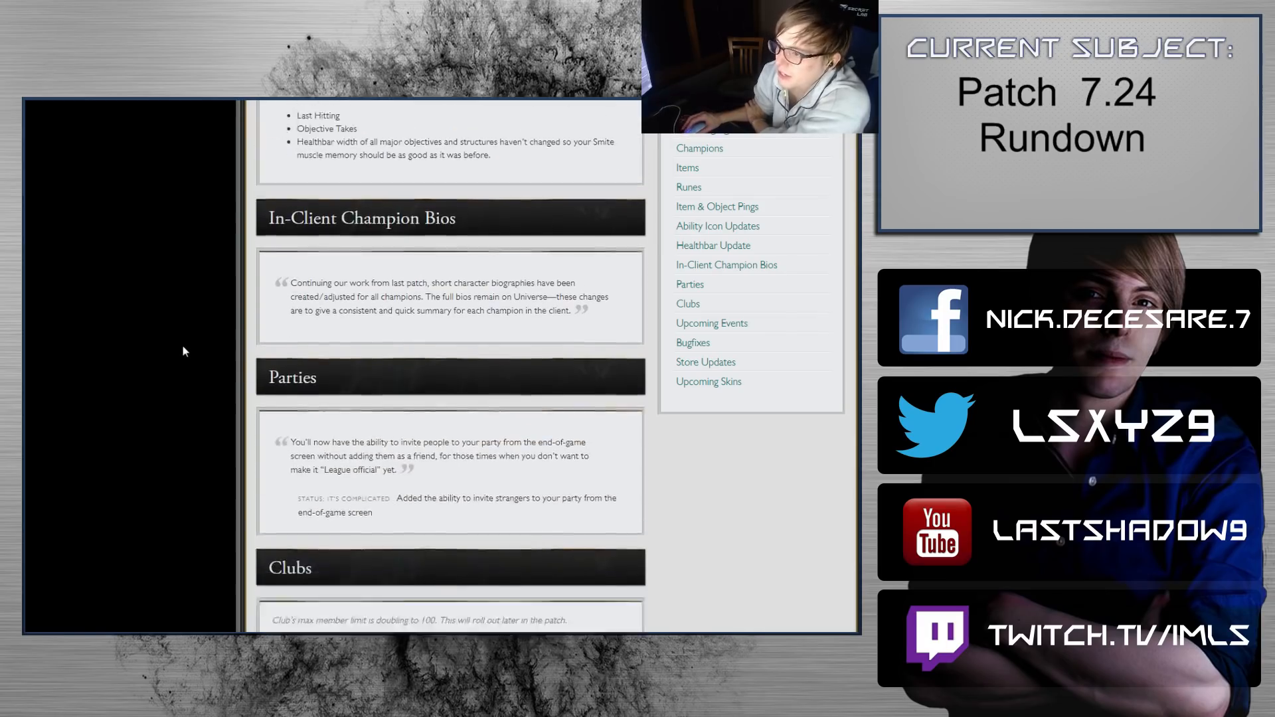
scroll(down, 3)
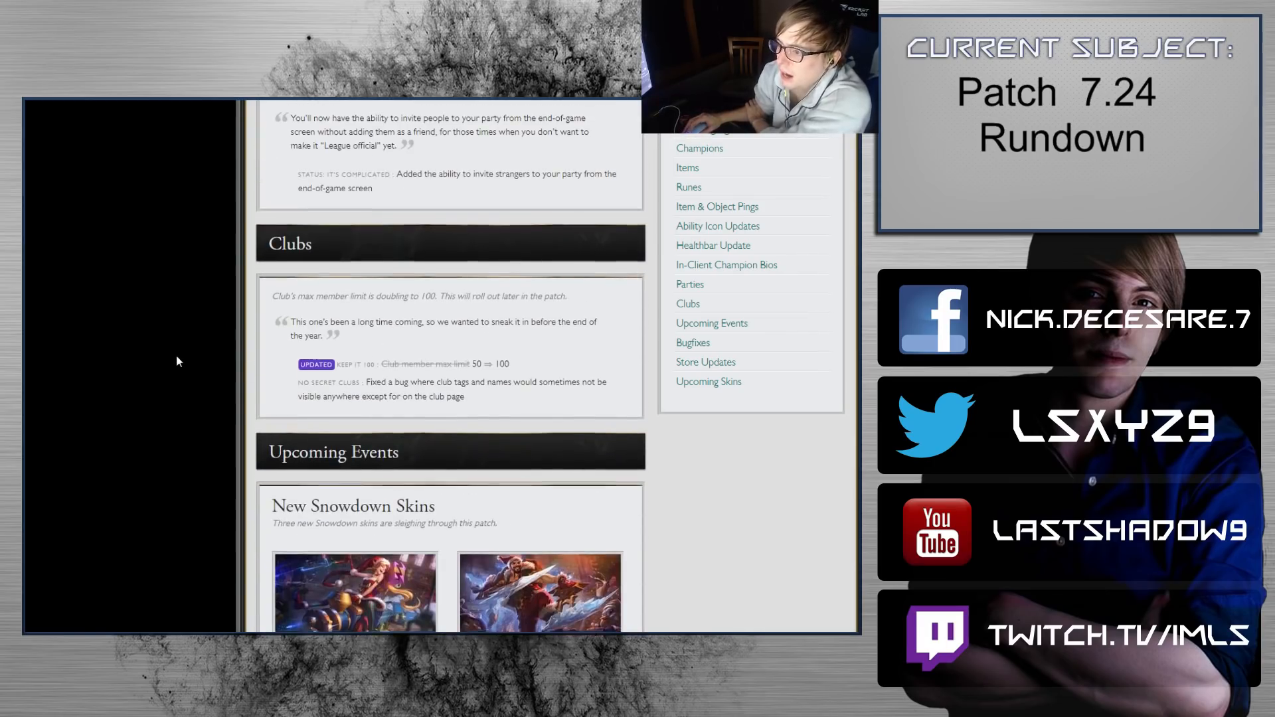
scroll(down, 3)
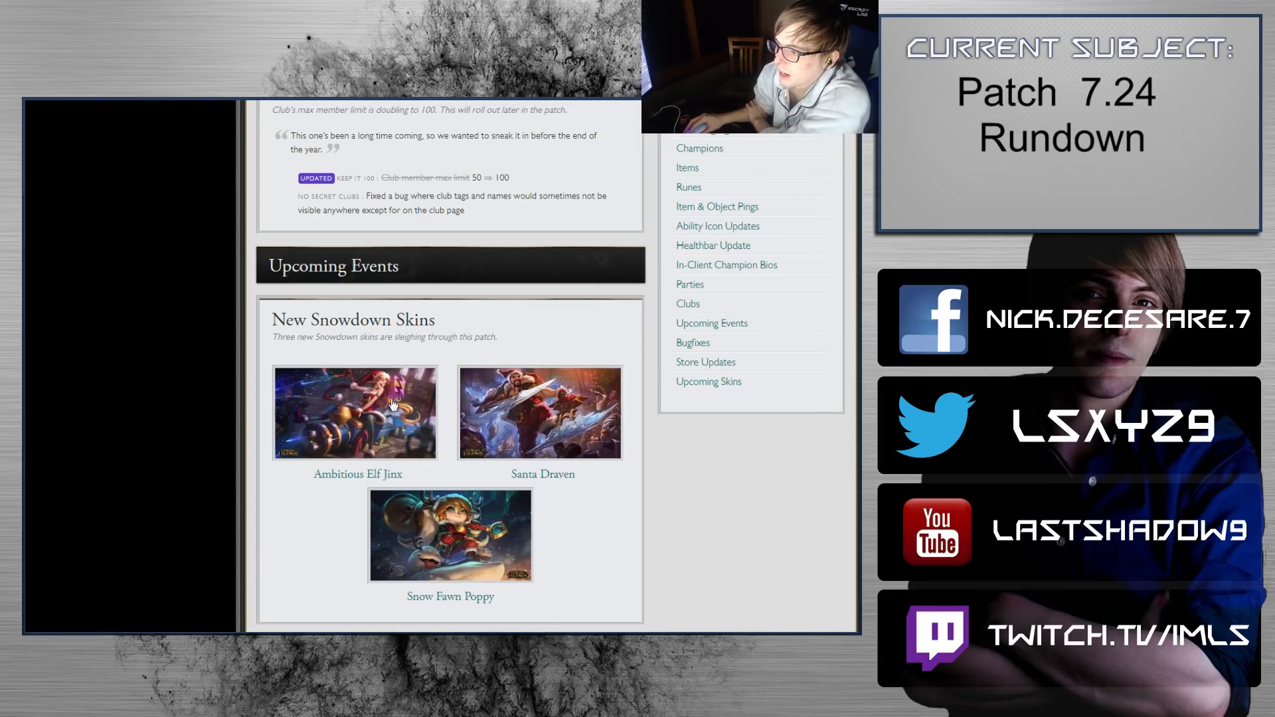
mouse_move(615, 580)
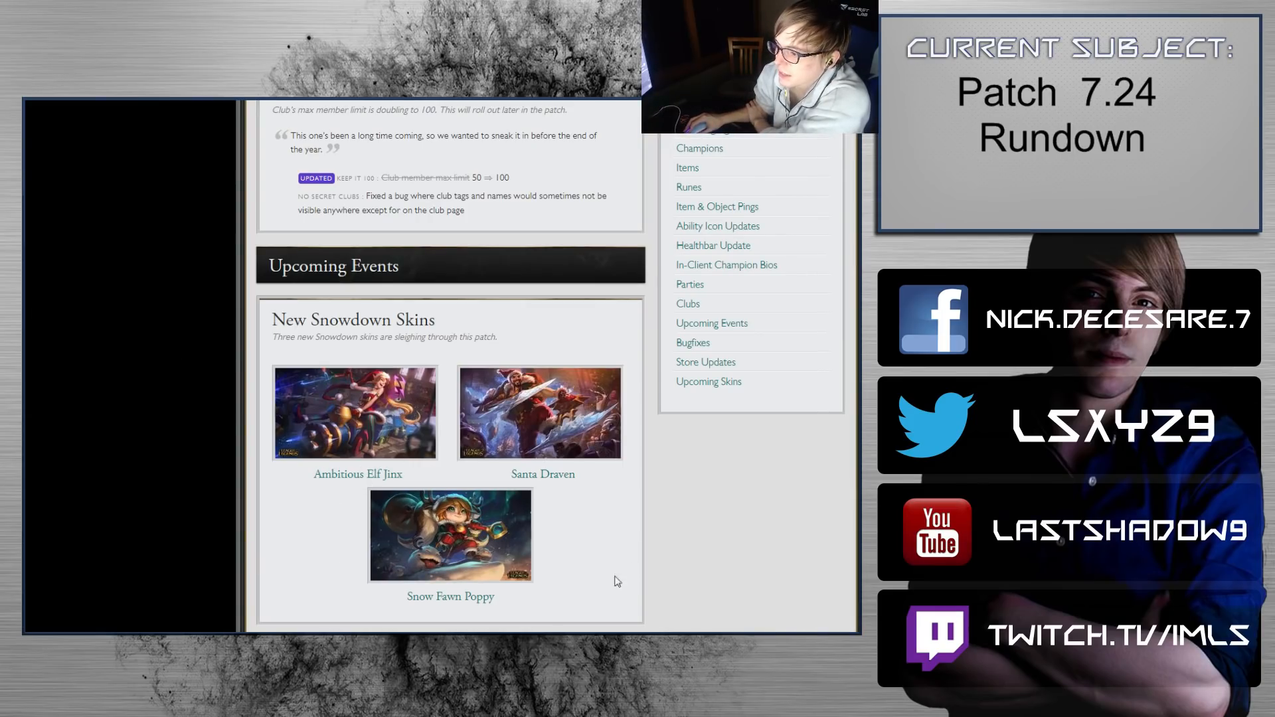
click(450, 534)
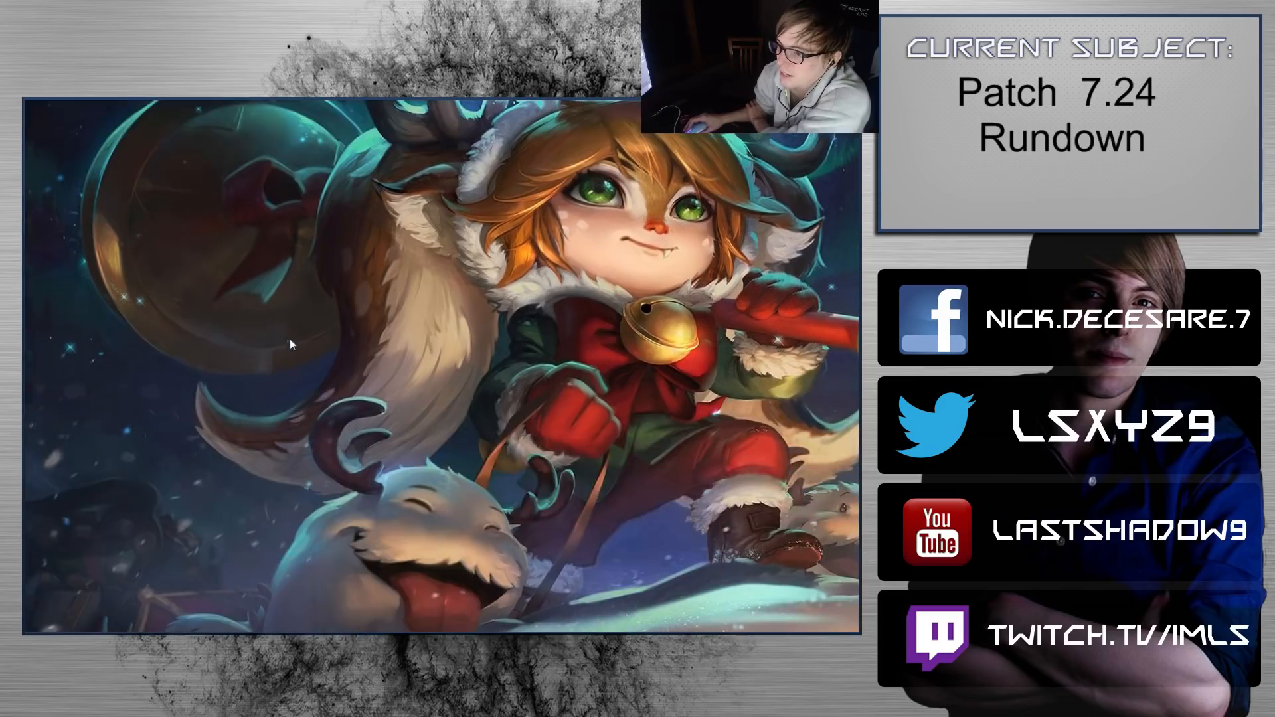
mouse_move(238, 305)
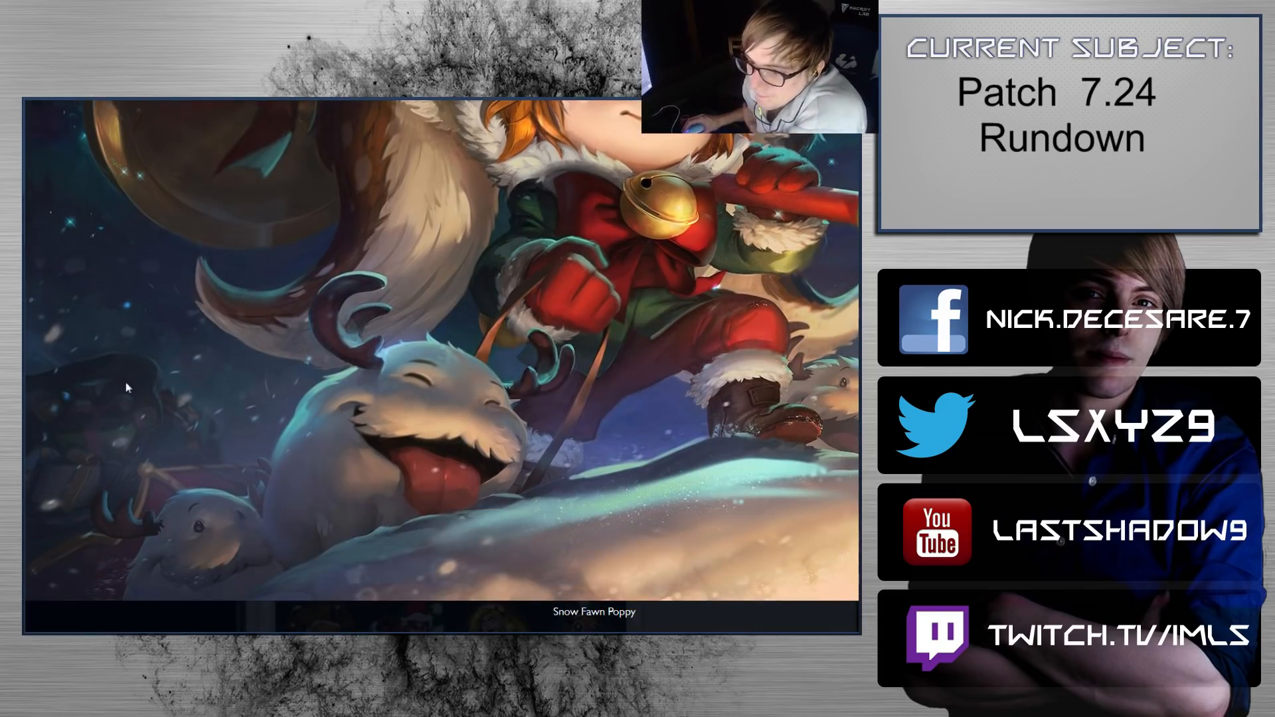
mouse_move(279, 430)
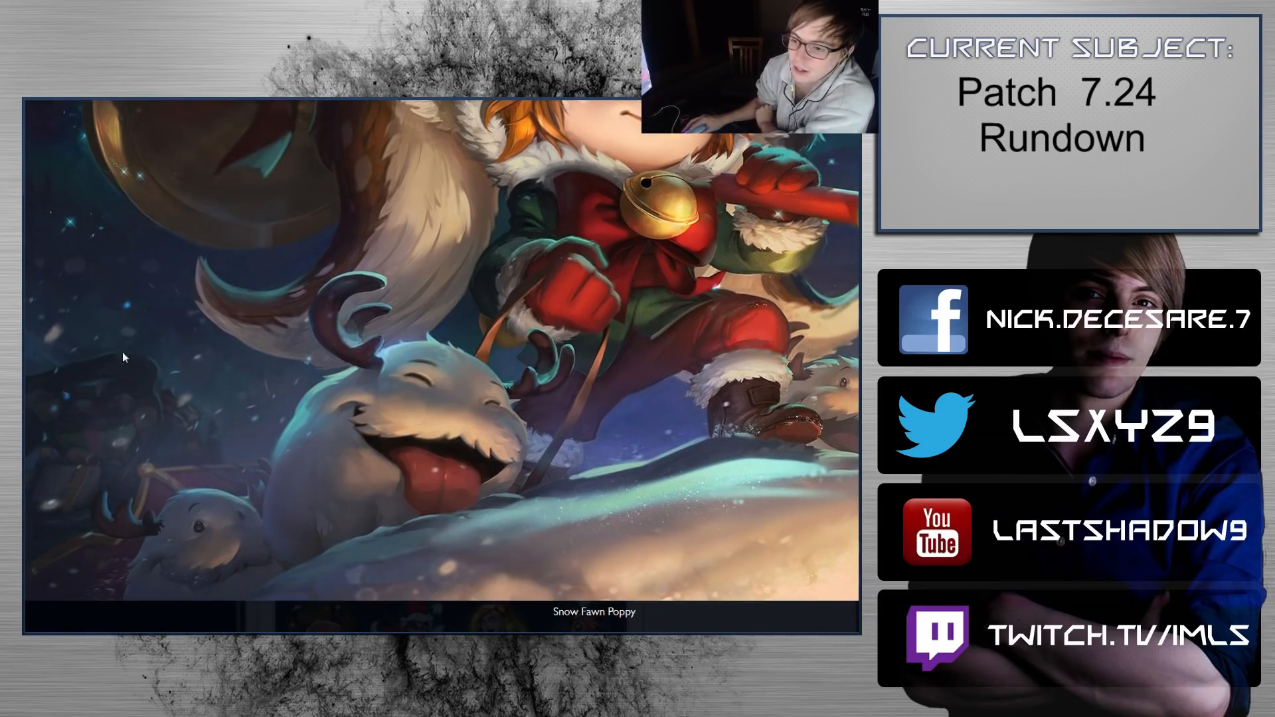
mouse_move(115, 450)
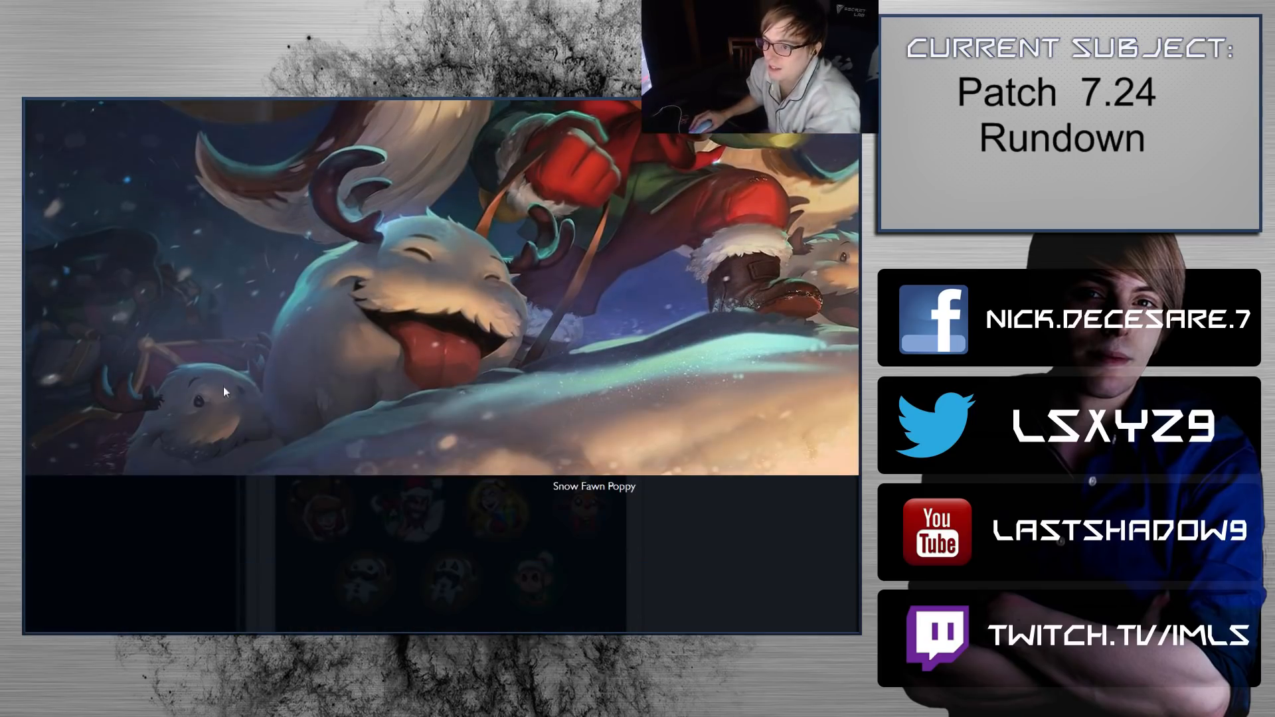
mouse_move(93, 329)
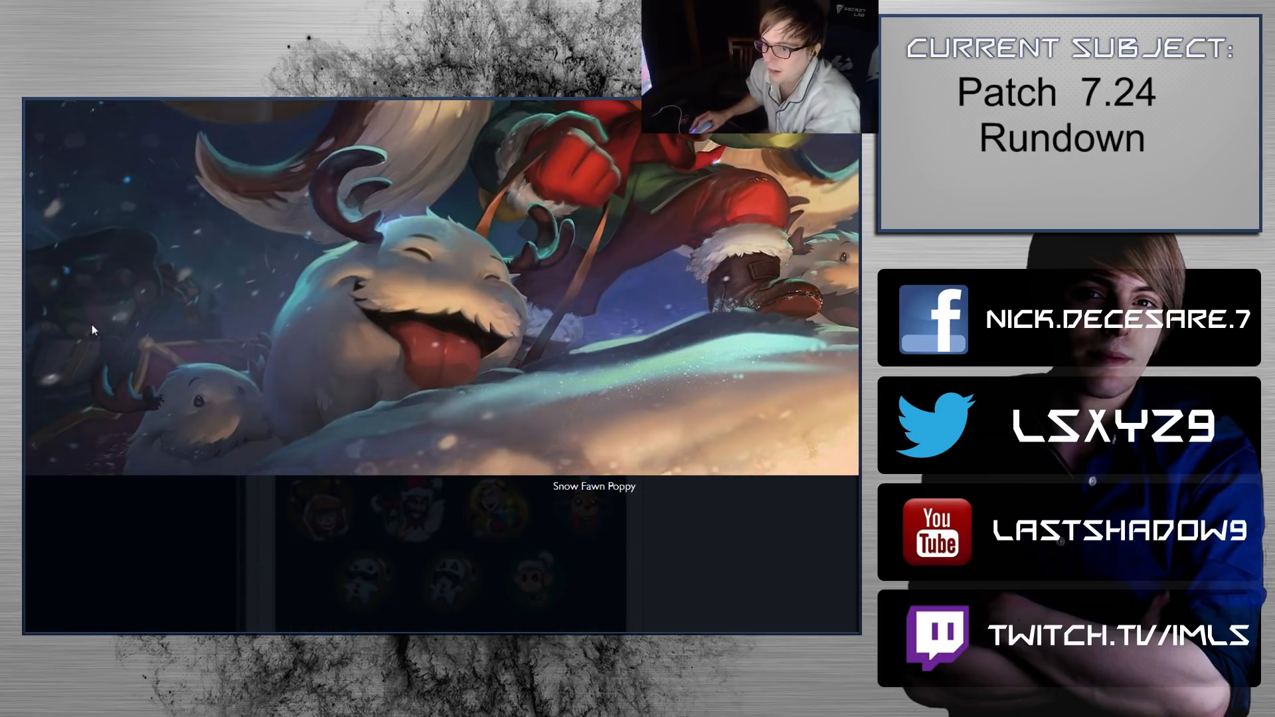
mouse_move(186, 541)
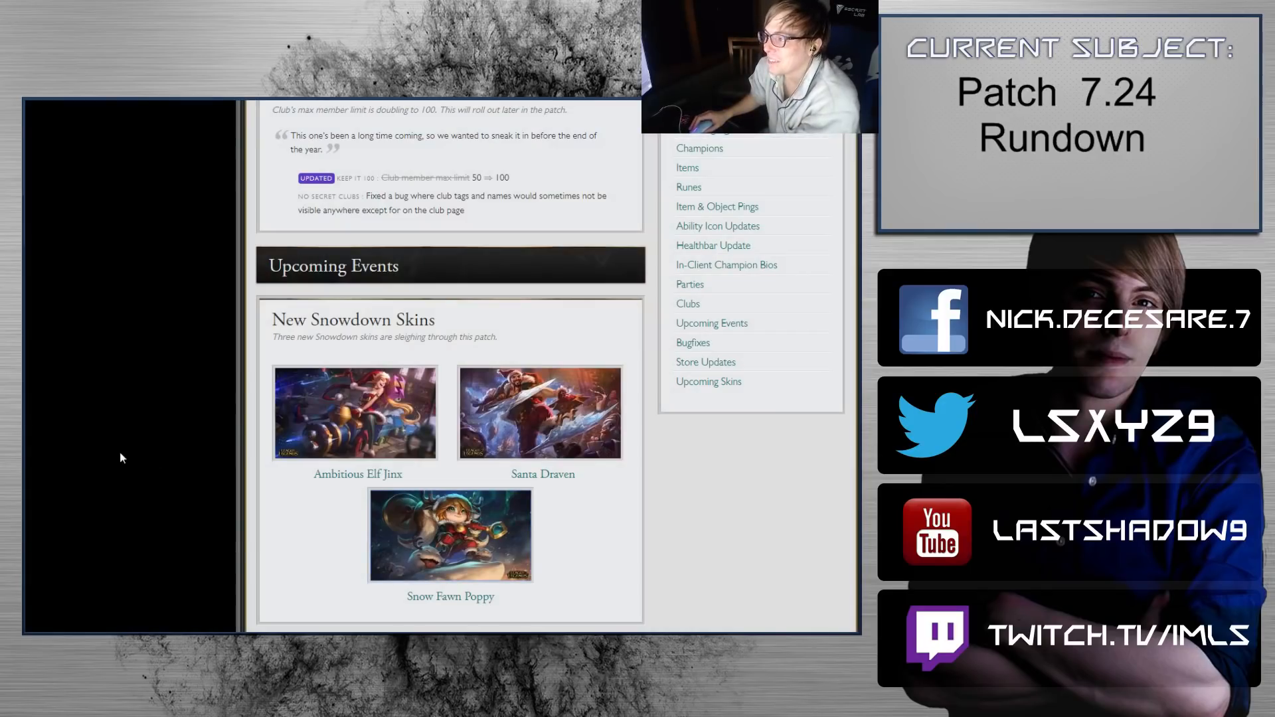
Step: Scroll just below the Snowdown skins to the New & Returning Snowdown Emotes section
scroll(down, 3)
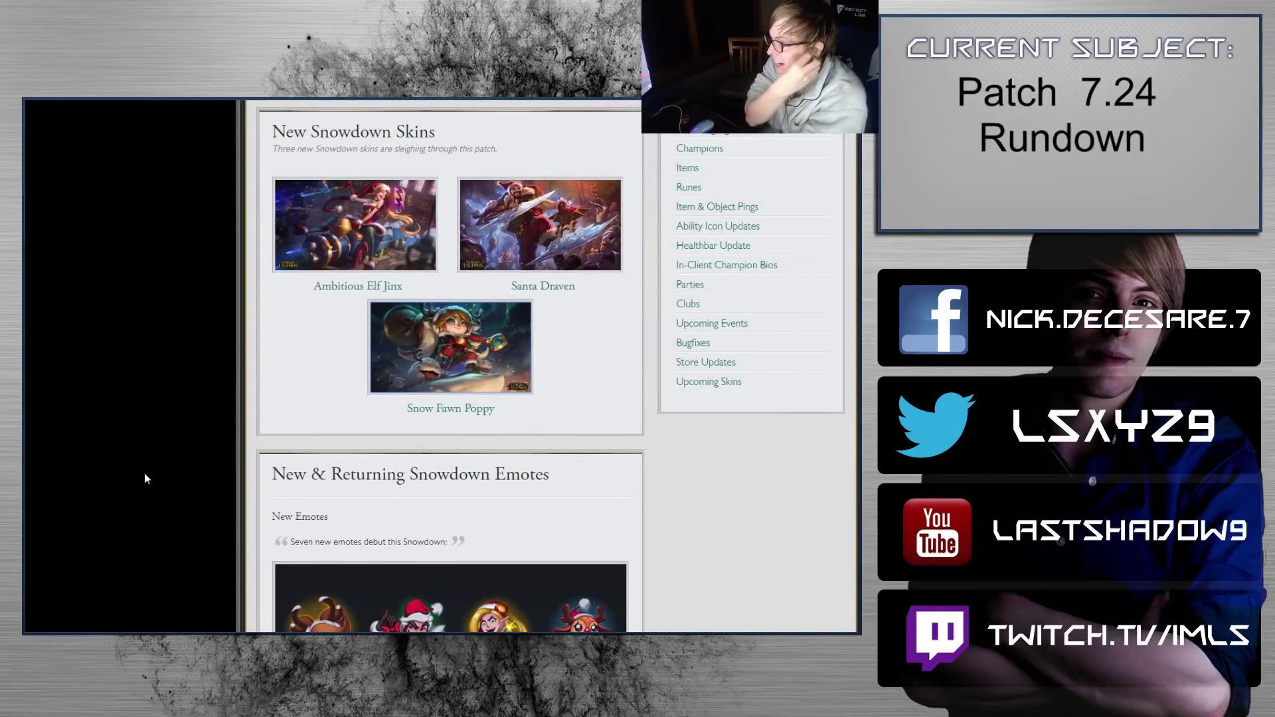
click(539, 224)
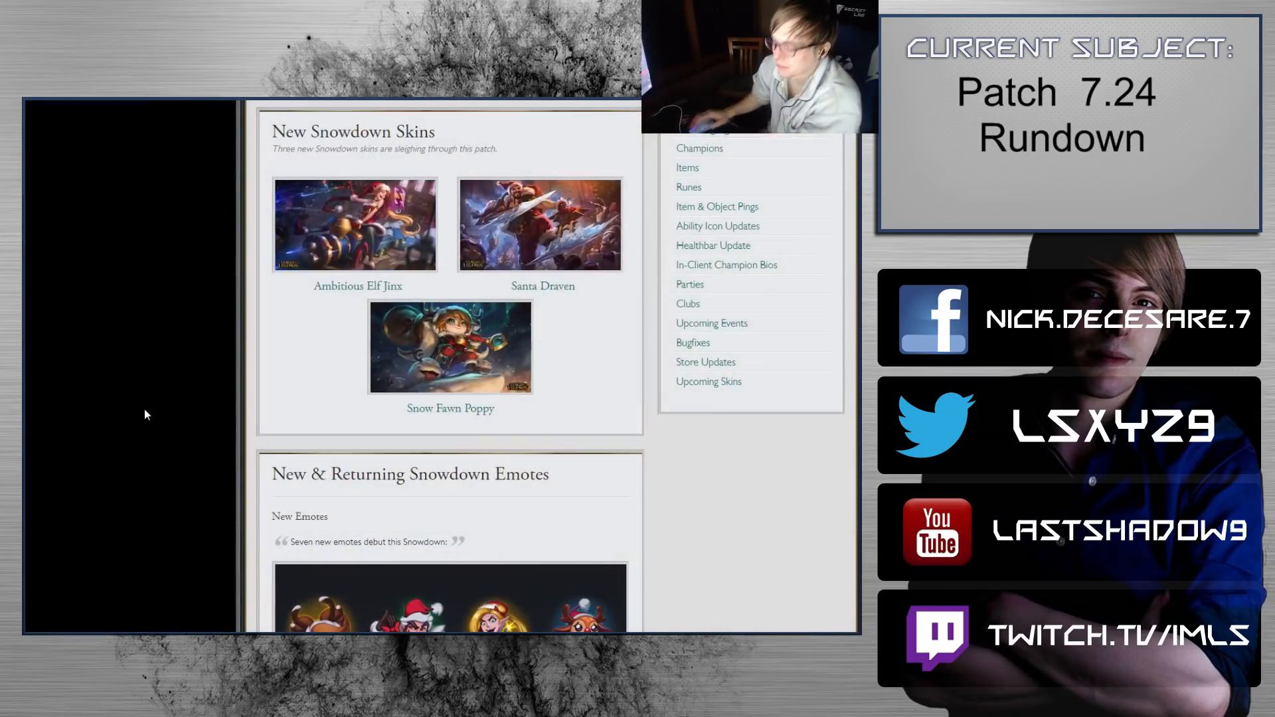
Step: Scroll back up to the 12/7/2017 mid-patch Morgana balance update near the top
scroll(down, 3)
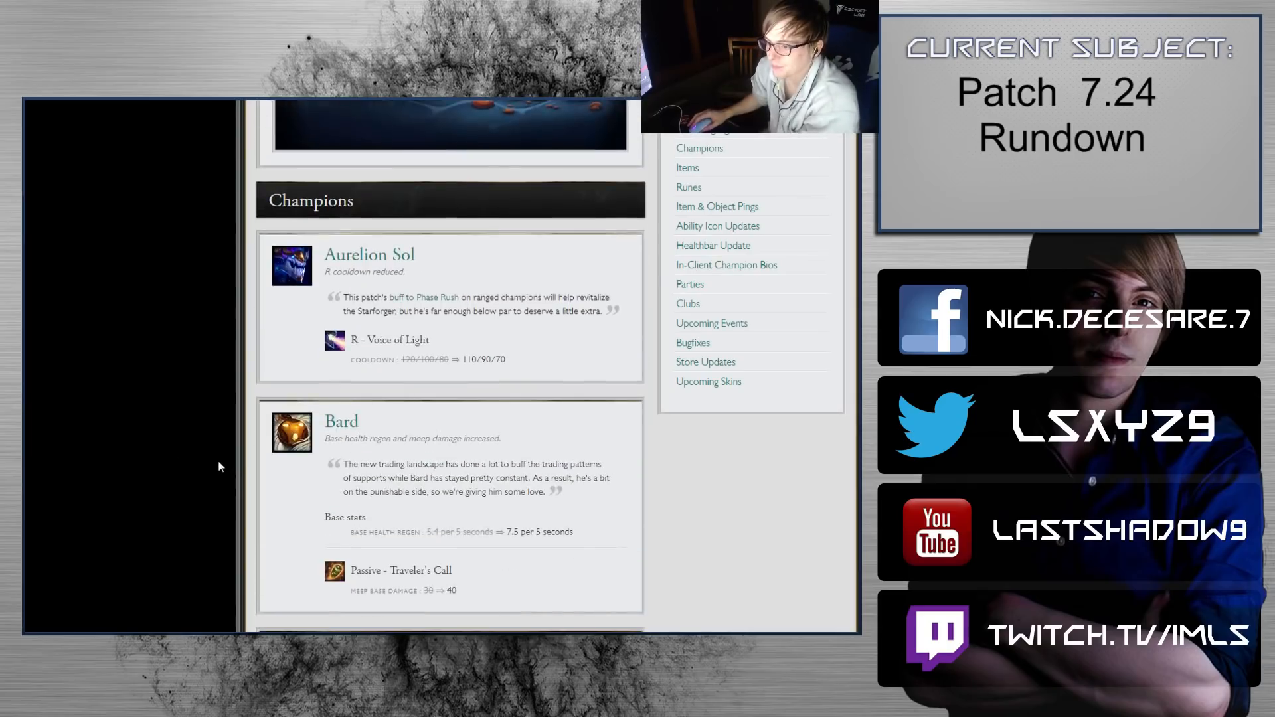
scroll(up, 3)
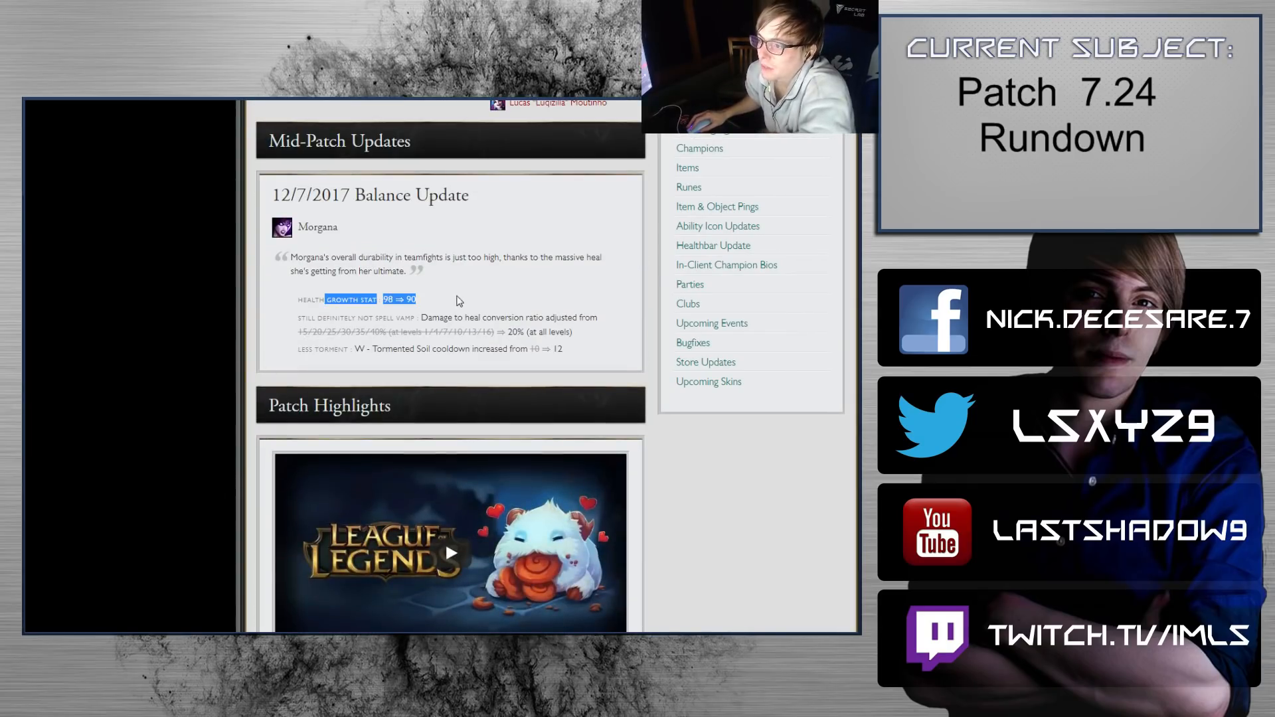
Step: Mark Morgana's Tormented Soil cooldown change, then scroll down to the Evelynn and Ezreal entries
click(462, 302)
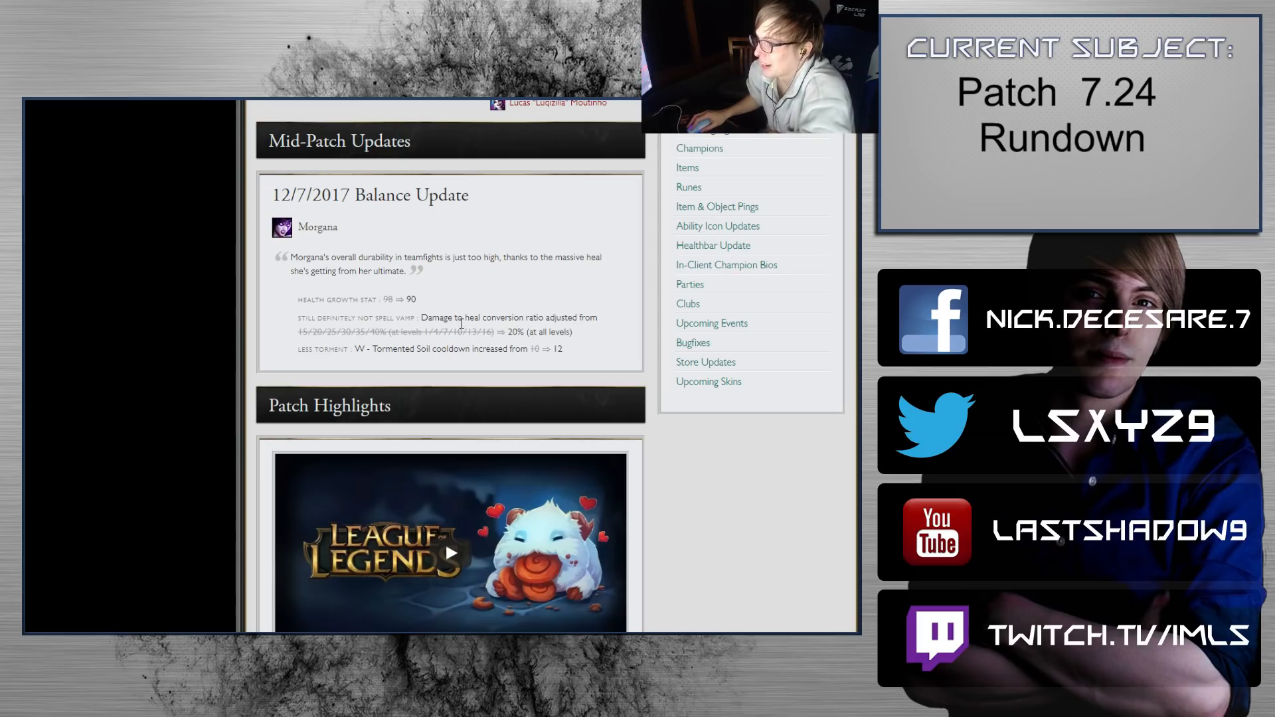
mouse_move(467, 296)
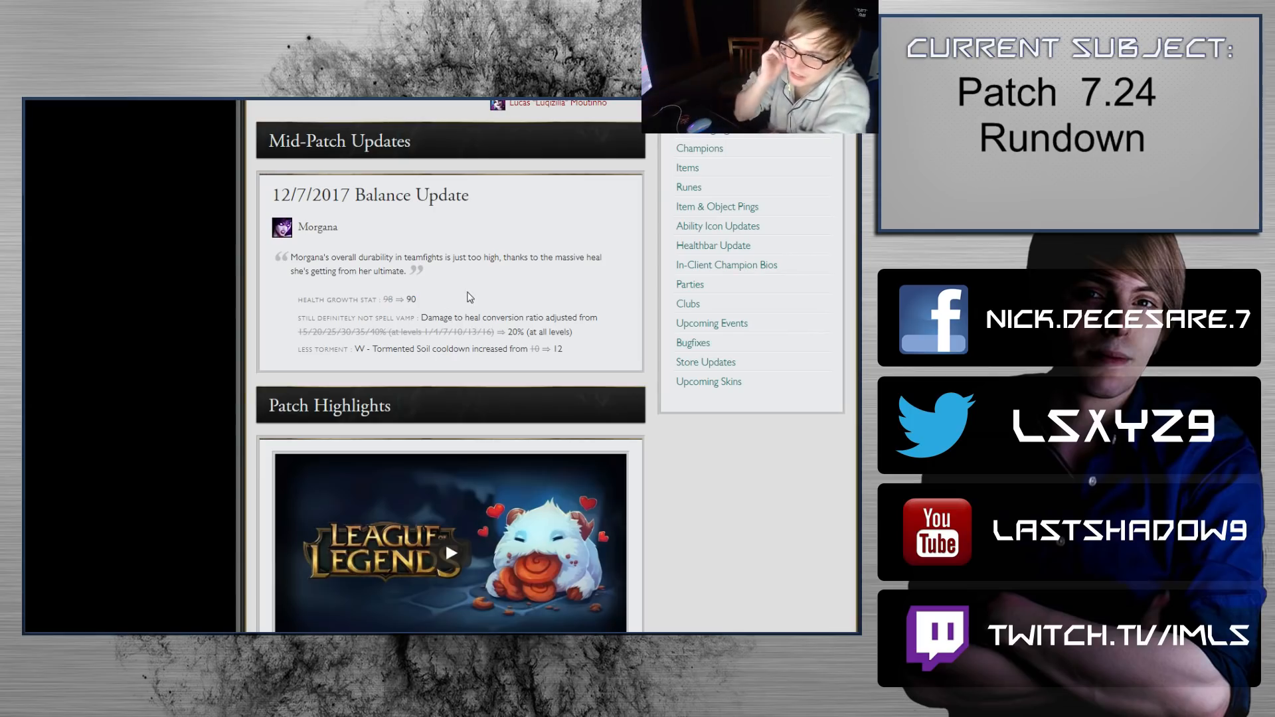
double_click(325, 317)
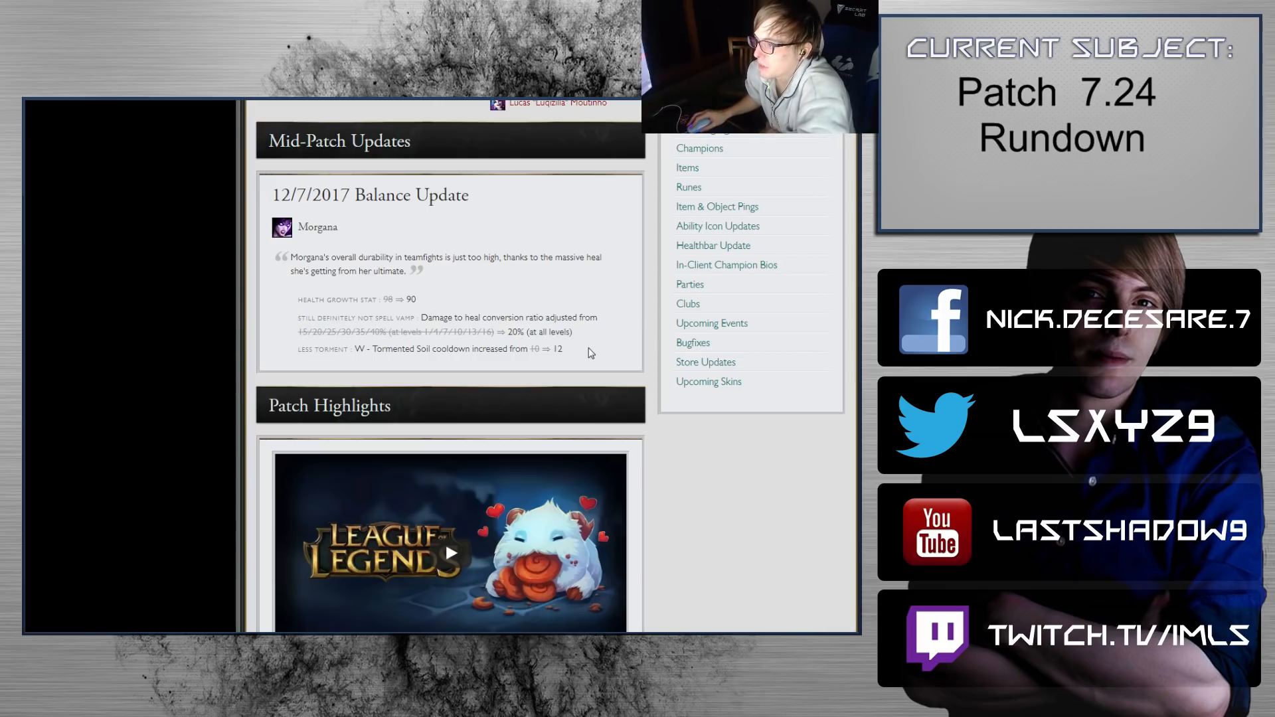
mouse_move(439, 337)
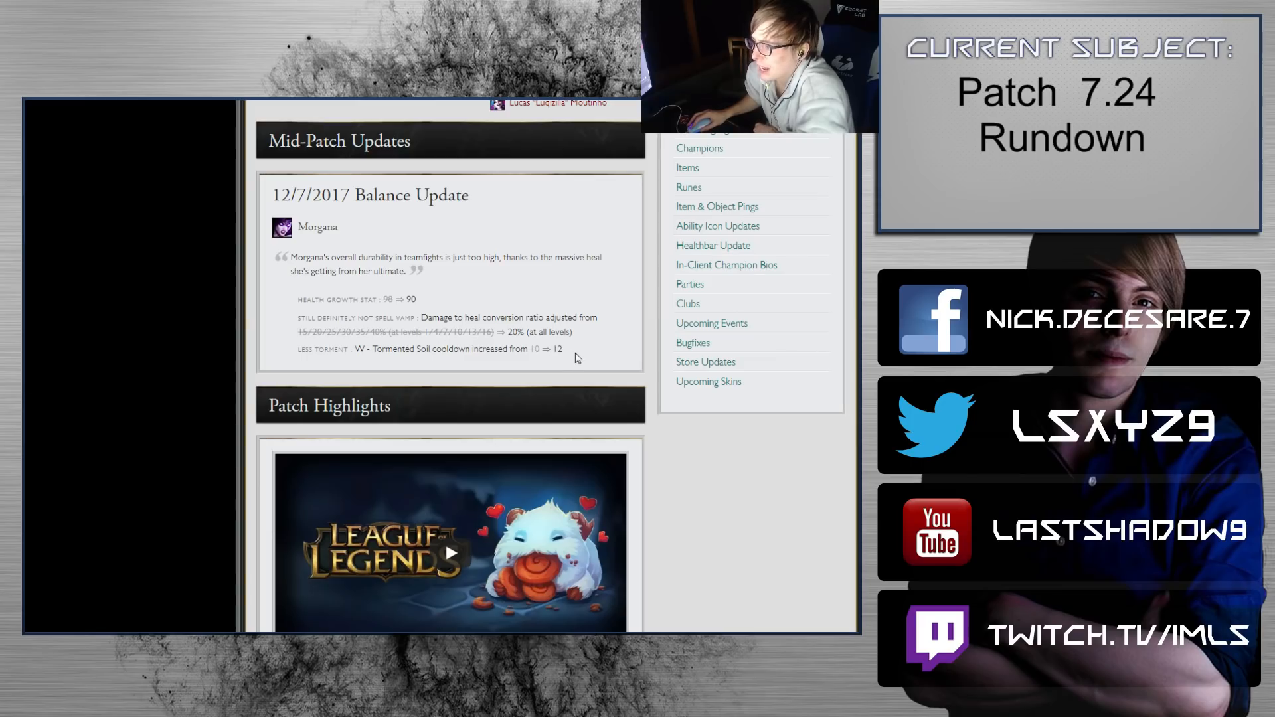
mouse_move(484, 364)
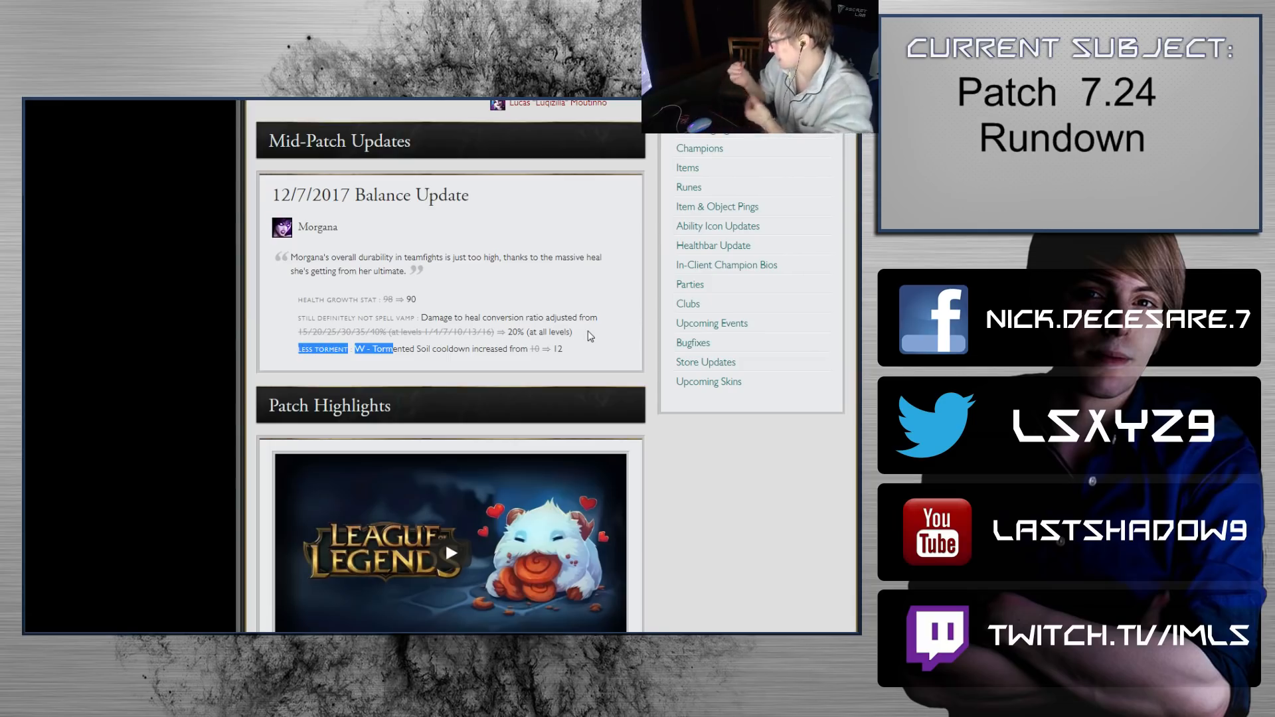
scroll(down, 3)
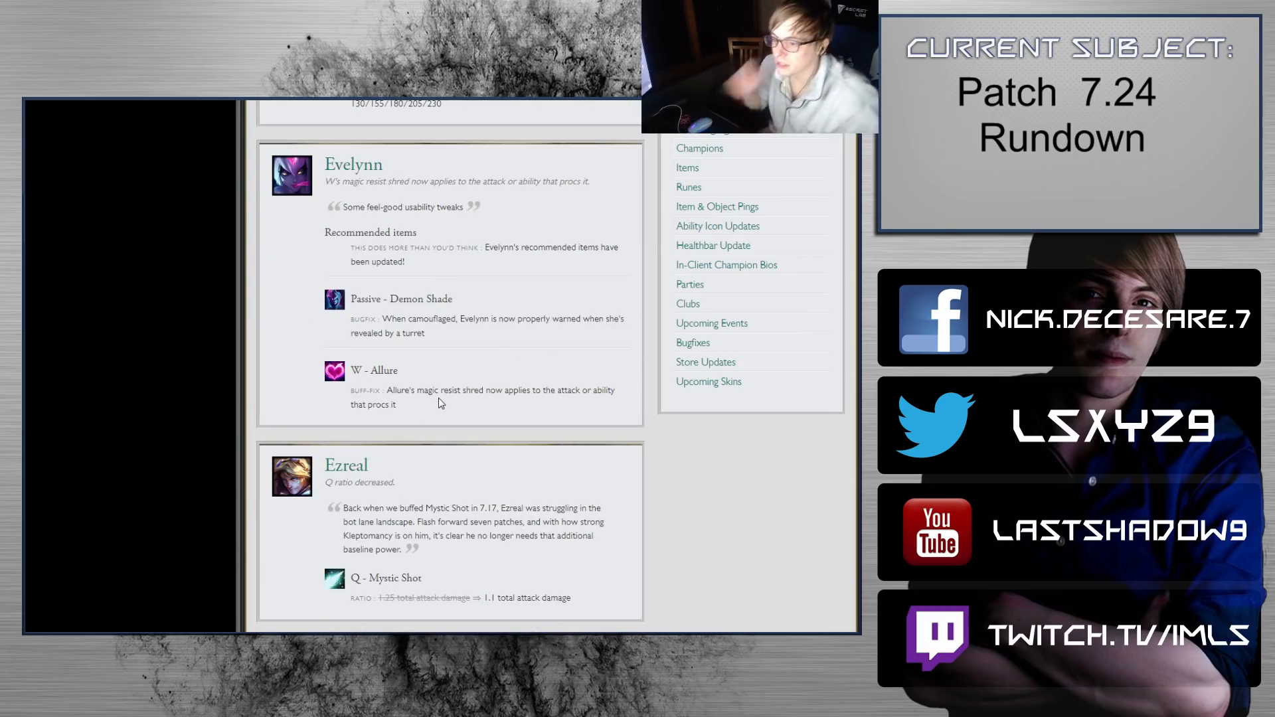
Step: Scroll down to Morgana's entry with her mana regen, Soul Siphon and Tormented Soil changes
scroll(down, 3)
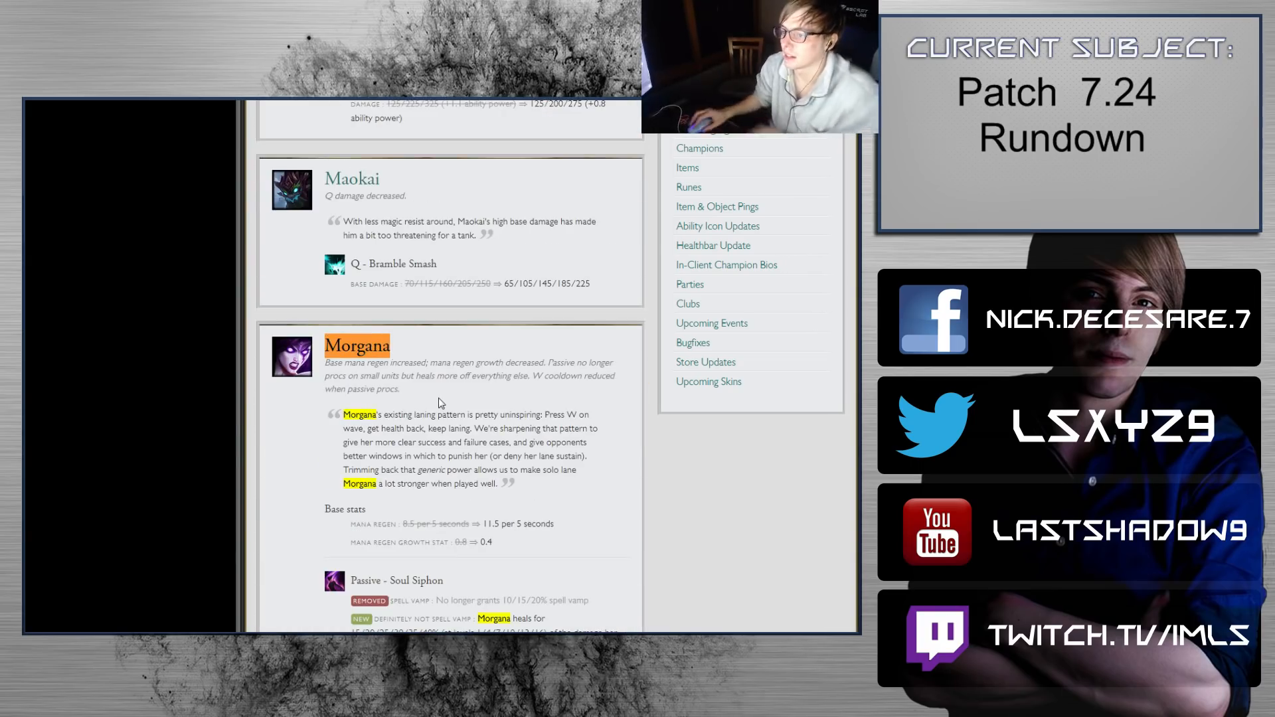
scroll(down, 3)
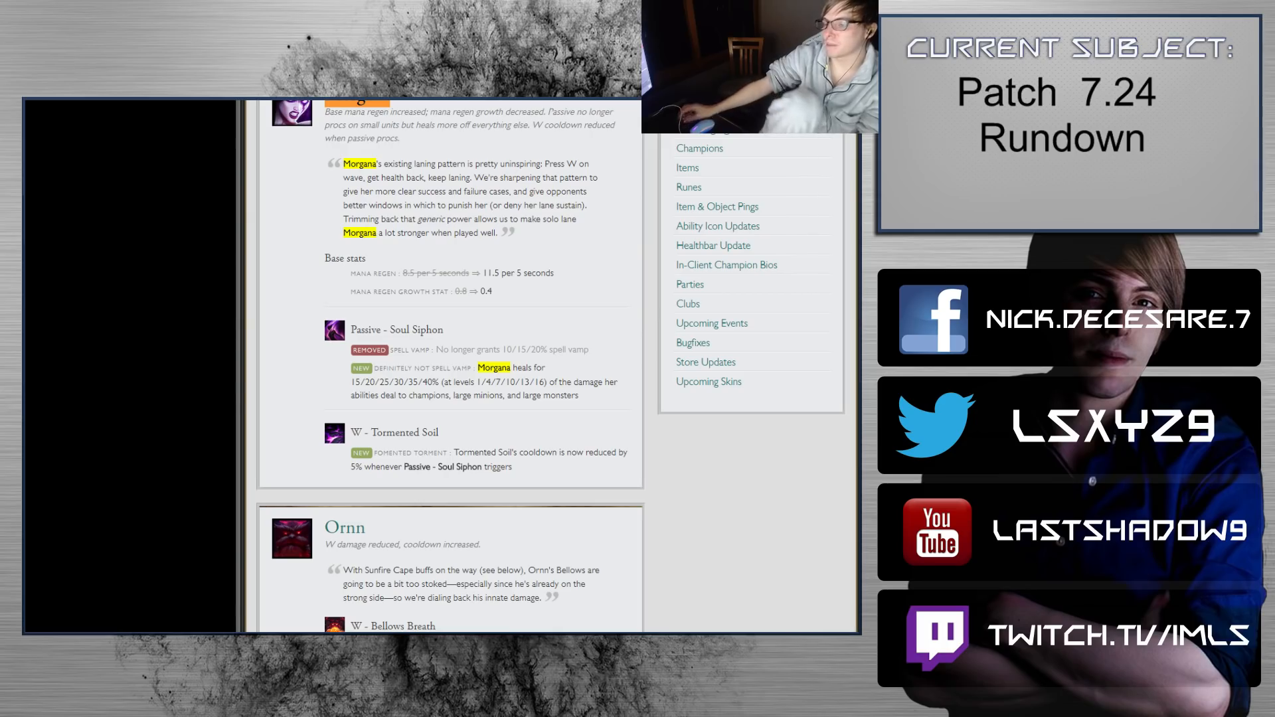
Step: Scroll back to the very top showing the Patch 7.24 splash banner, authors and greeting
scroll(down, 3)
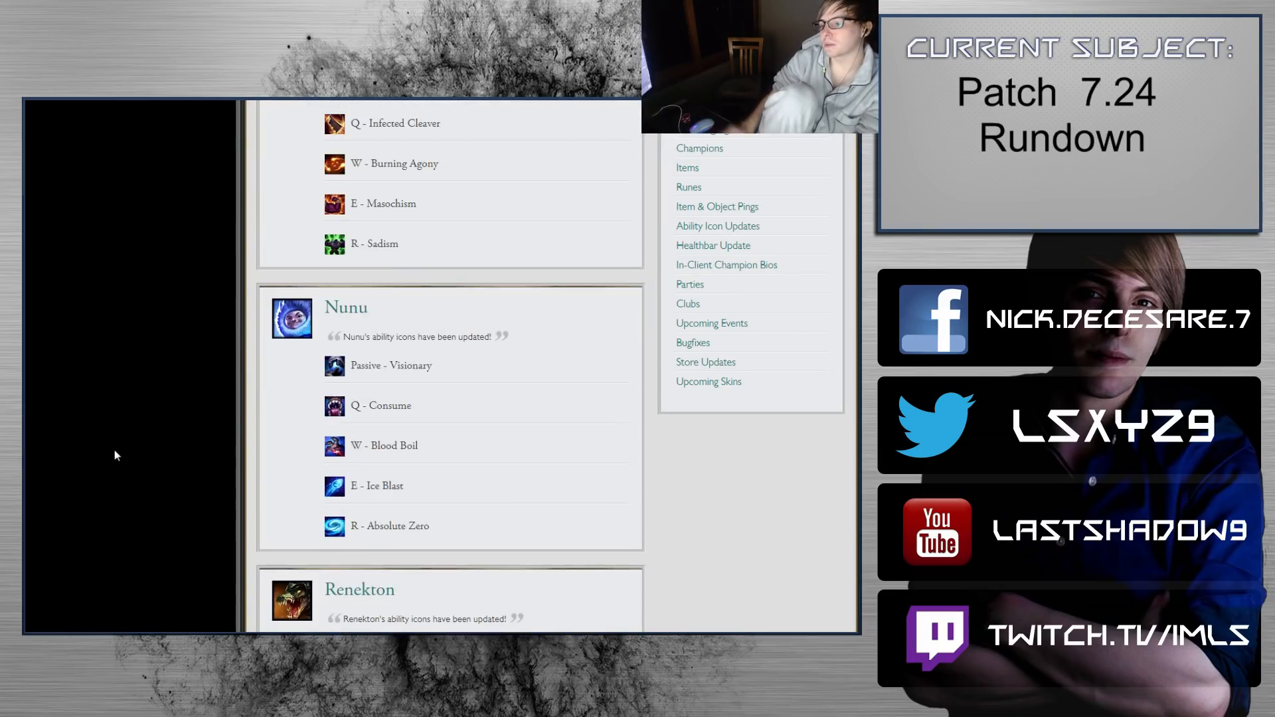
scroll(up, 3)
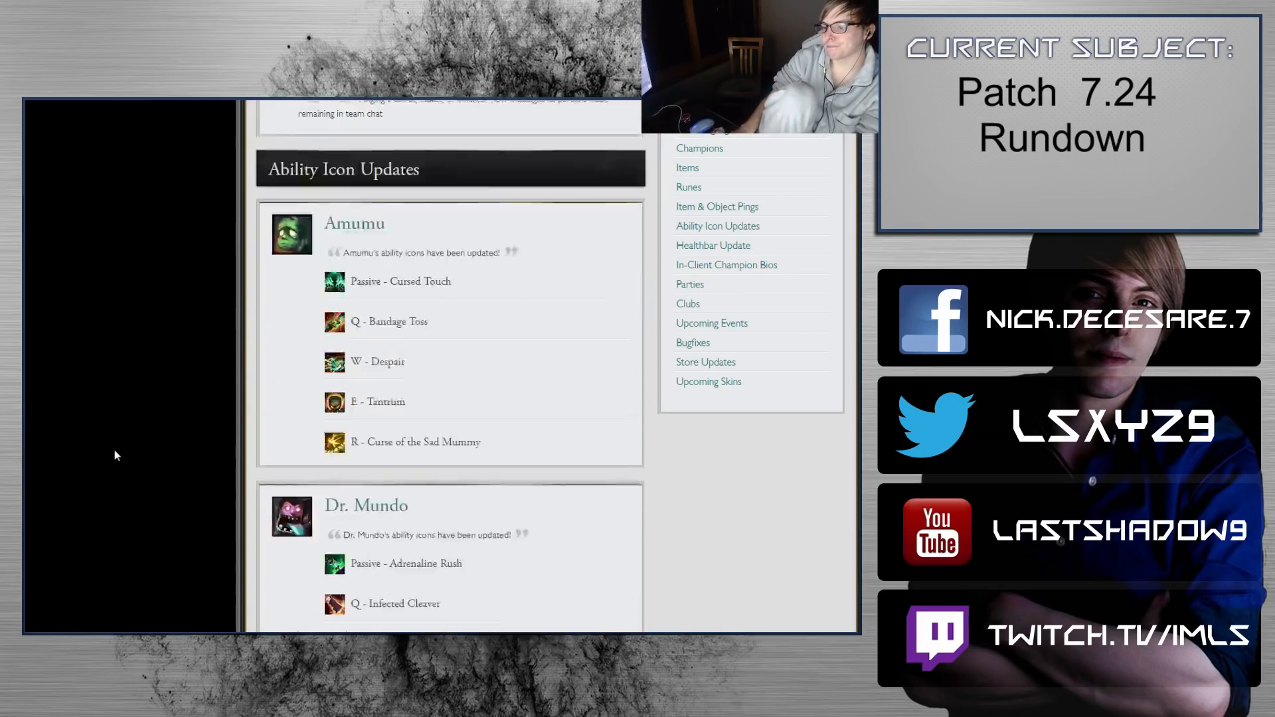
scroll(up, 3)
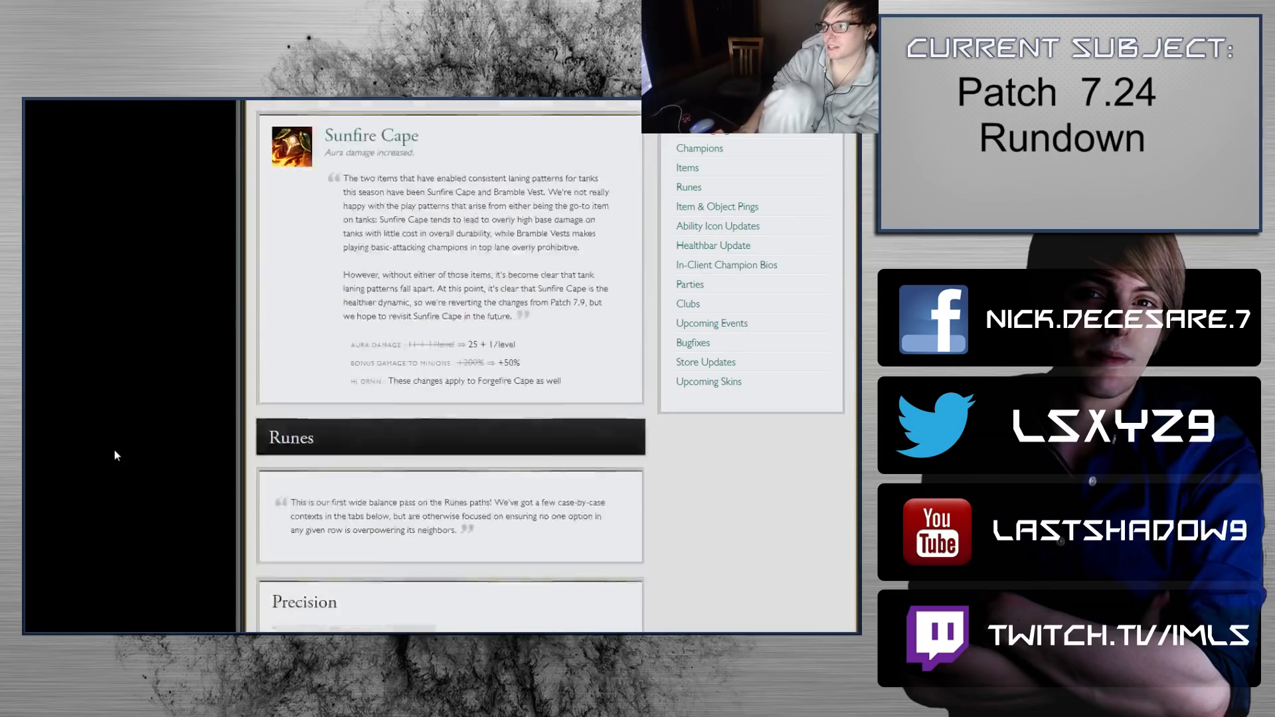
scroll(up, 3)
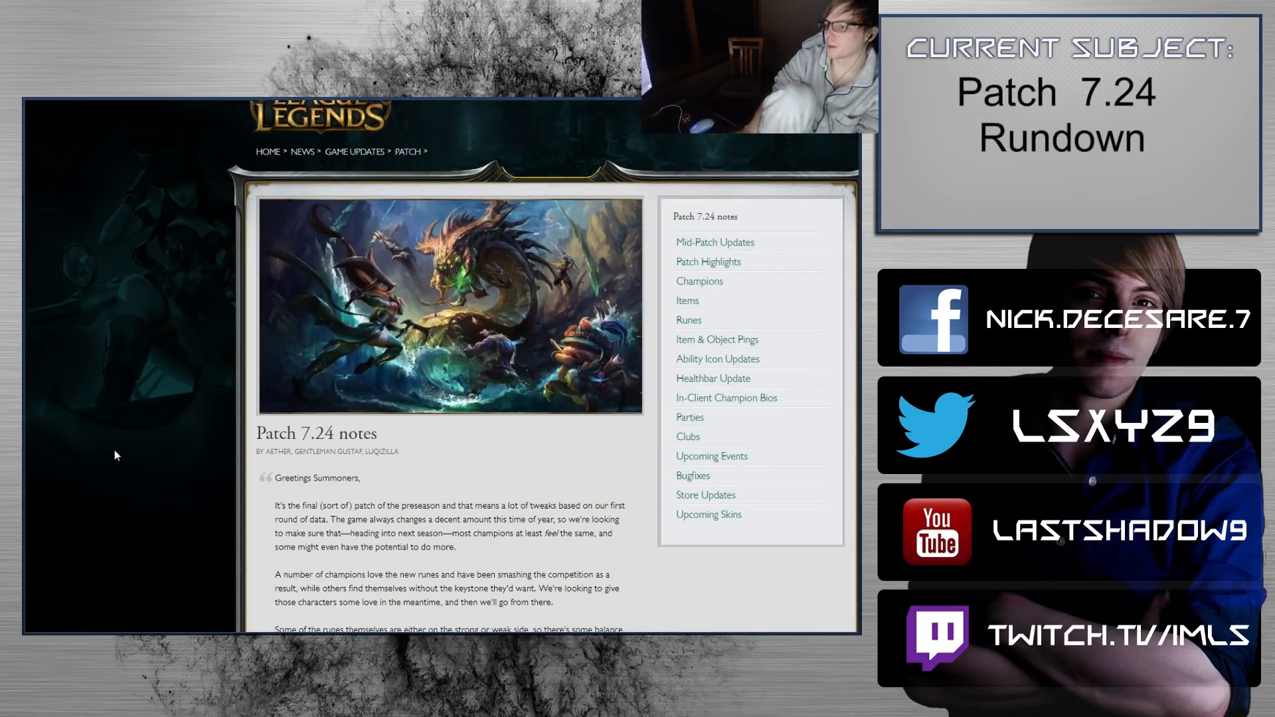
Step: Scroll down from the top into the Champions section of the notes
scroll(down, 3)
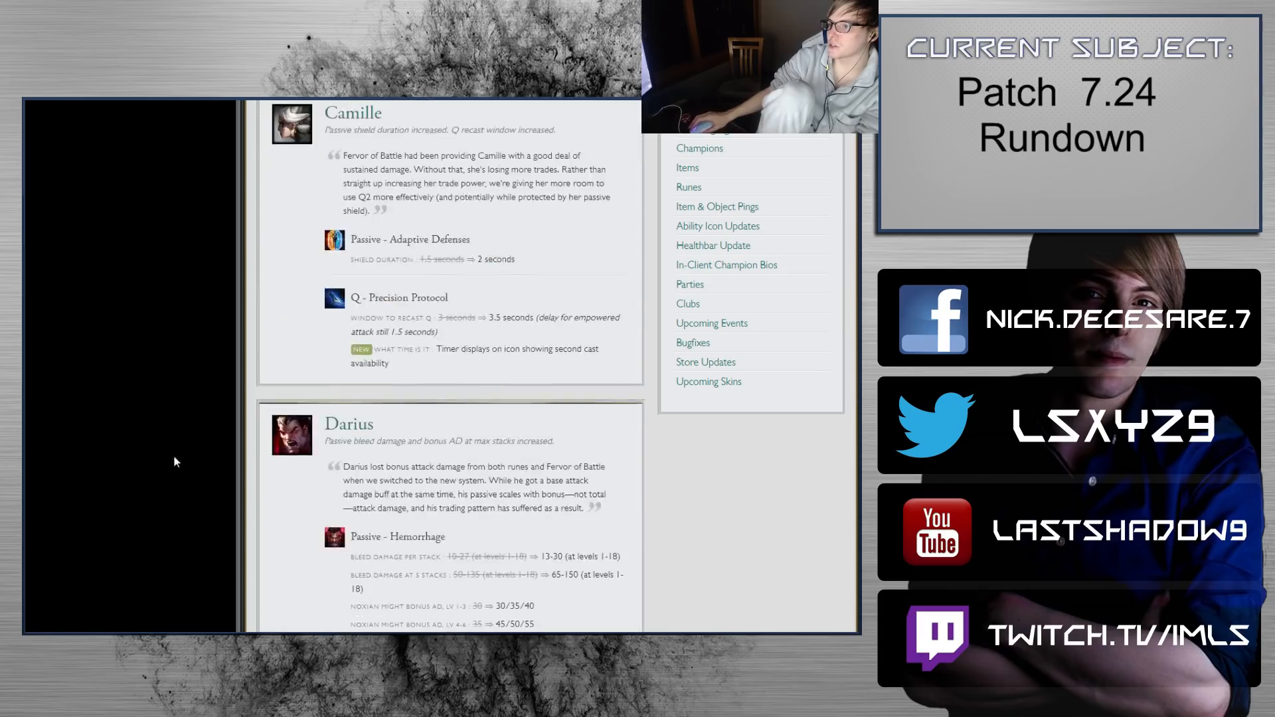
scroll(down, 3)
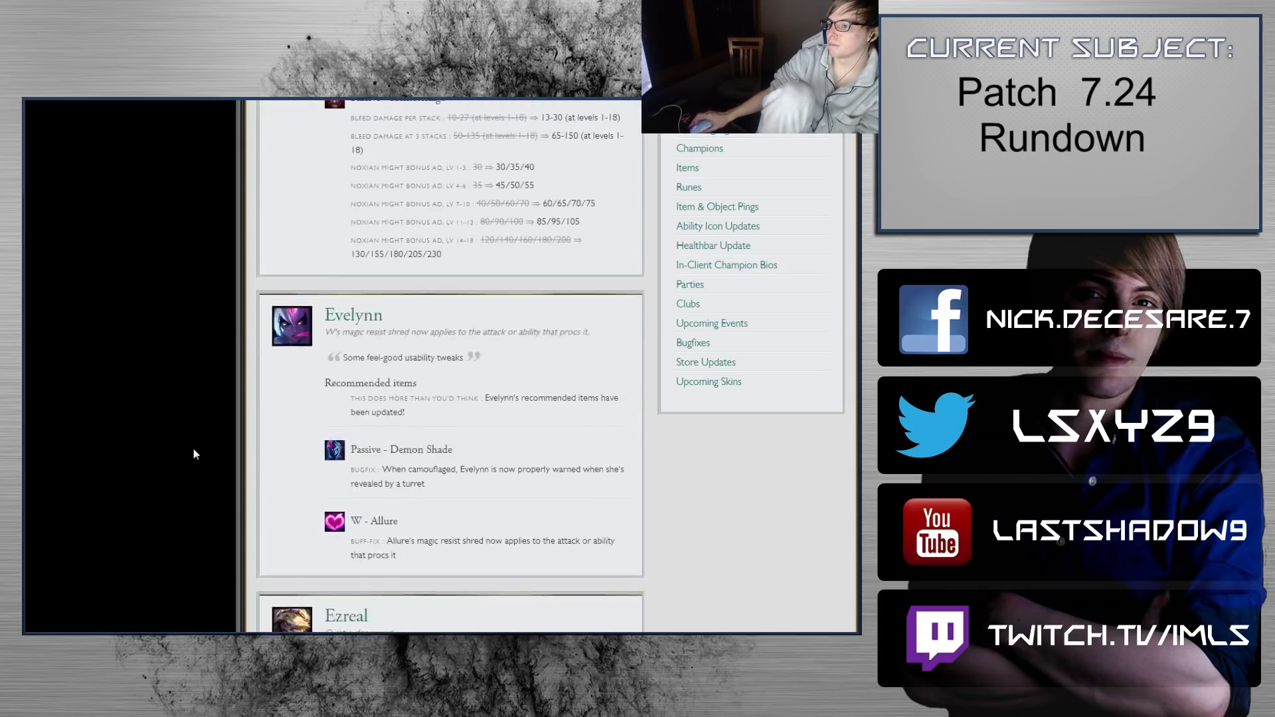
scroll(down, 3)
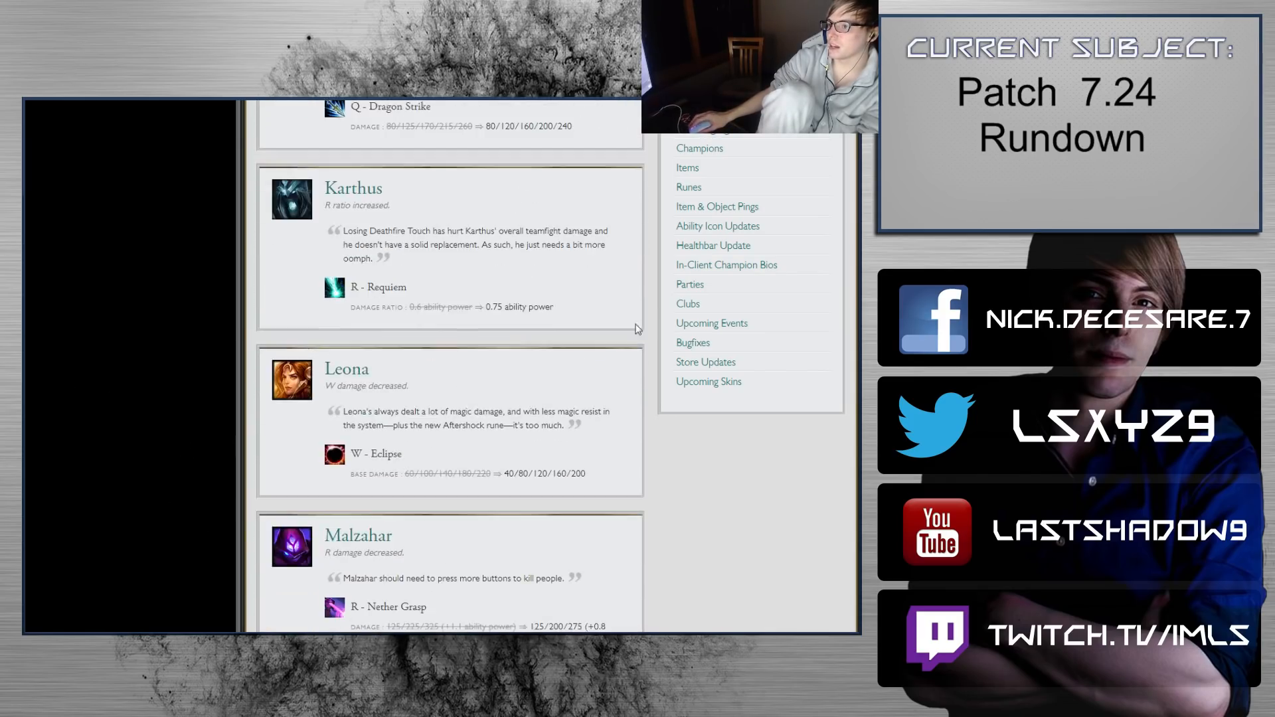
scroll(down, 3)
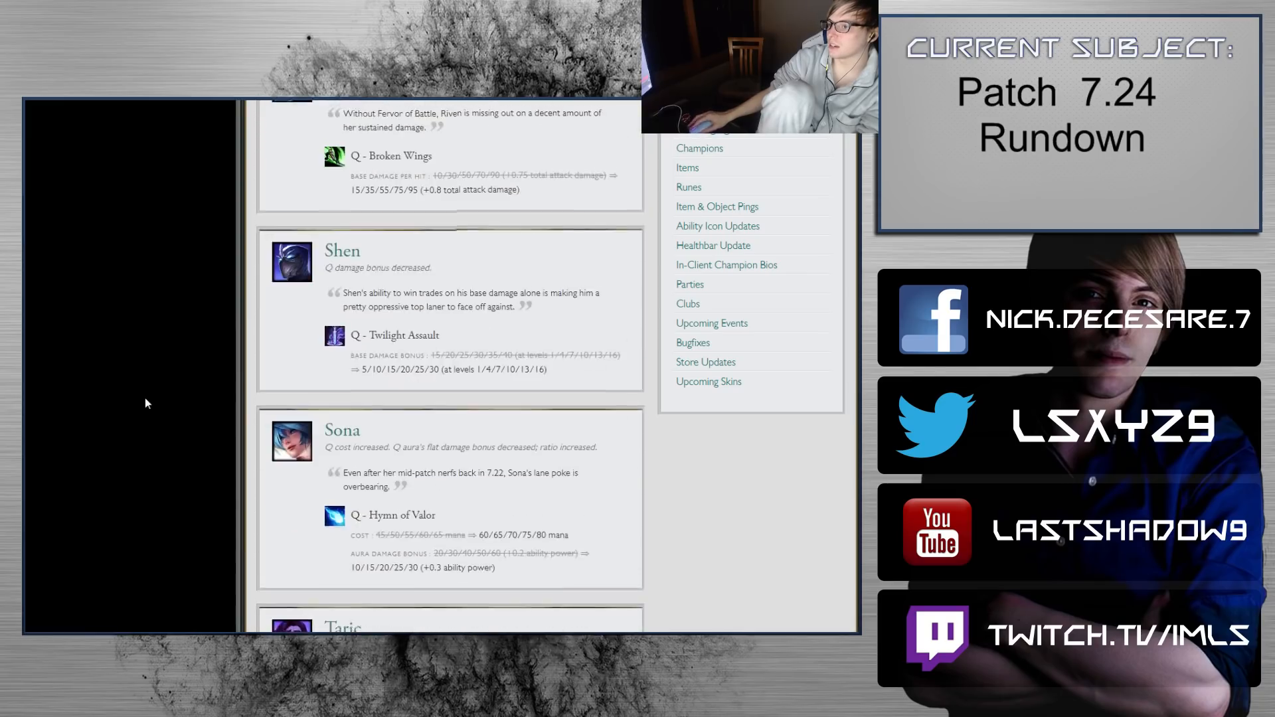
scroll(up, 3)
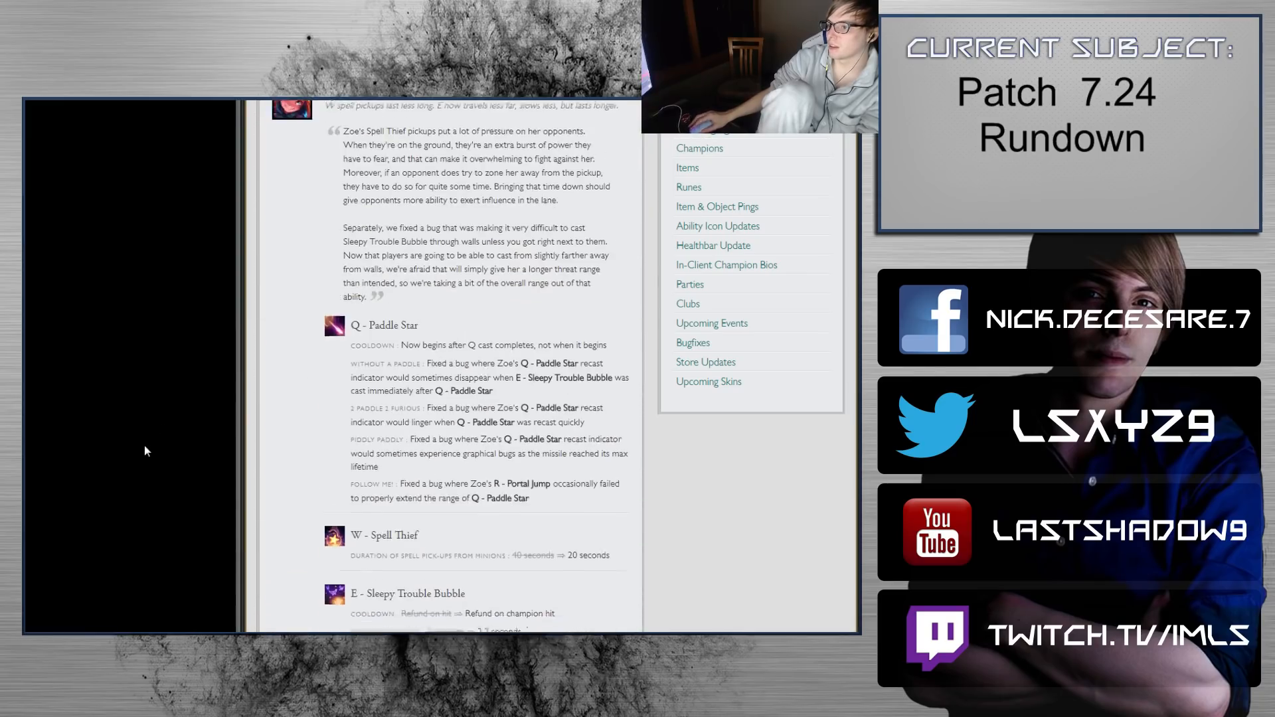
scroll(down, 3)
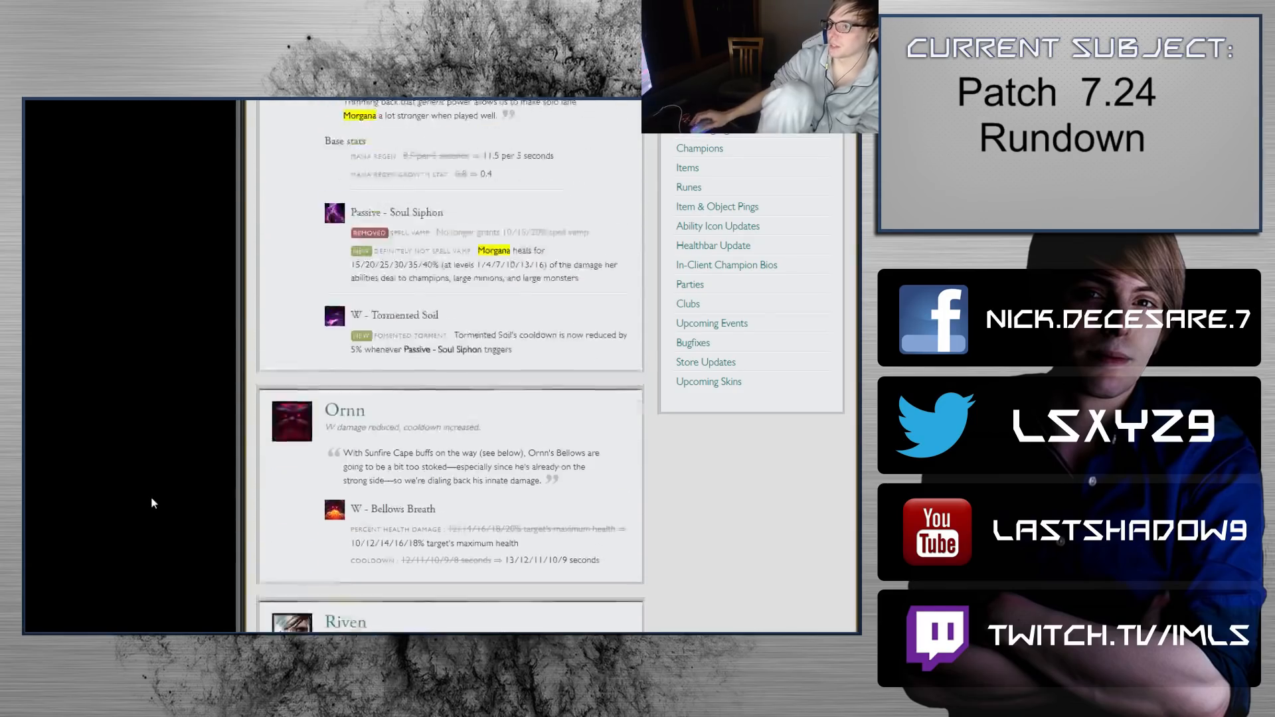
Step: Scroll back and forth to settle on Evelynn's Allure change with Ezreal's Mystic Shot decrease beneath
scroll(down, 3)
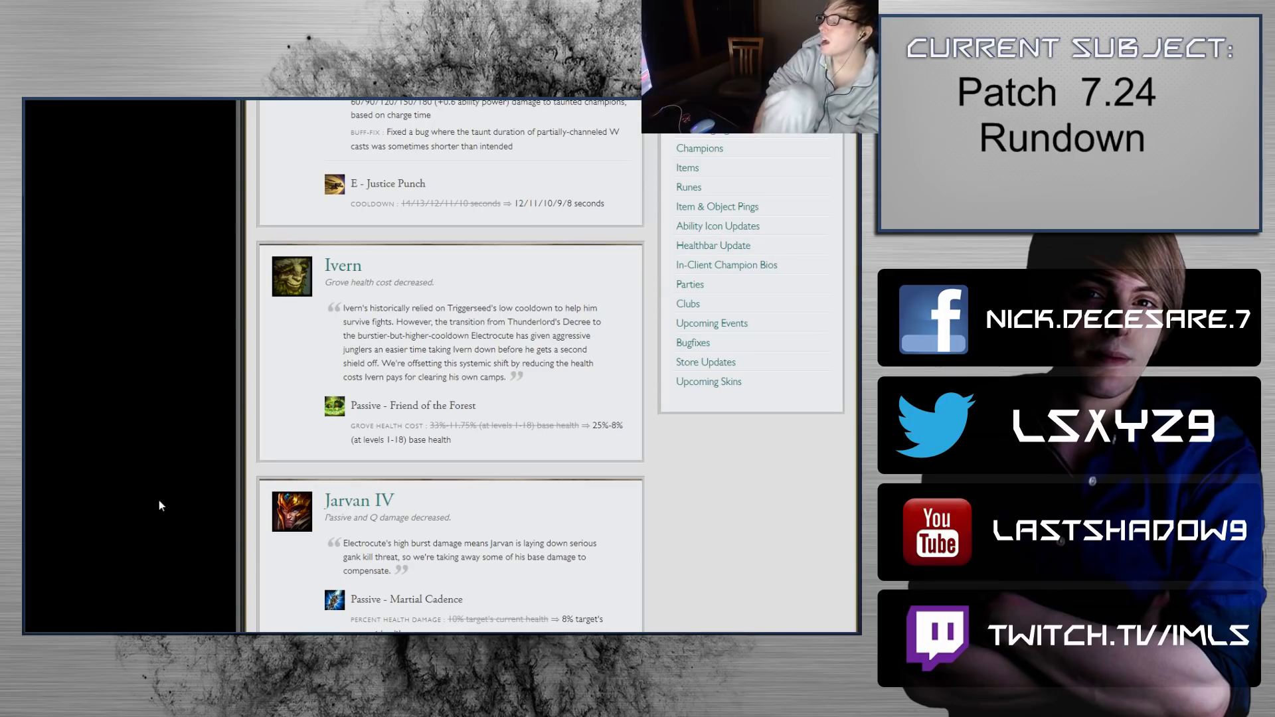
scroll(up, 3)
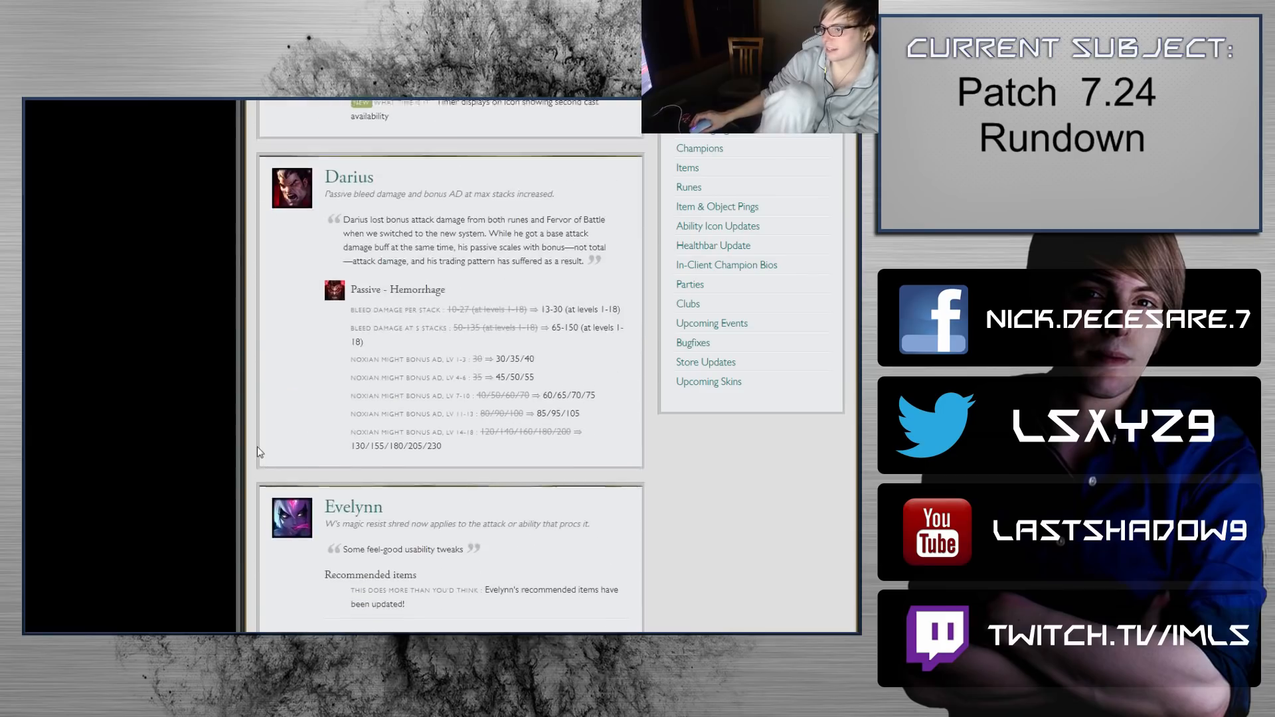
scroll(up, 3)
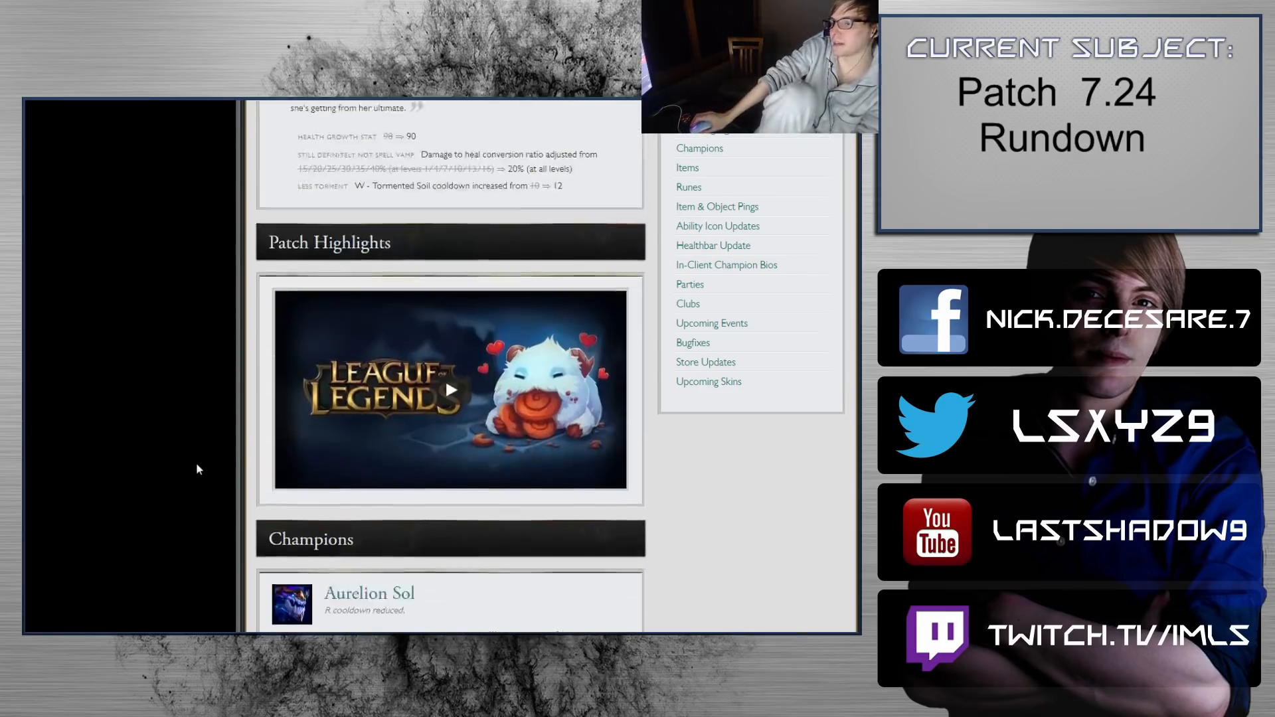
scroll(down, 3)
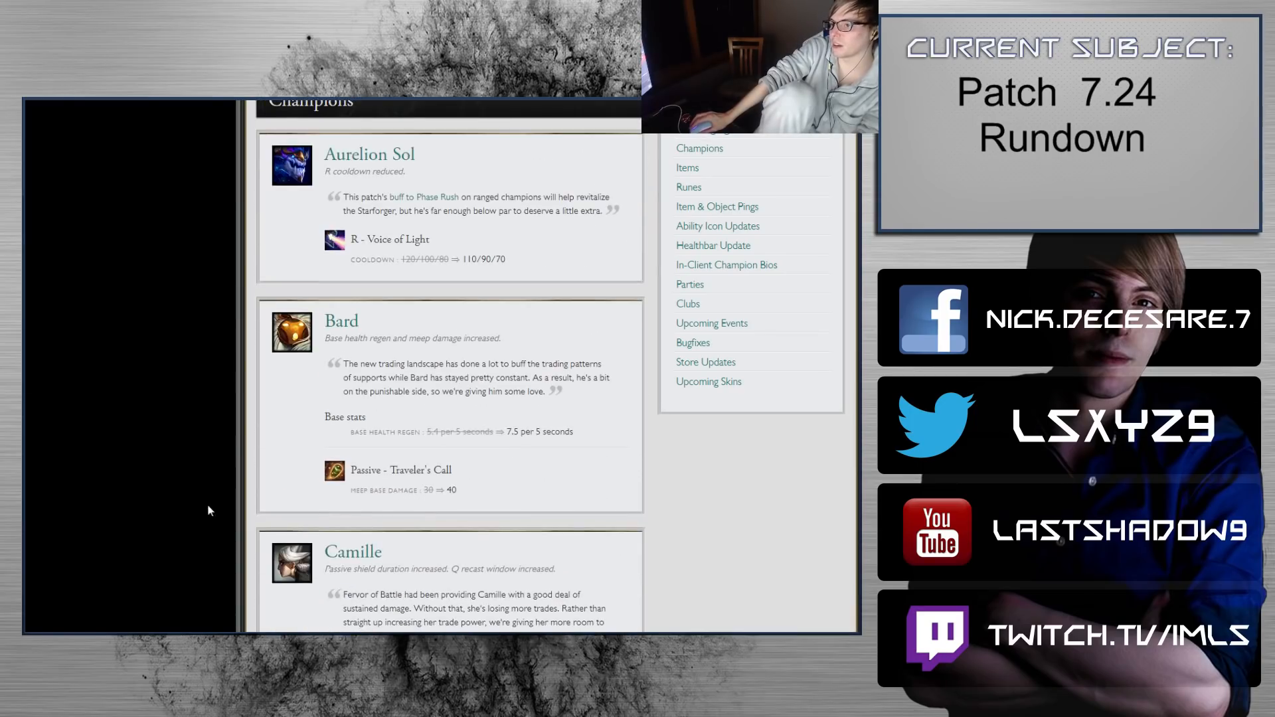
scroll(down, 3)
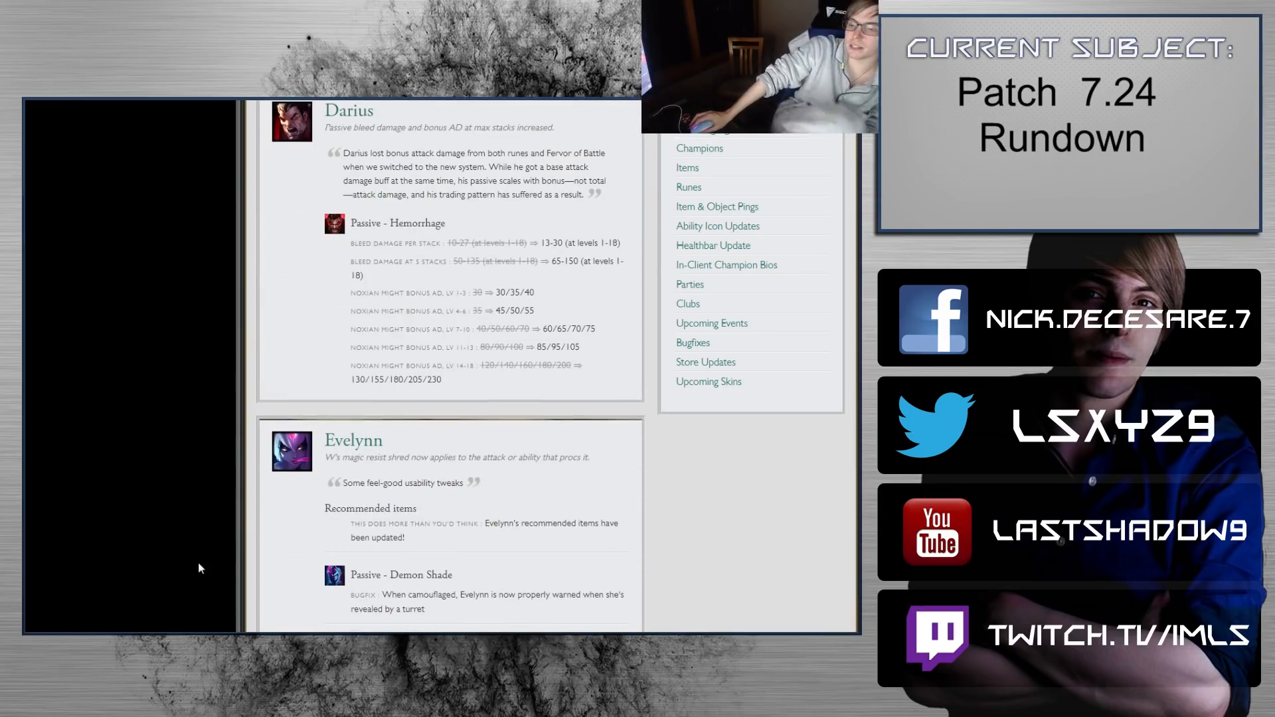
scroll(down, 3)
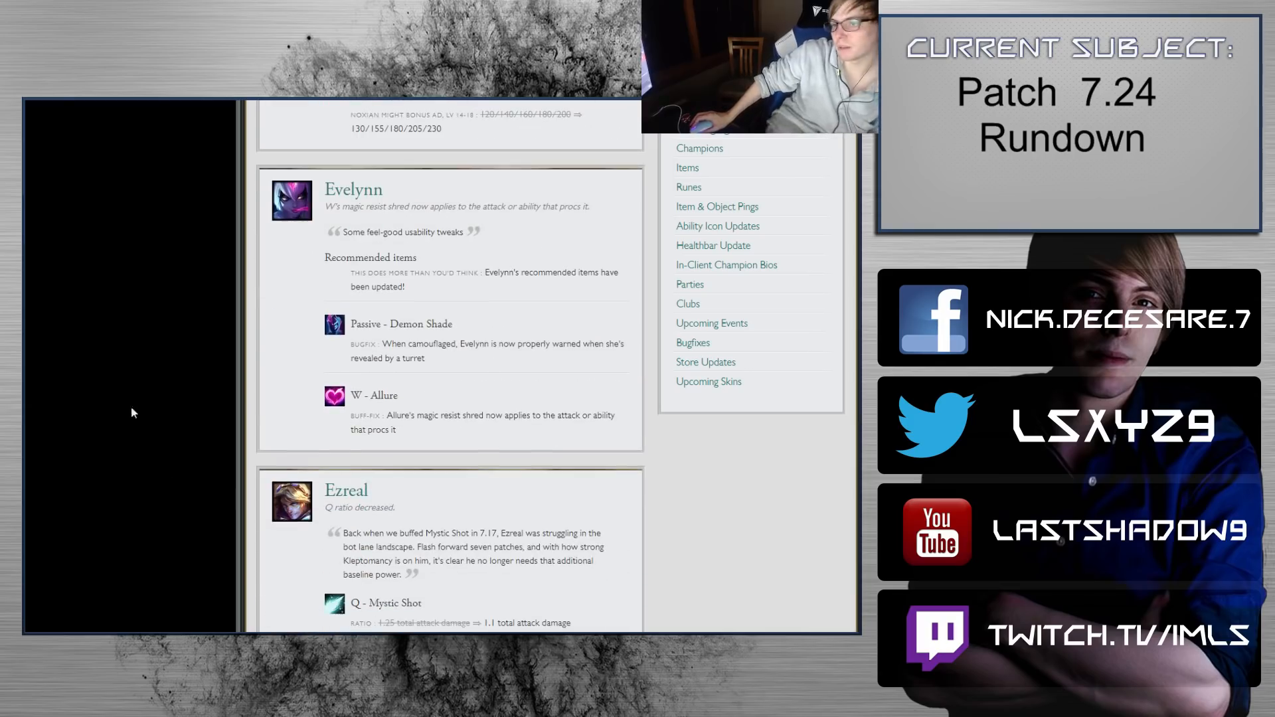